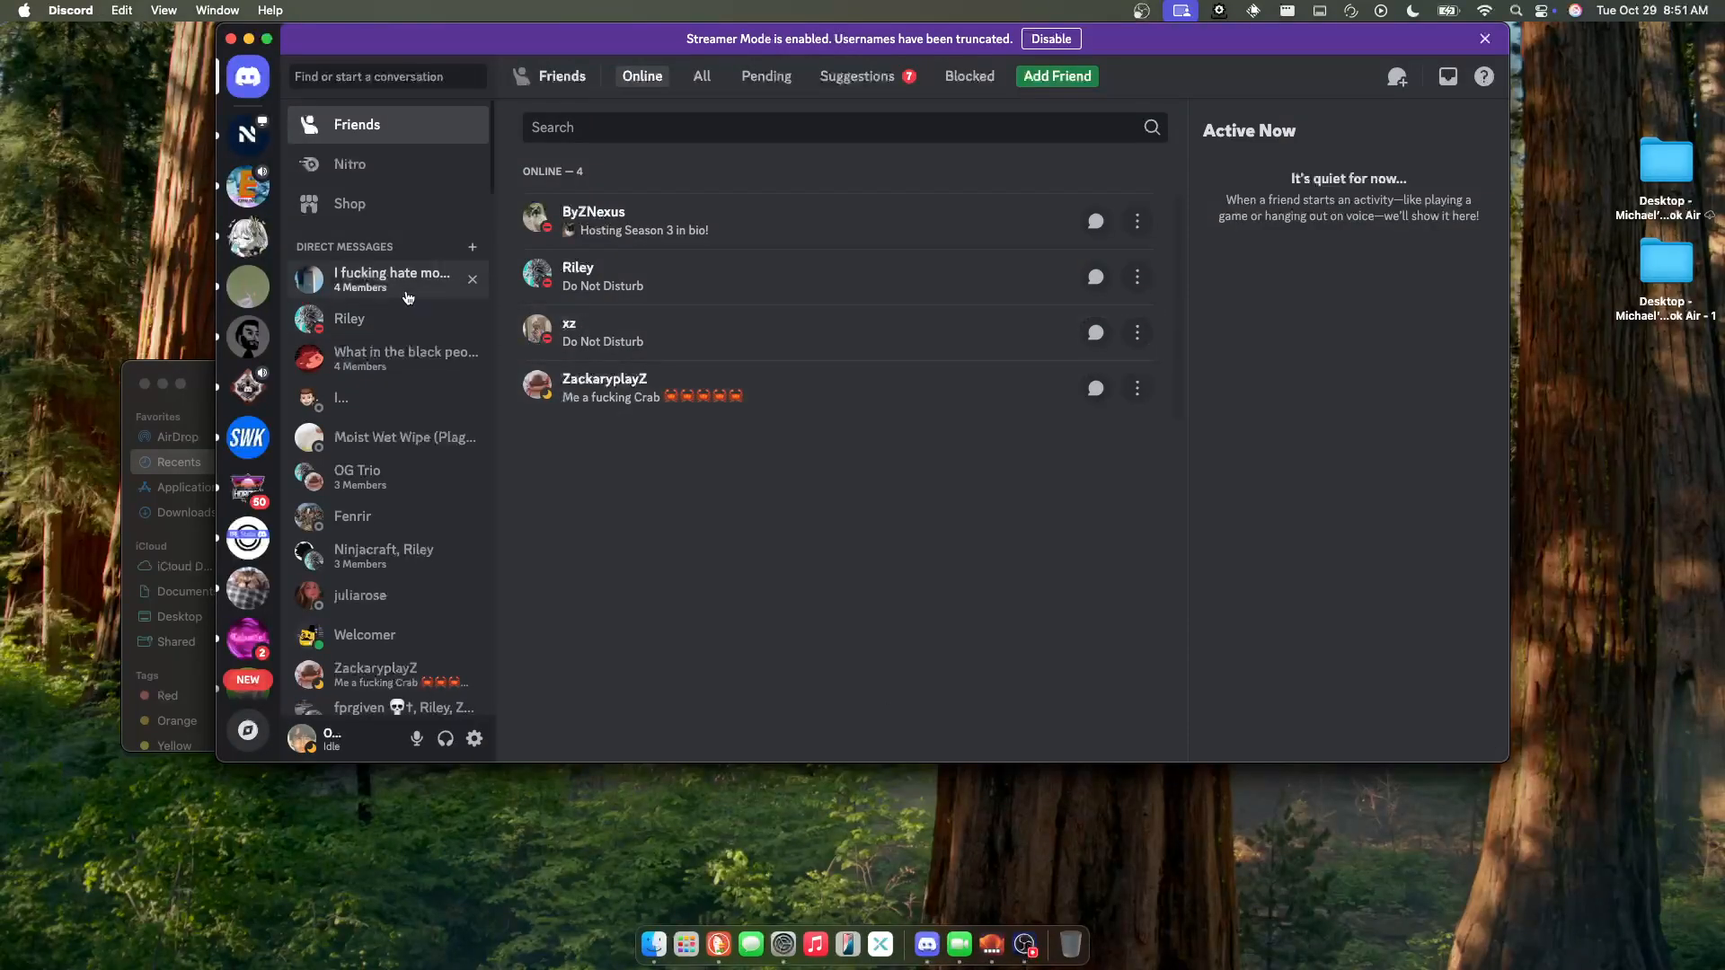
- Follow the shared GitHub link from the Discord DM to the isacucho/Fullscreen-patcher repository
left_click(341, 399)
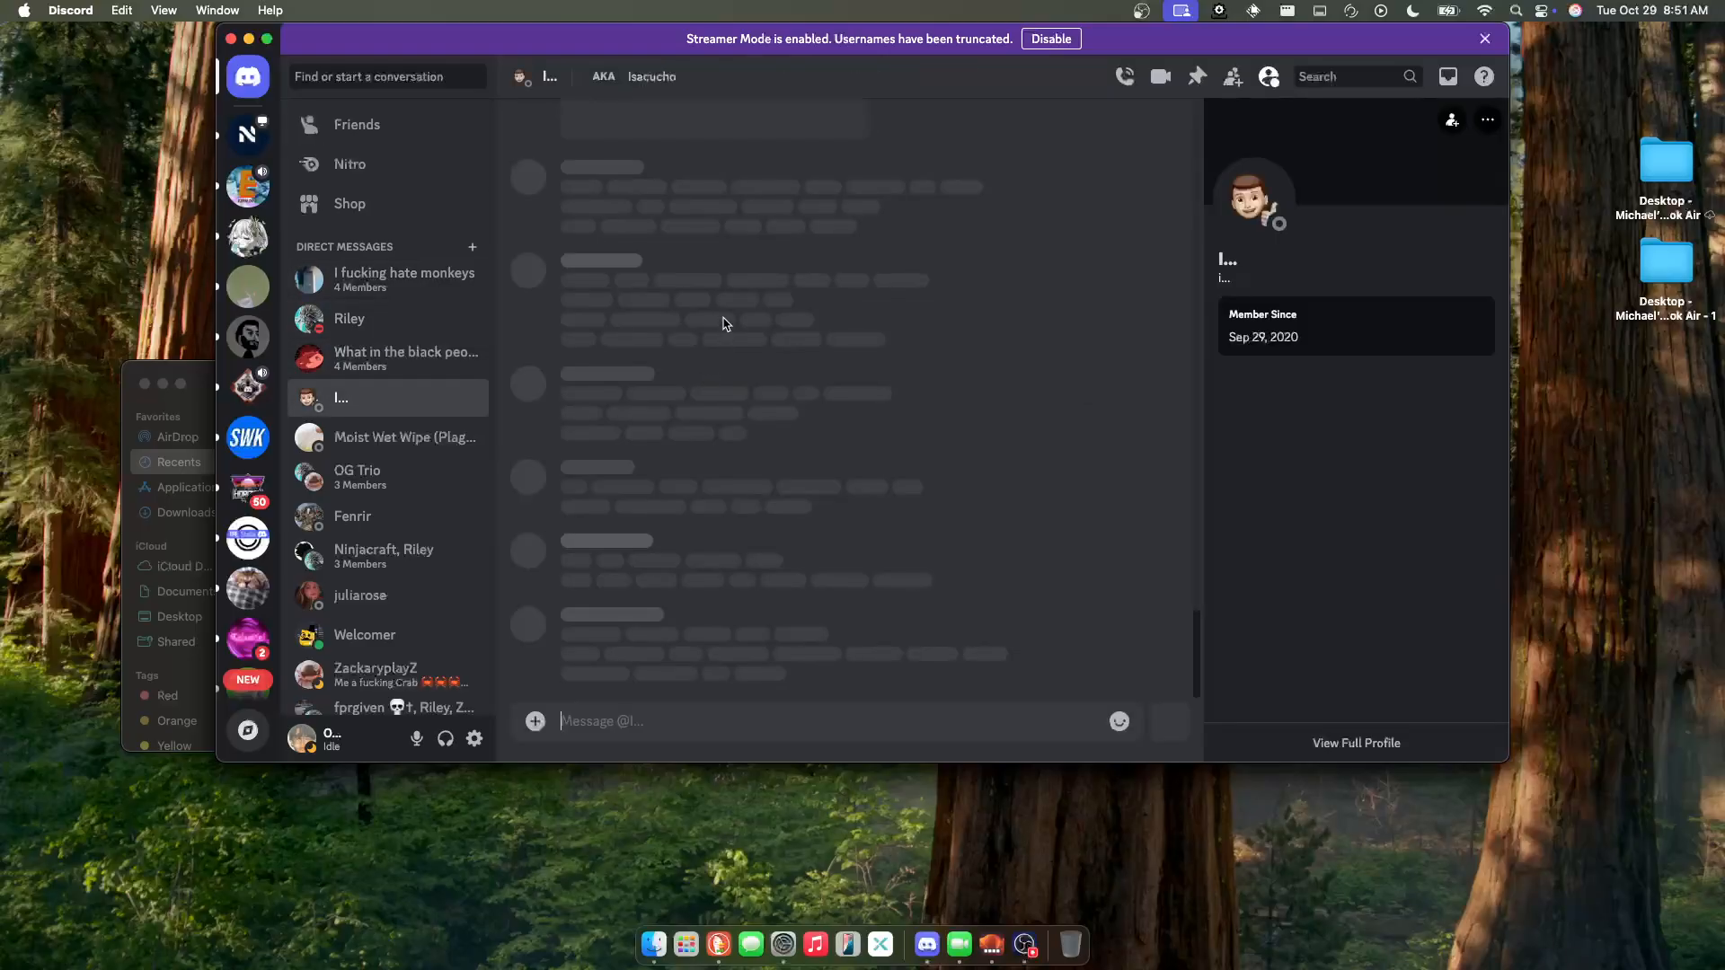
left_click(711, 203)
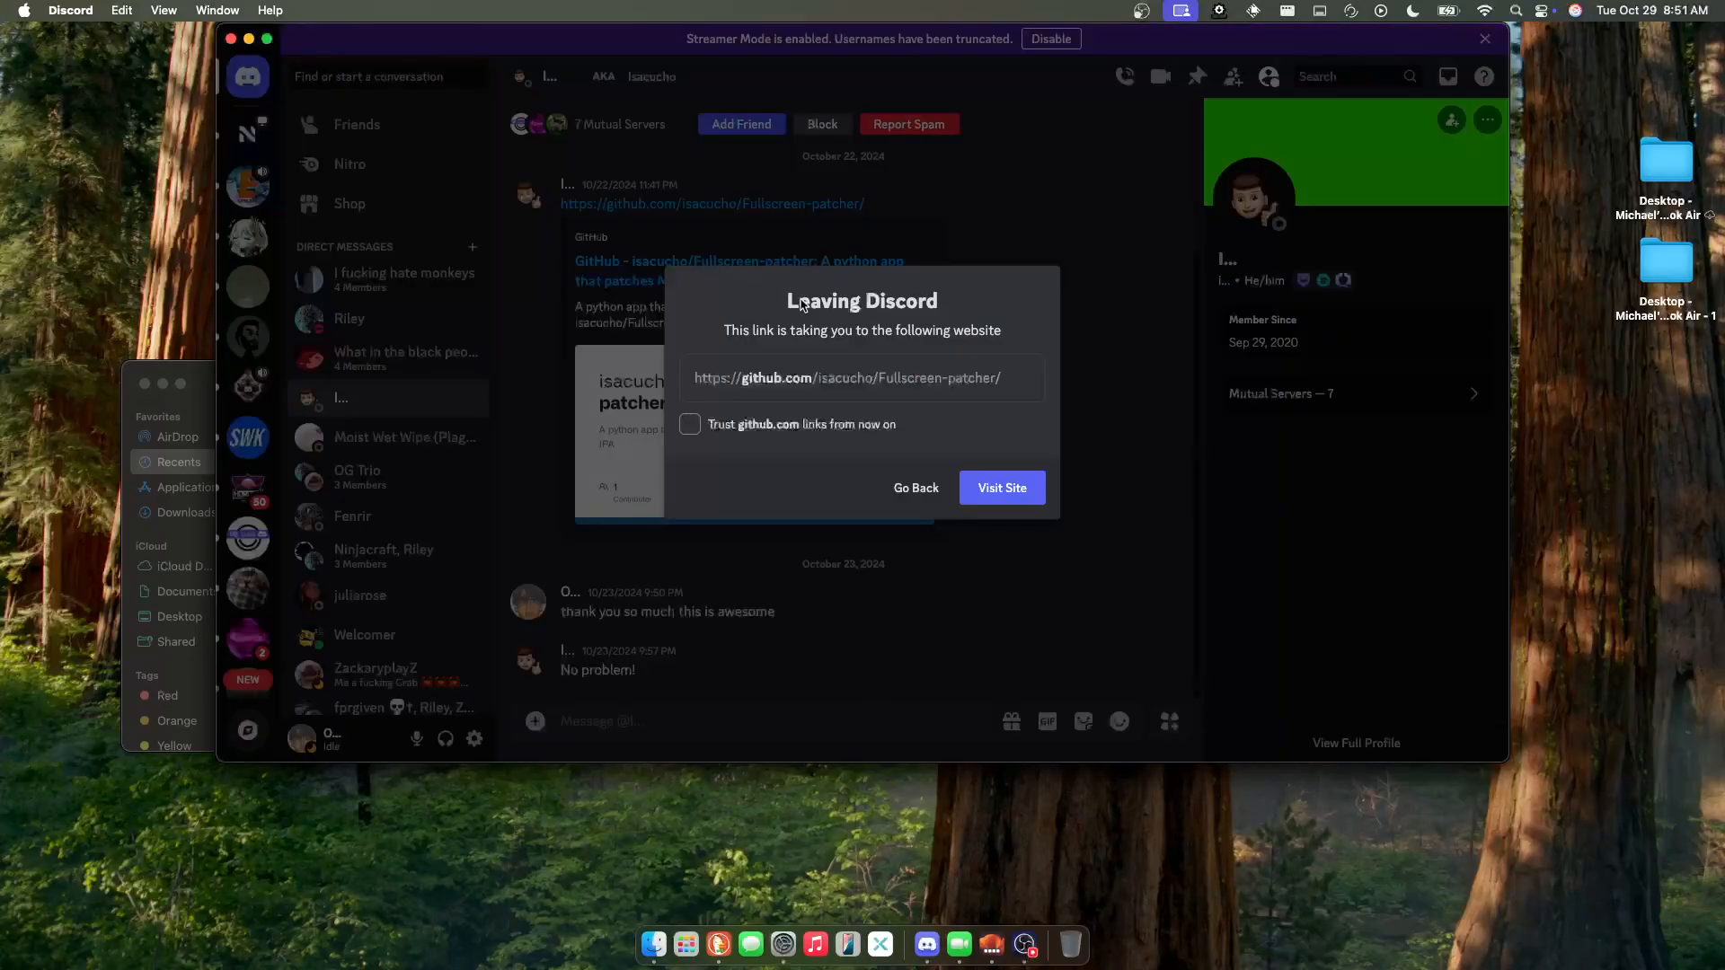
left_click(1001, 487)
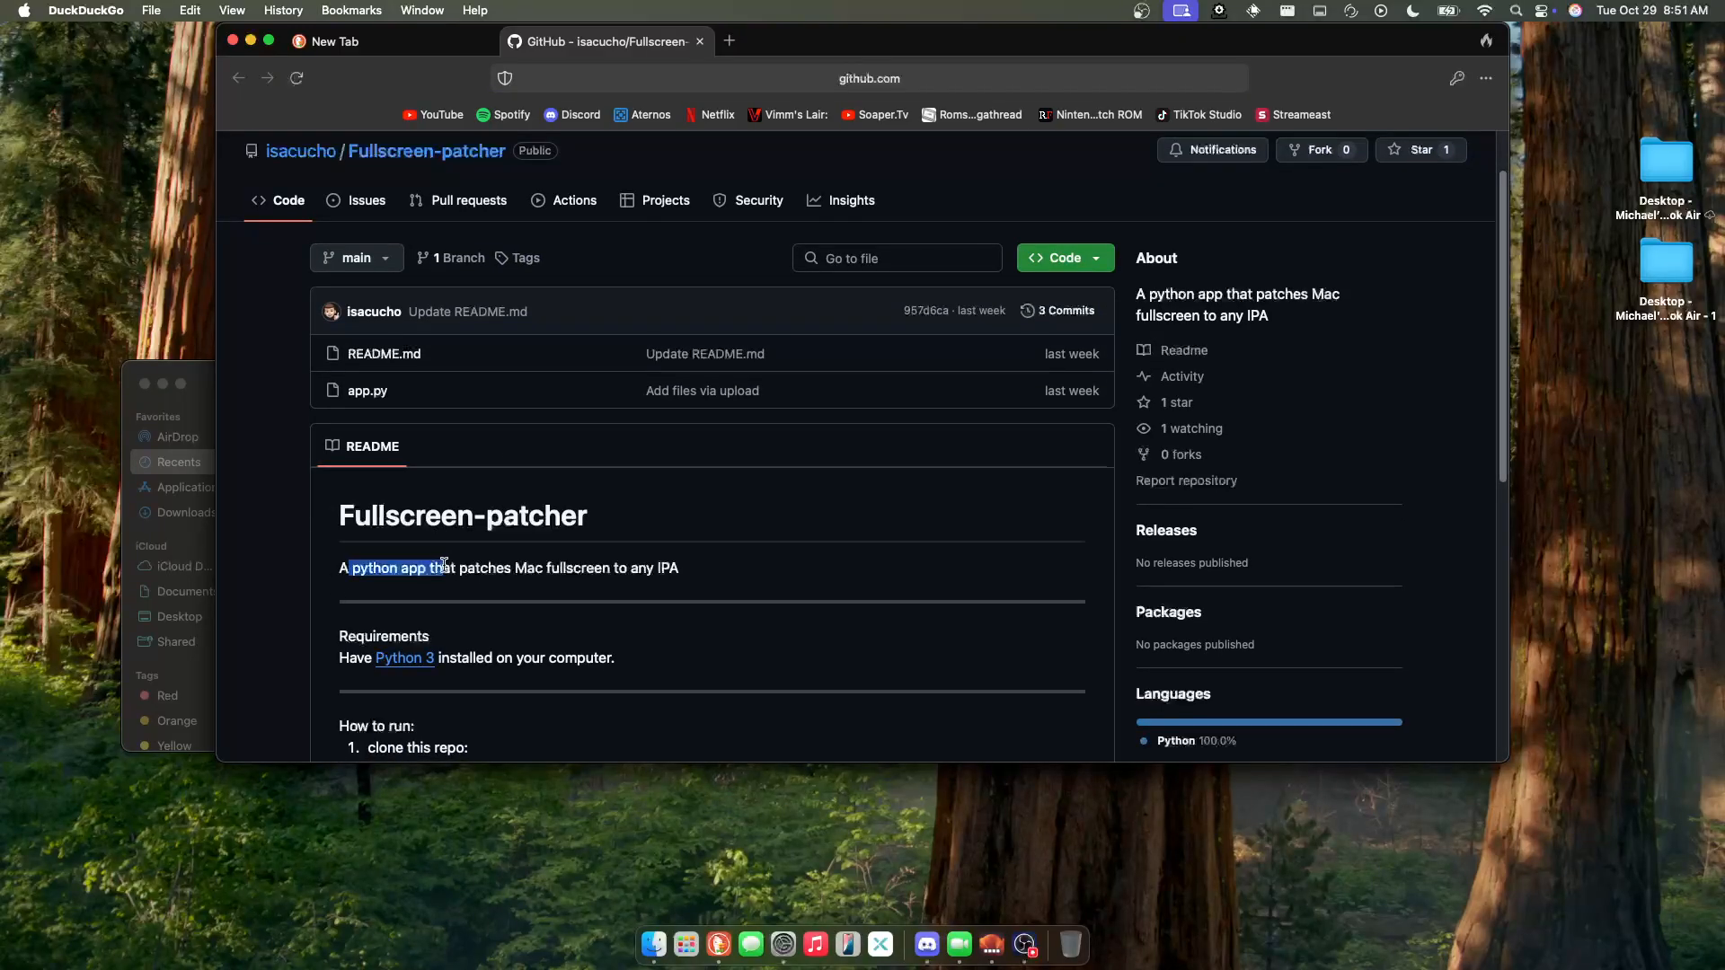
- Review the repository description and scroll through the README instructions
left_click_drag(350, 568, 679, 568)
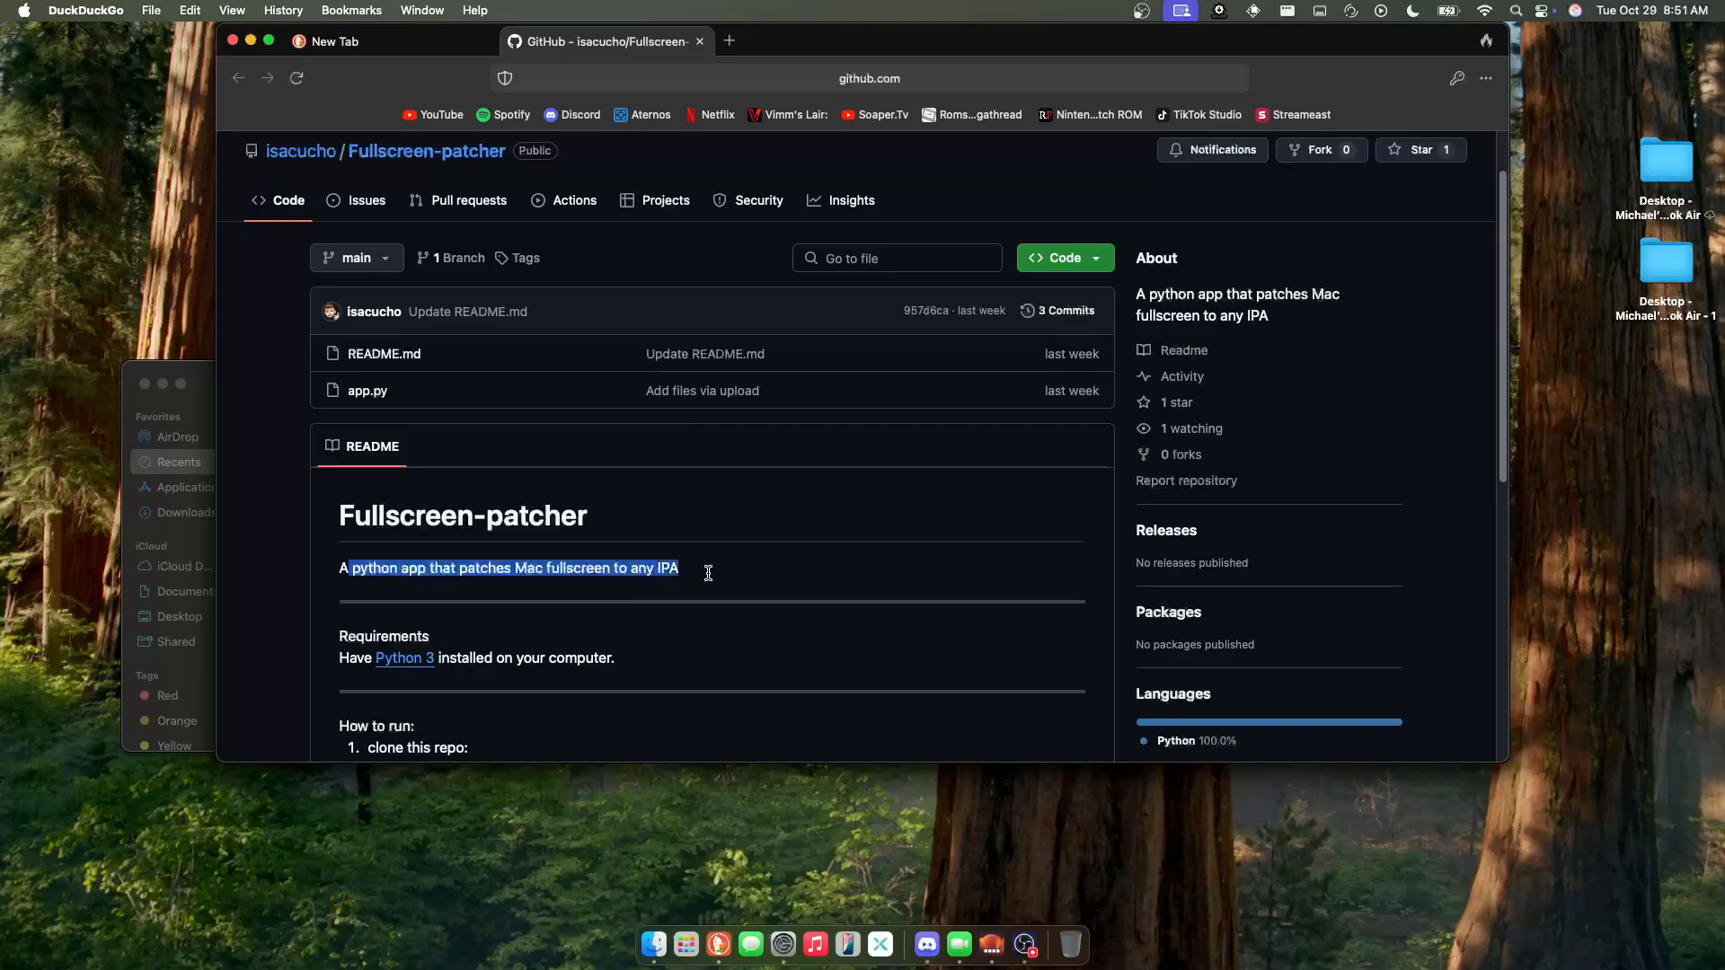
scroll("down", 3)
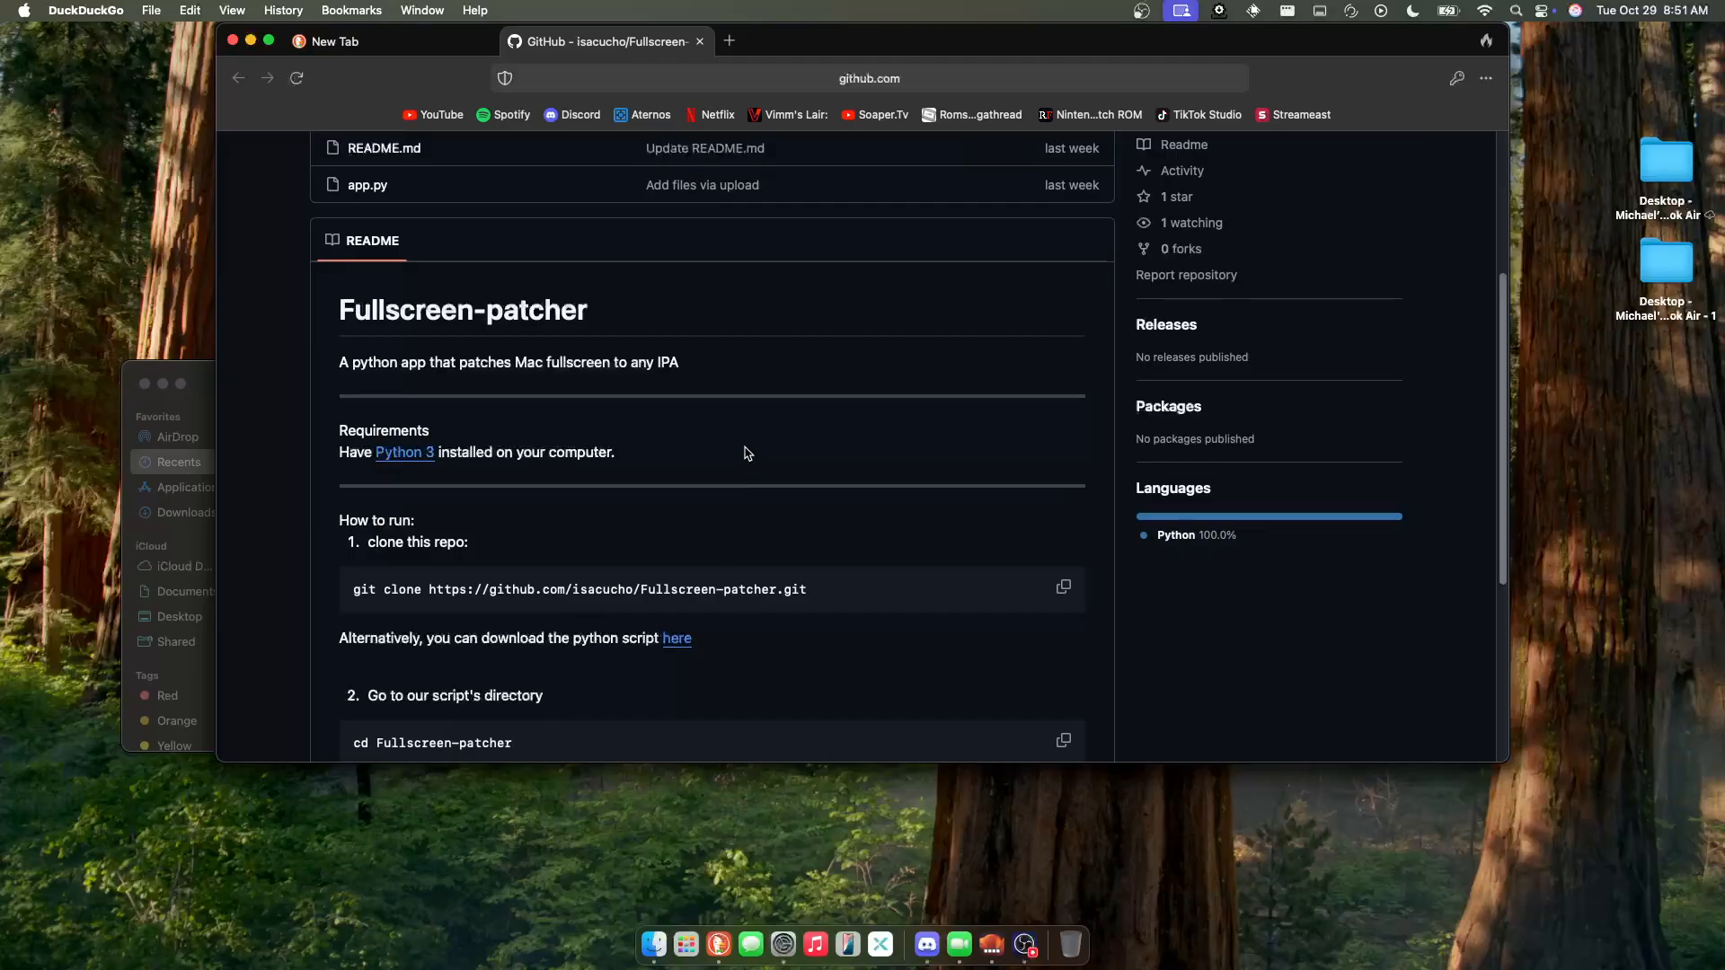
scroll("down", 3)
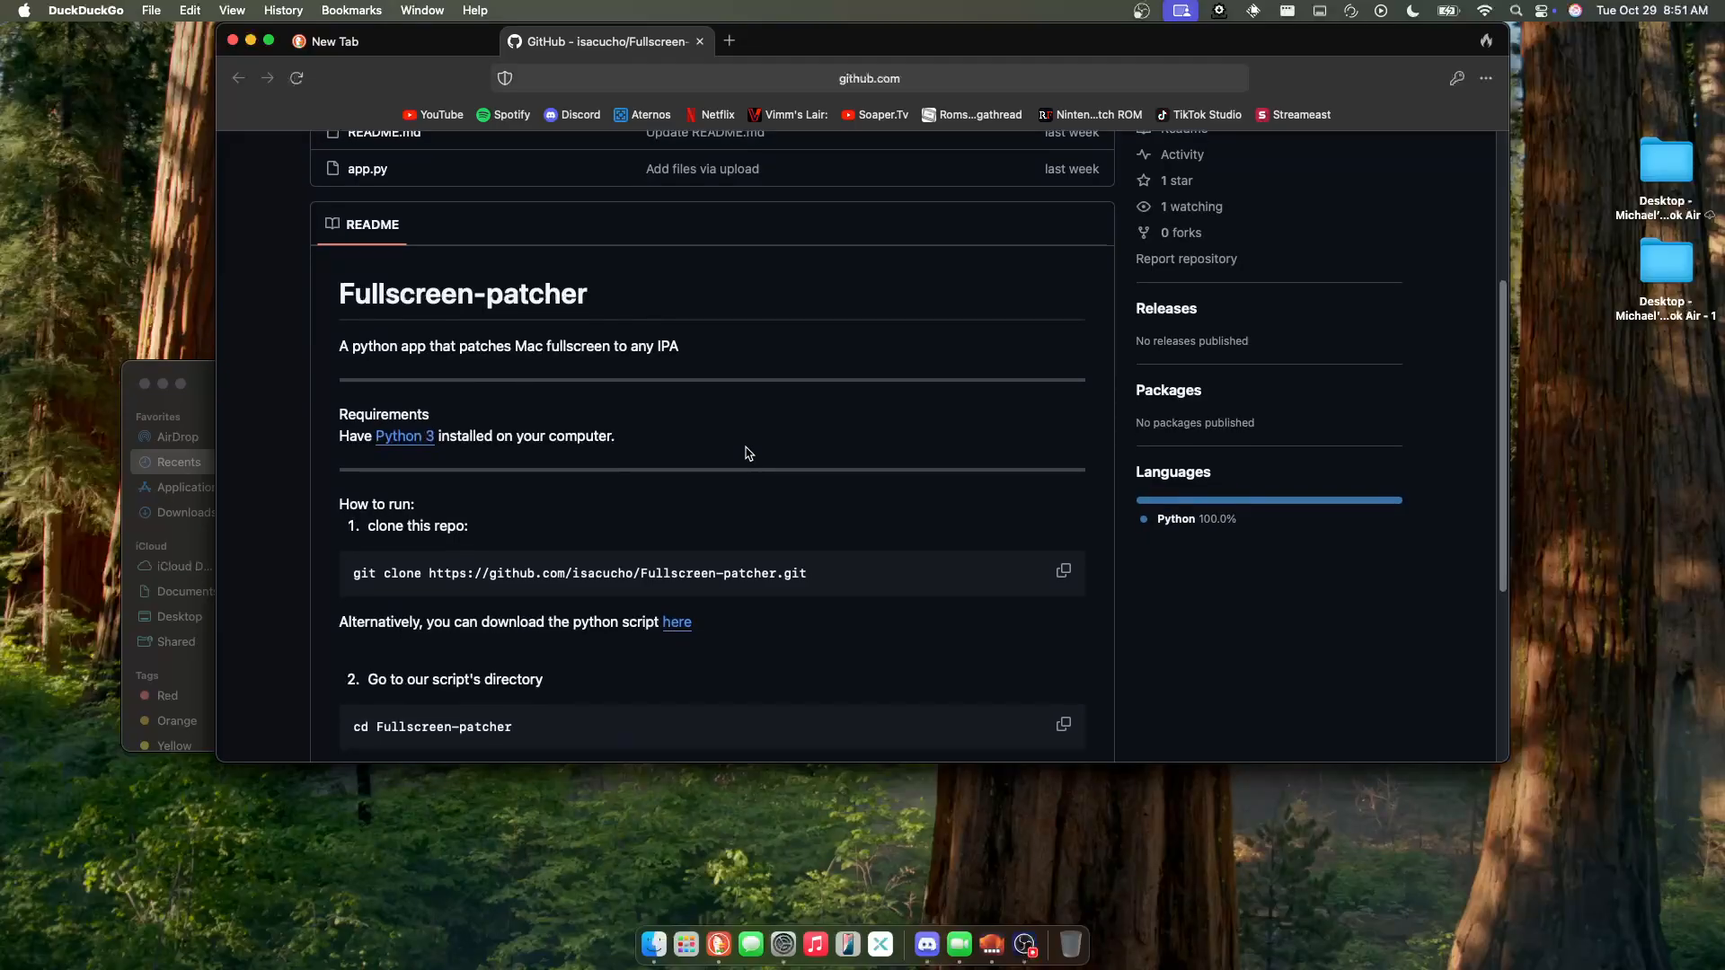
- Launch Fortnite - EZFN from Raycast and dismiss the EZFN welcome dialog
key("cmd+space")
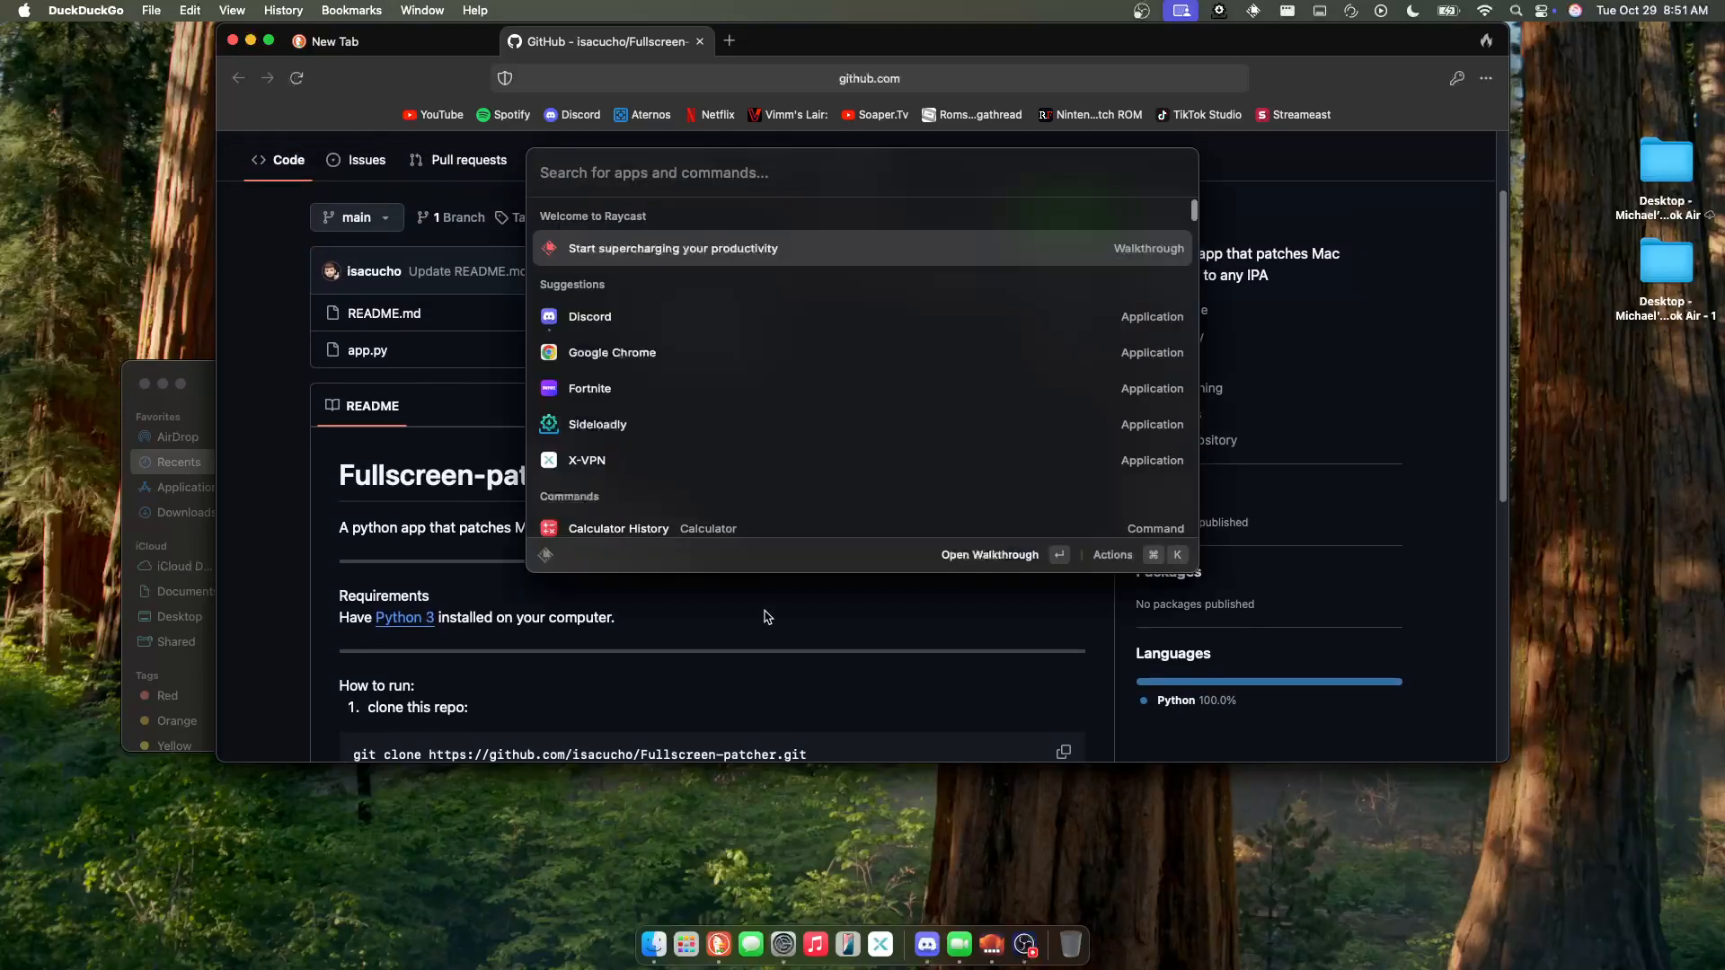
type("e")
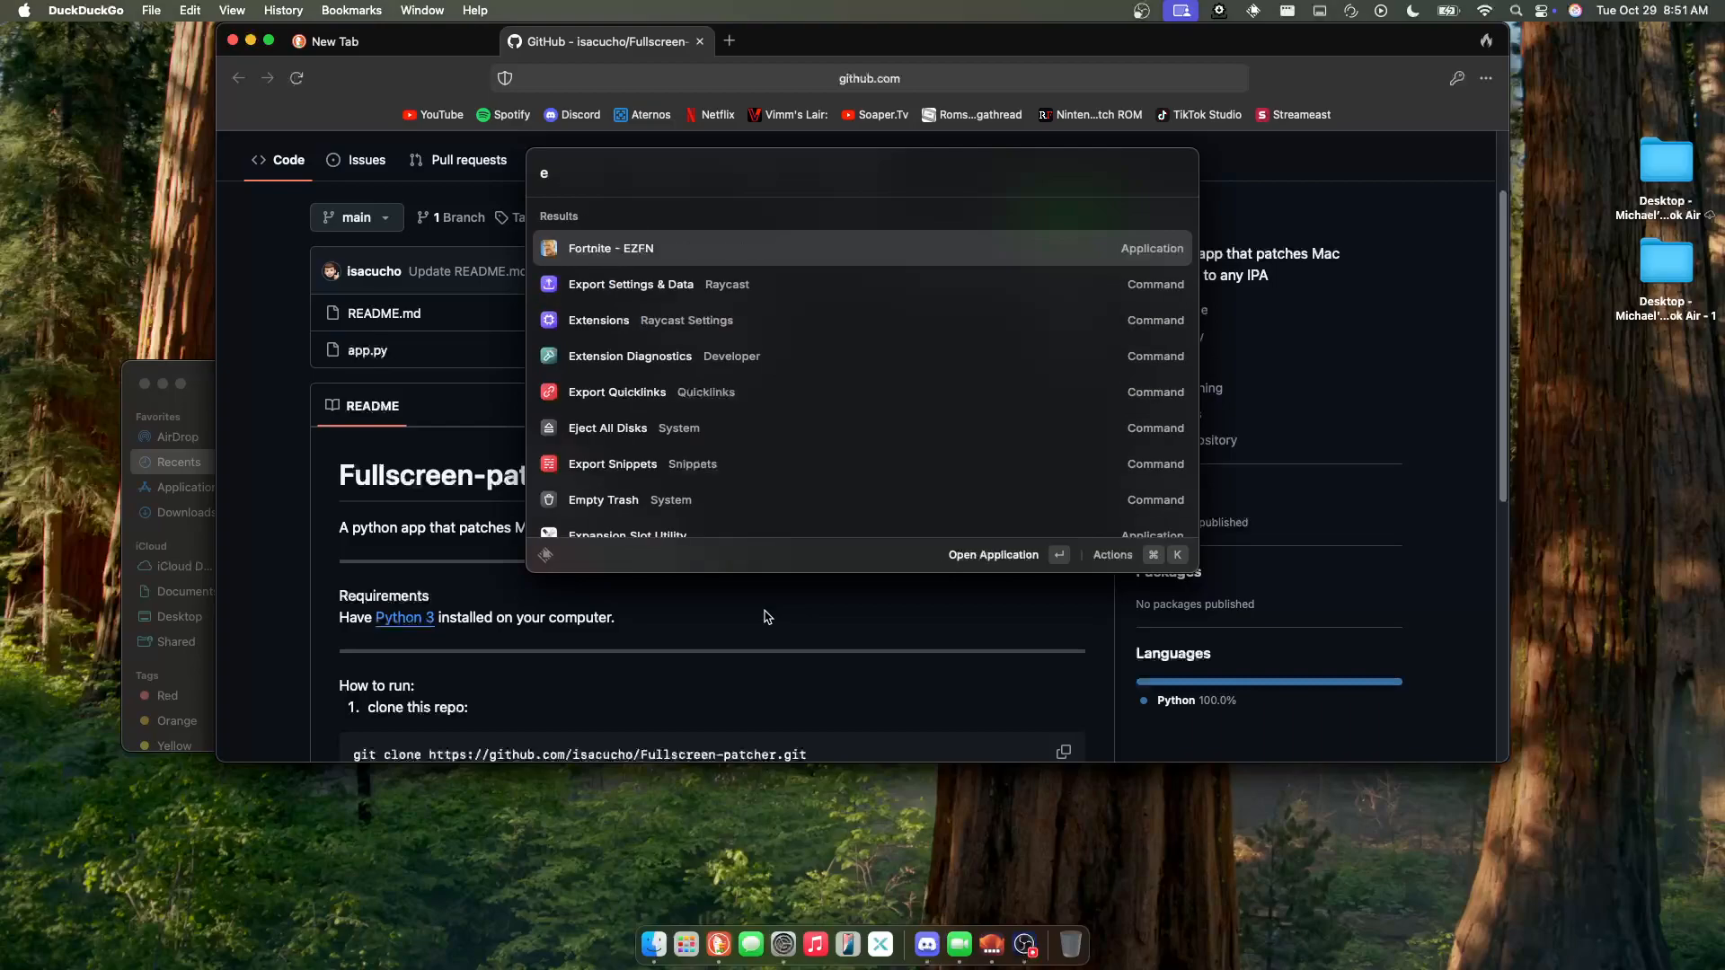
key("backspace")
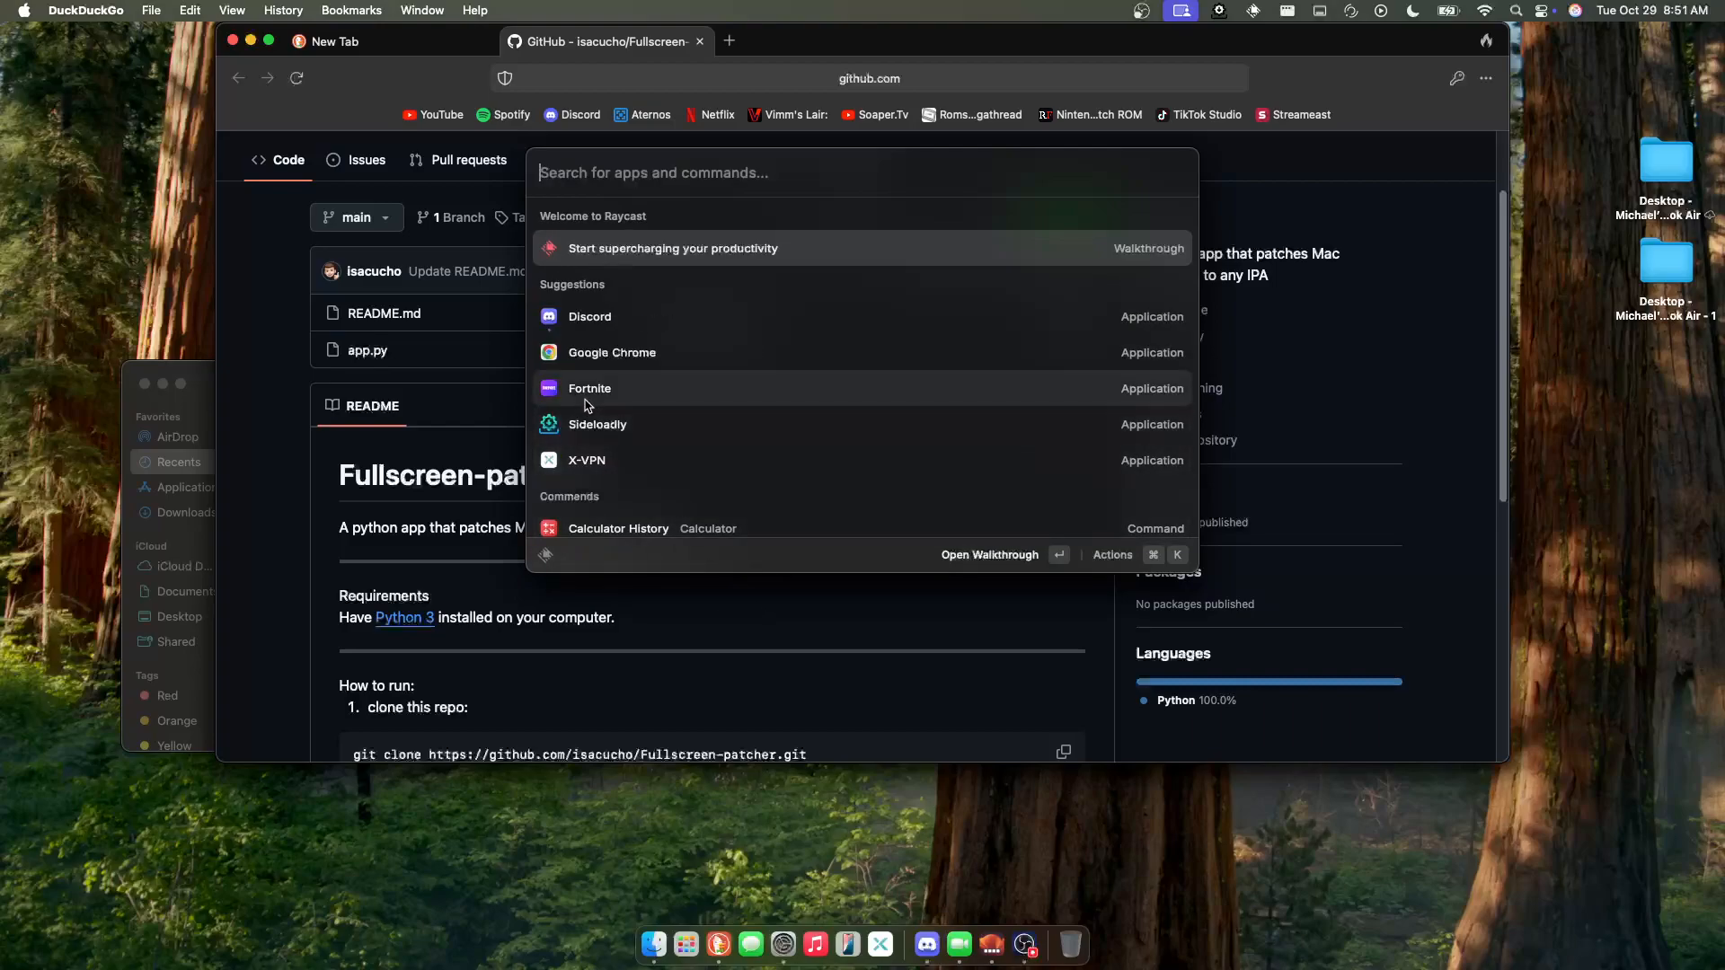
mouse_move(611, 396)
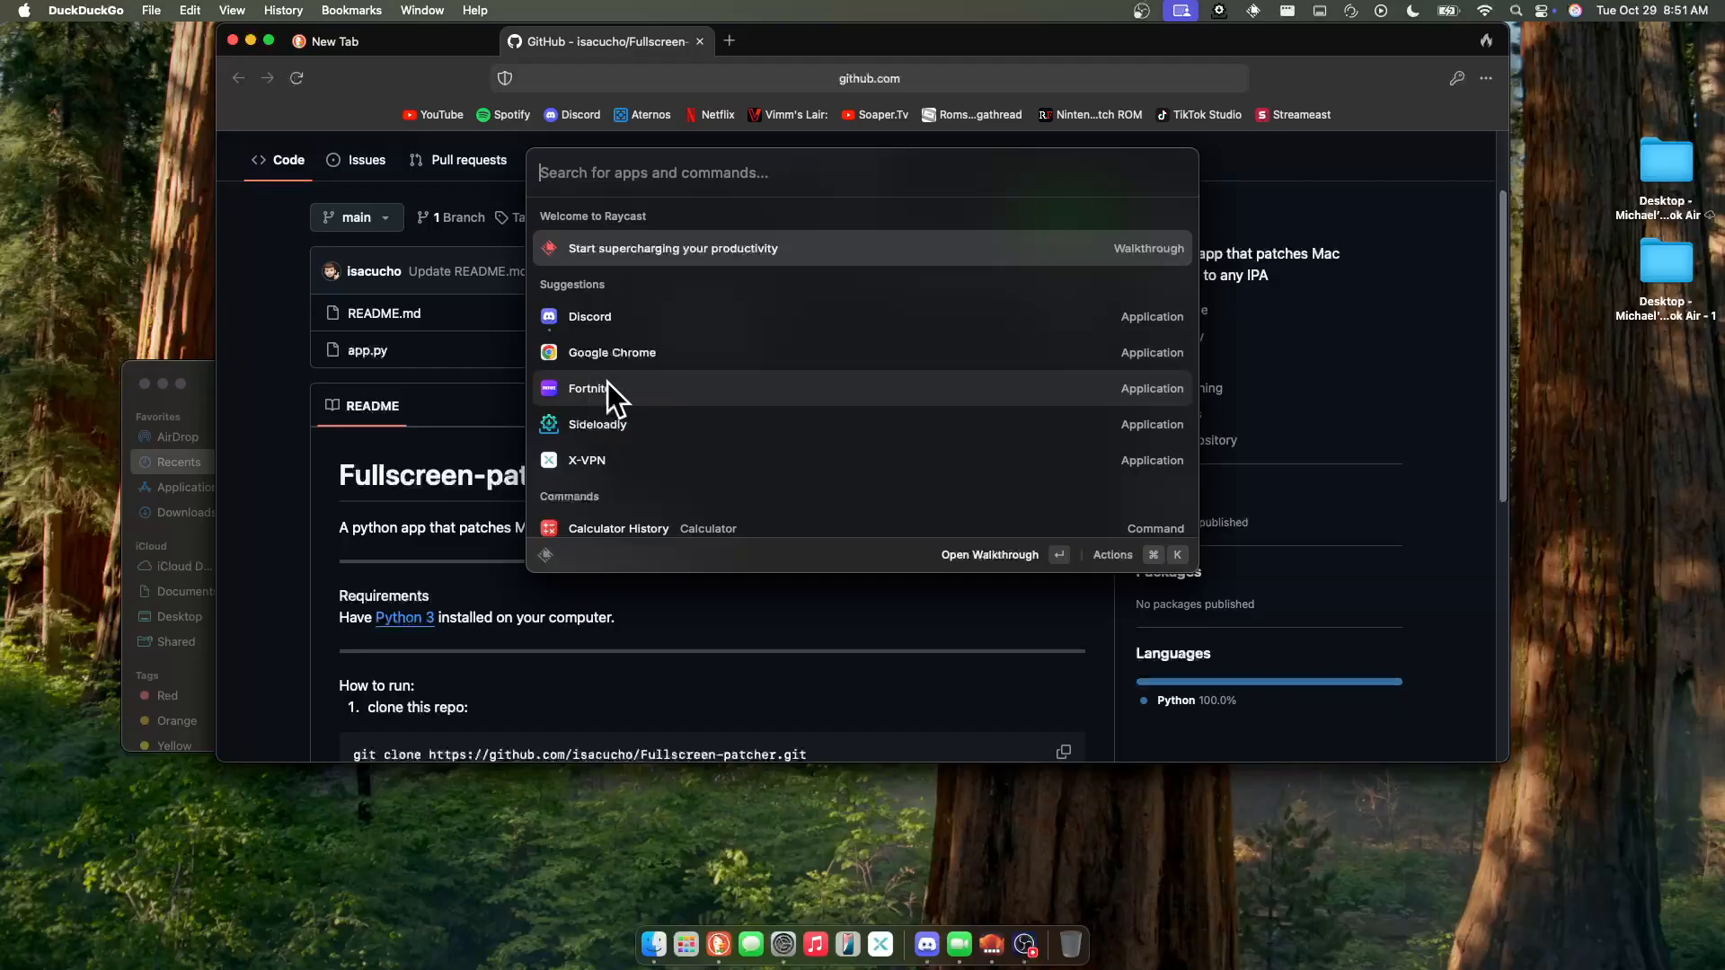
mouse_move(643, 384)
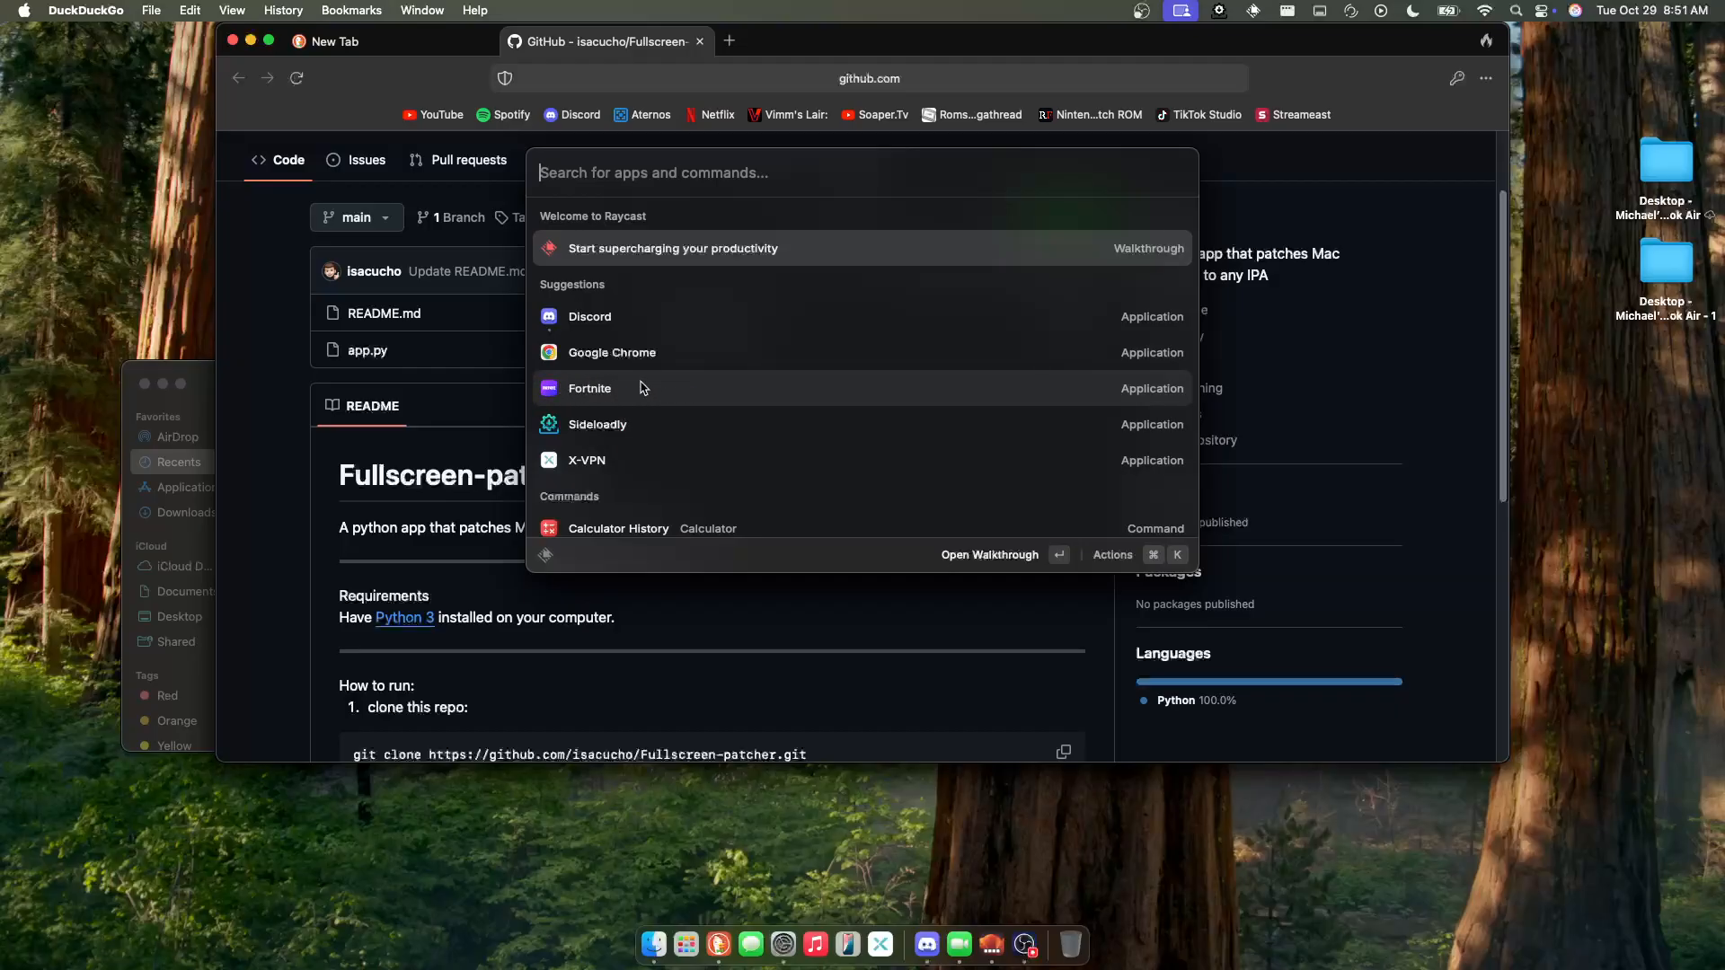
mouse_move(689, 209)
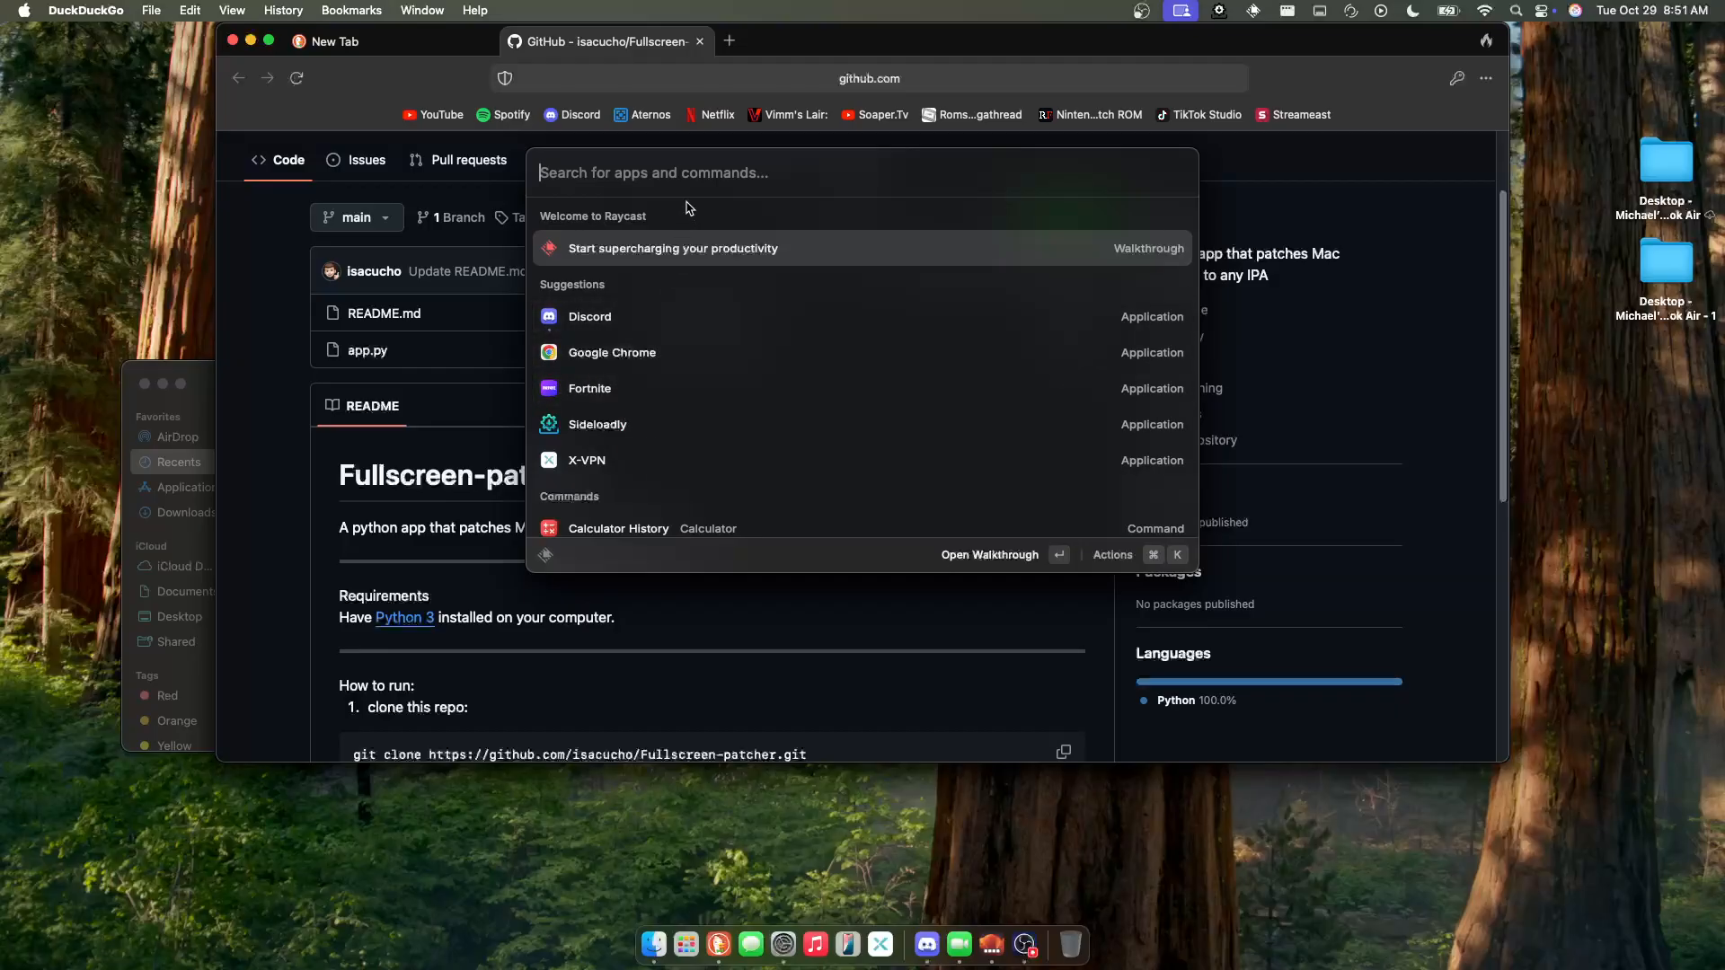
key("escape")
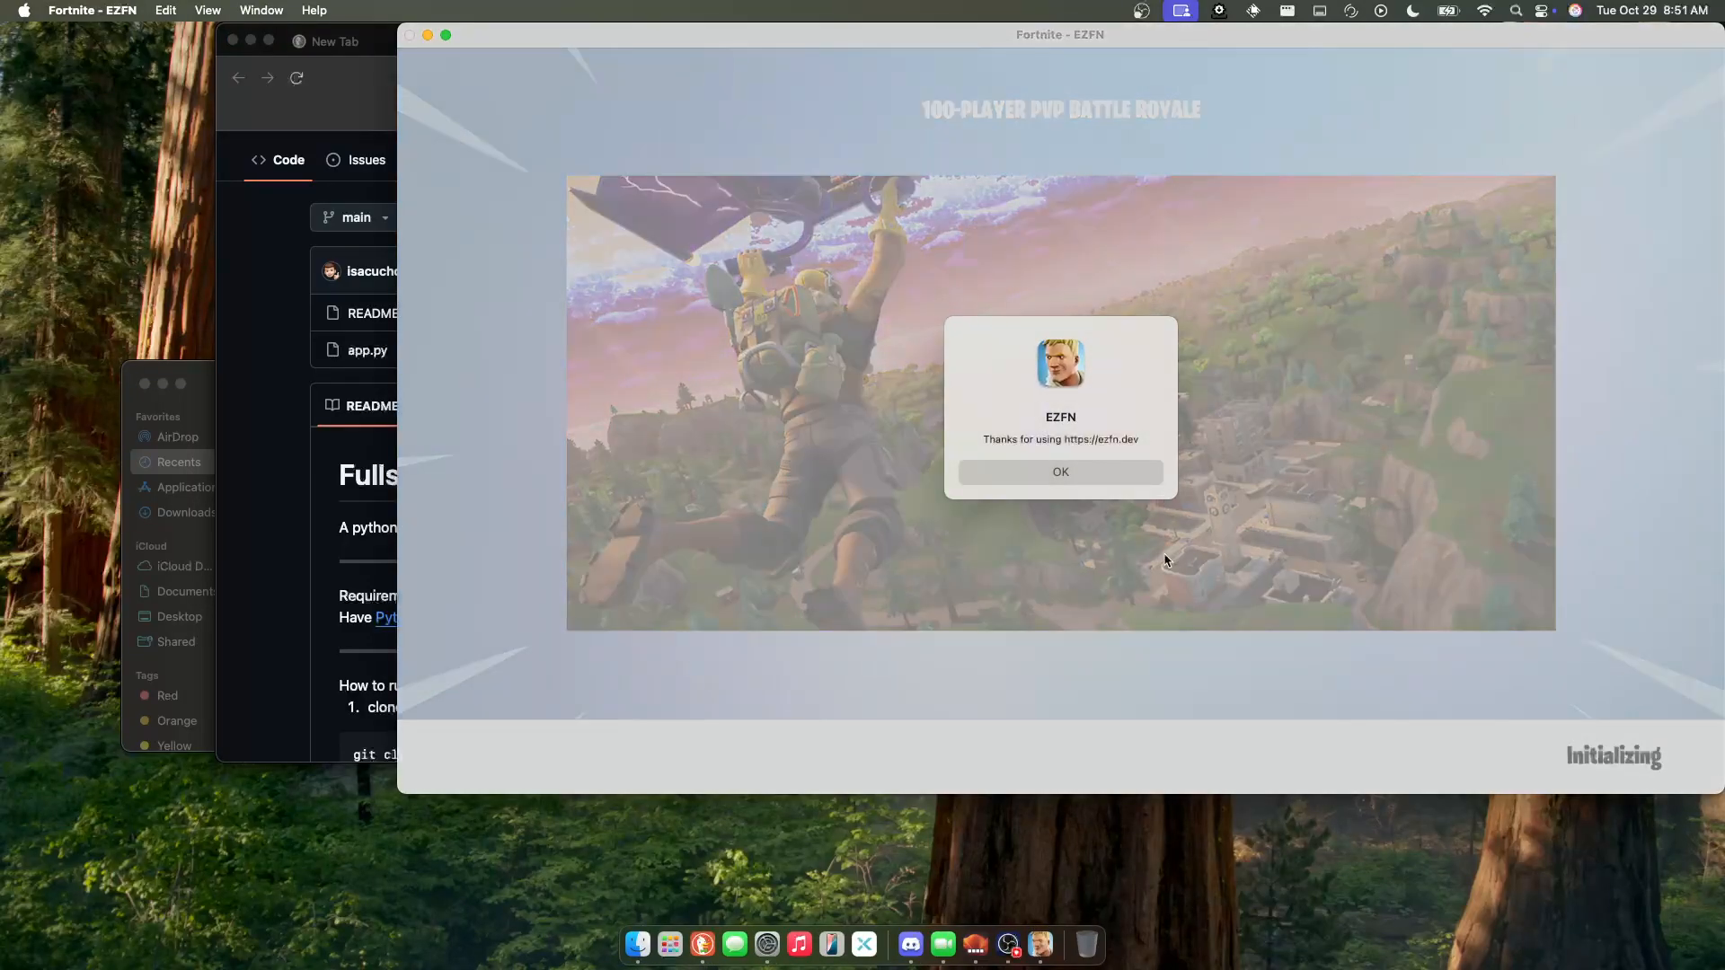
left_click(1060, 471)
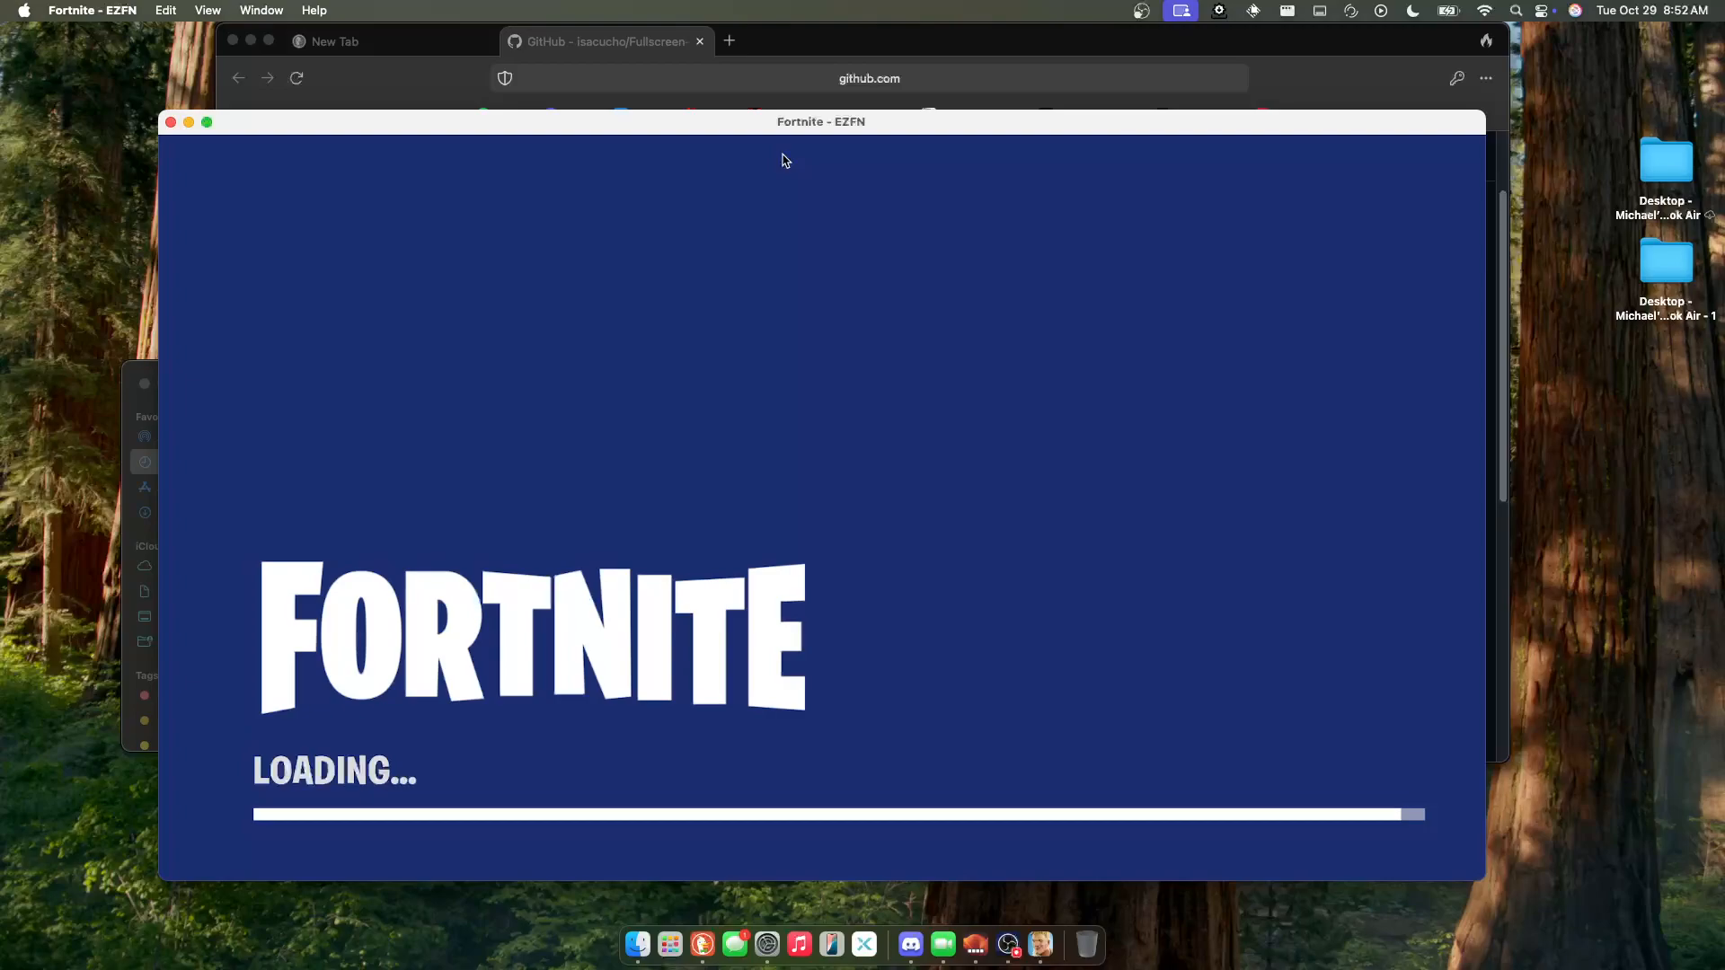
mouse_move(212, 135)
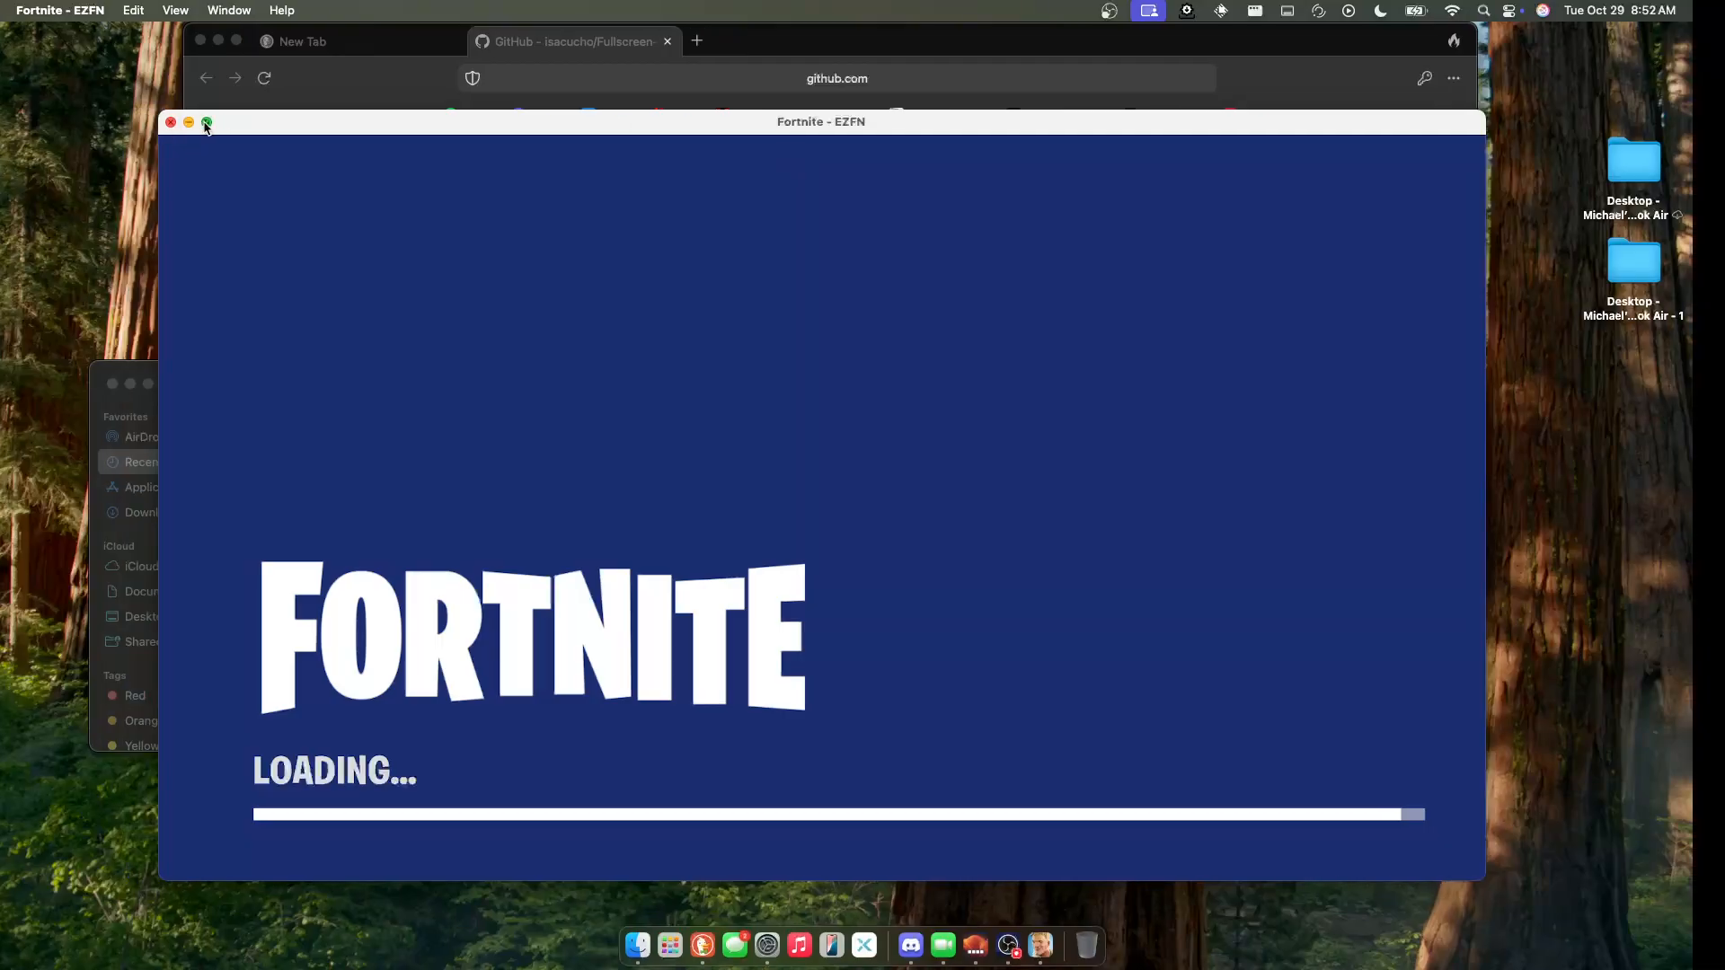
- Make the game fullscreen, return from the Locker to the Lobby and start solo matchmaking
left_click(205, 122)
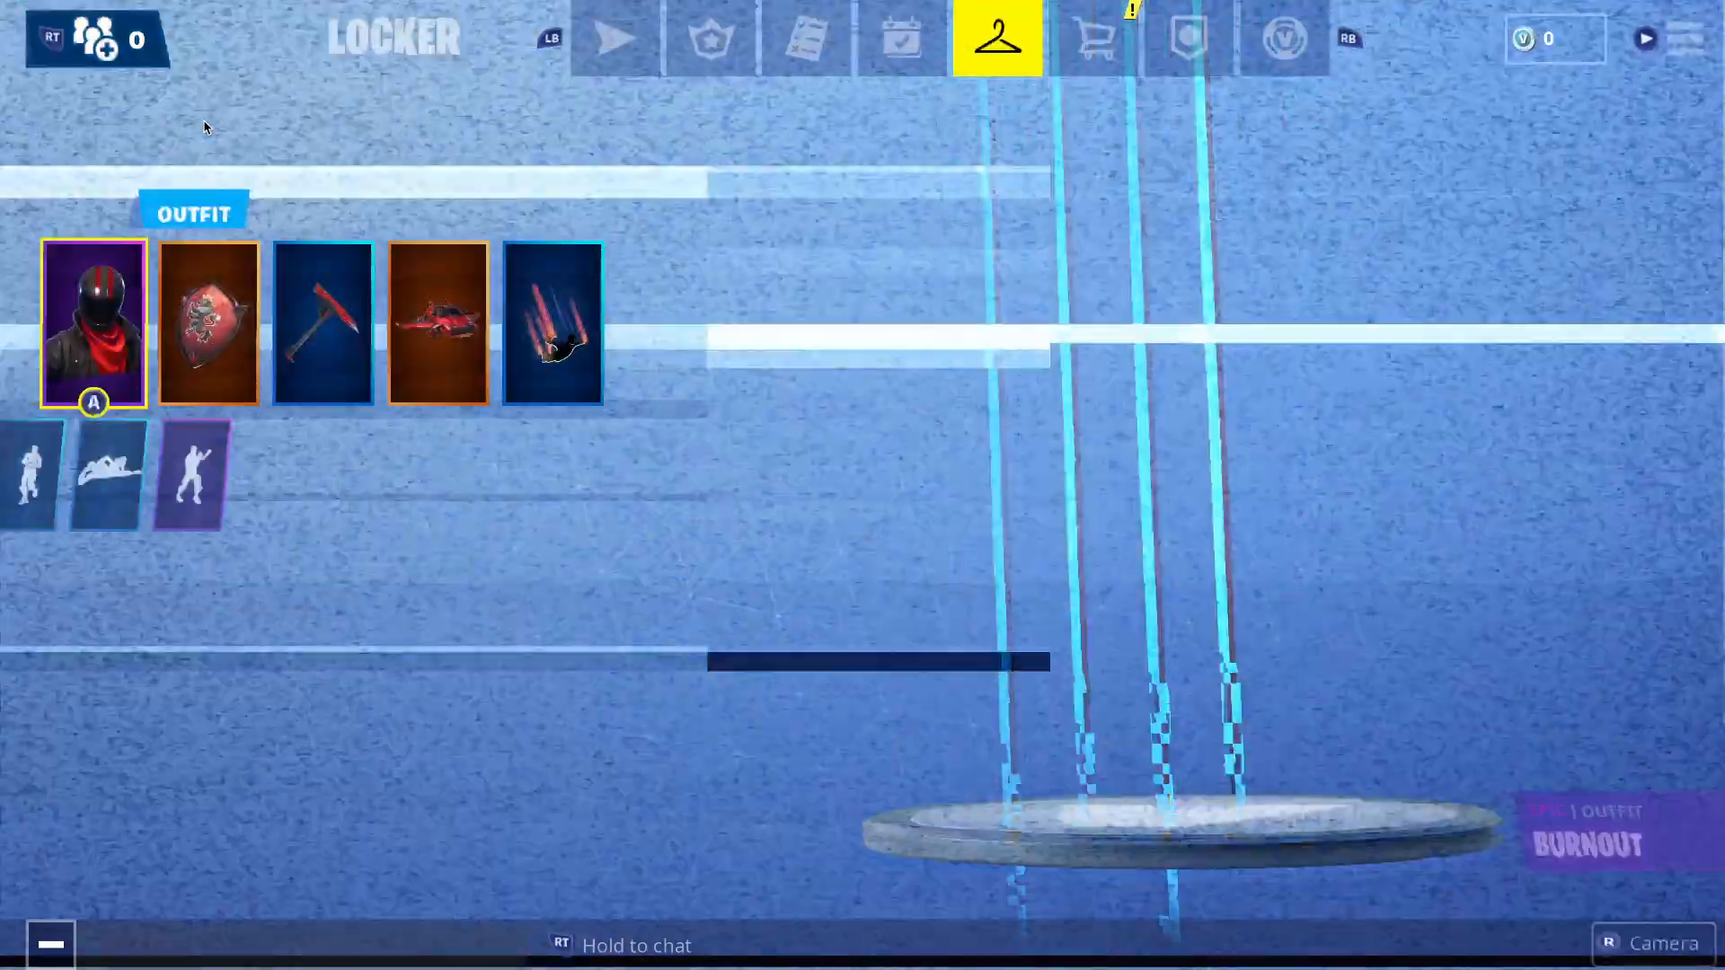
left_click(615, 38)
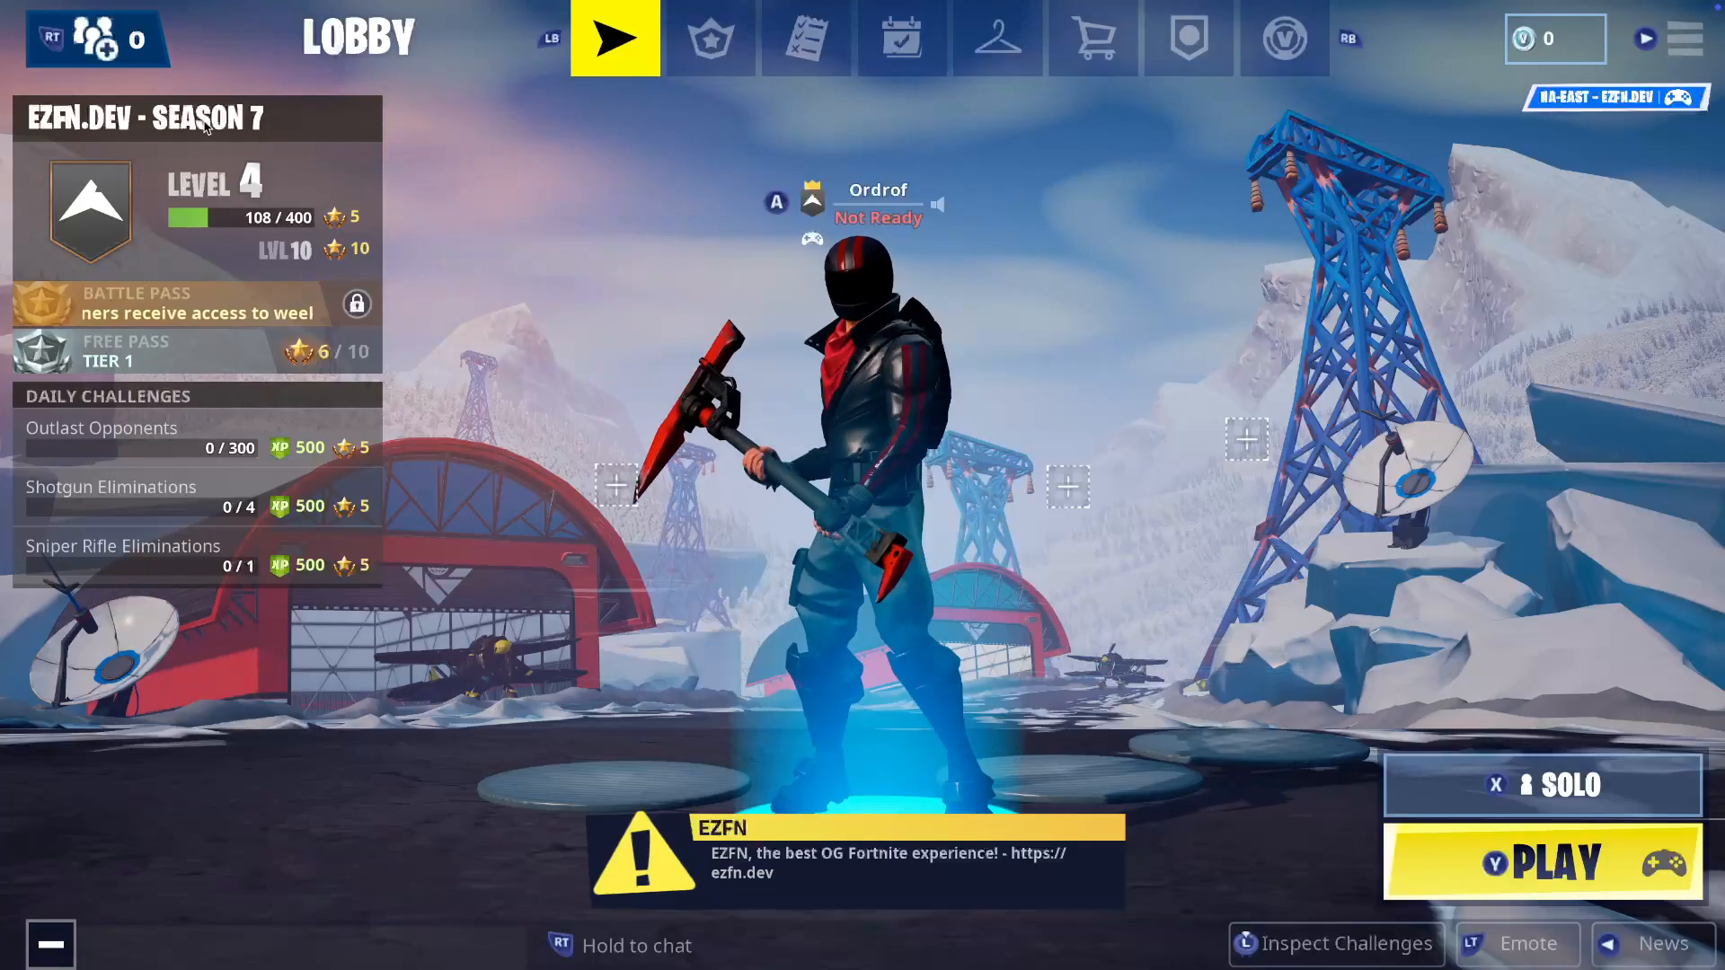
left_click(1683, 38)
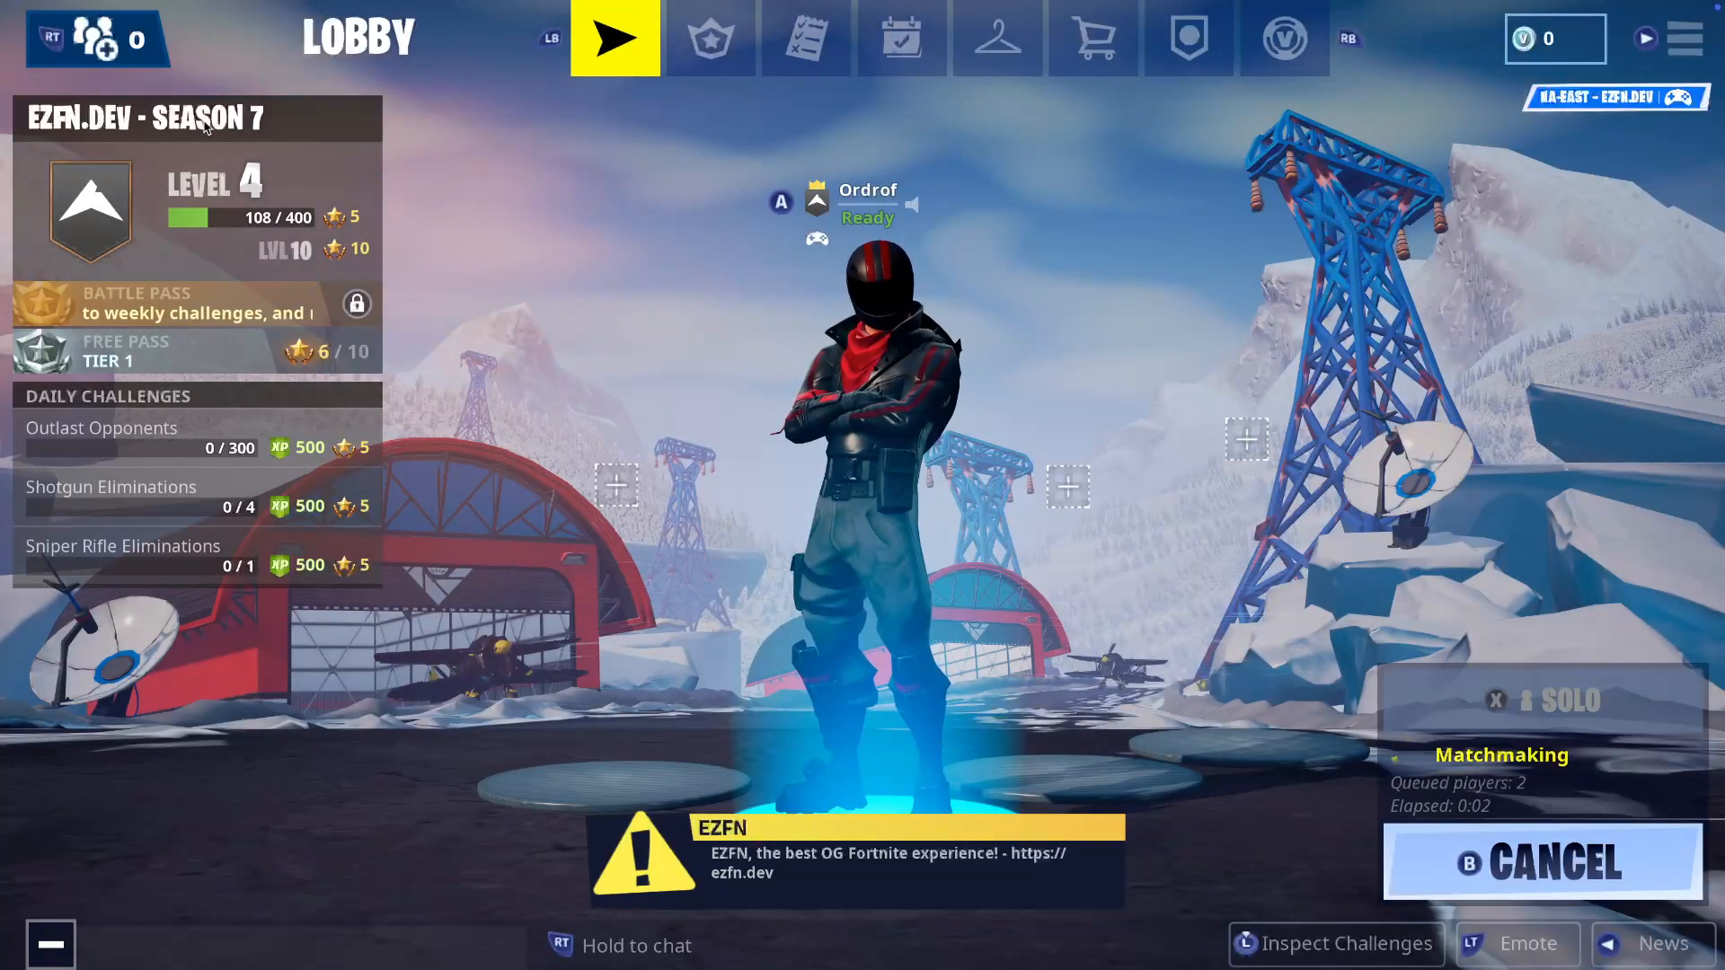
- From the README's Python 3 link, download the Python 3.13.0 macOS installer and confirm it finished
left_click(1541, 861)
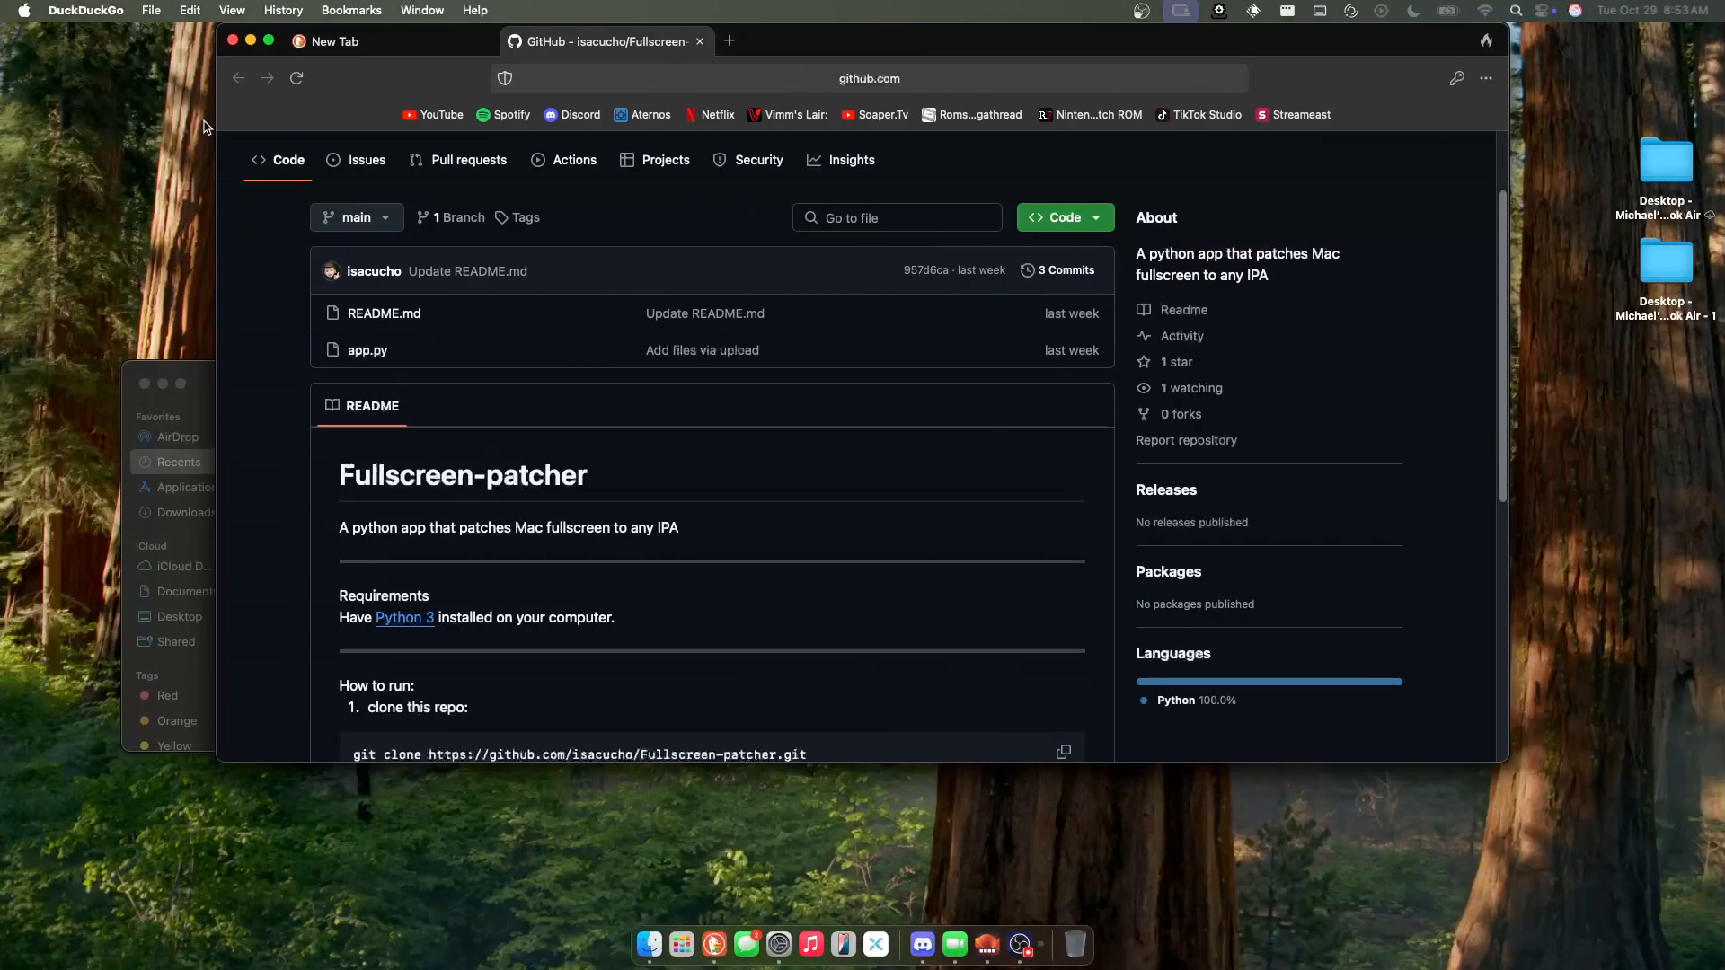
mouse_move(692, 597)
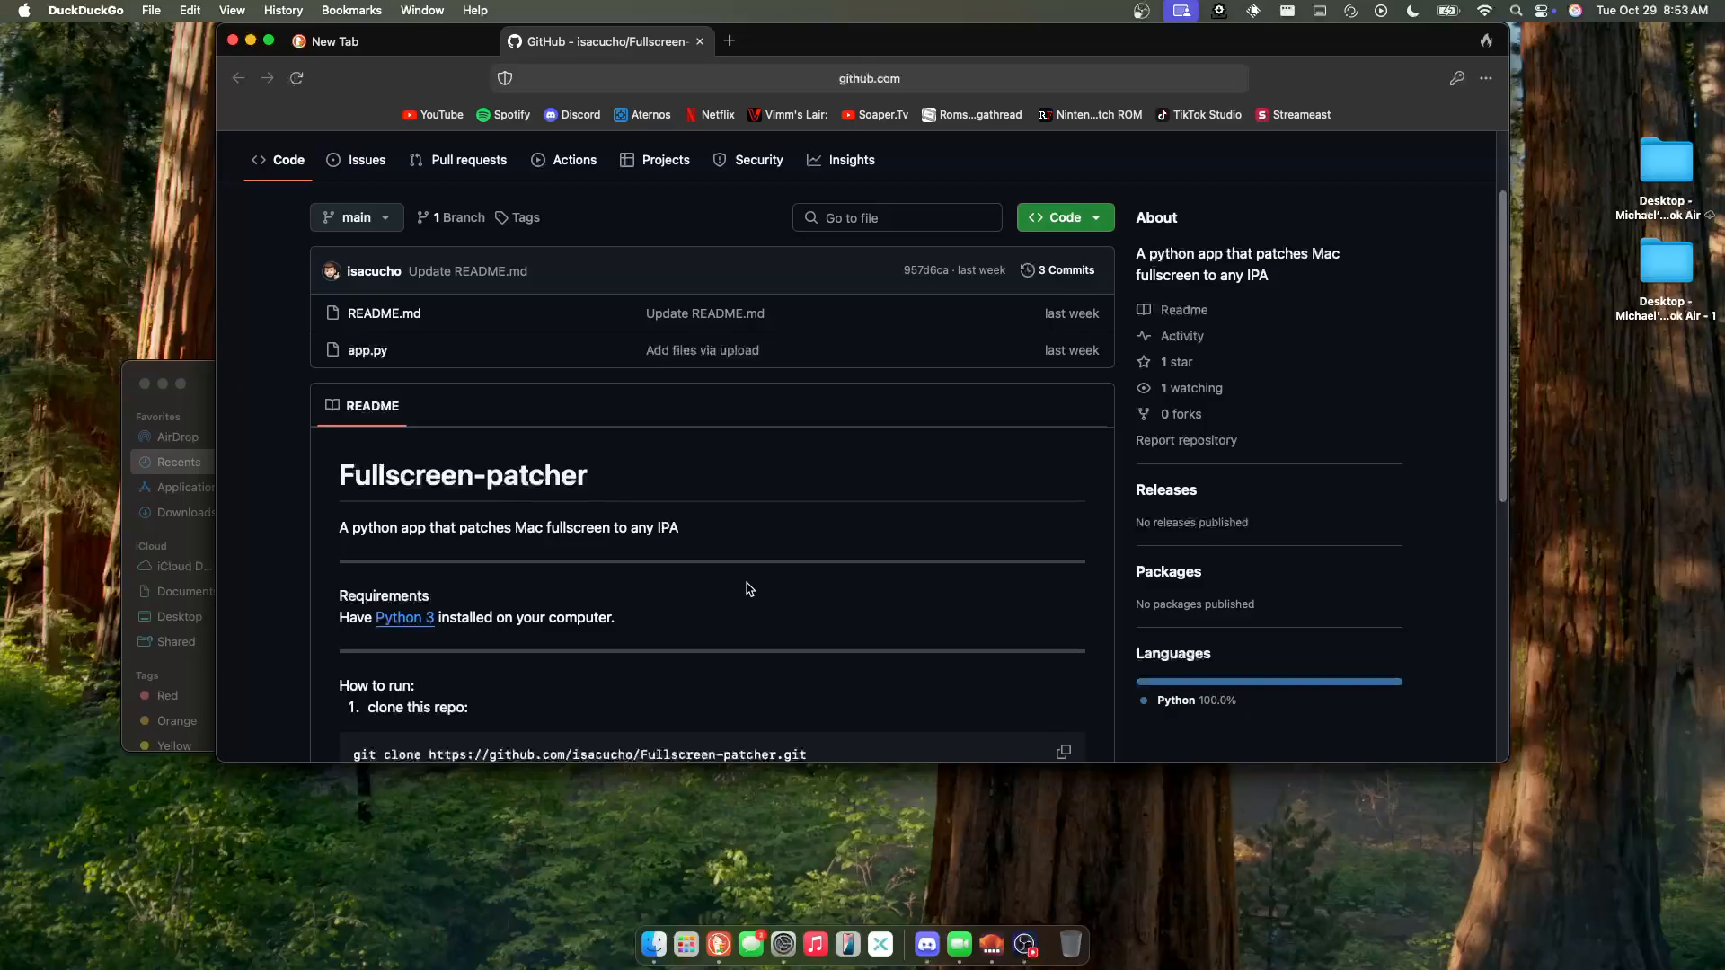
mouse_move(773, 532)
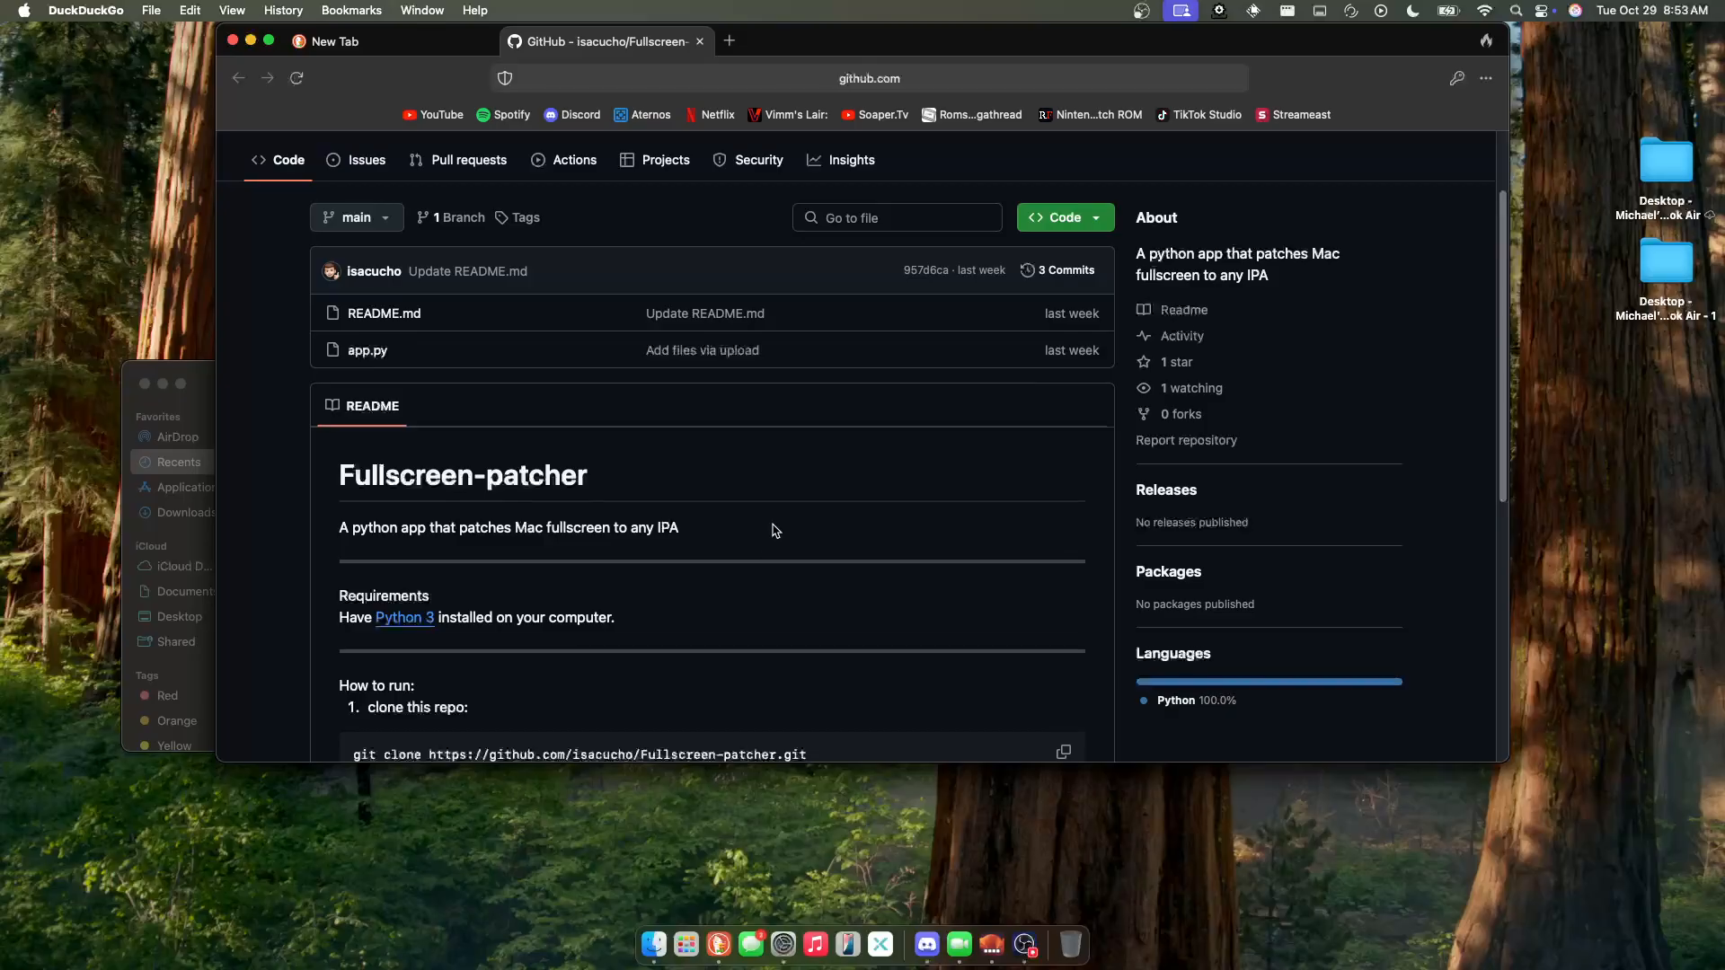
scroll("down", 3)
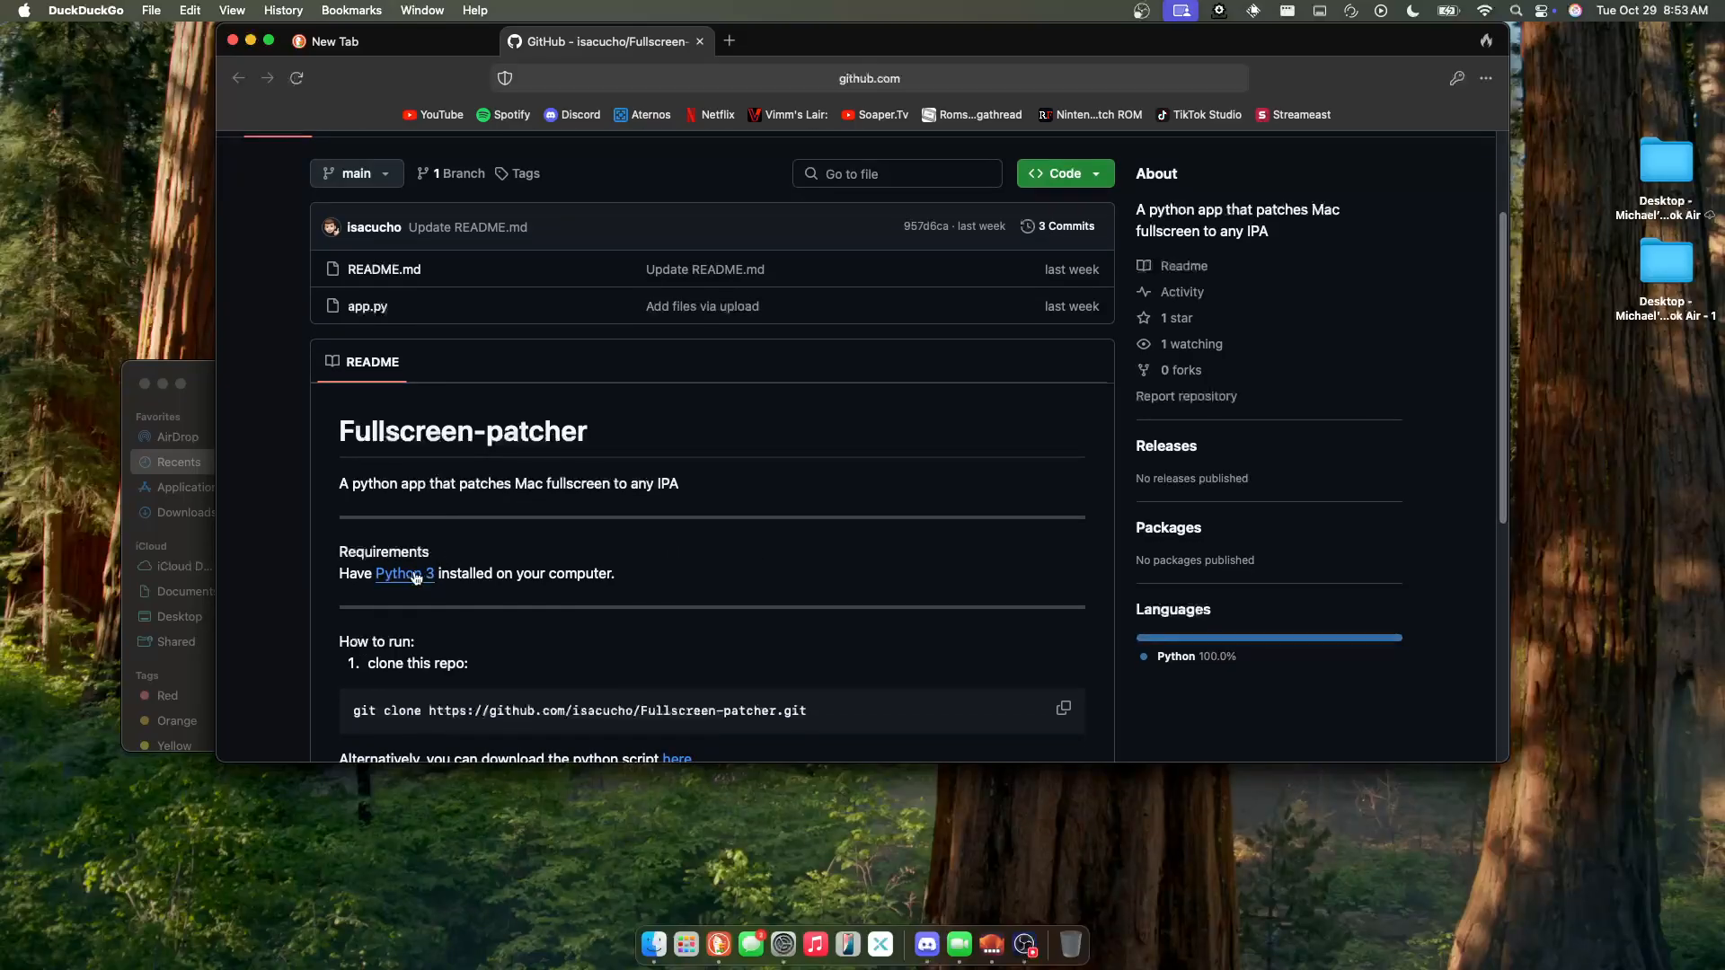
left_click(402, 574)
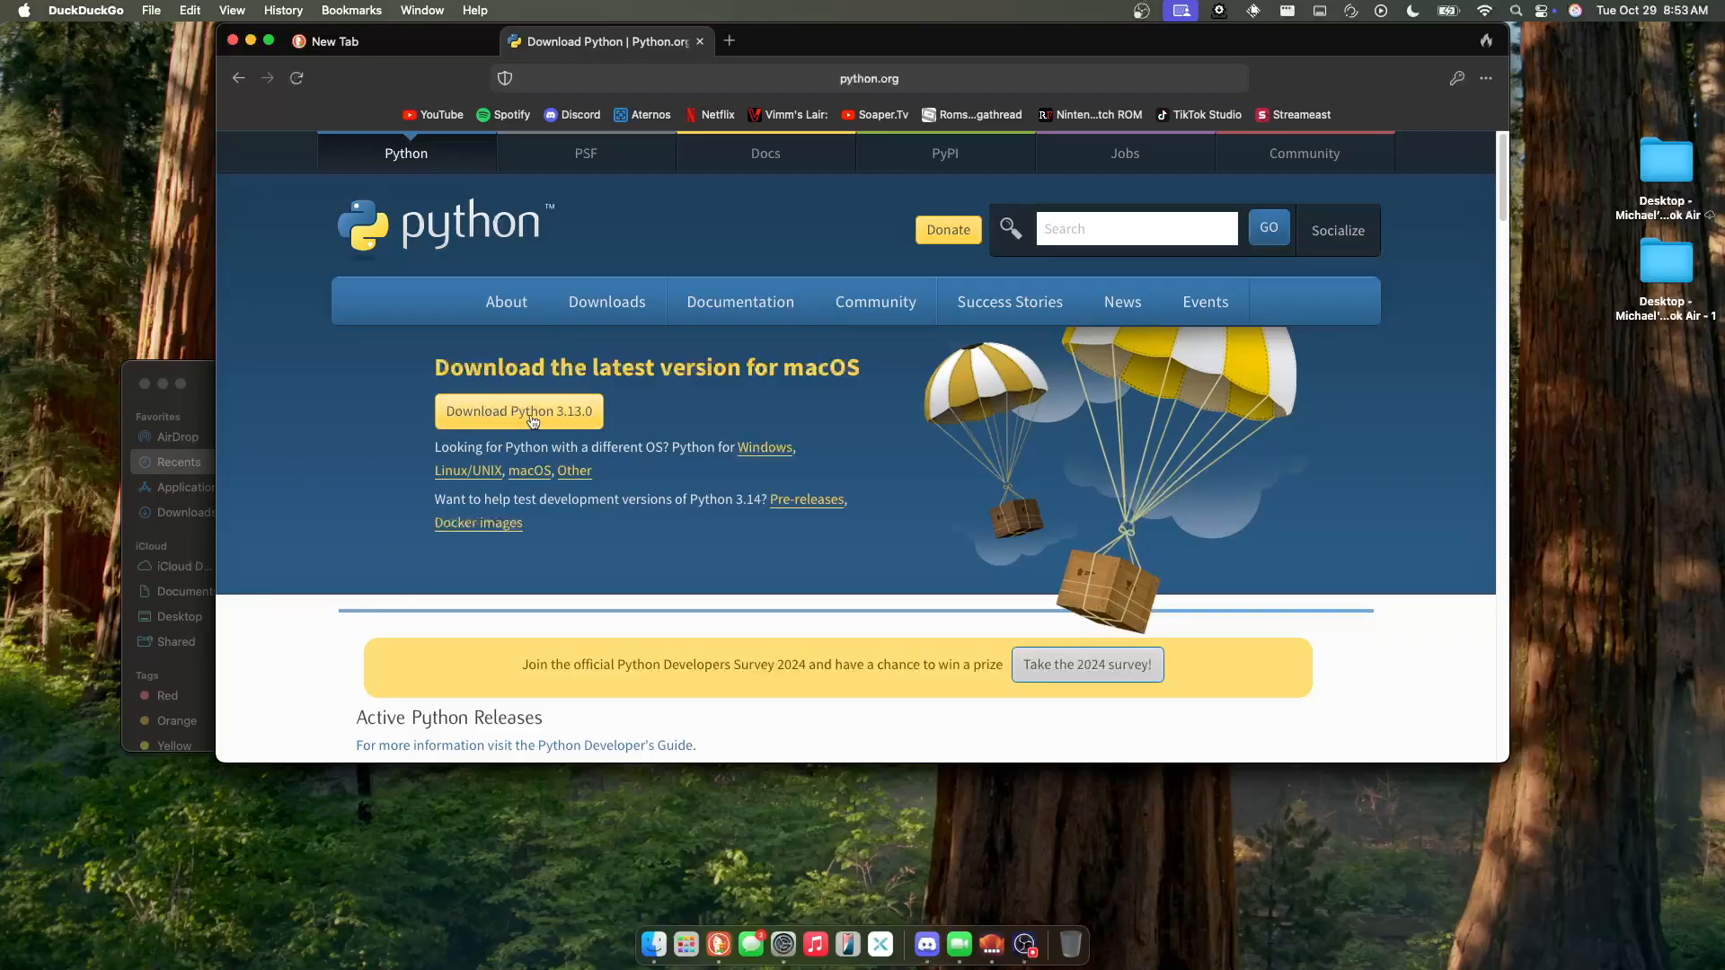
left_click(518, 409)
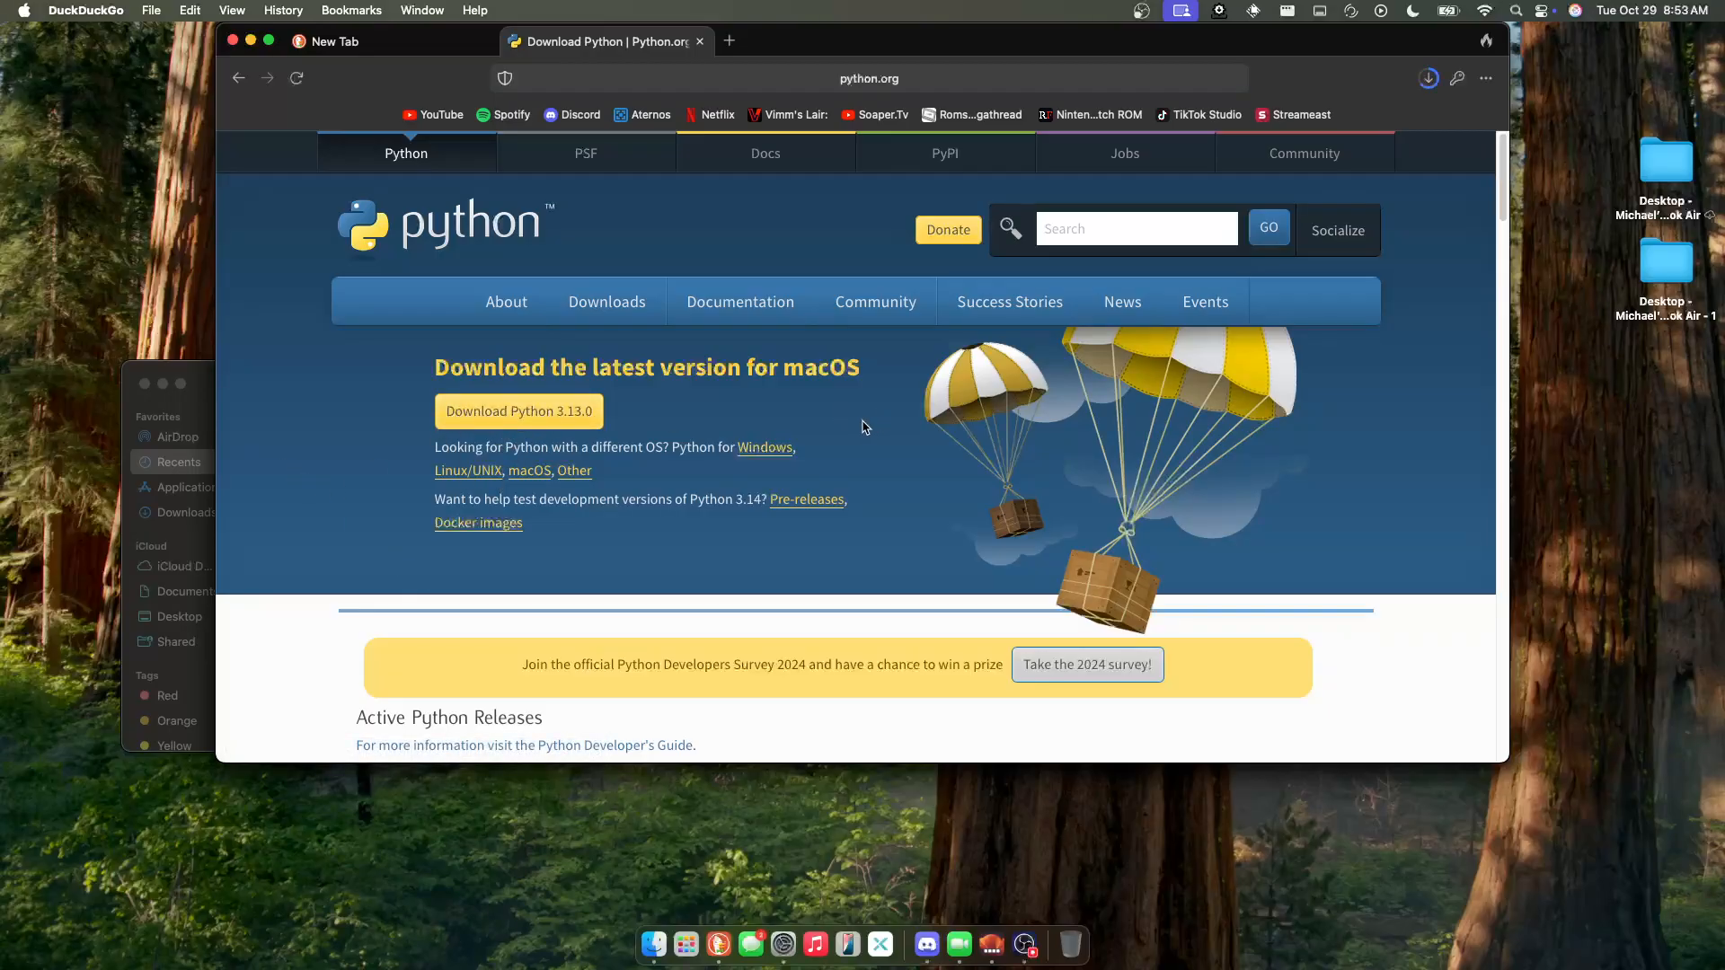
left_click(1429, 78)
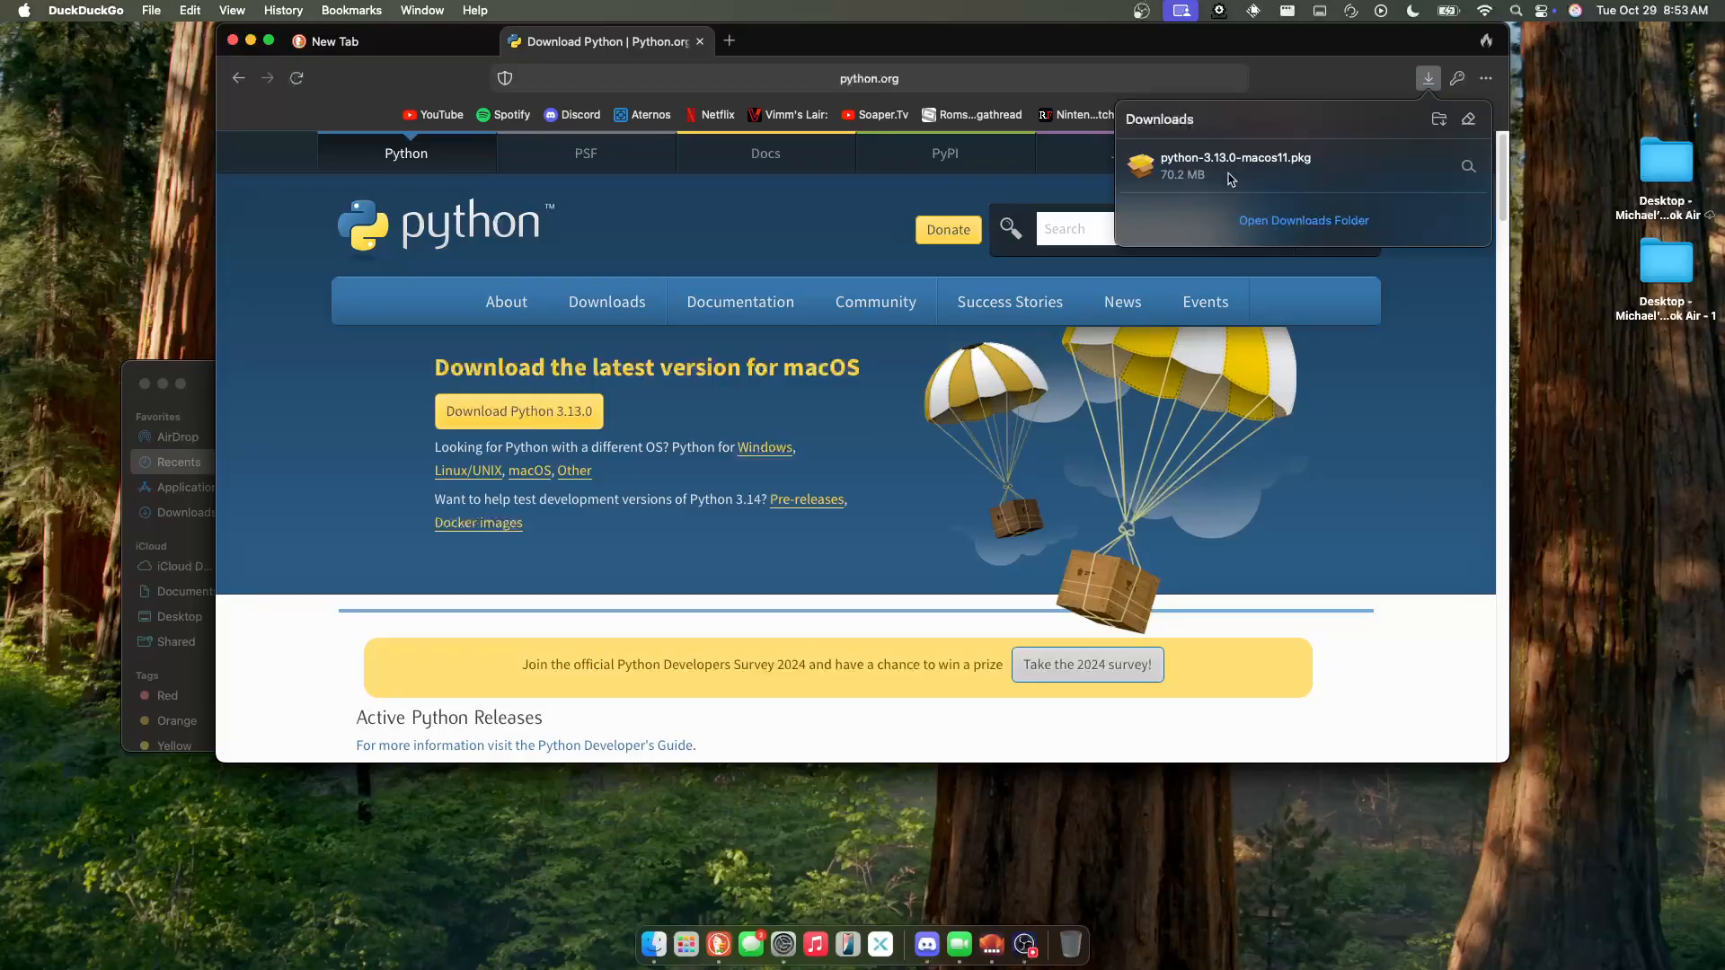
mouse_move(1252, 165)
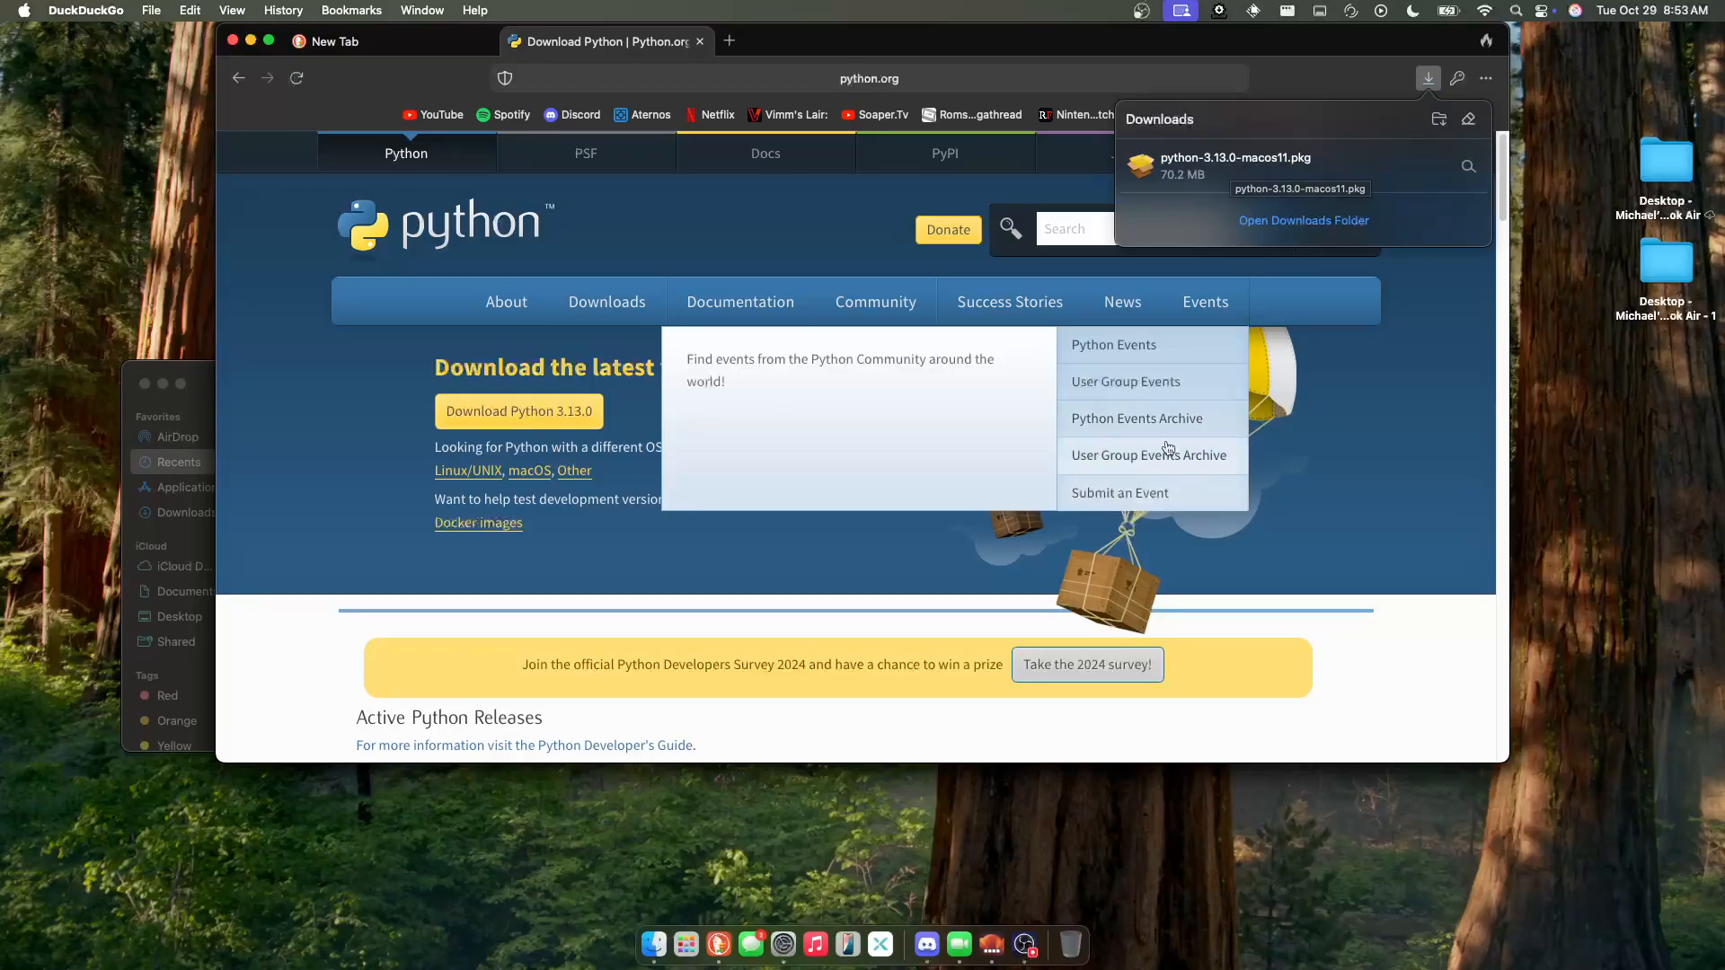
- Return to the Fullscreen-patcher README and scroll to its instructions
scroll("down", 3)
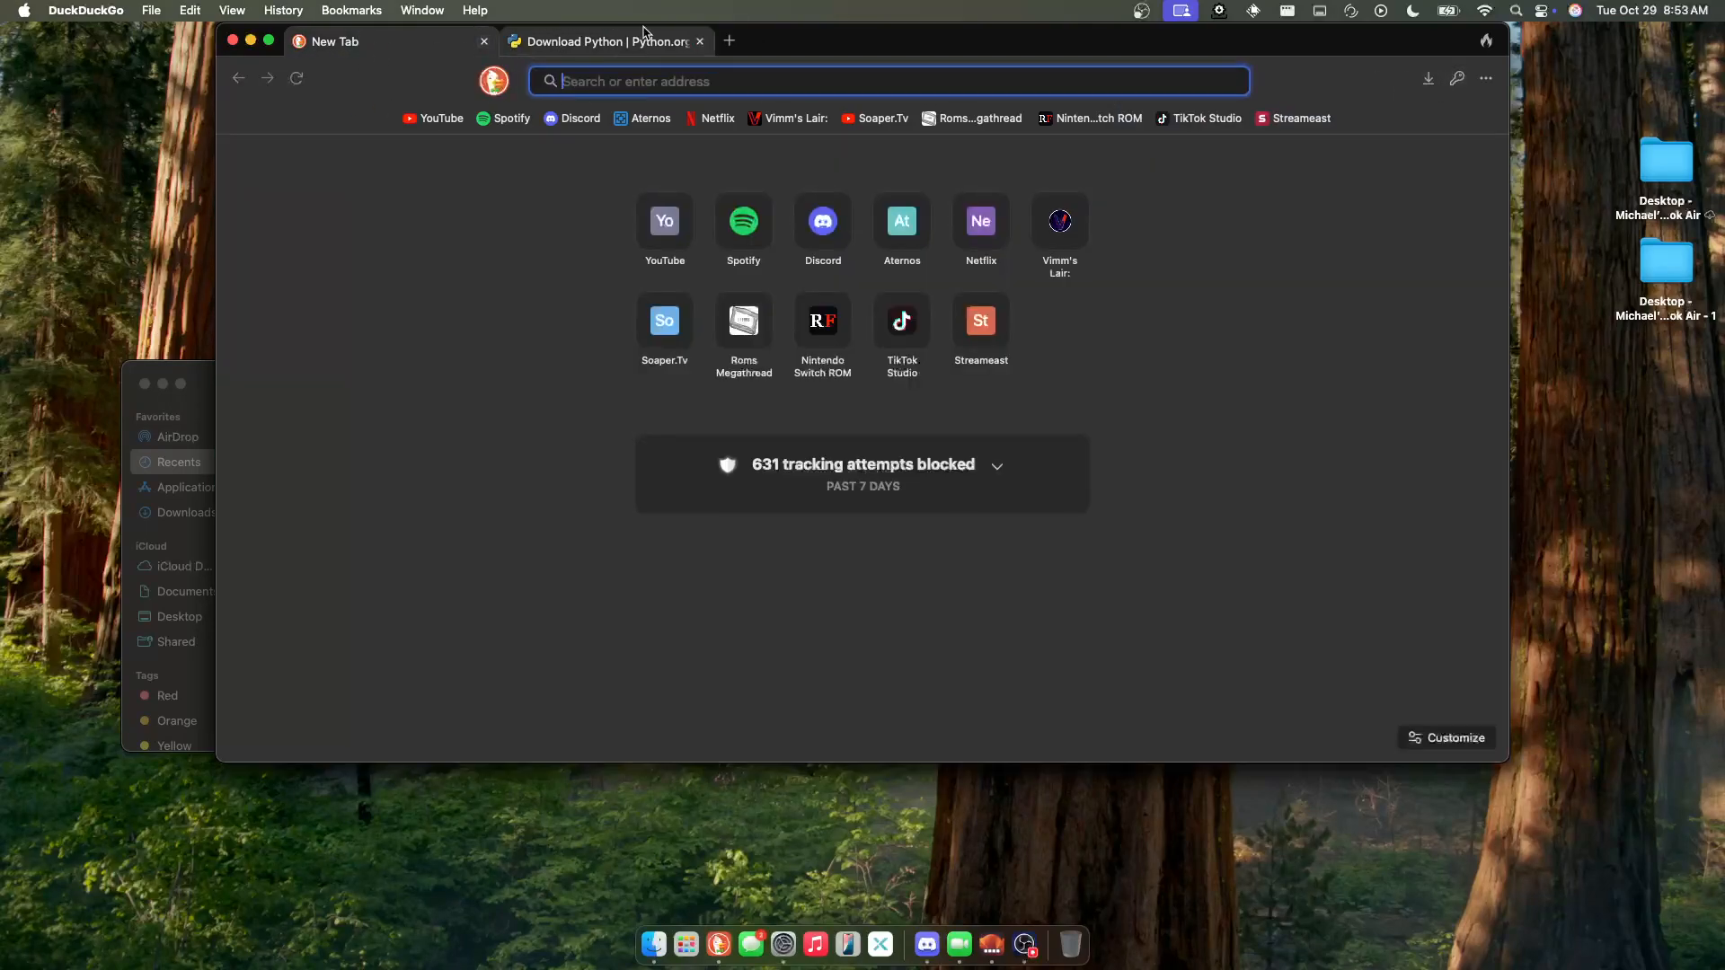
left_click(606, 41)
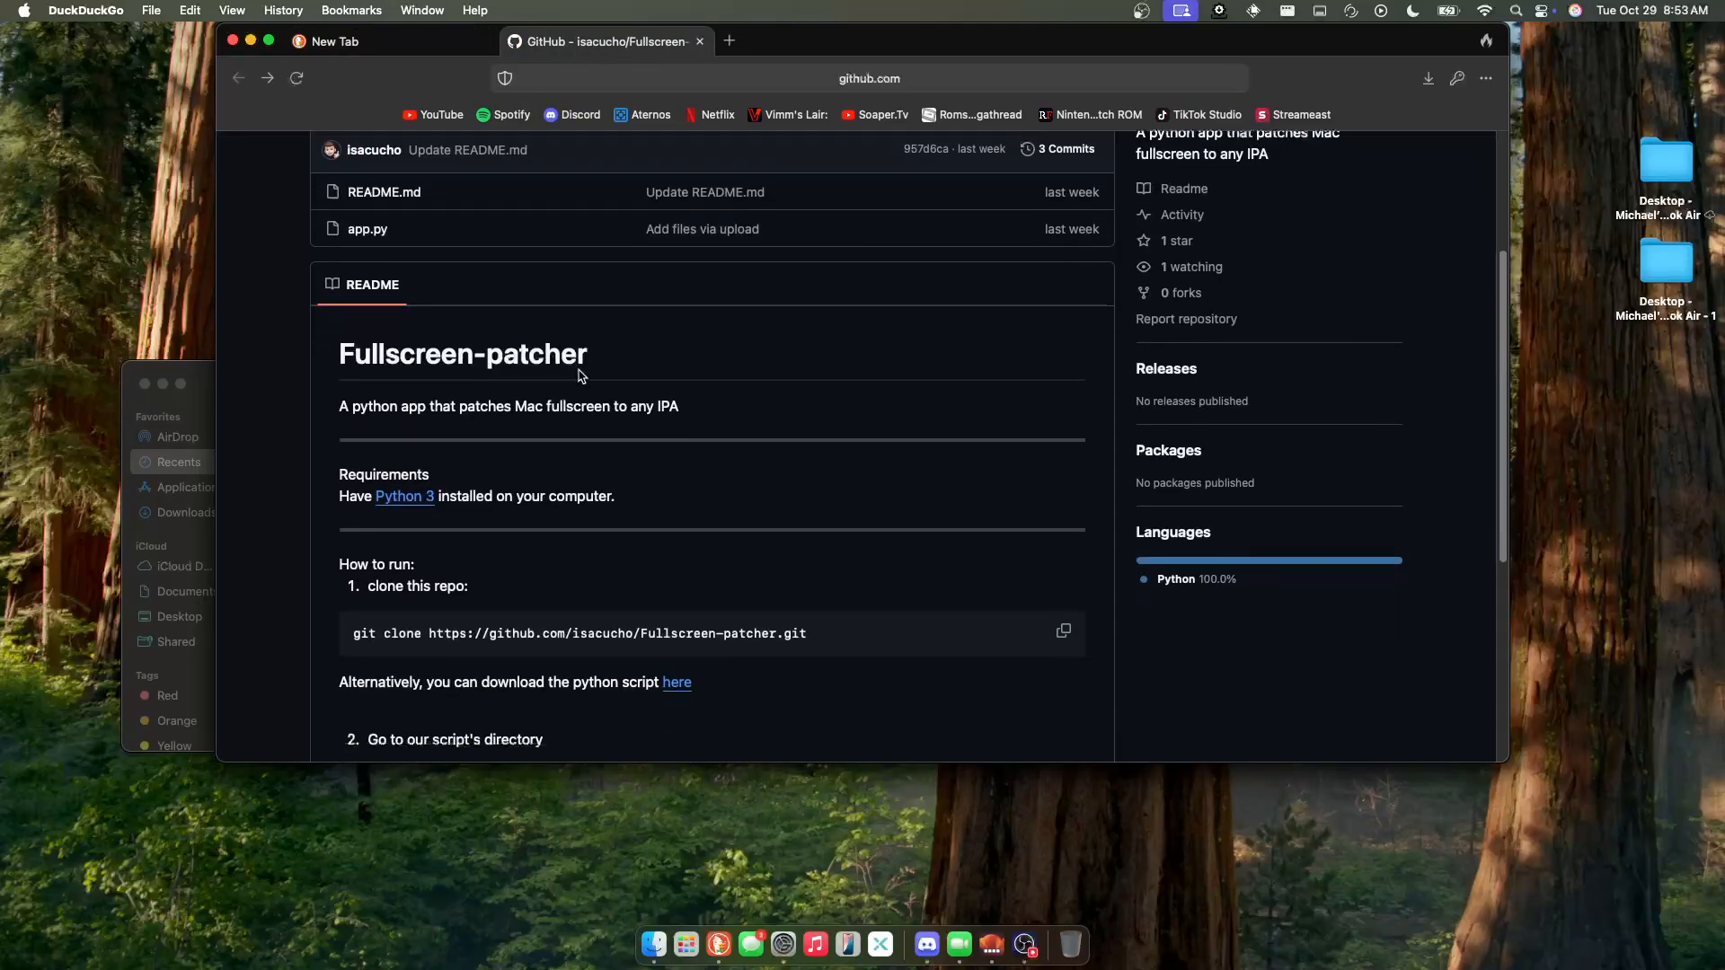
scroll("down", 3)
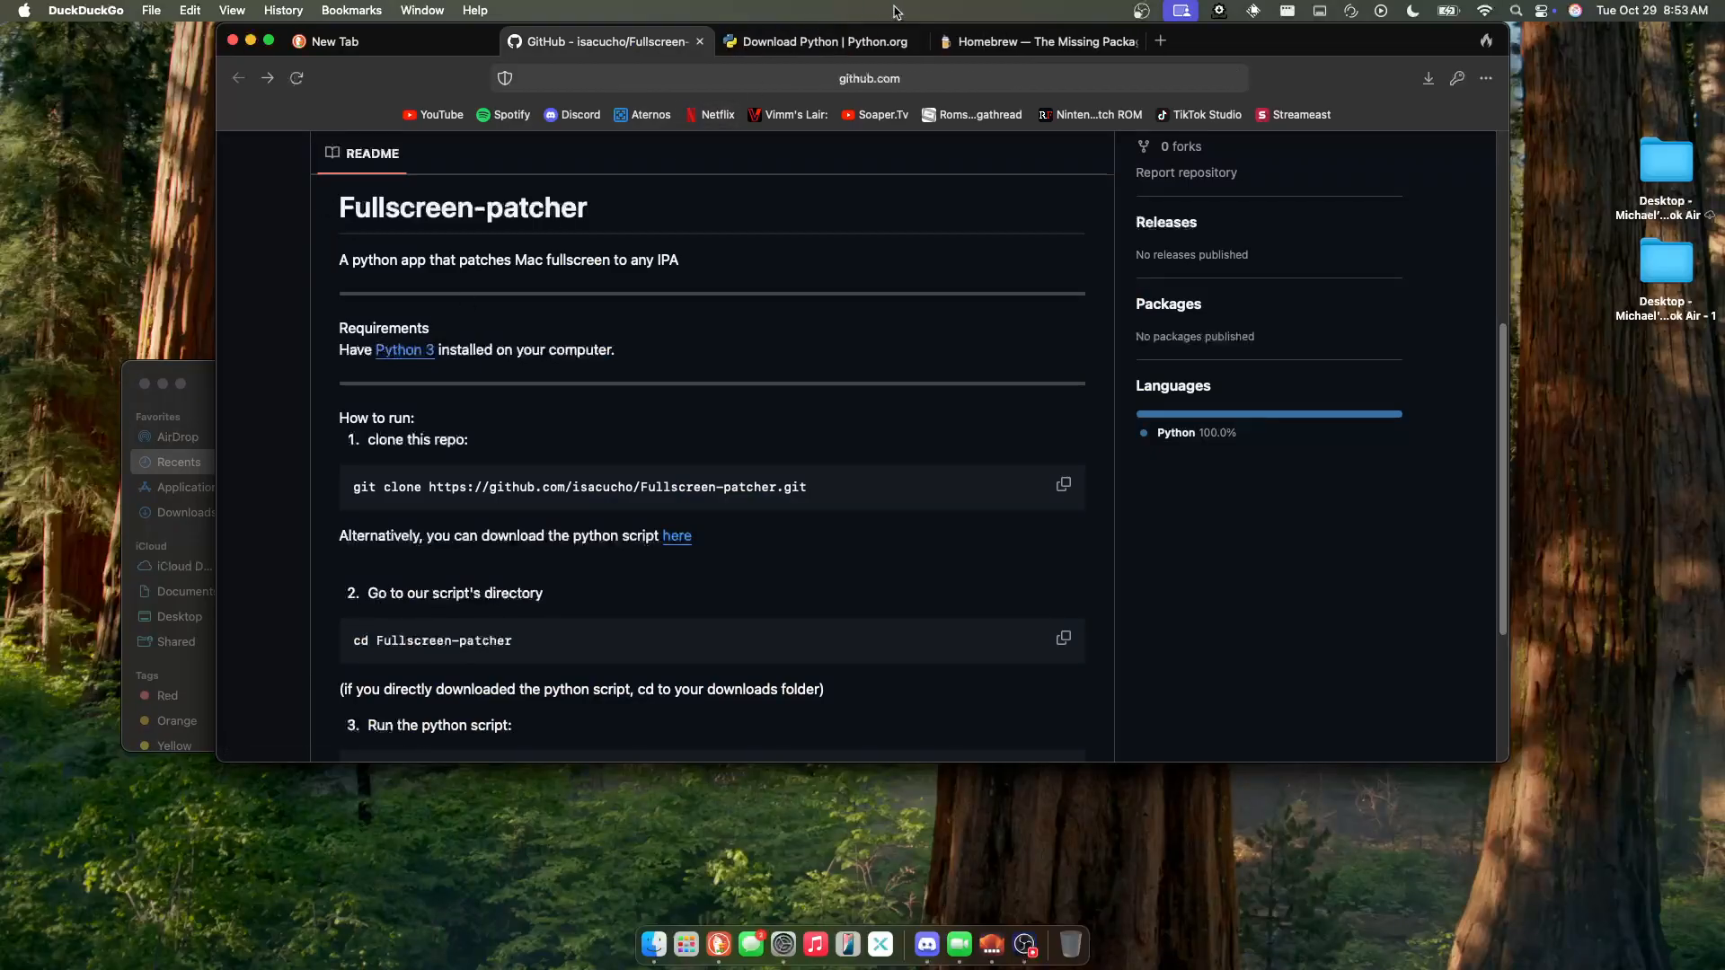
- Copy the install command from brew.sh and bring up an enlarged Terminal window
left_click(1035, 42)
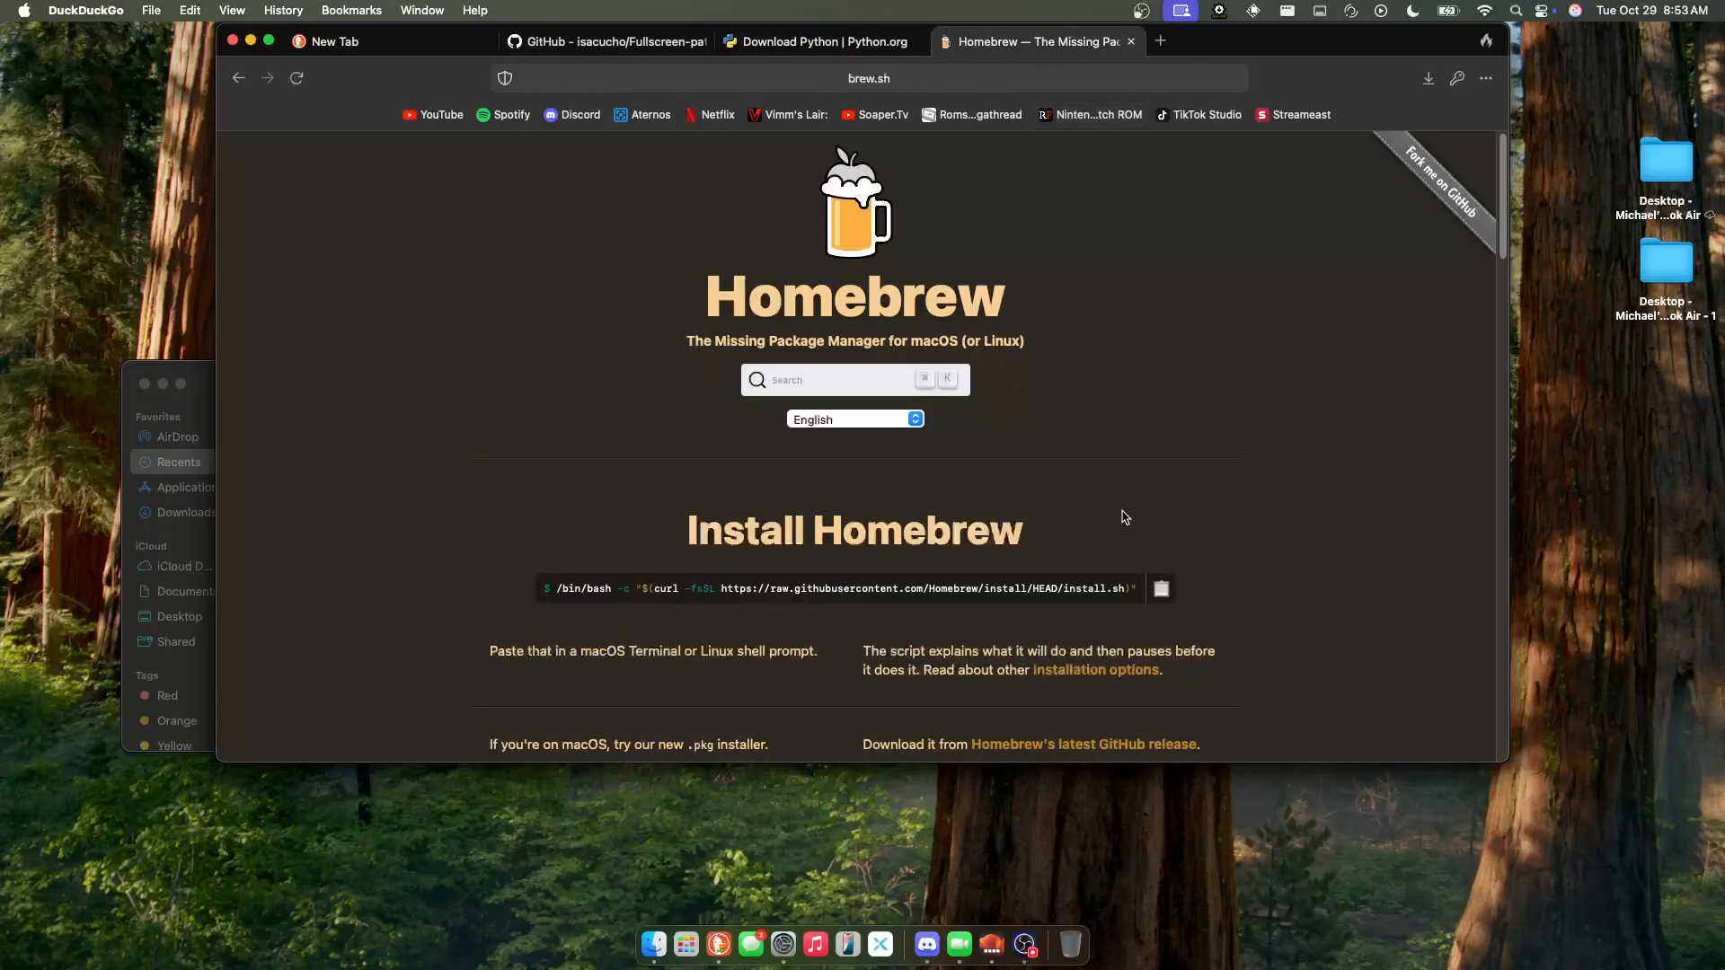
scroll("down", 3)
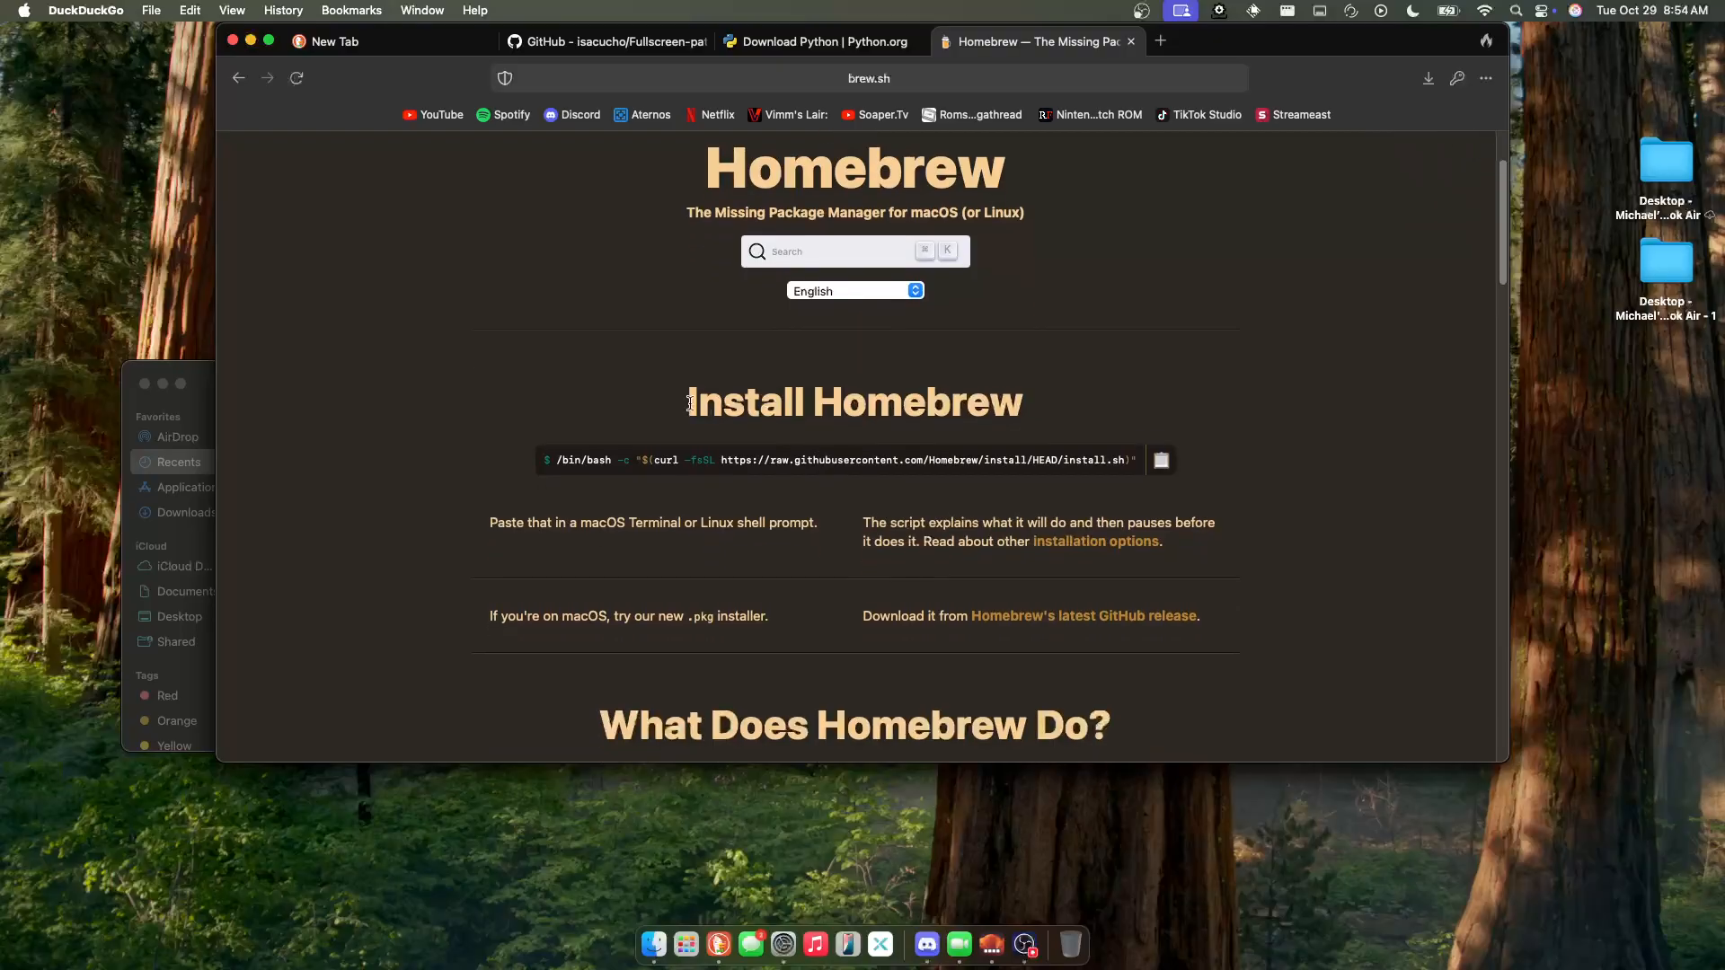
left_click(1161, 460)
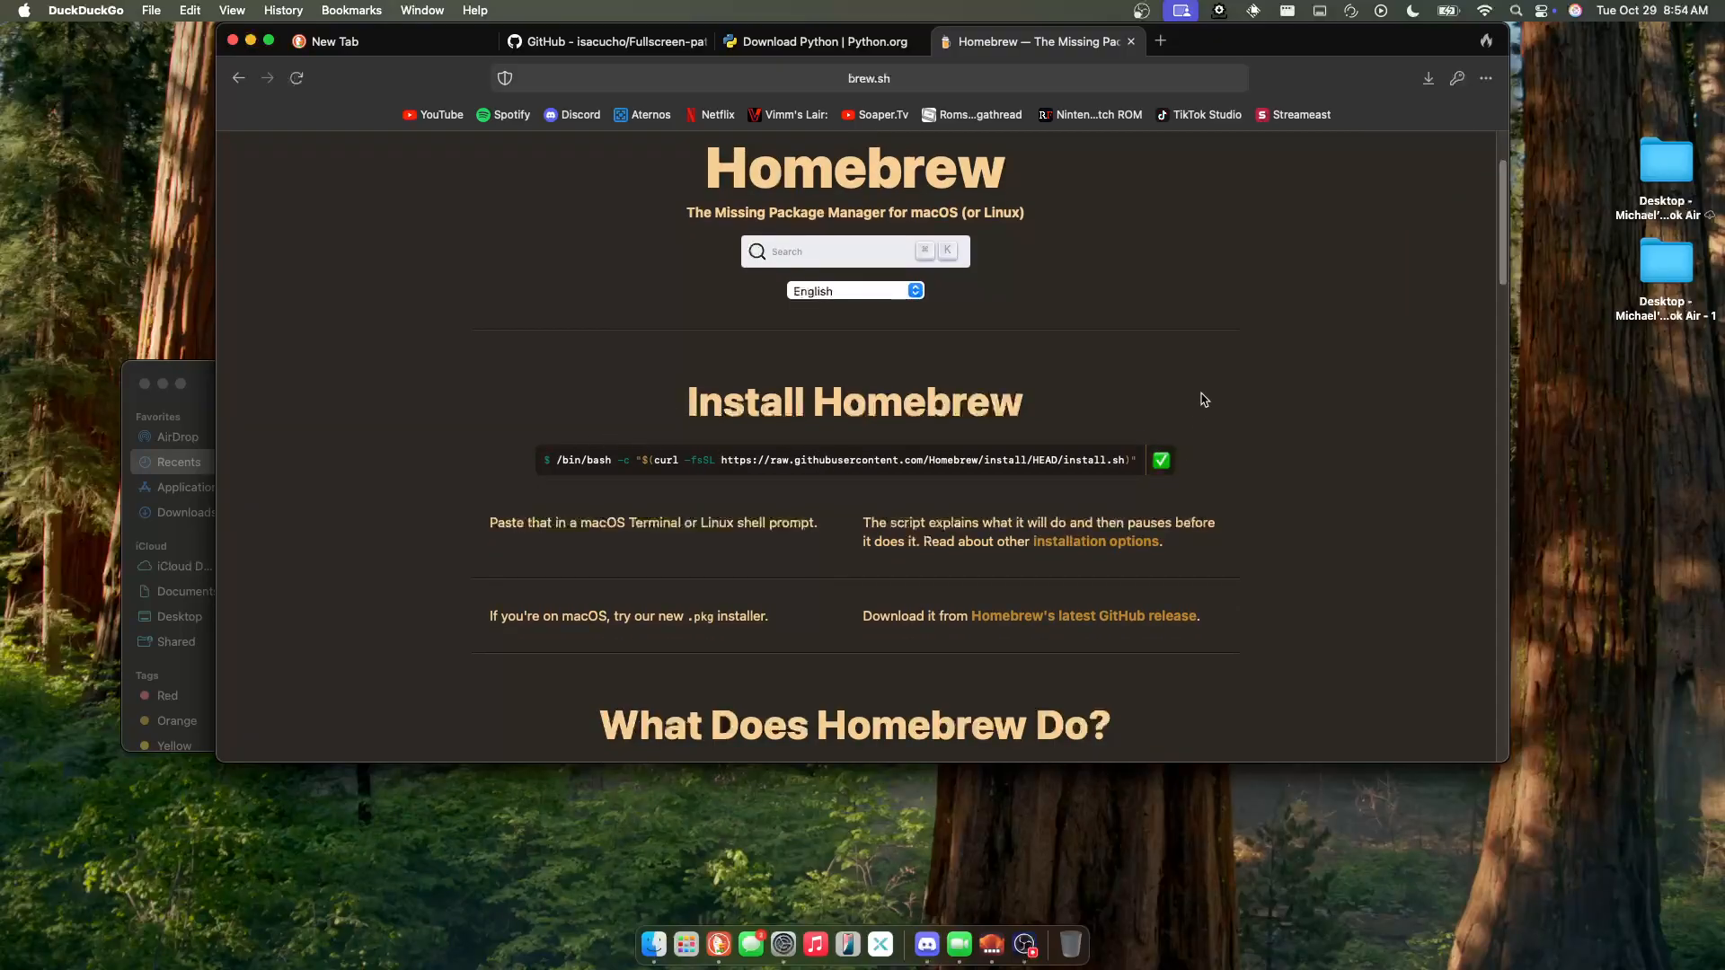
type("term")
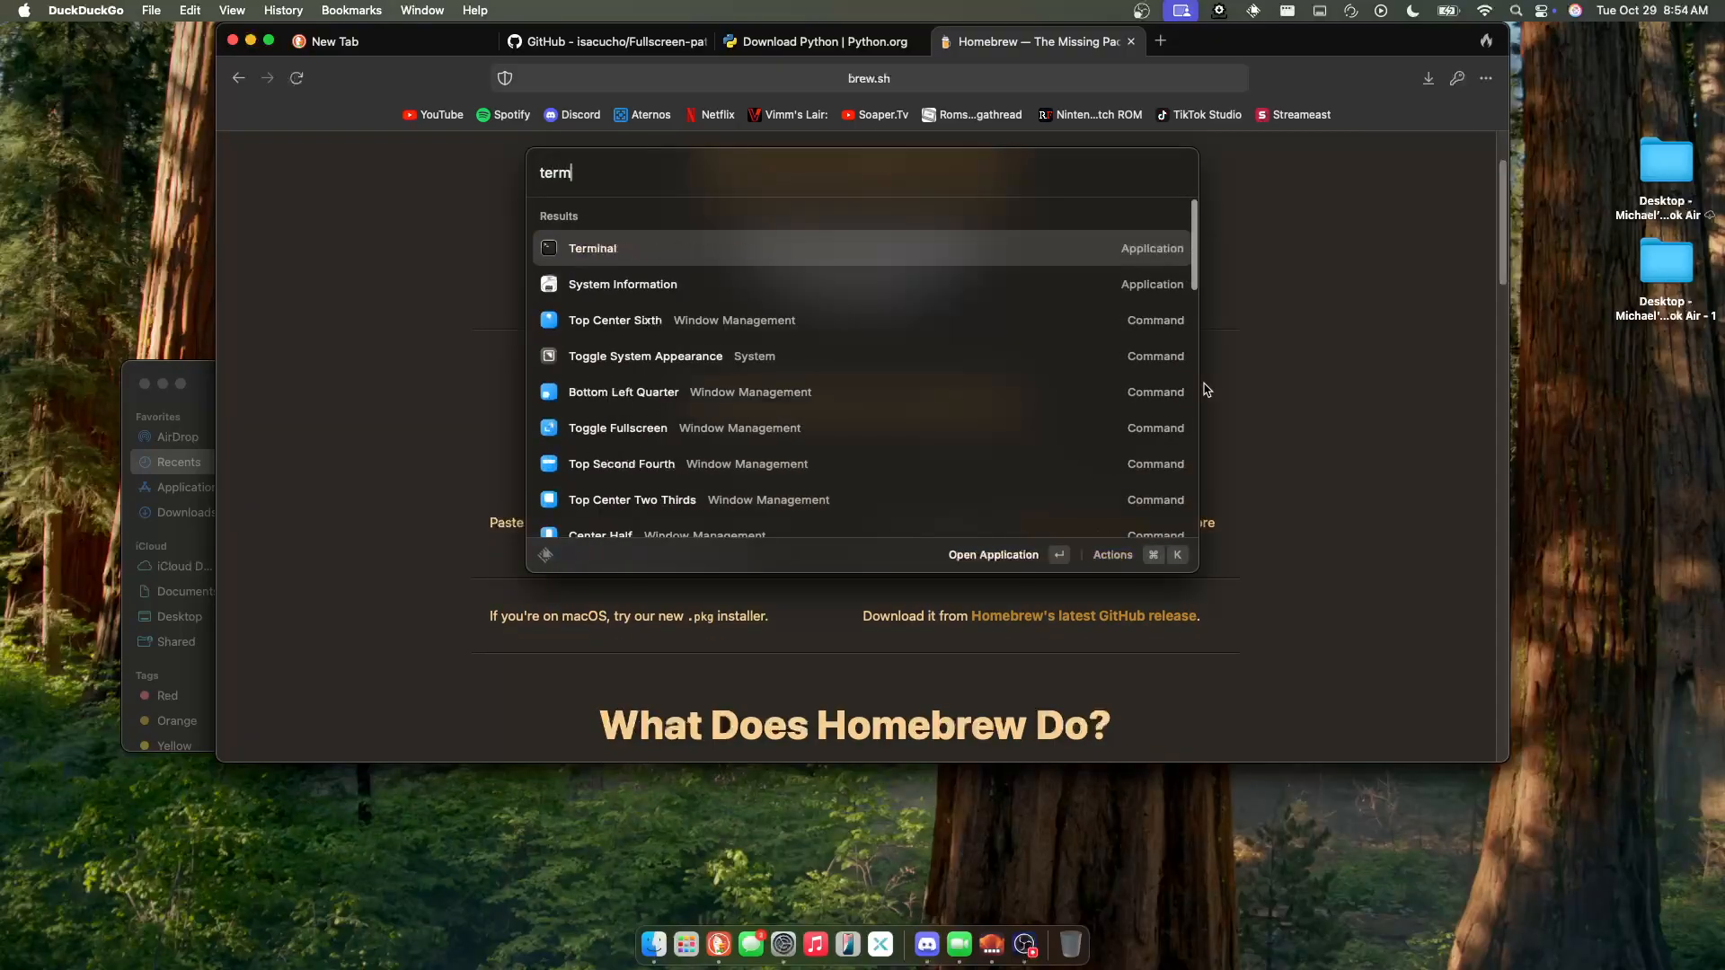
left_click(592, 249)
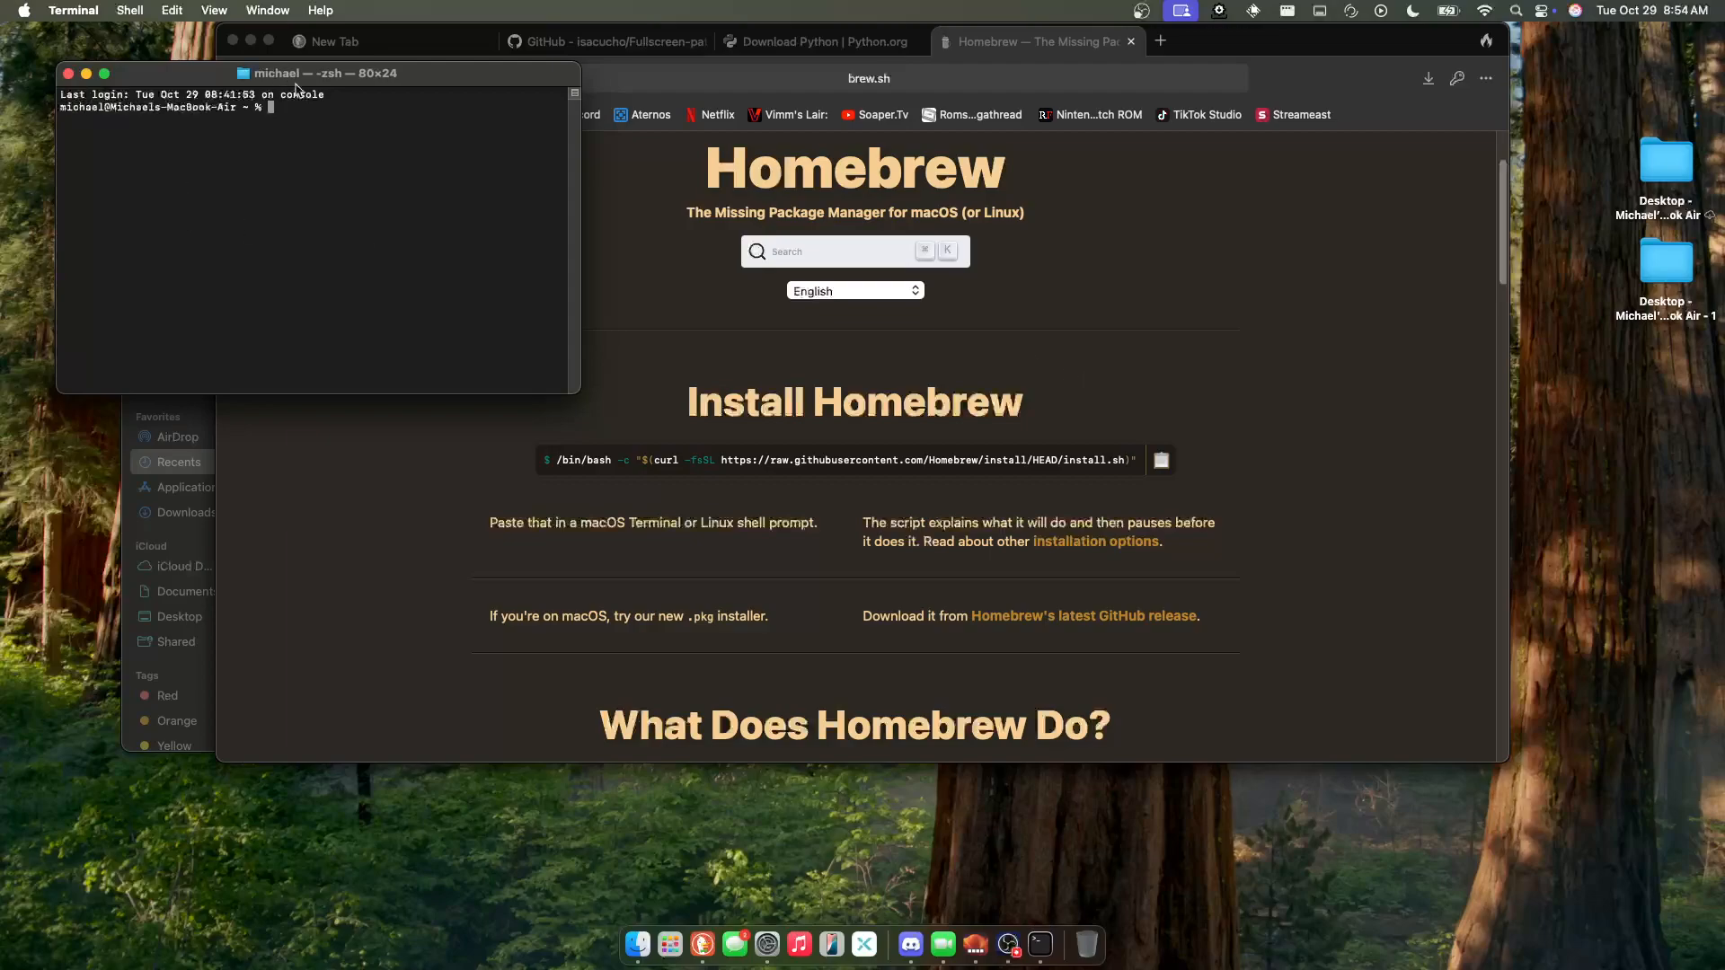
left_click_drag(320, 72, 685, 210)
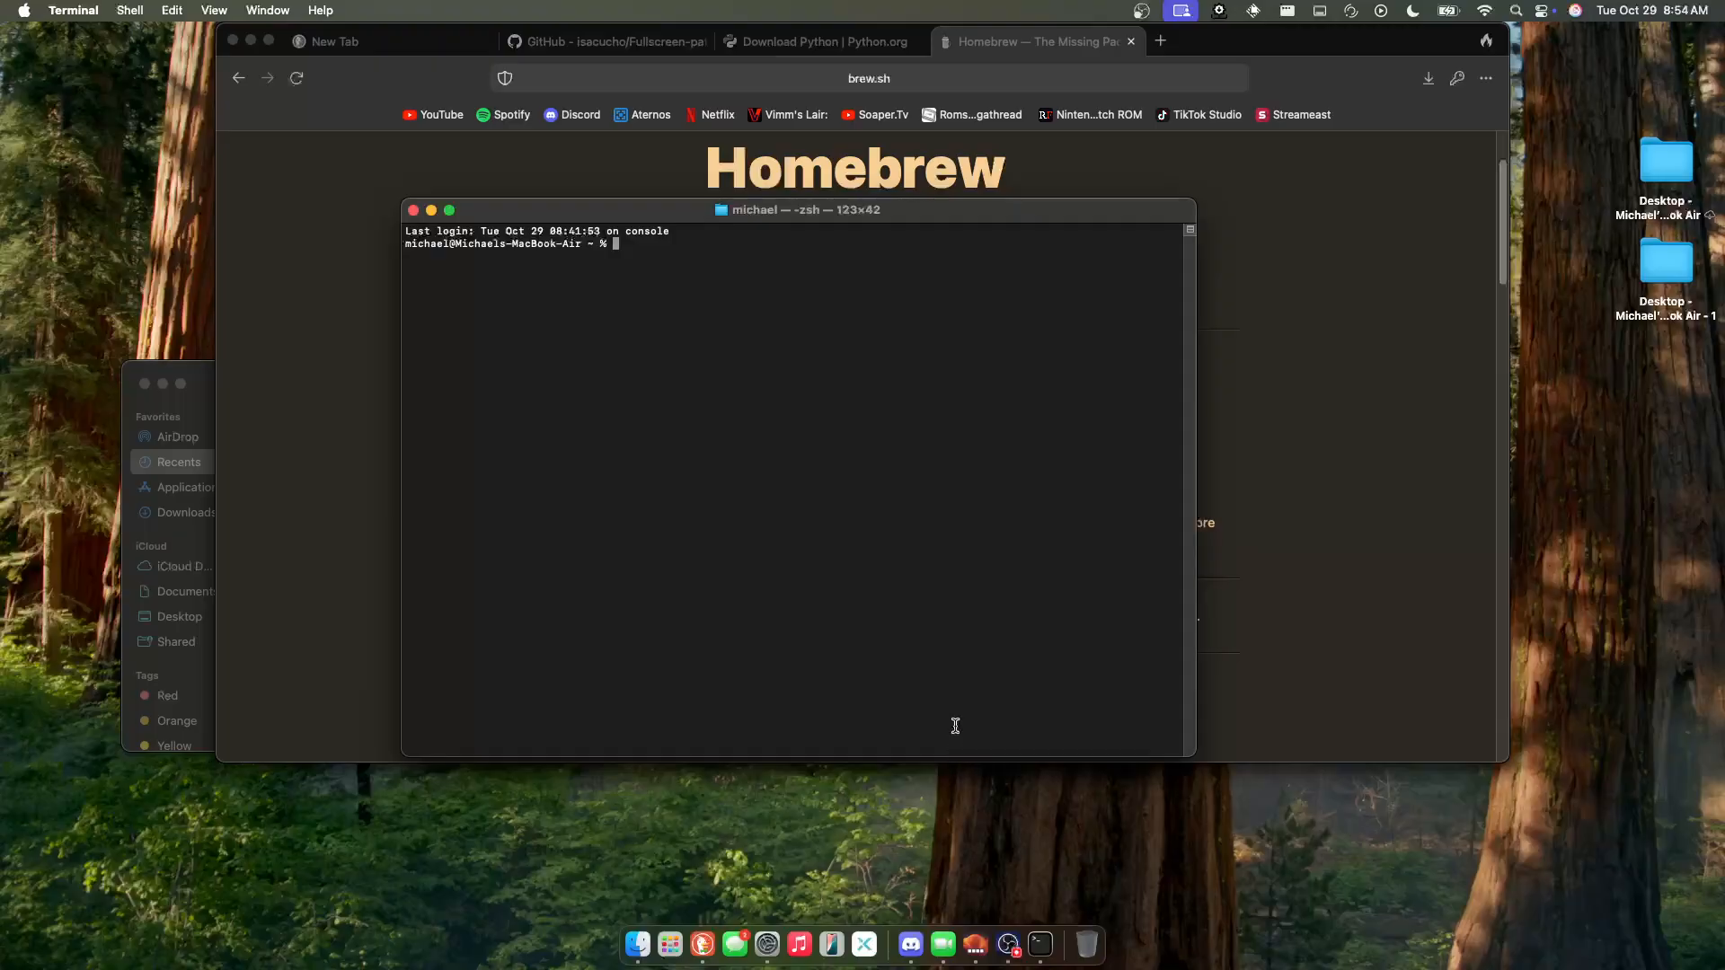
- Run the Homebrew install script, supplying the admin password and confirming to continue
type("/bin/bash -c \"$(curl -fsSL https://raw.githubusercontent.com/Homebrew/install/HEAD/install.sh)\"")
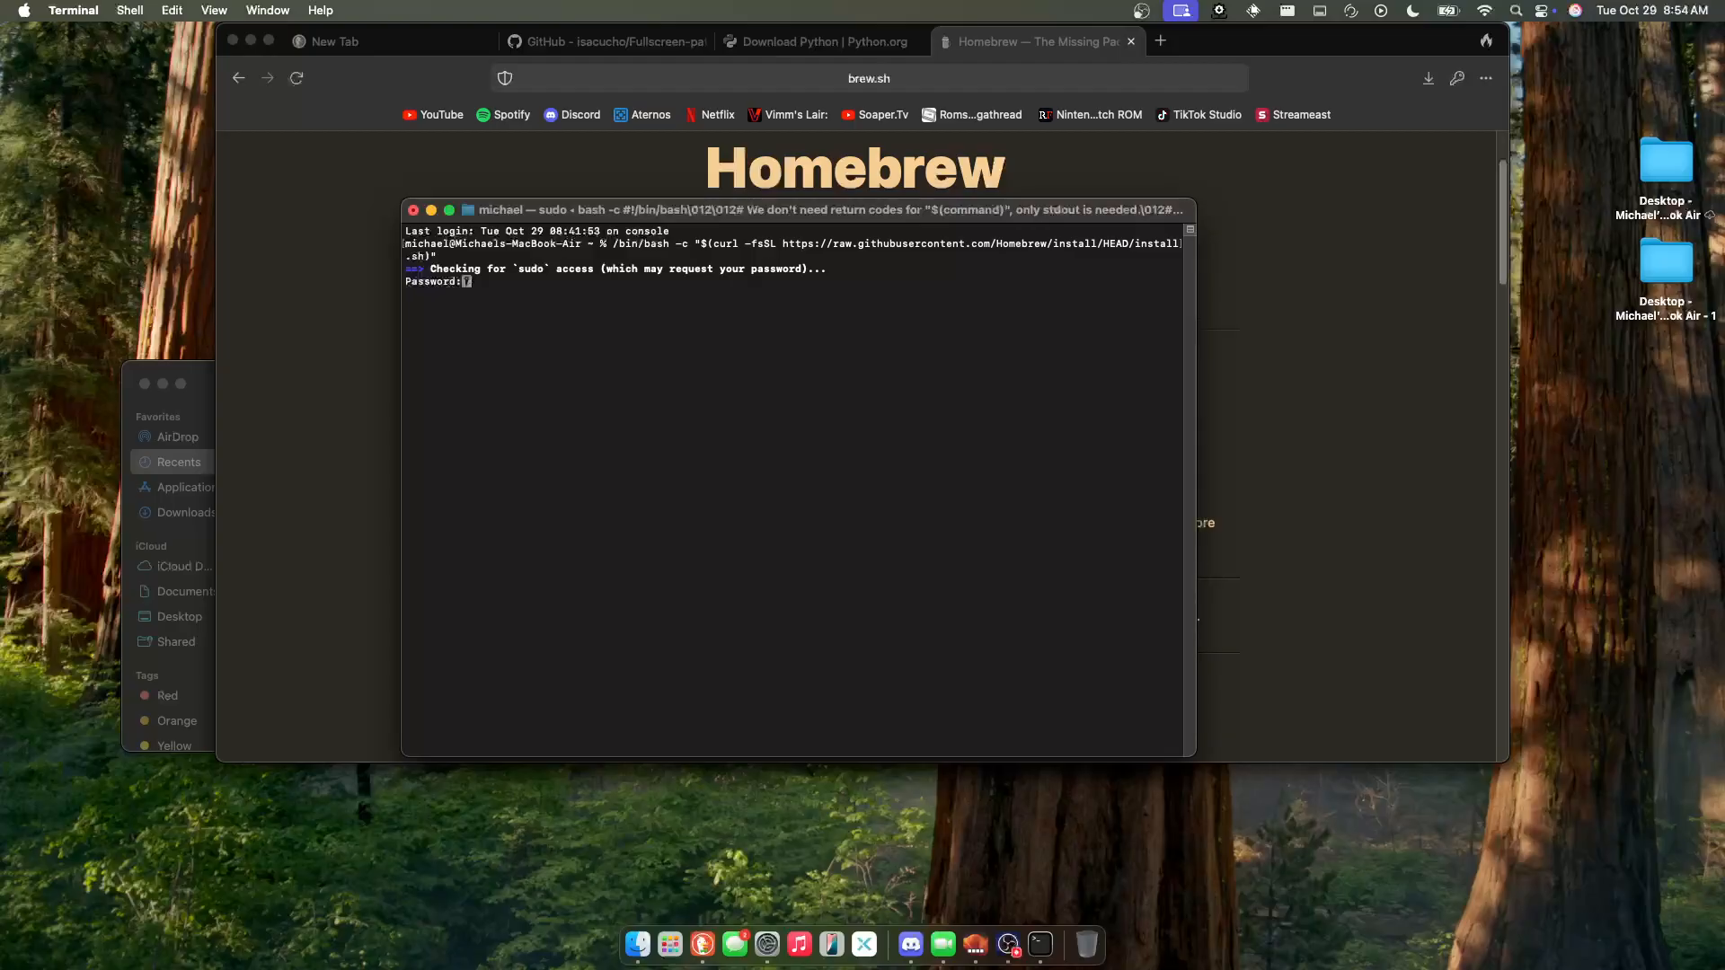
key("Return")
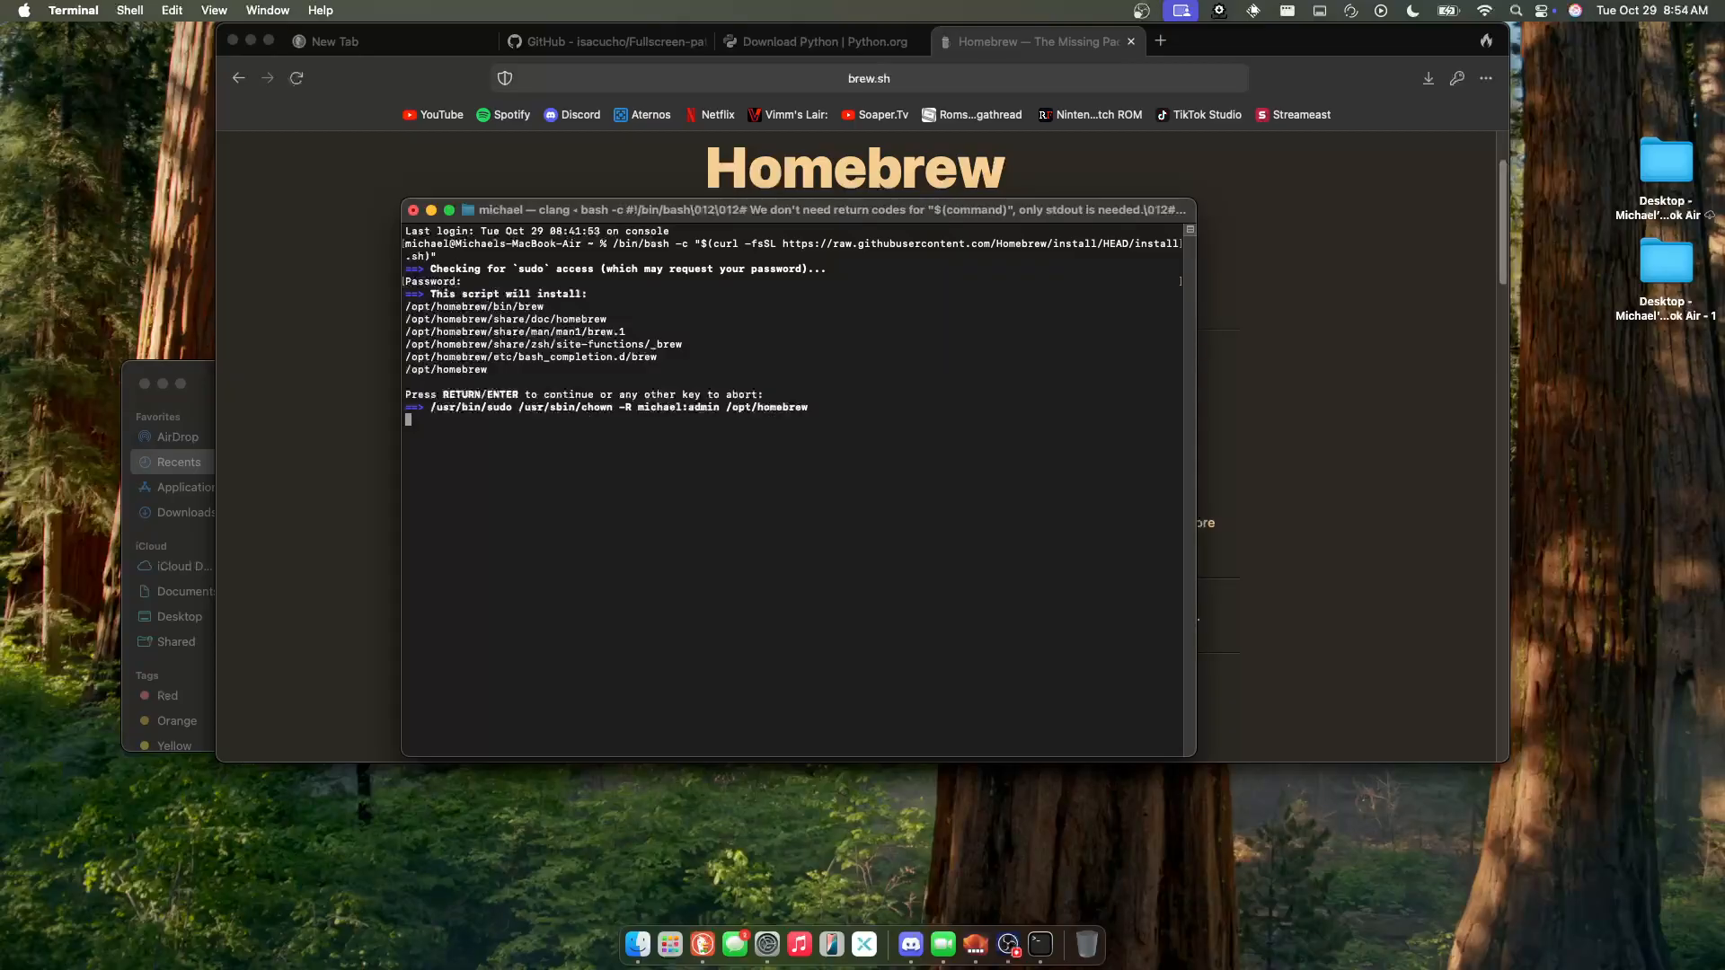
key("Return")
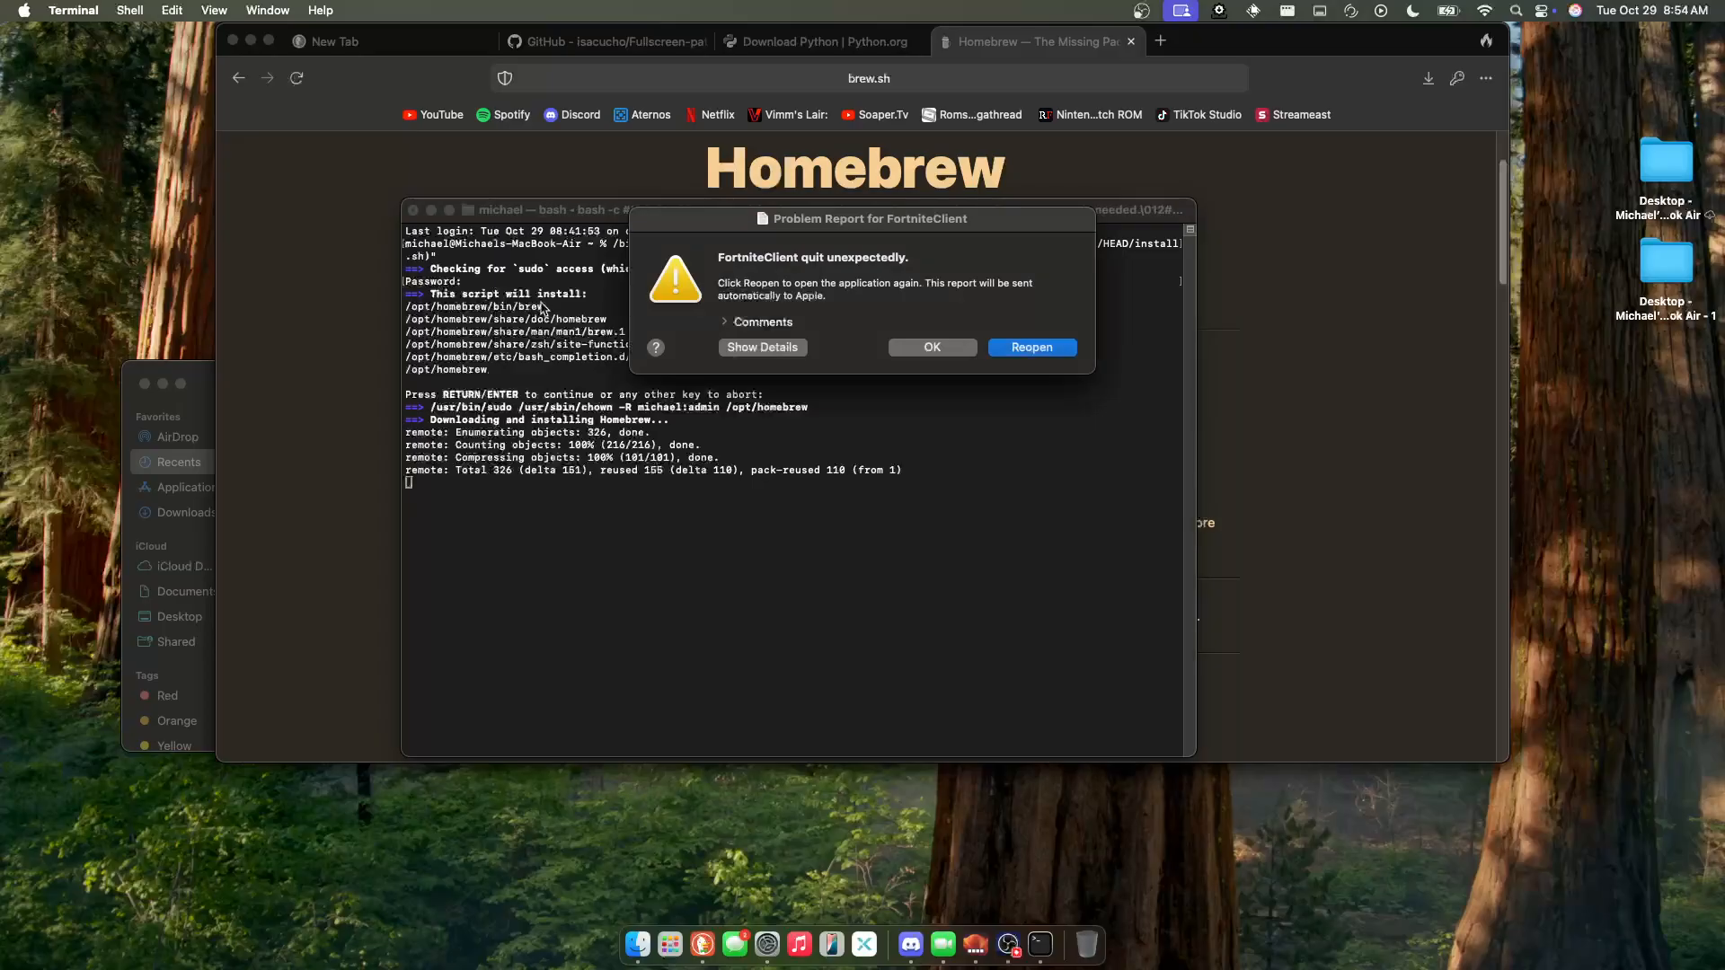
left_click(931, 347)
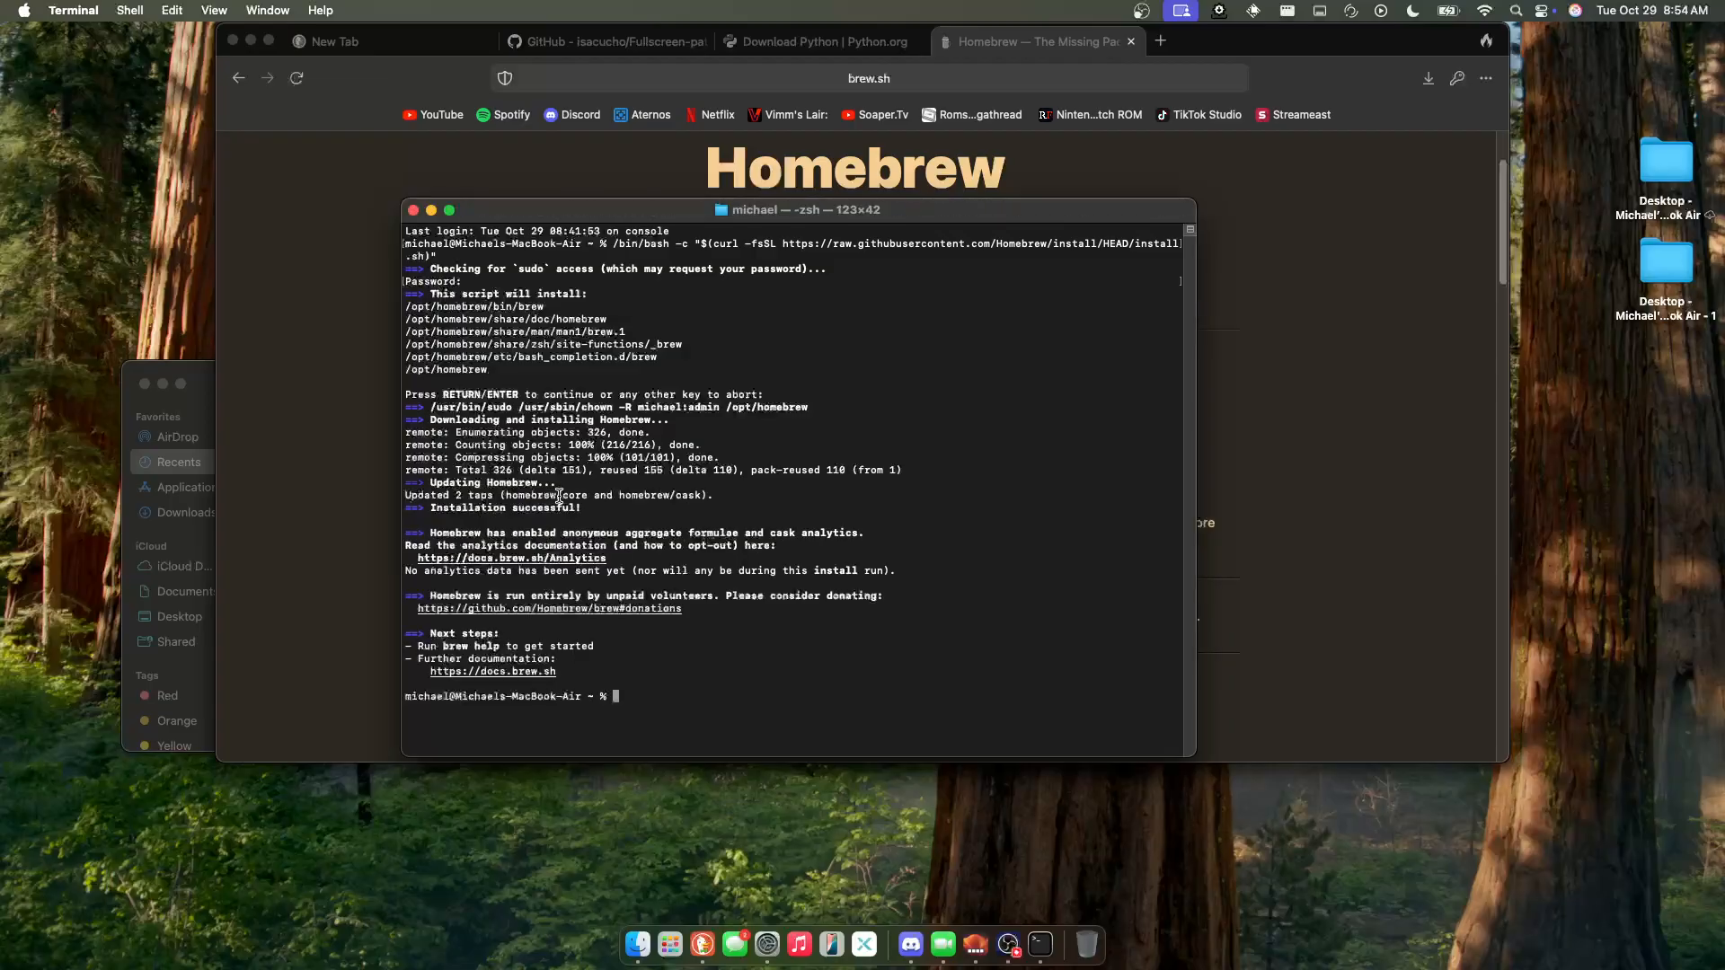
mouse_move(617, 654)
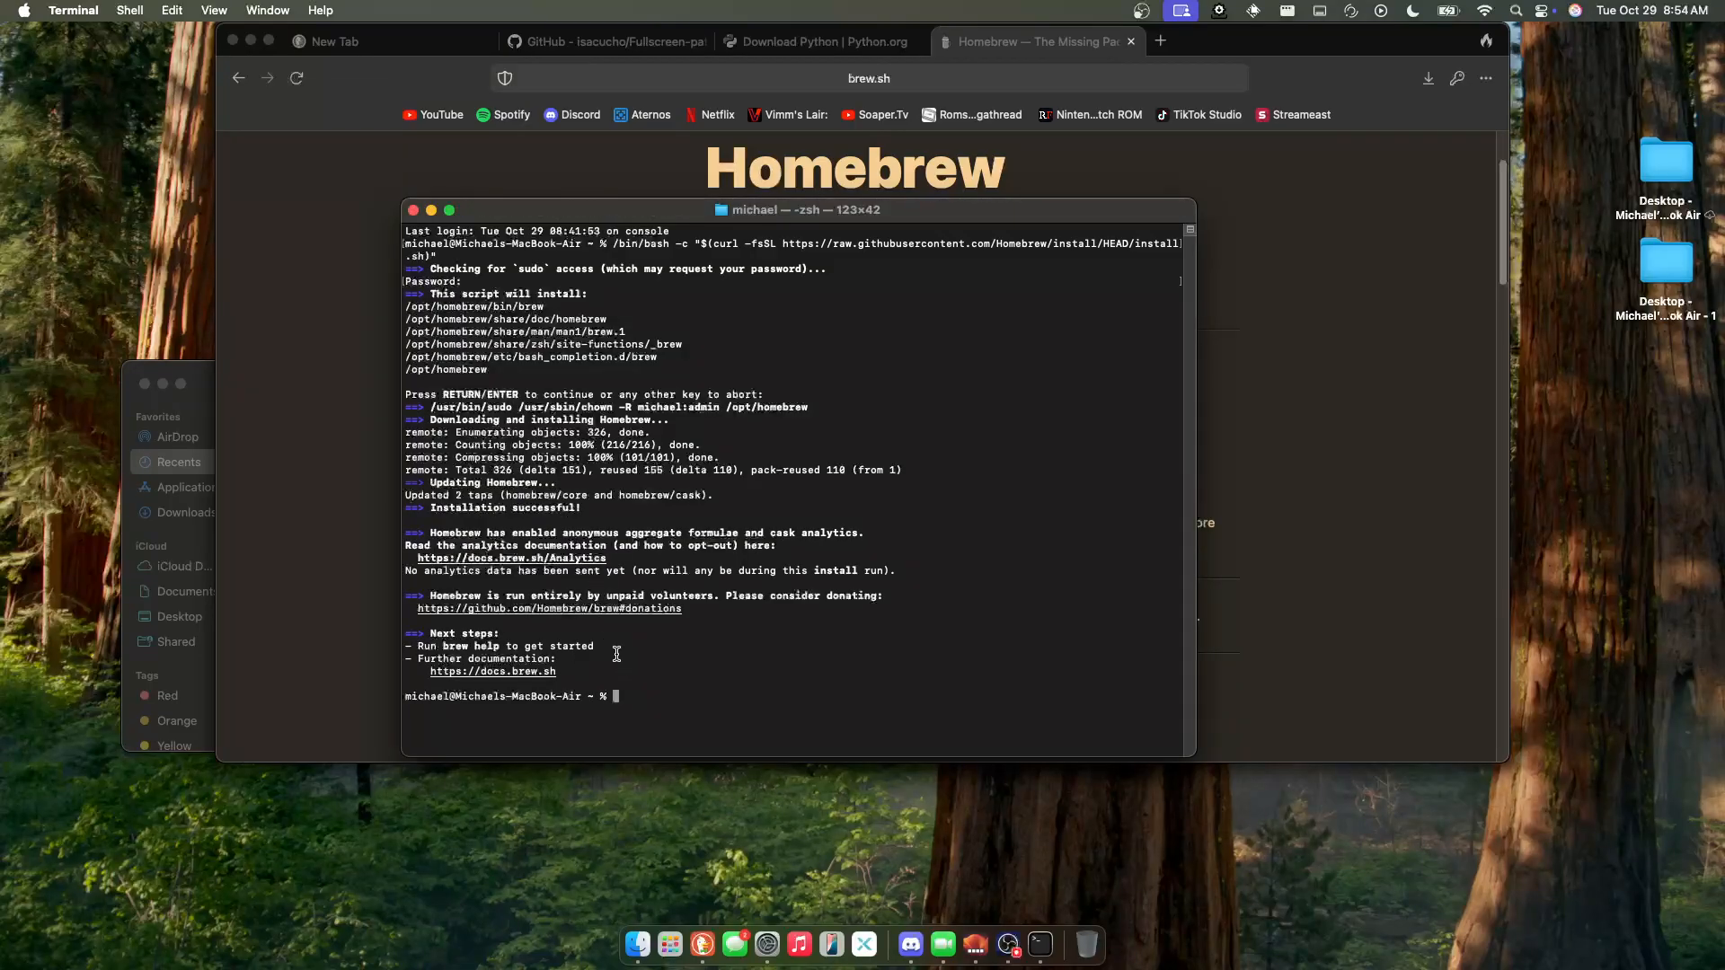
- Run brew help to verify Homebrew installed successfully
type("b")
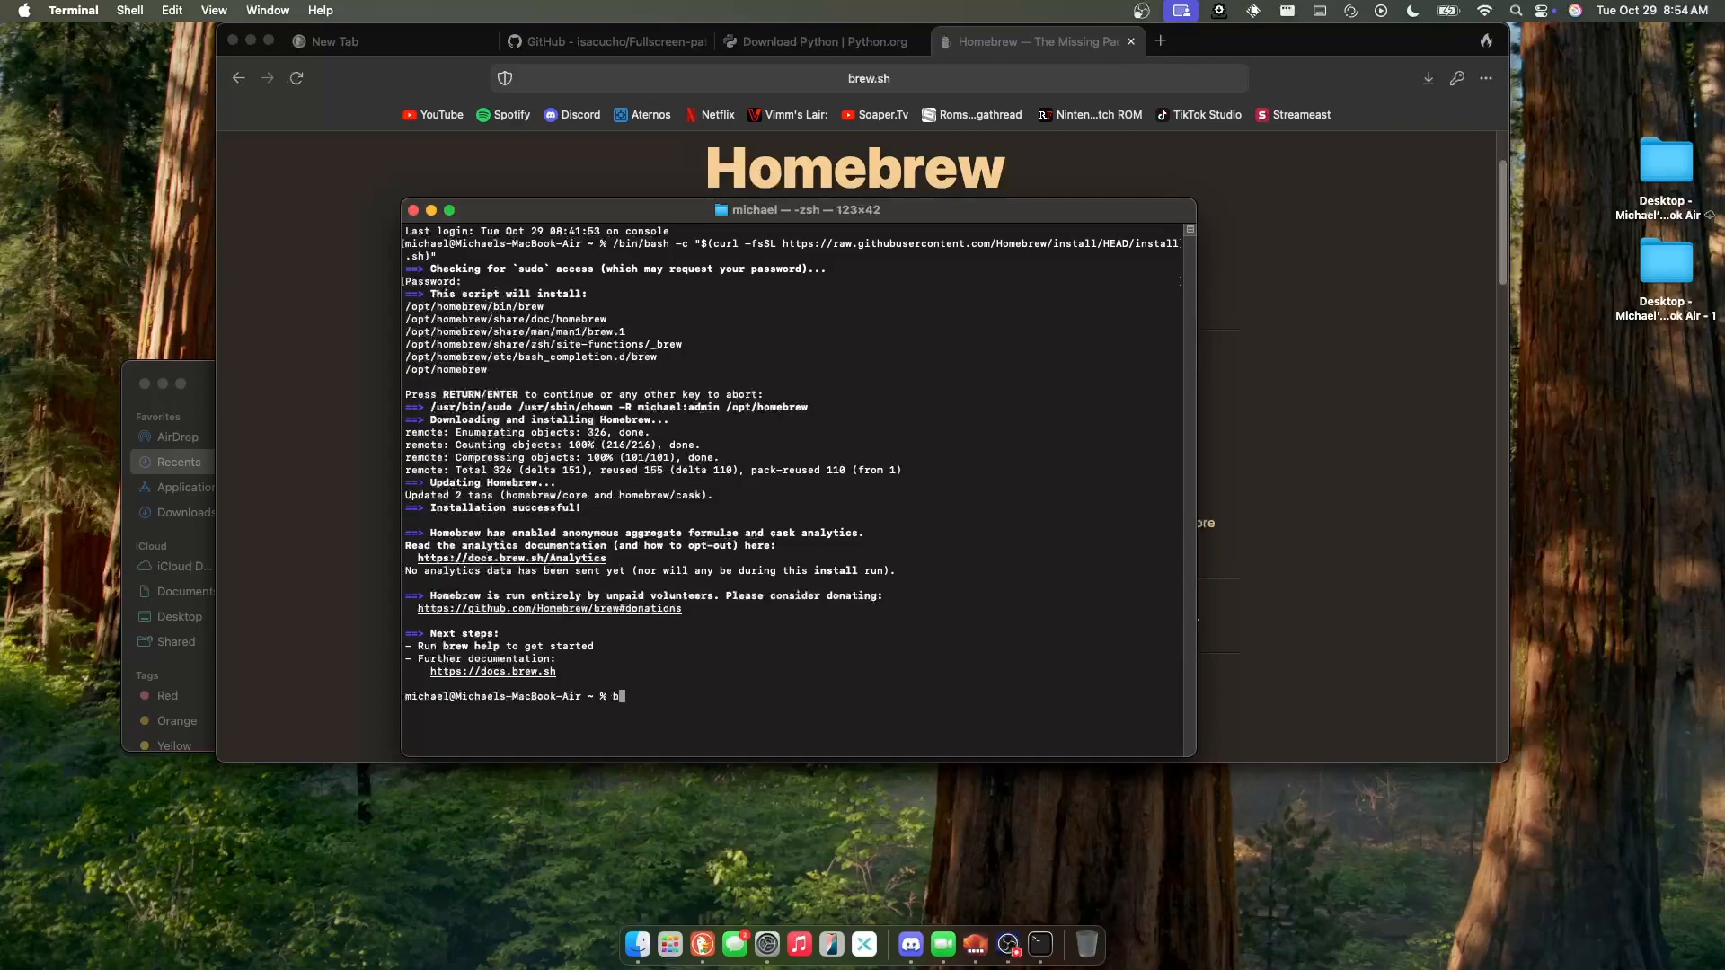
type("rew help")
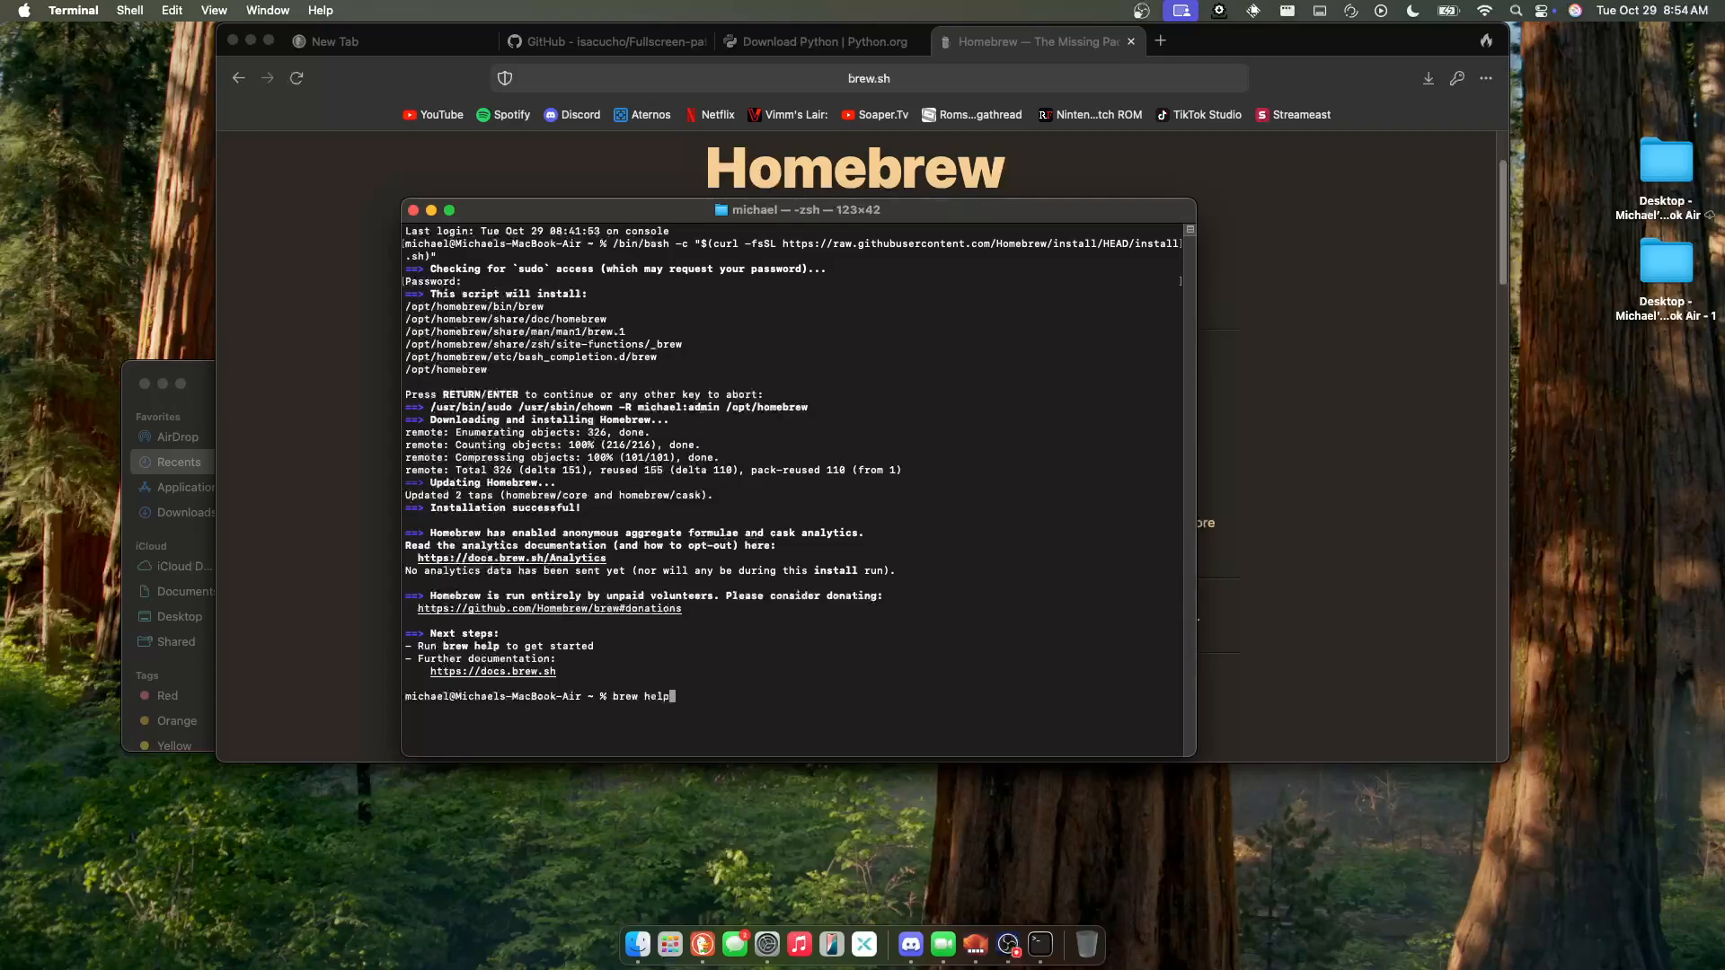
key("Return")
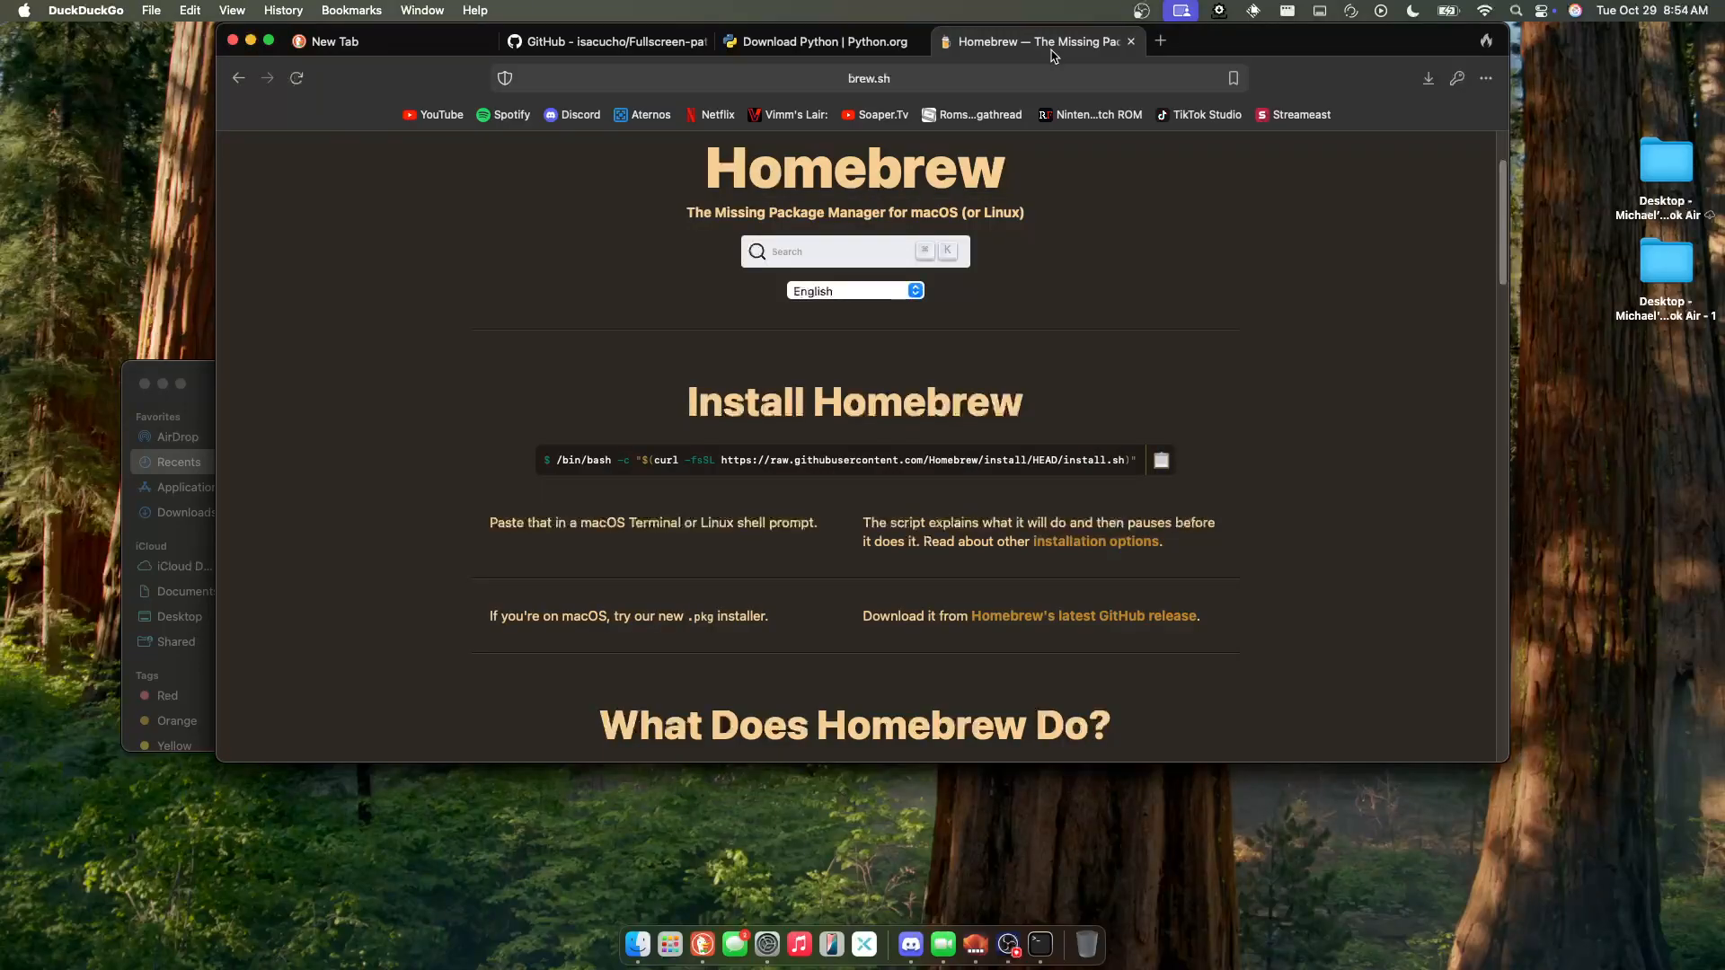
- Search brew.sh for git and load the git formula page with its install command
left_click(853, 251)
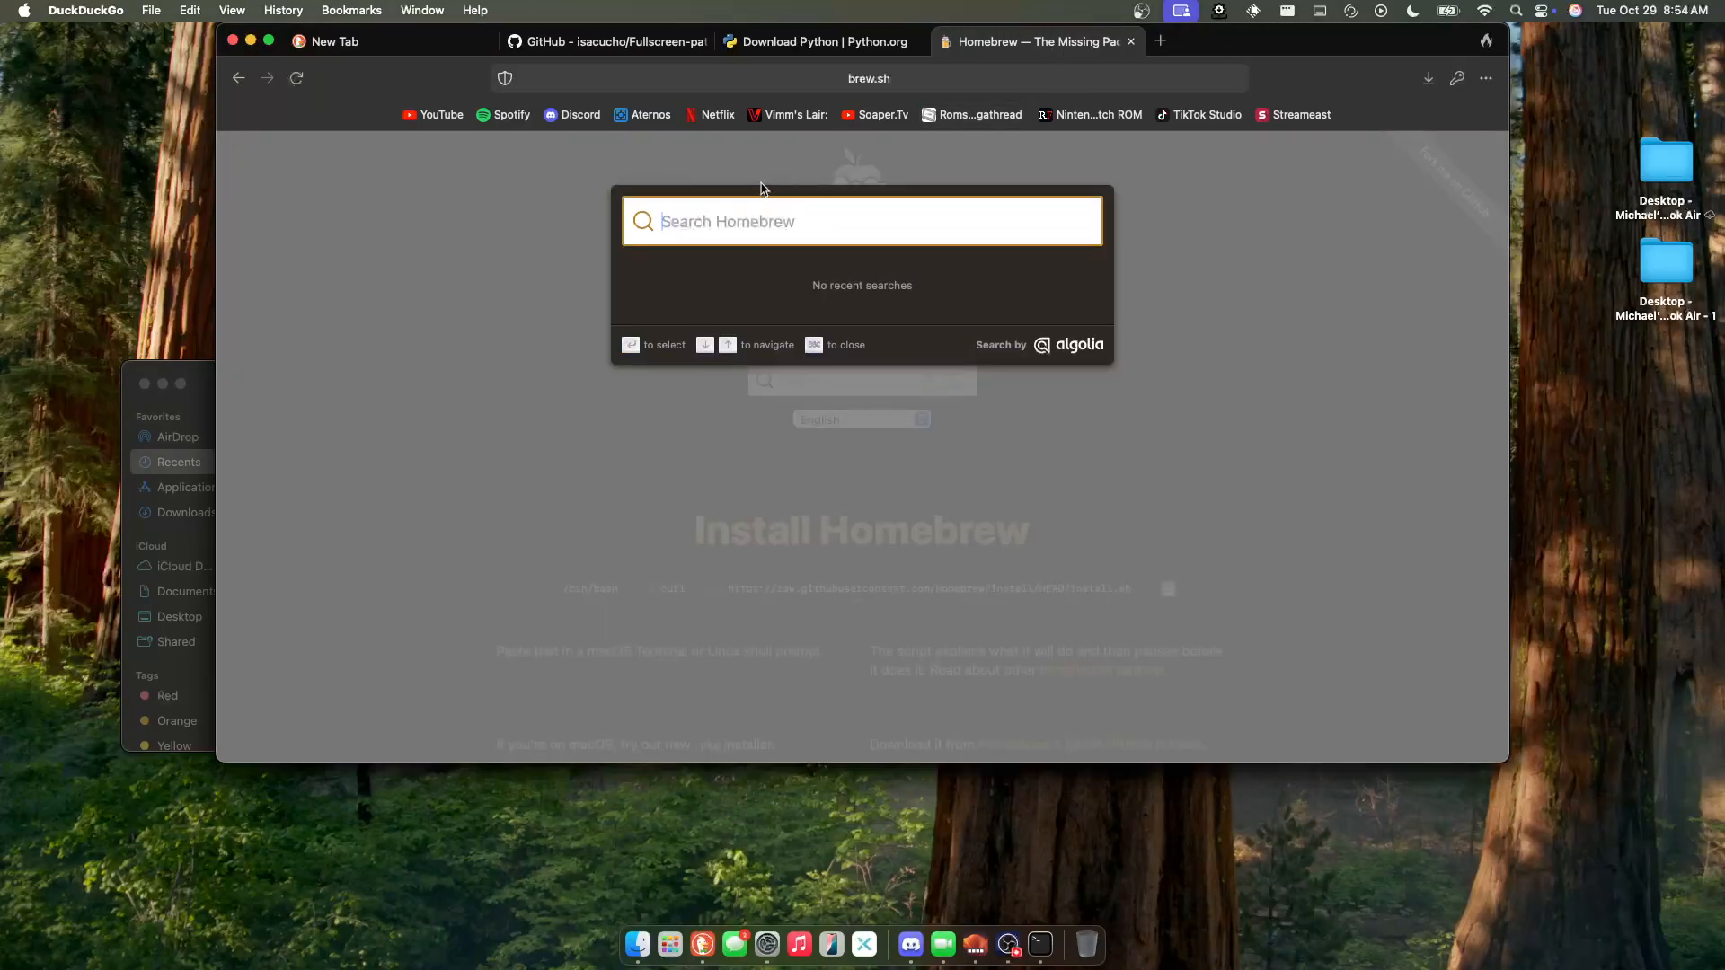
type("git")
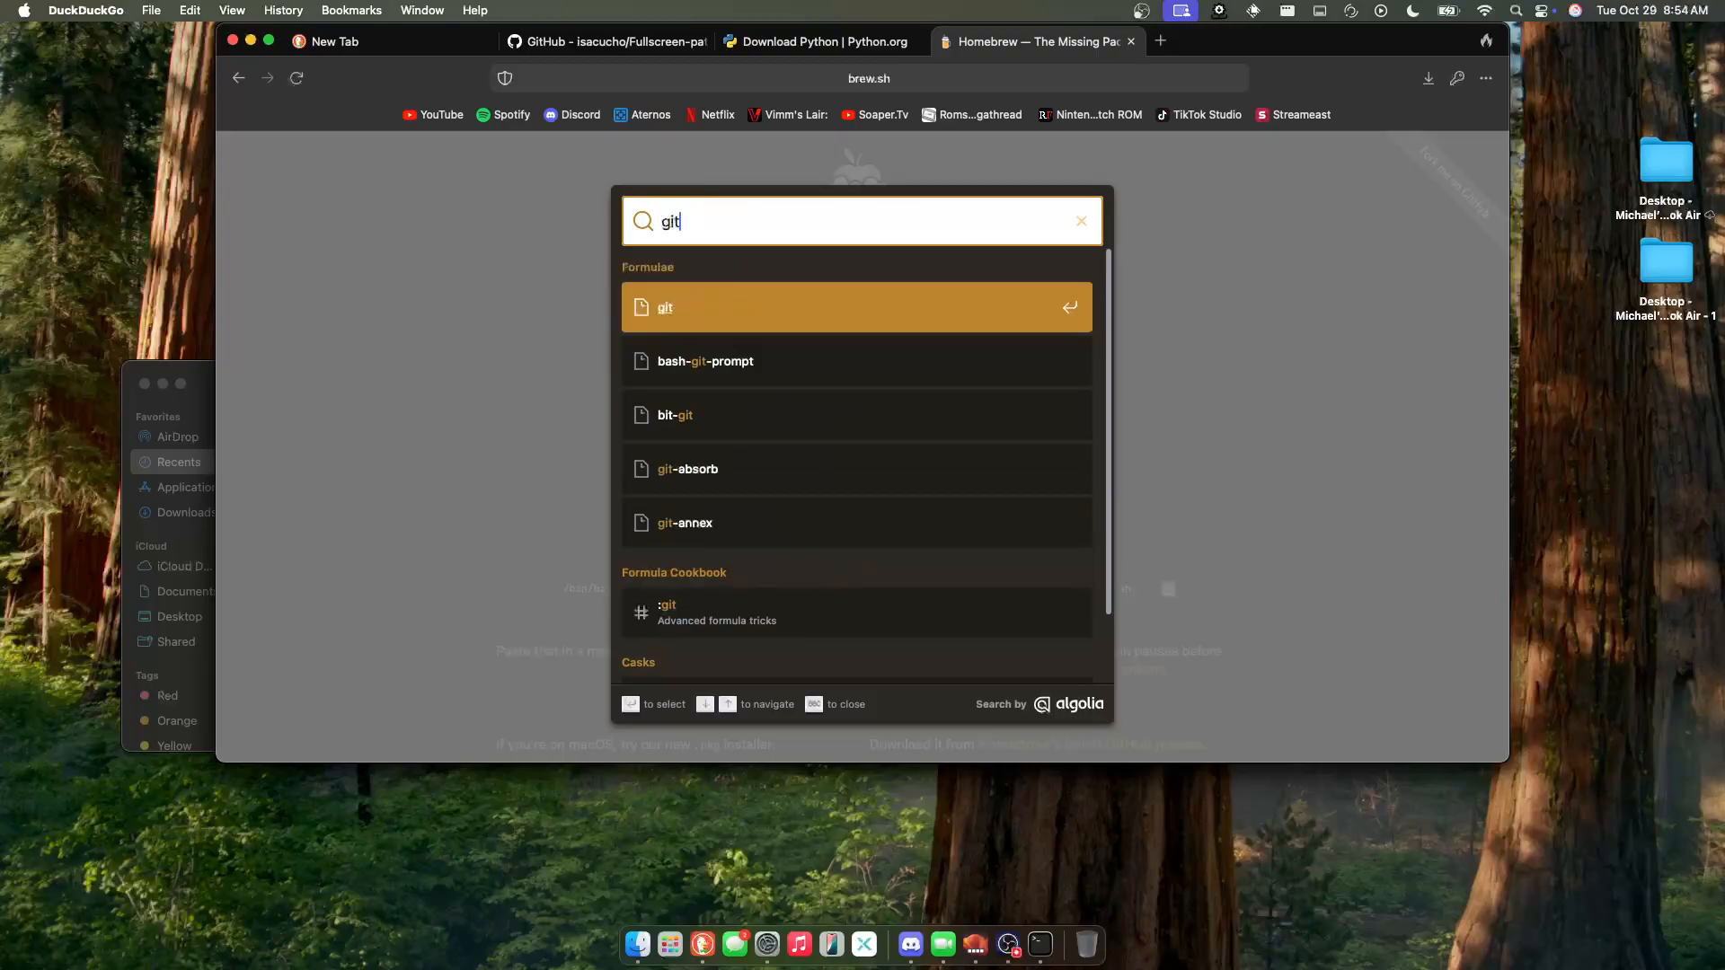
left_click(857, 307)
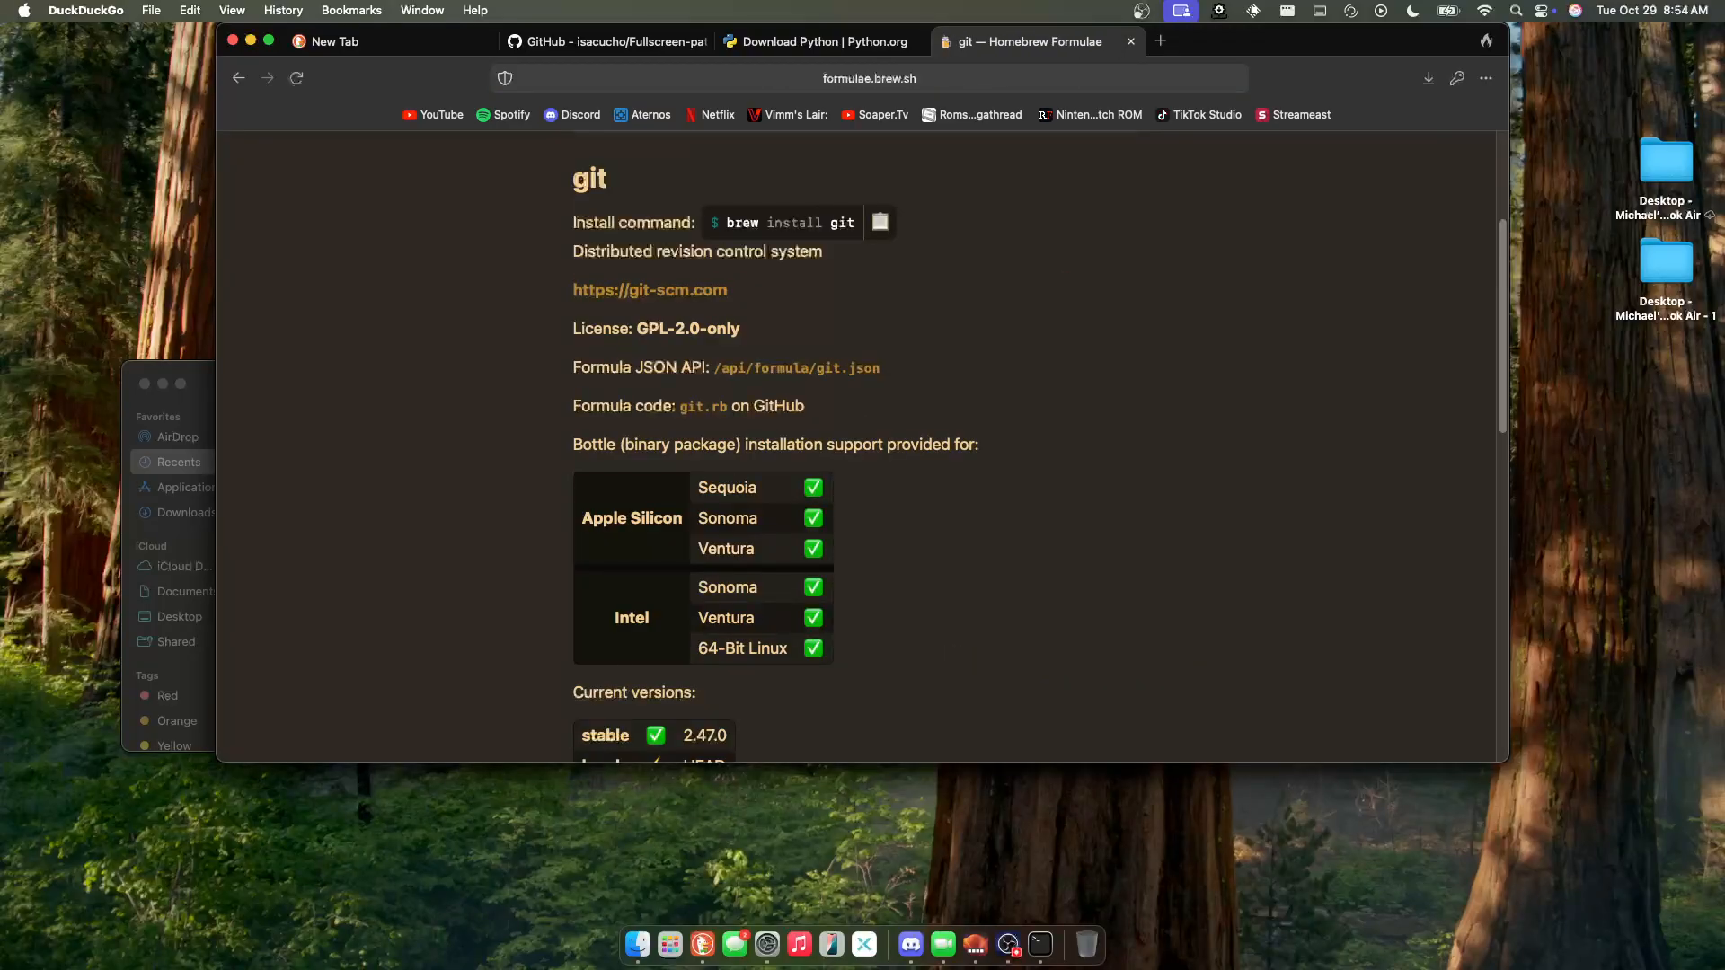
mouse_move(629, 180)
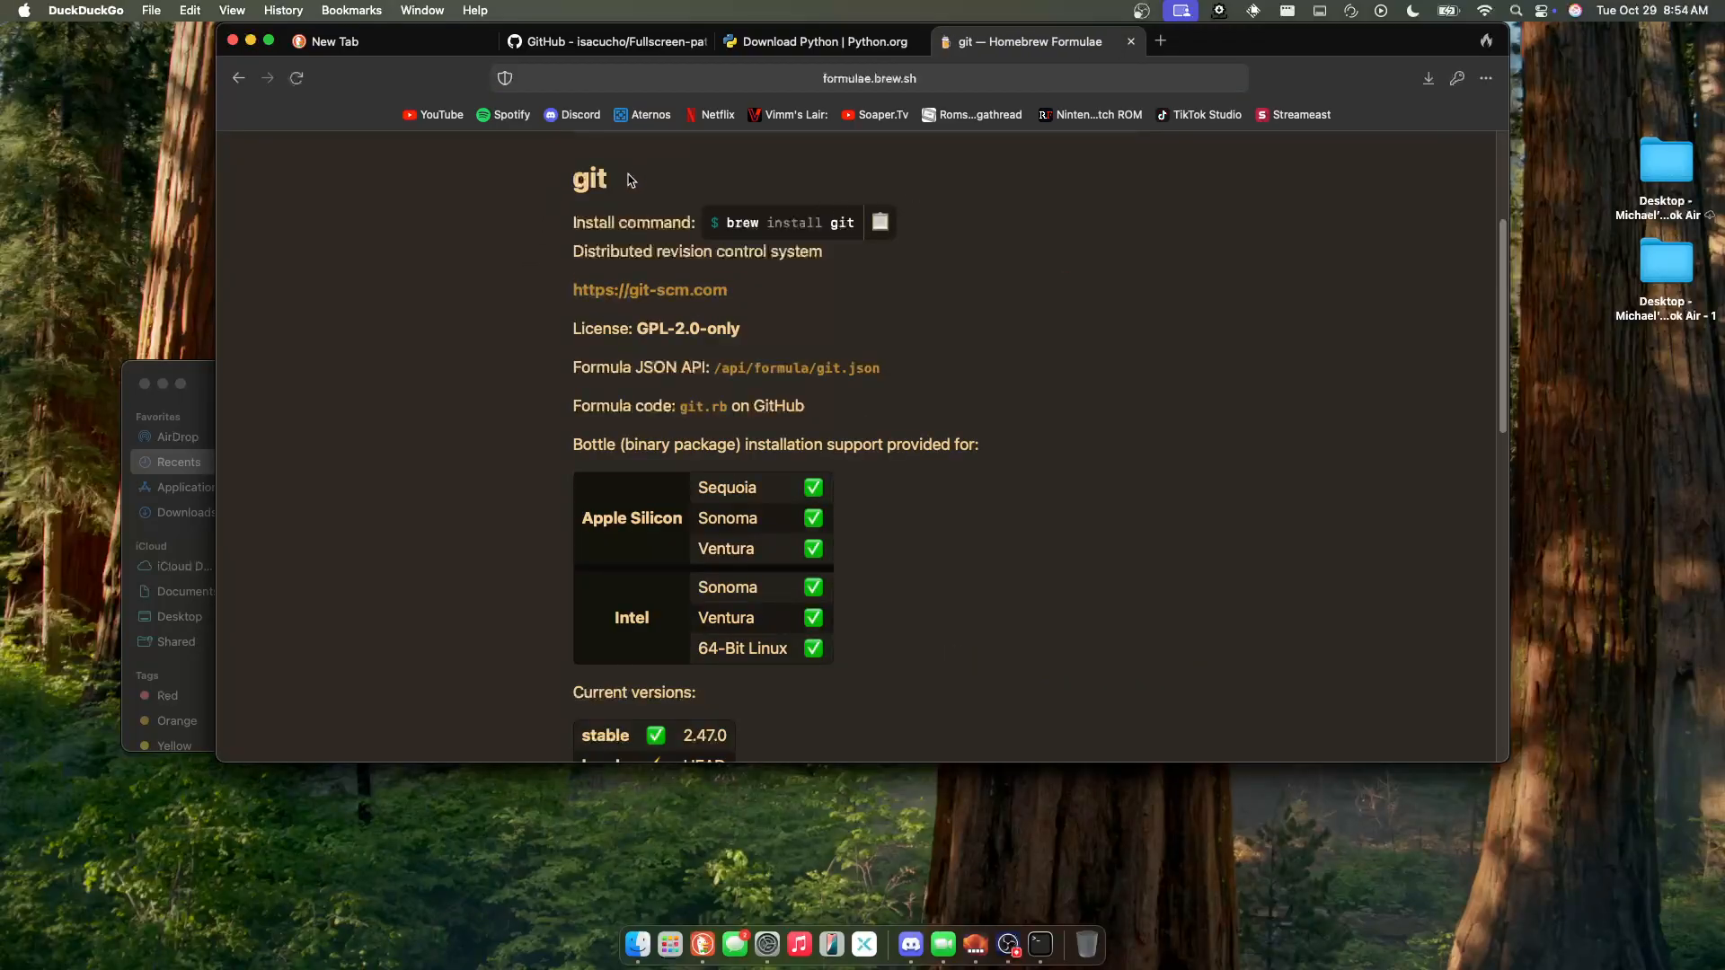
mouse_move(733, 223)
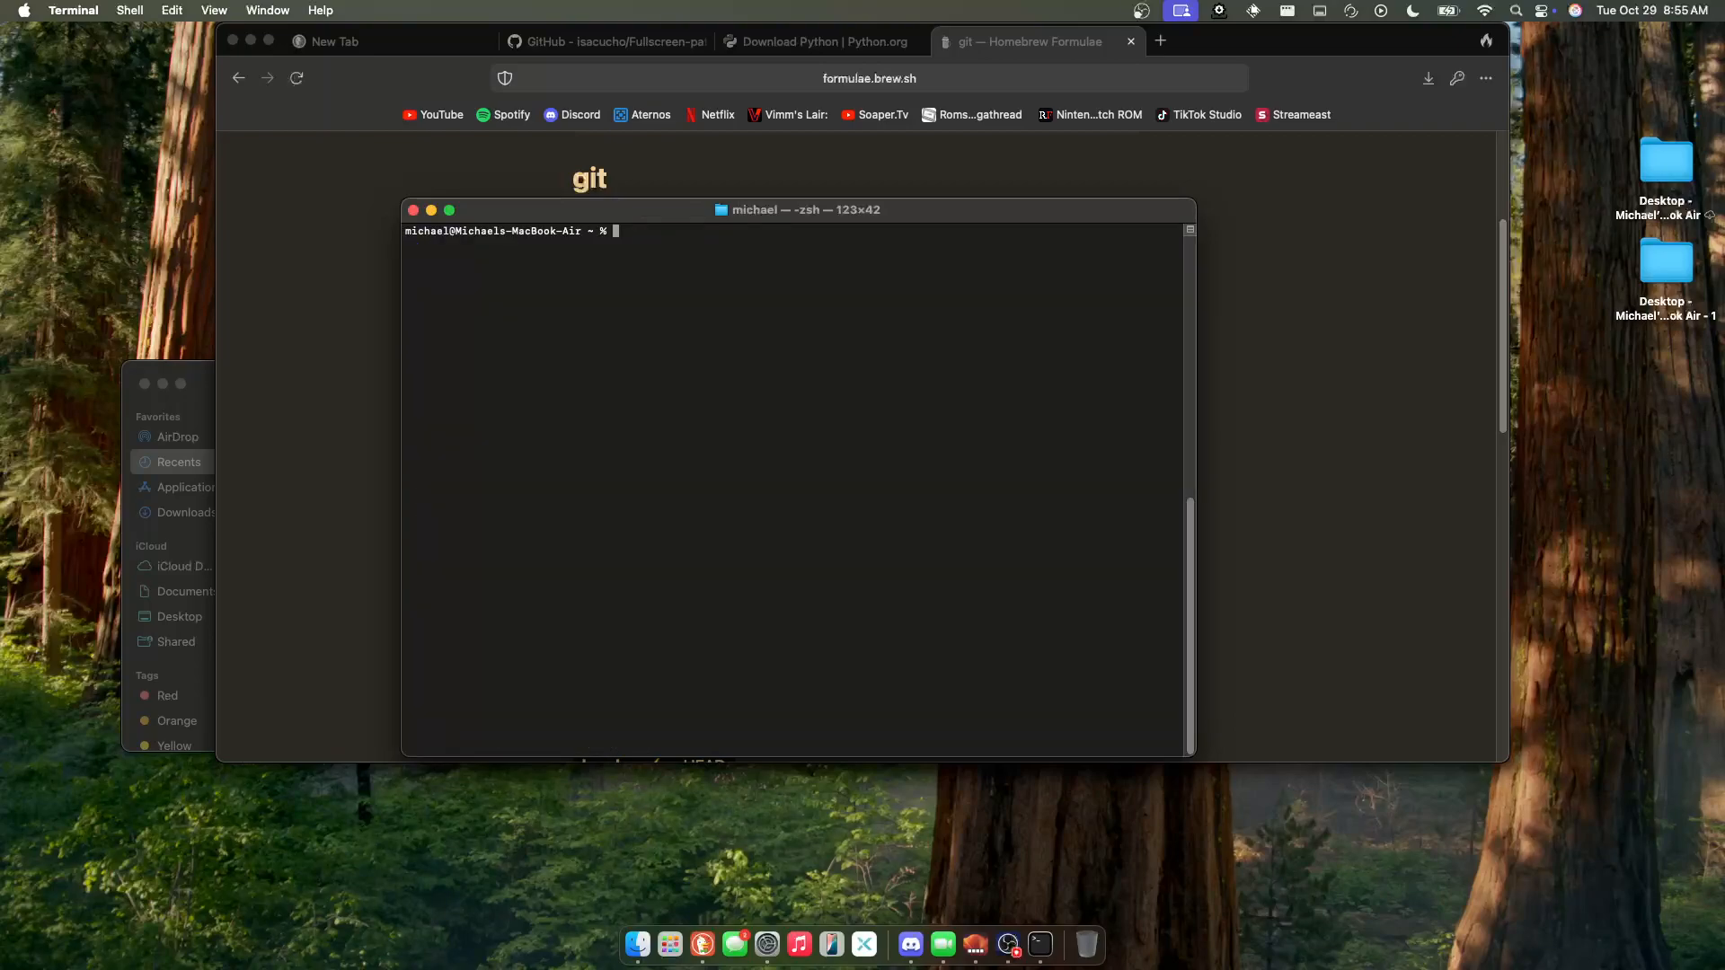
- Run brew install git; it reports git 2.47.0 already installed and up to date
type("brew install git")
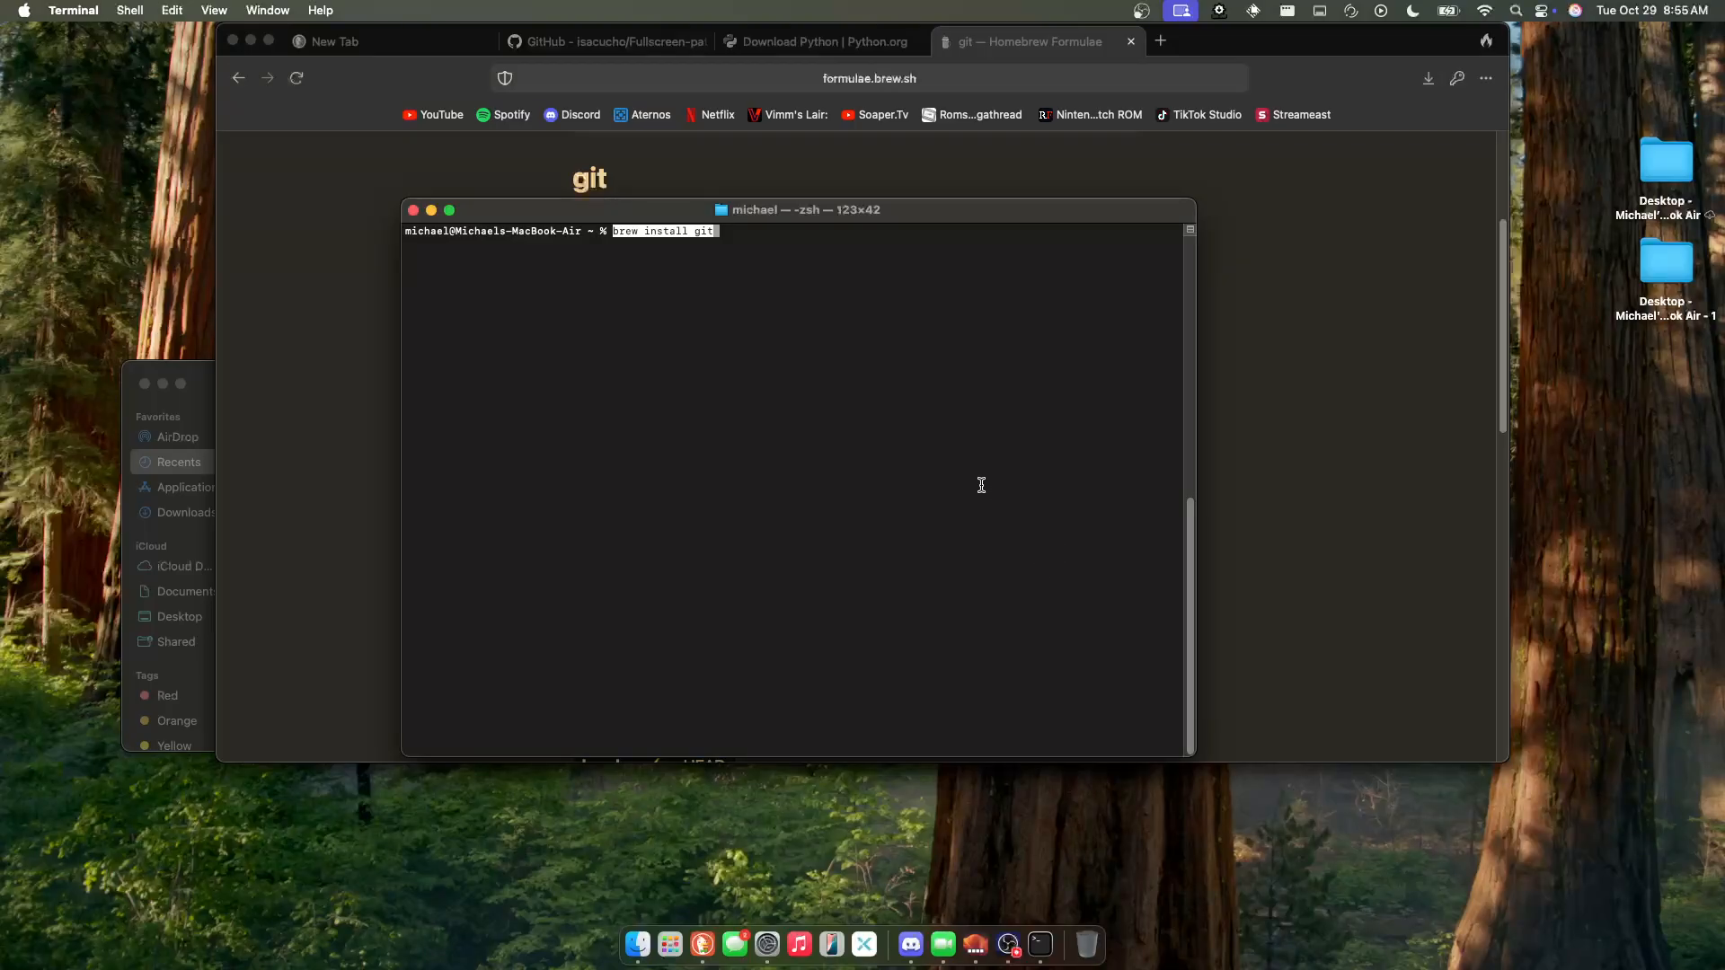
key("Return")
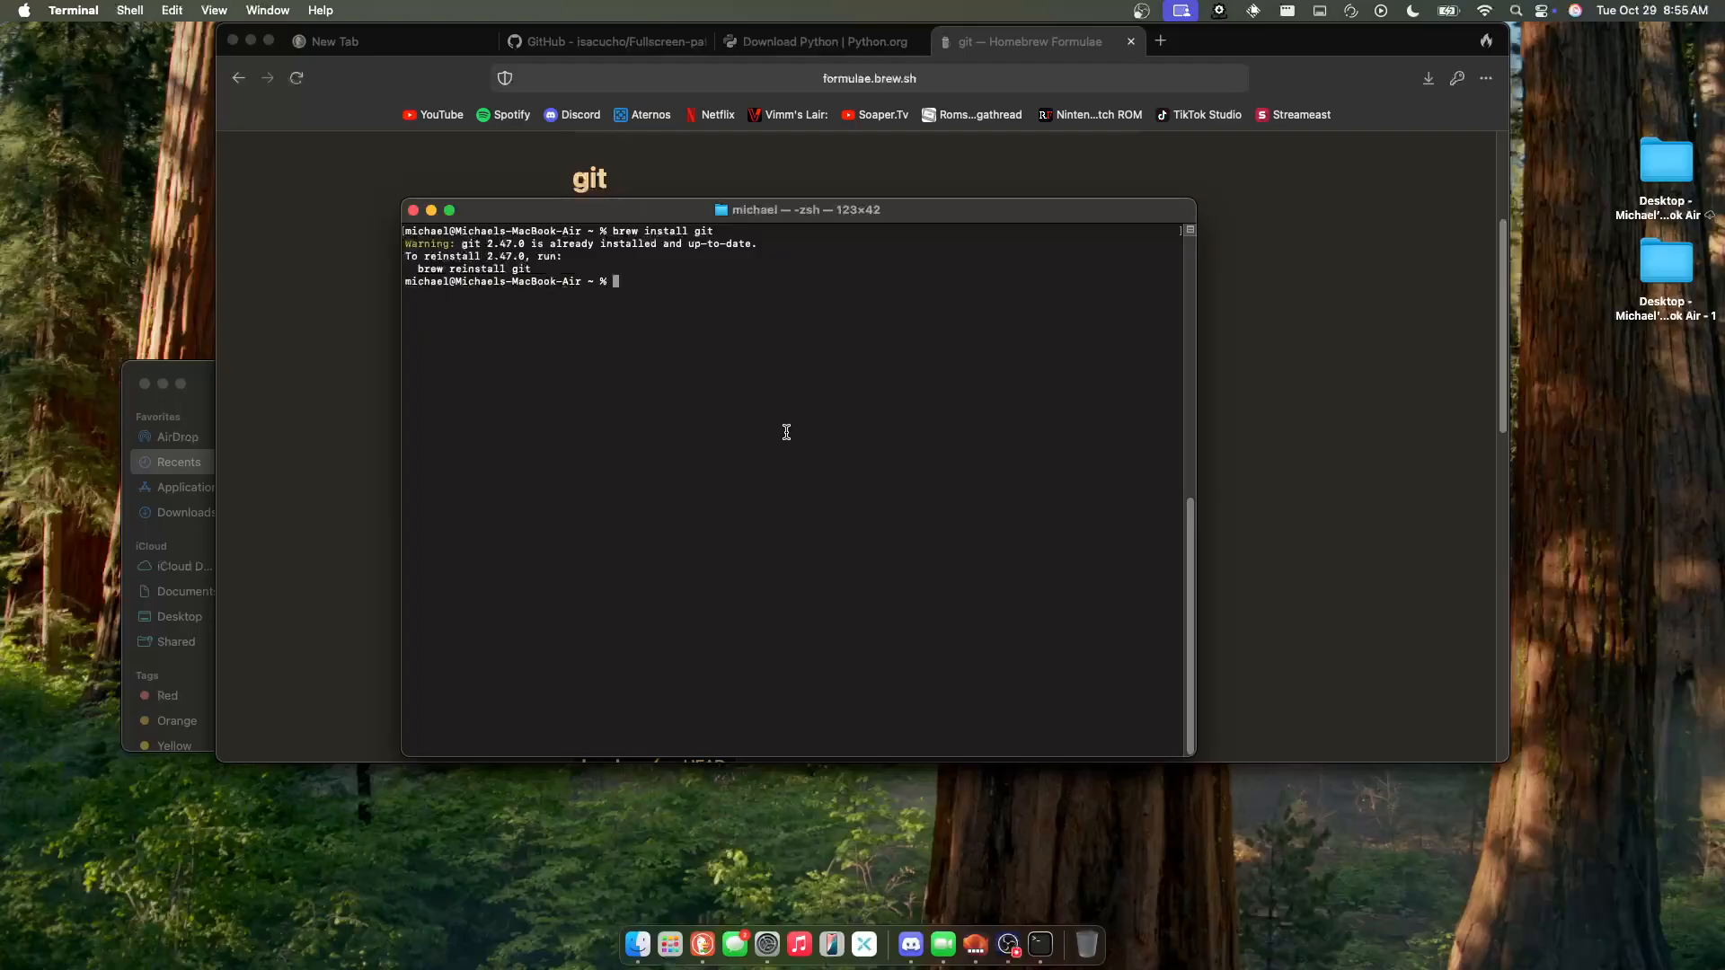
left_click_drag(798, 209, 870, 203)
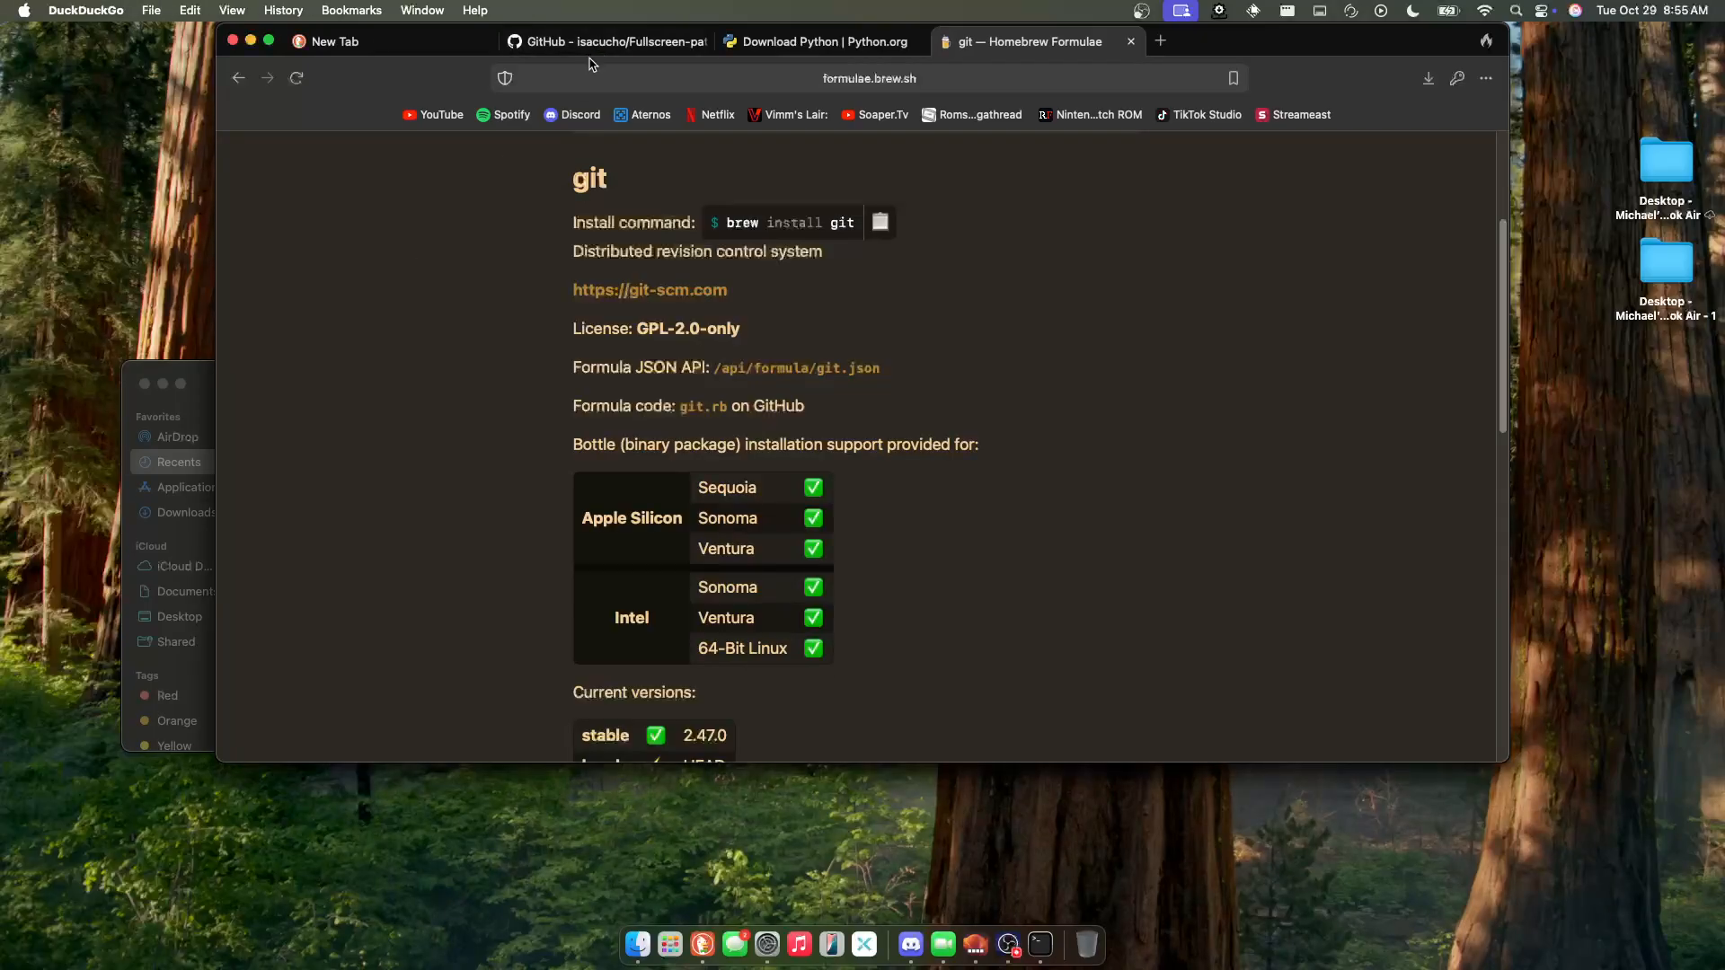
- Copy the git clone command from the GitHub README and run it in Terminal
left_click(604, 42)
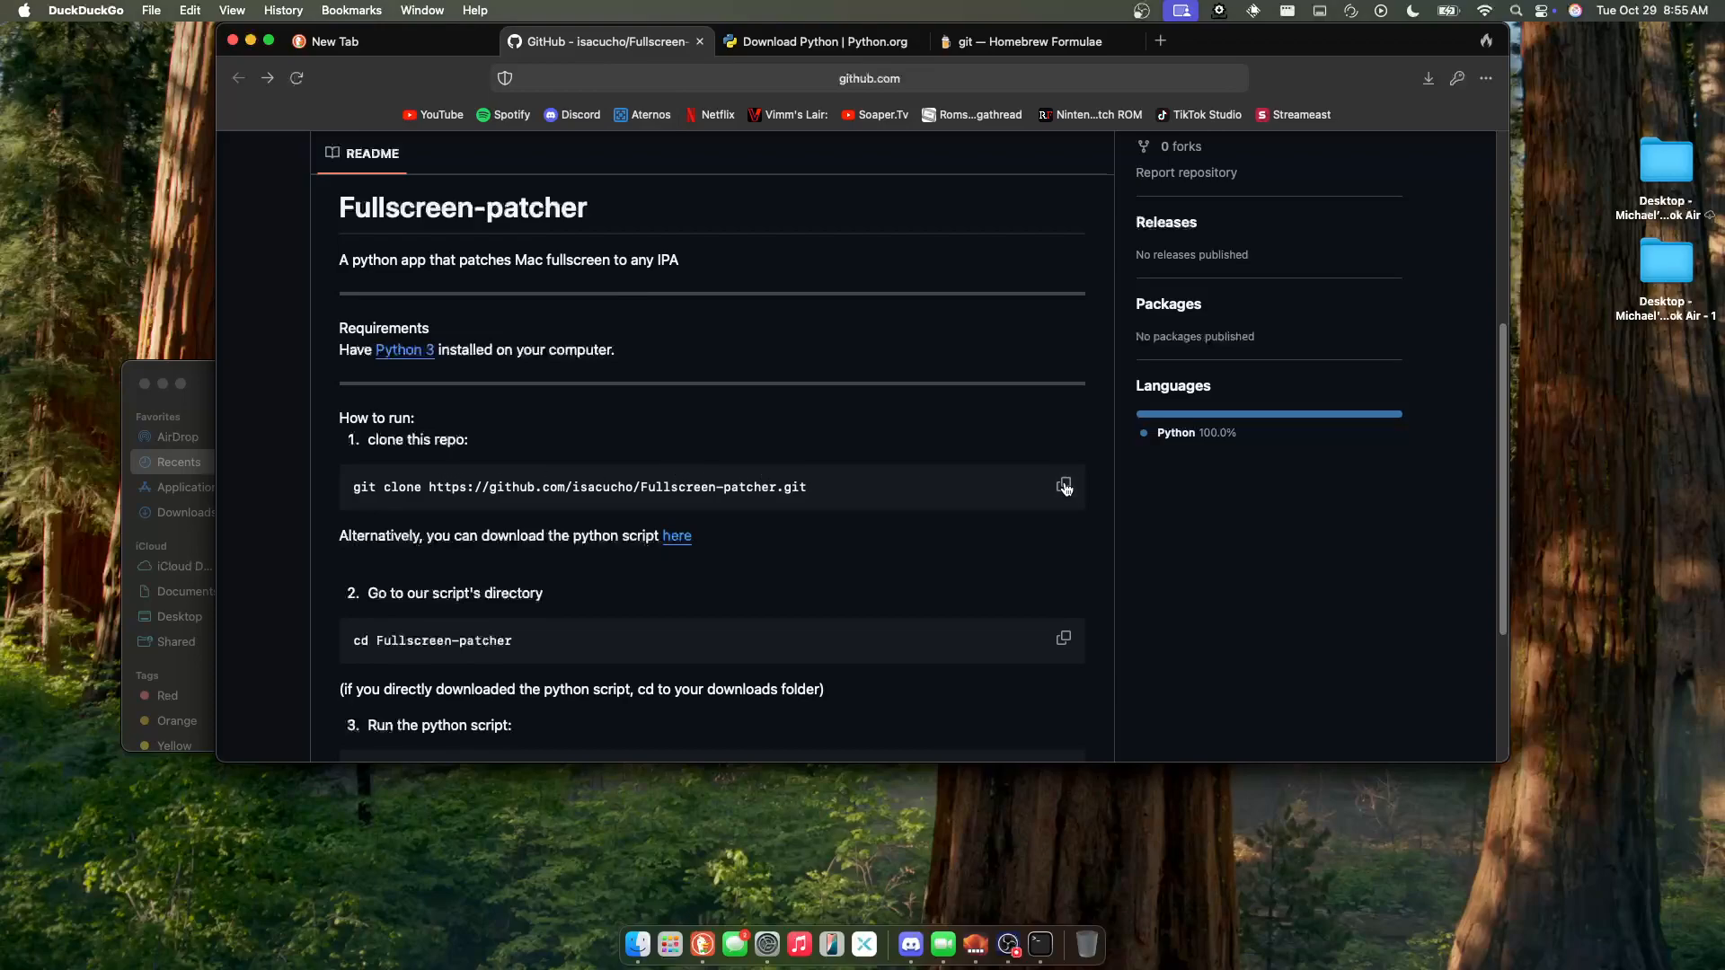
left_click(1062, 485)
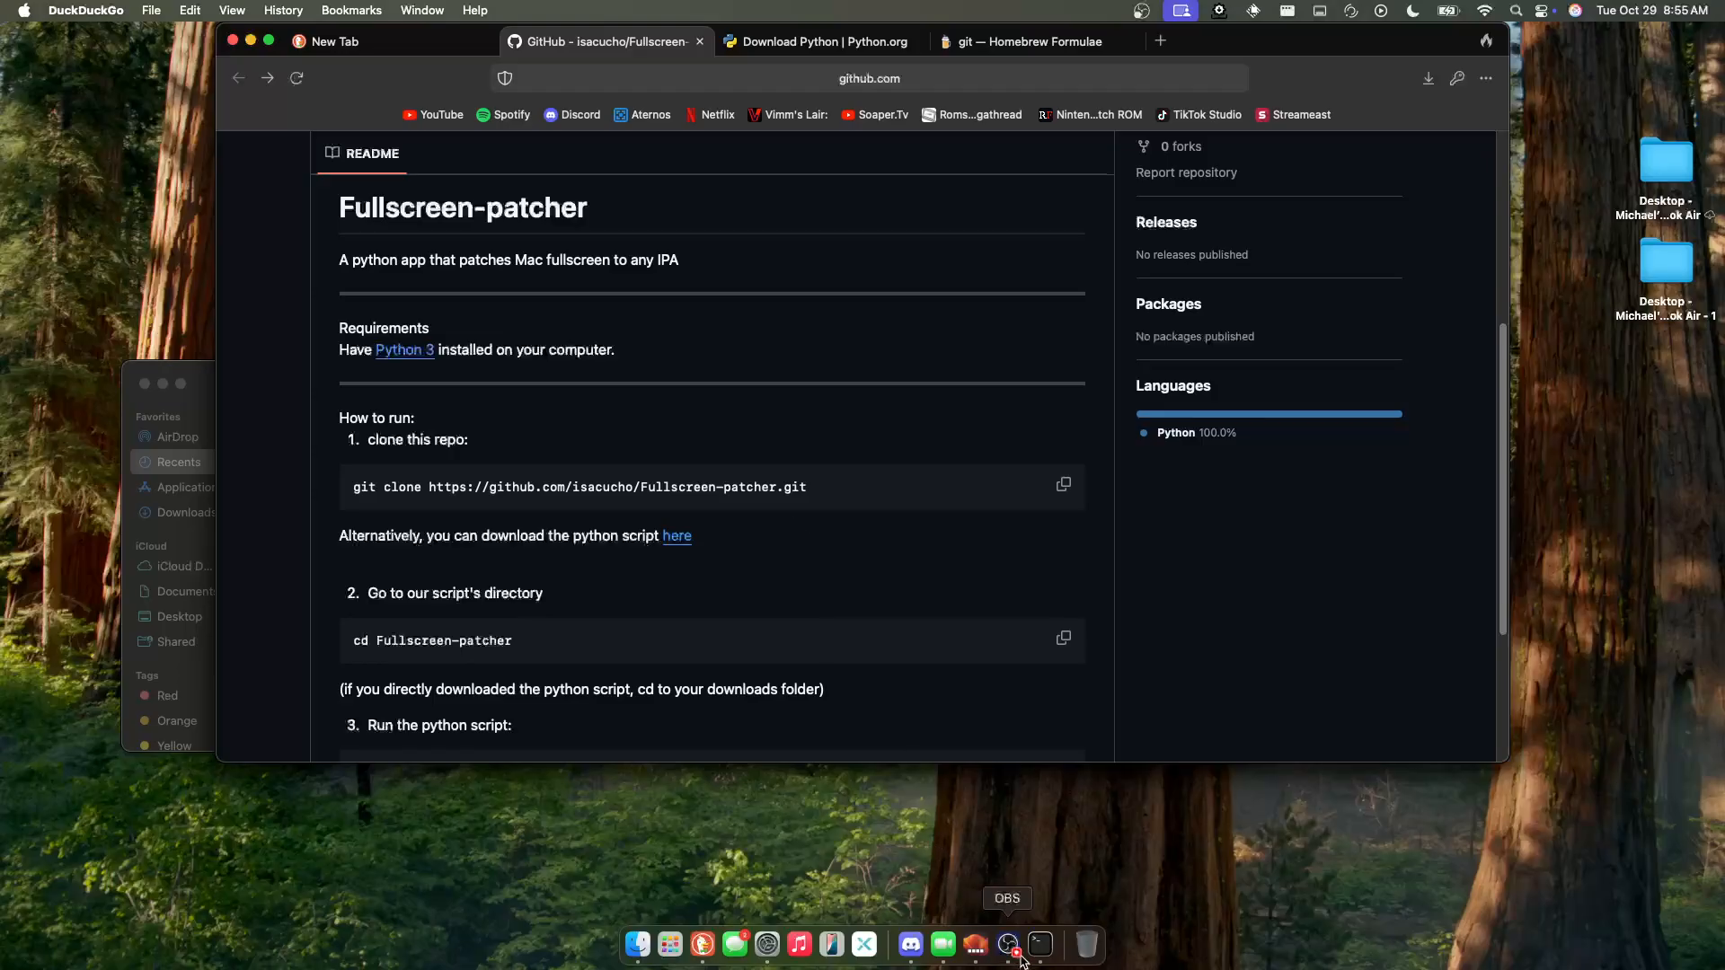
left_click(1006, 943)
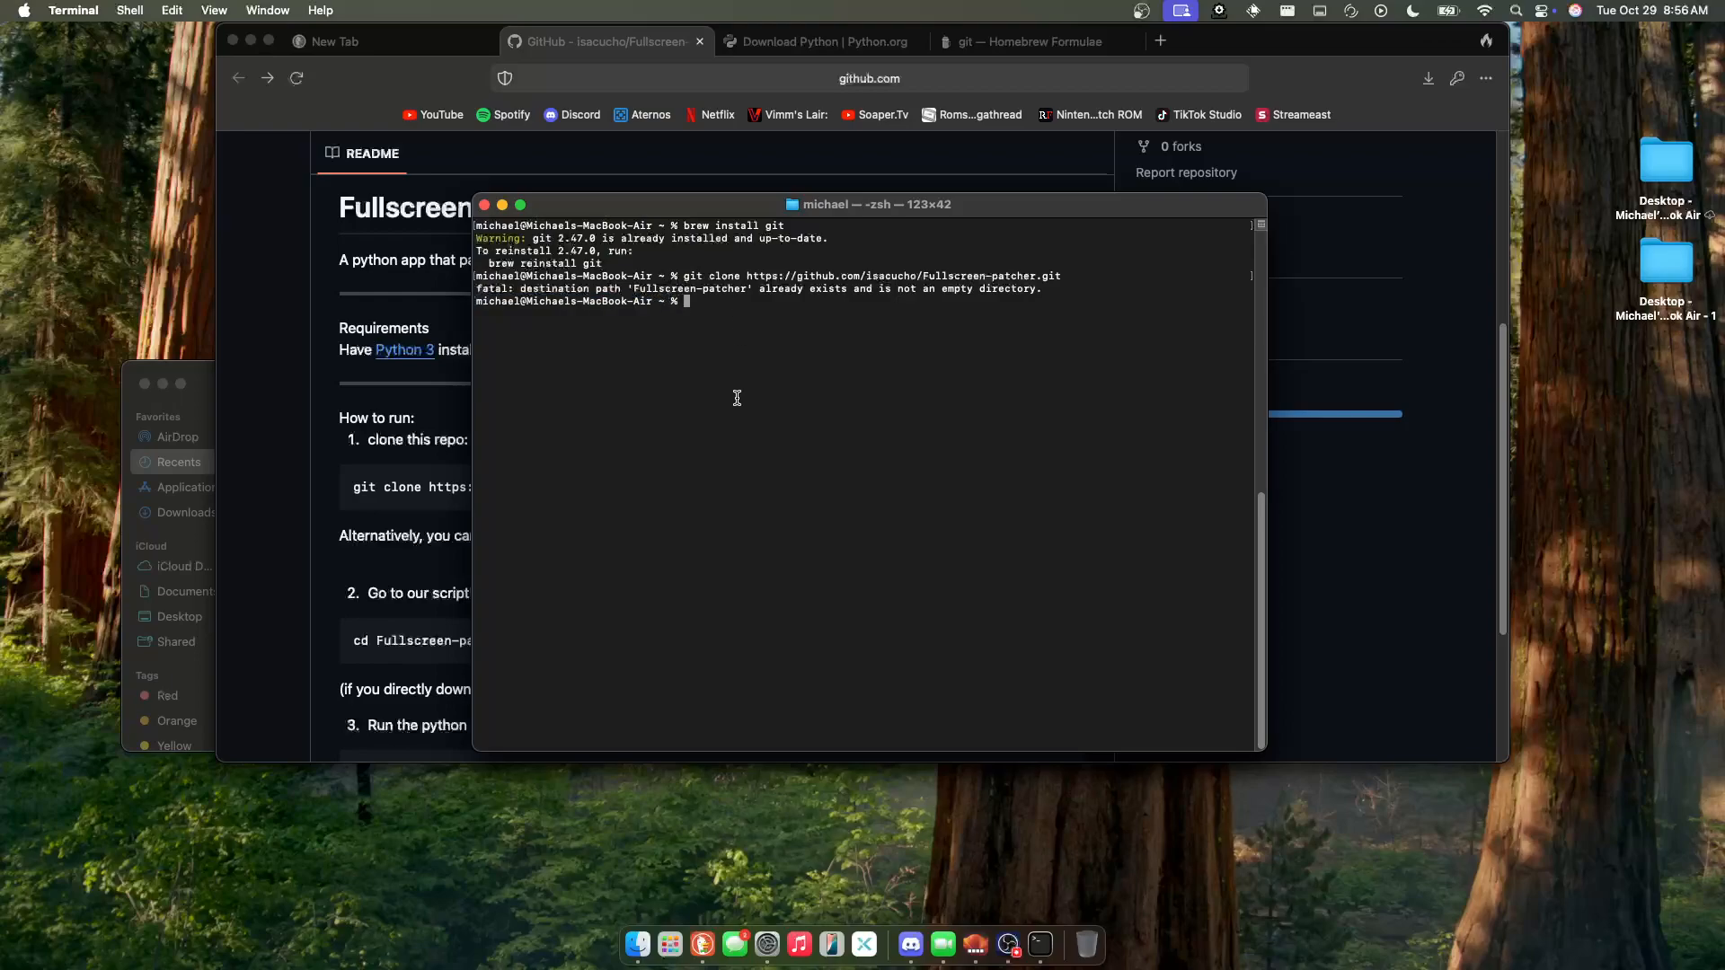
- Change into the Fullscreen-patcher folder and enter python3 app.py
type("cd Fullscreen-patcher")
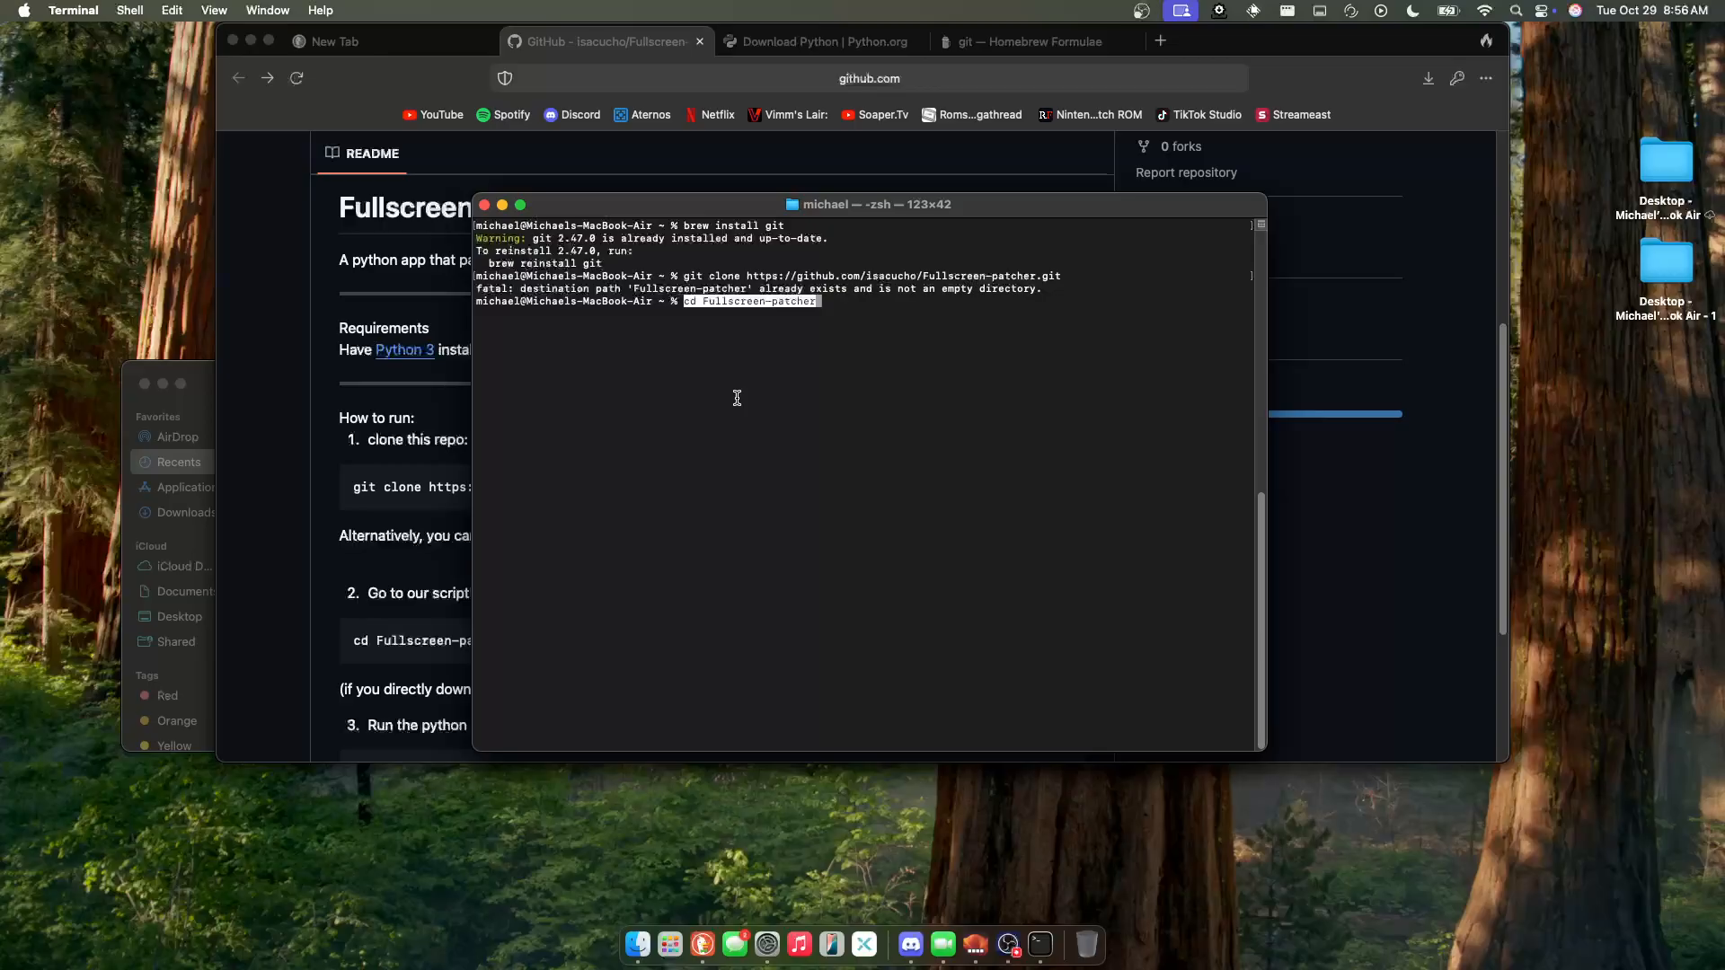
key("Return")
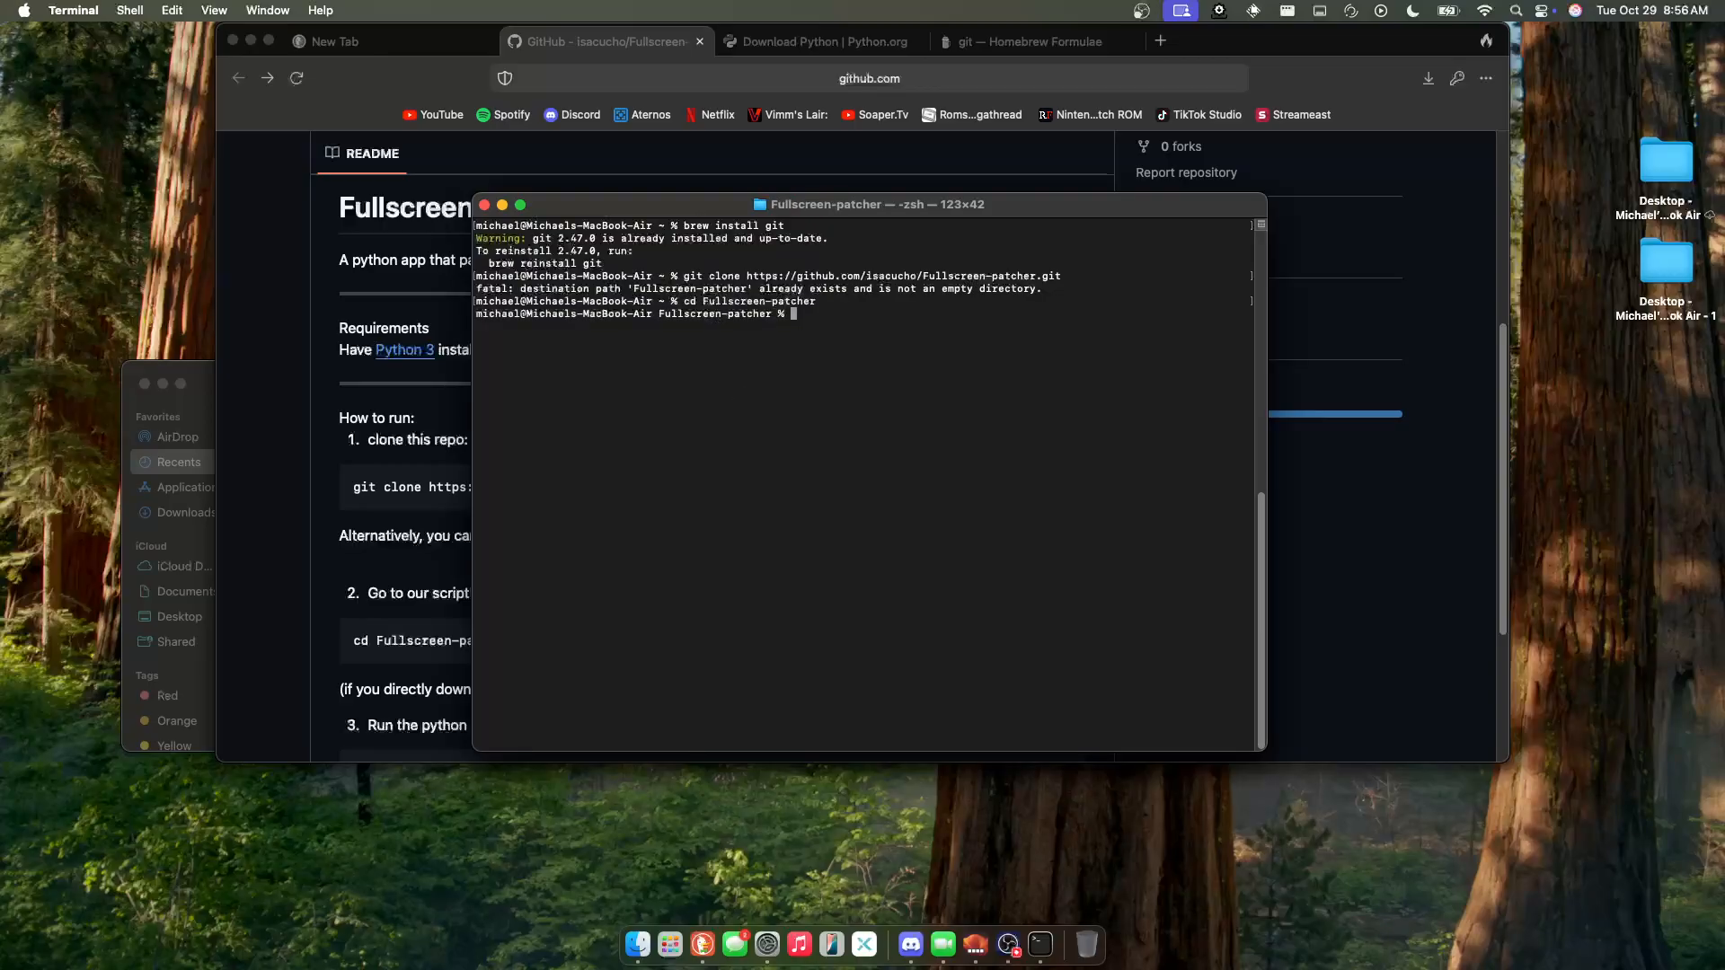
mouse_move(413, 553)
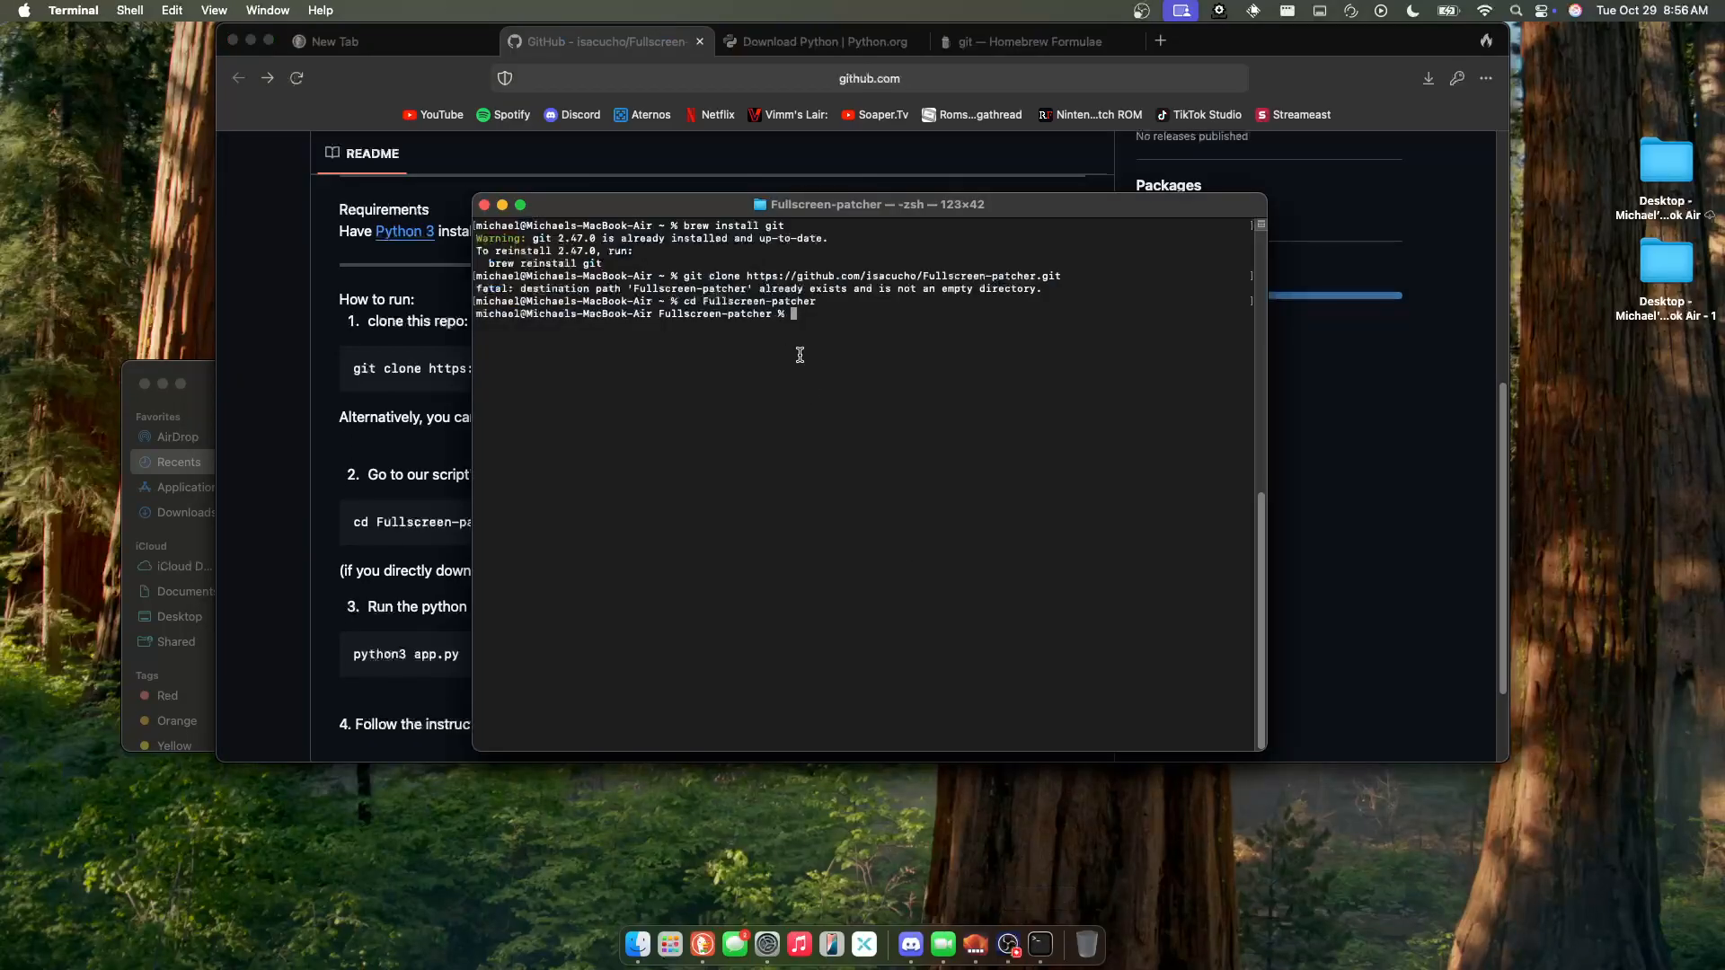
type("python3 app.py")
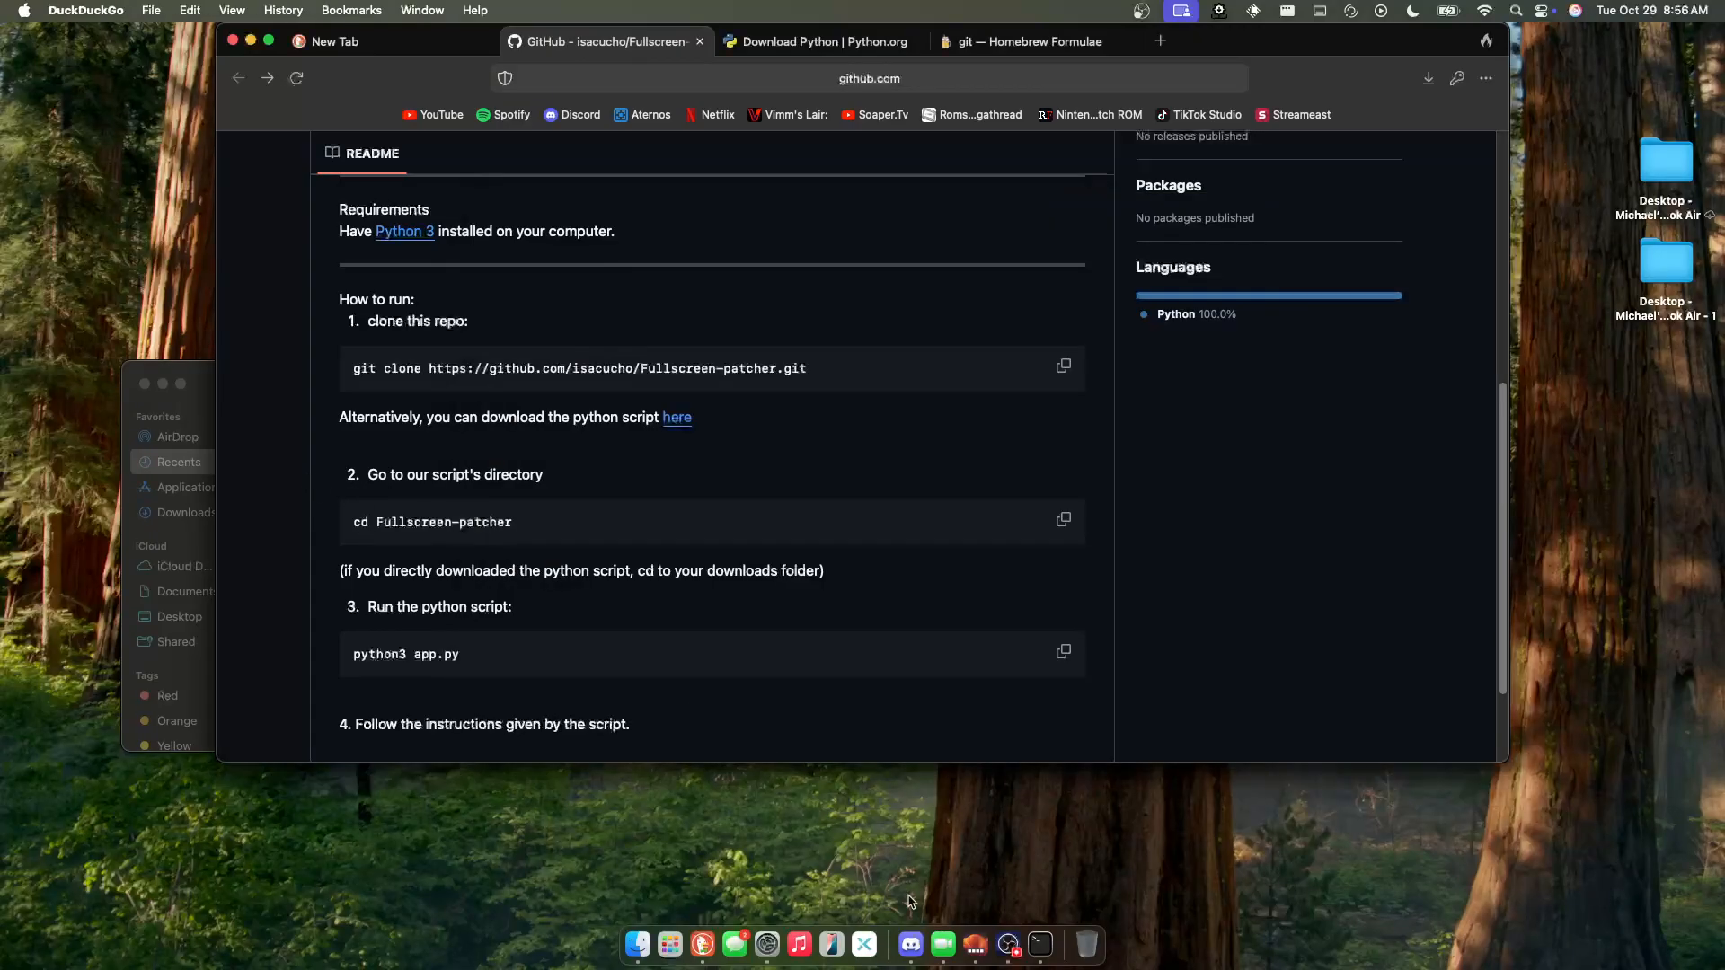
- In Discord, go to the EZFN - OG Fortnite server's #download channel
left_click(909, 943)
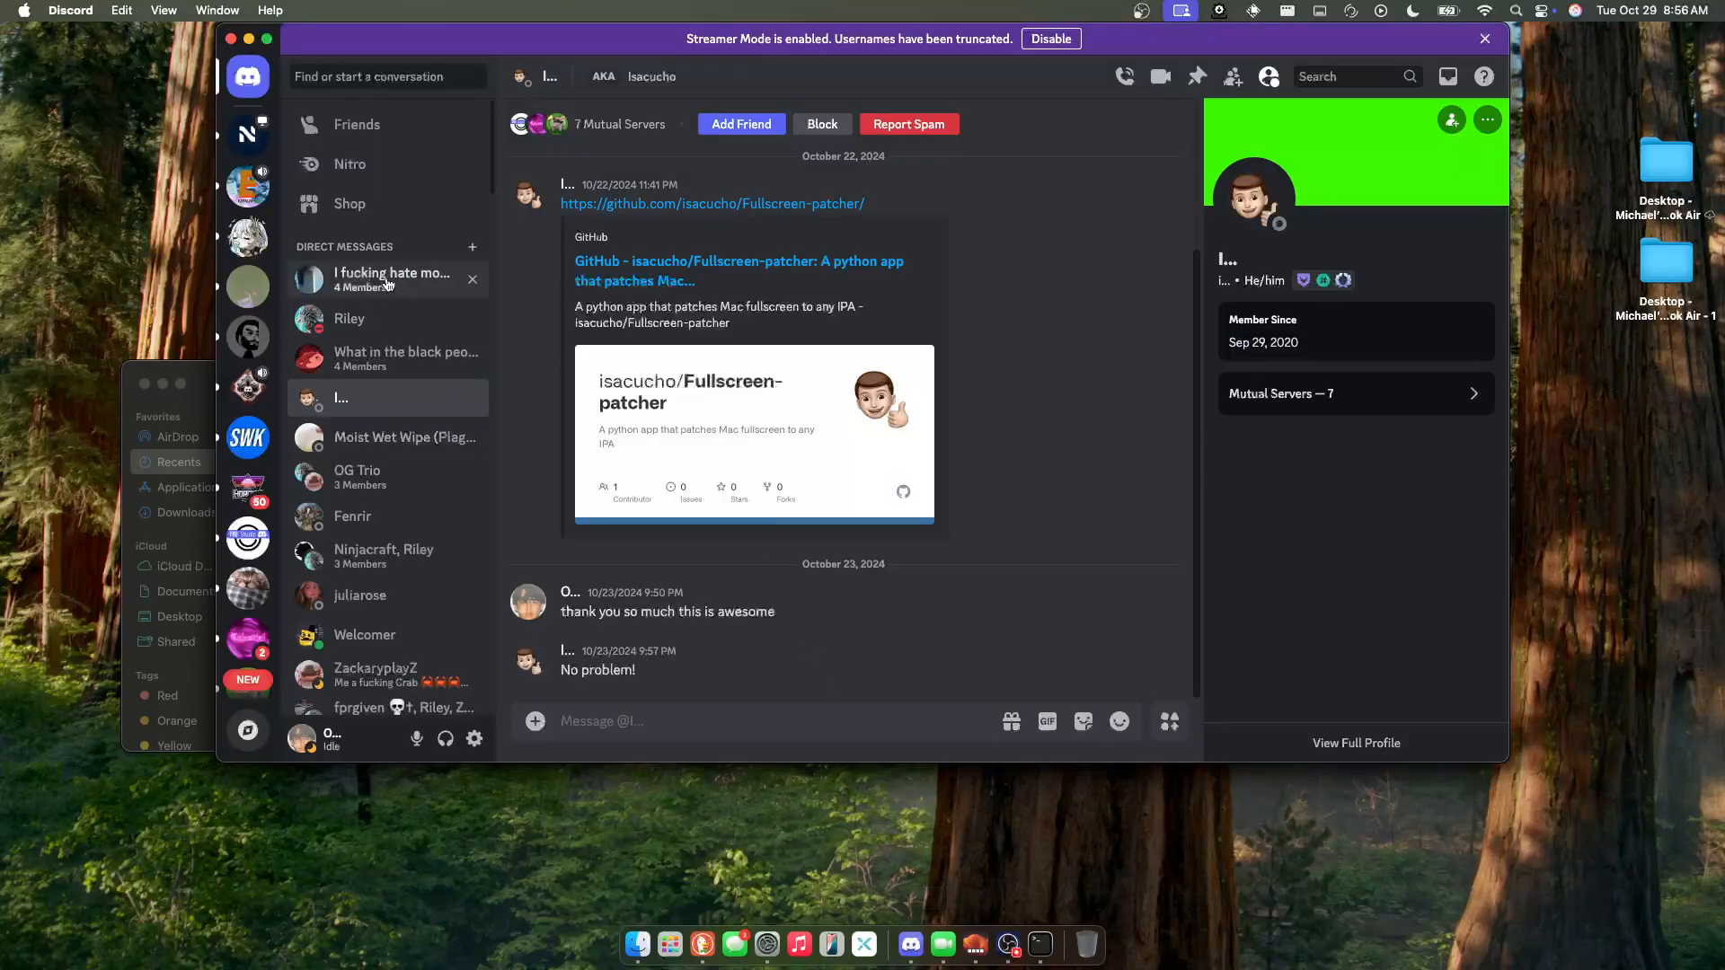
left_click(248, 187)
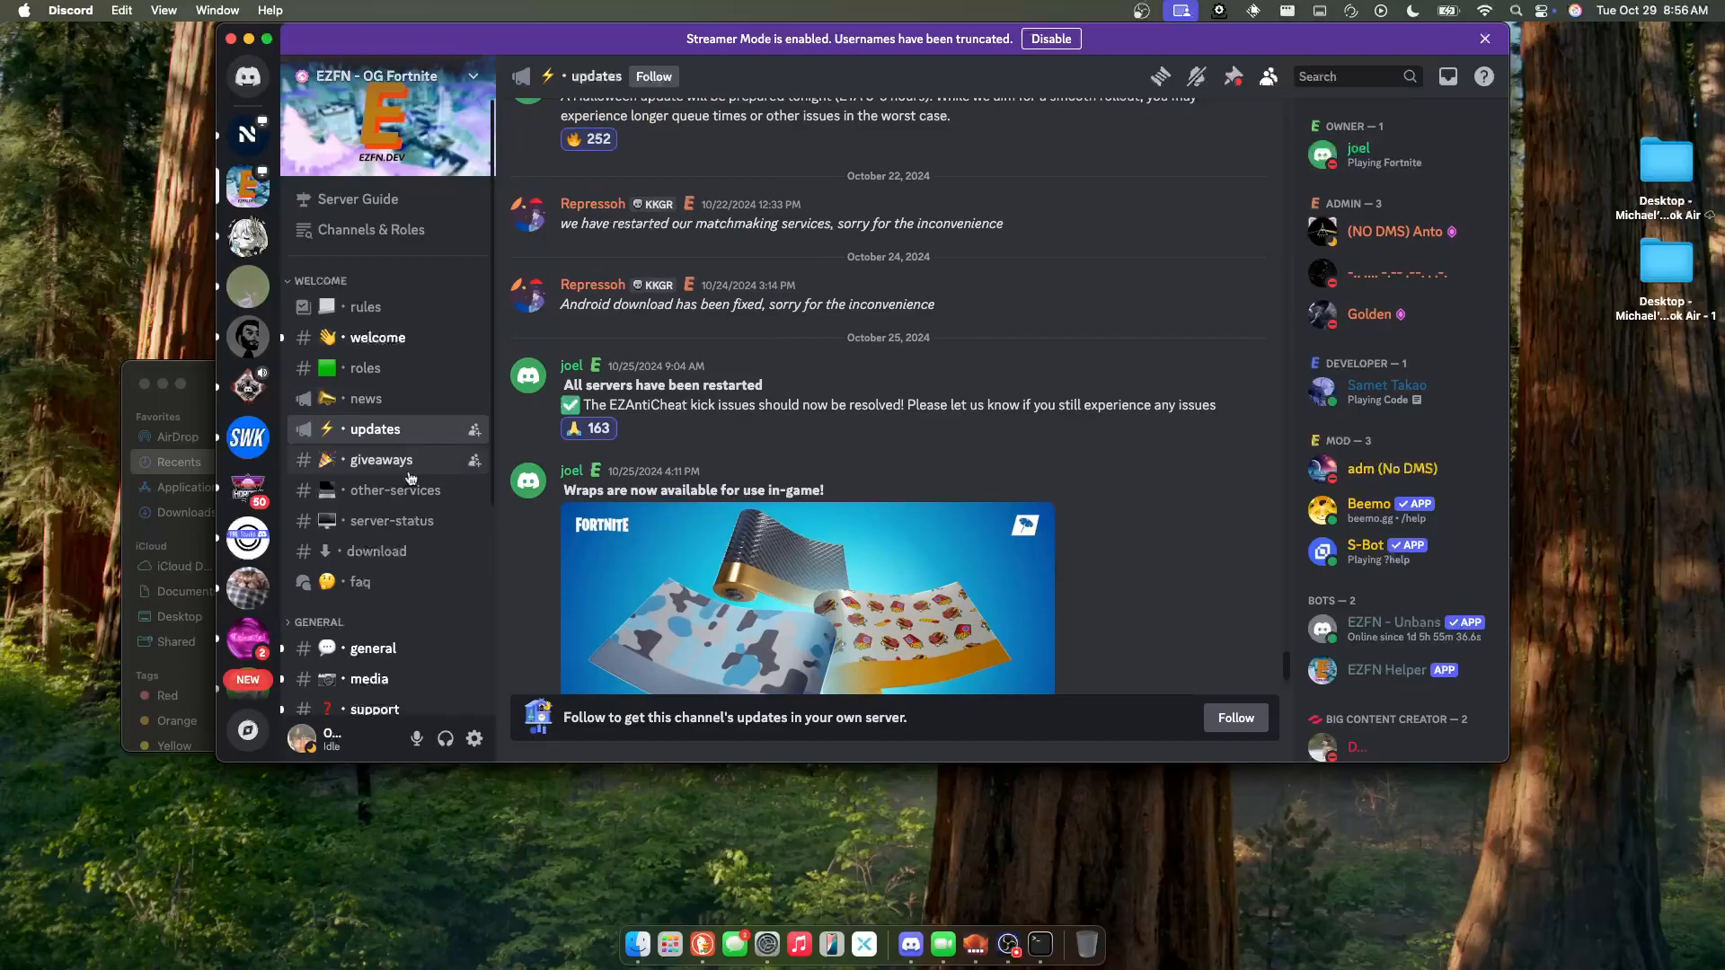
left_click(376, 552)
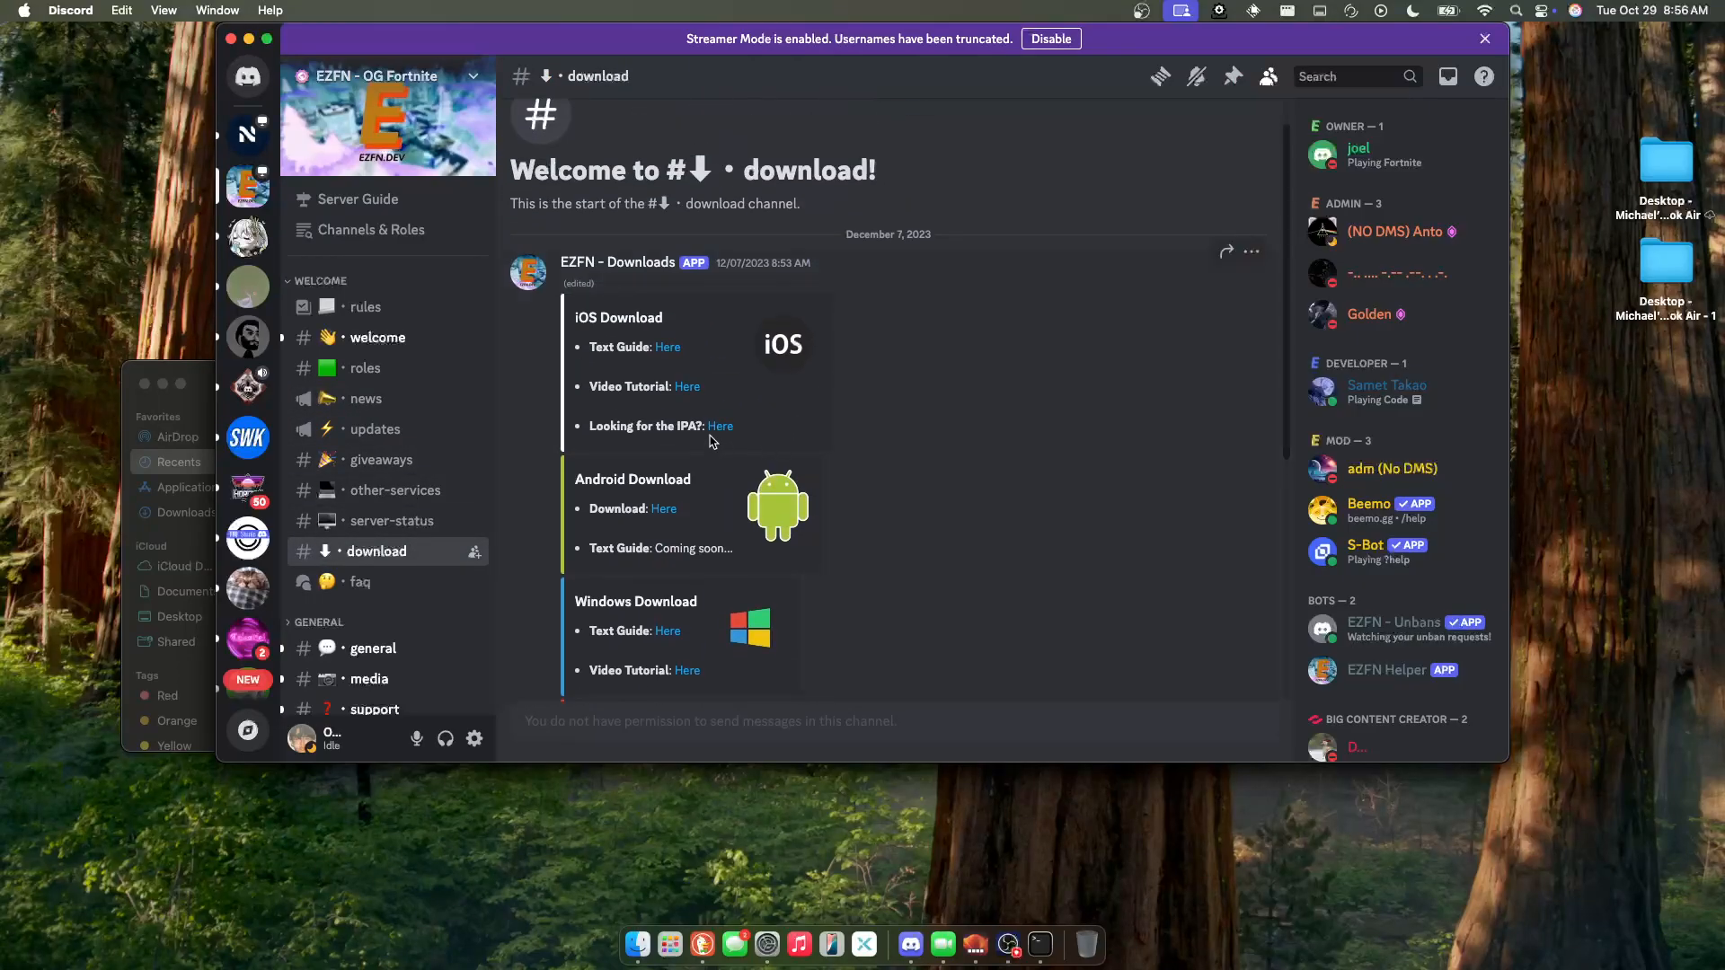
mouse_move(719, 426)
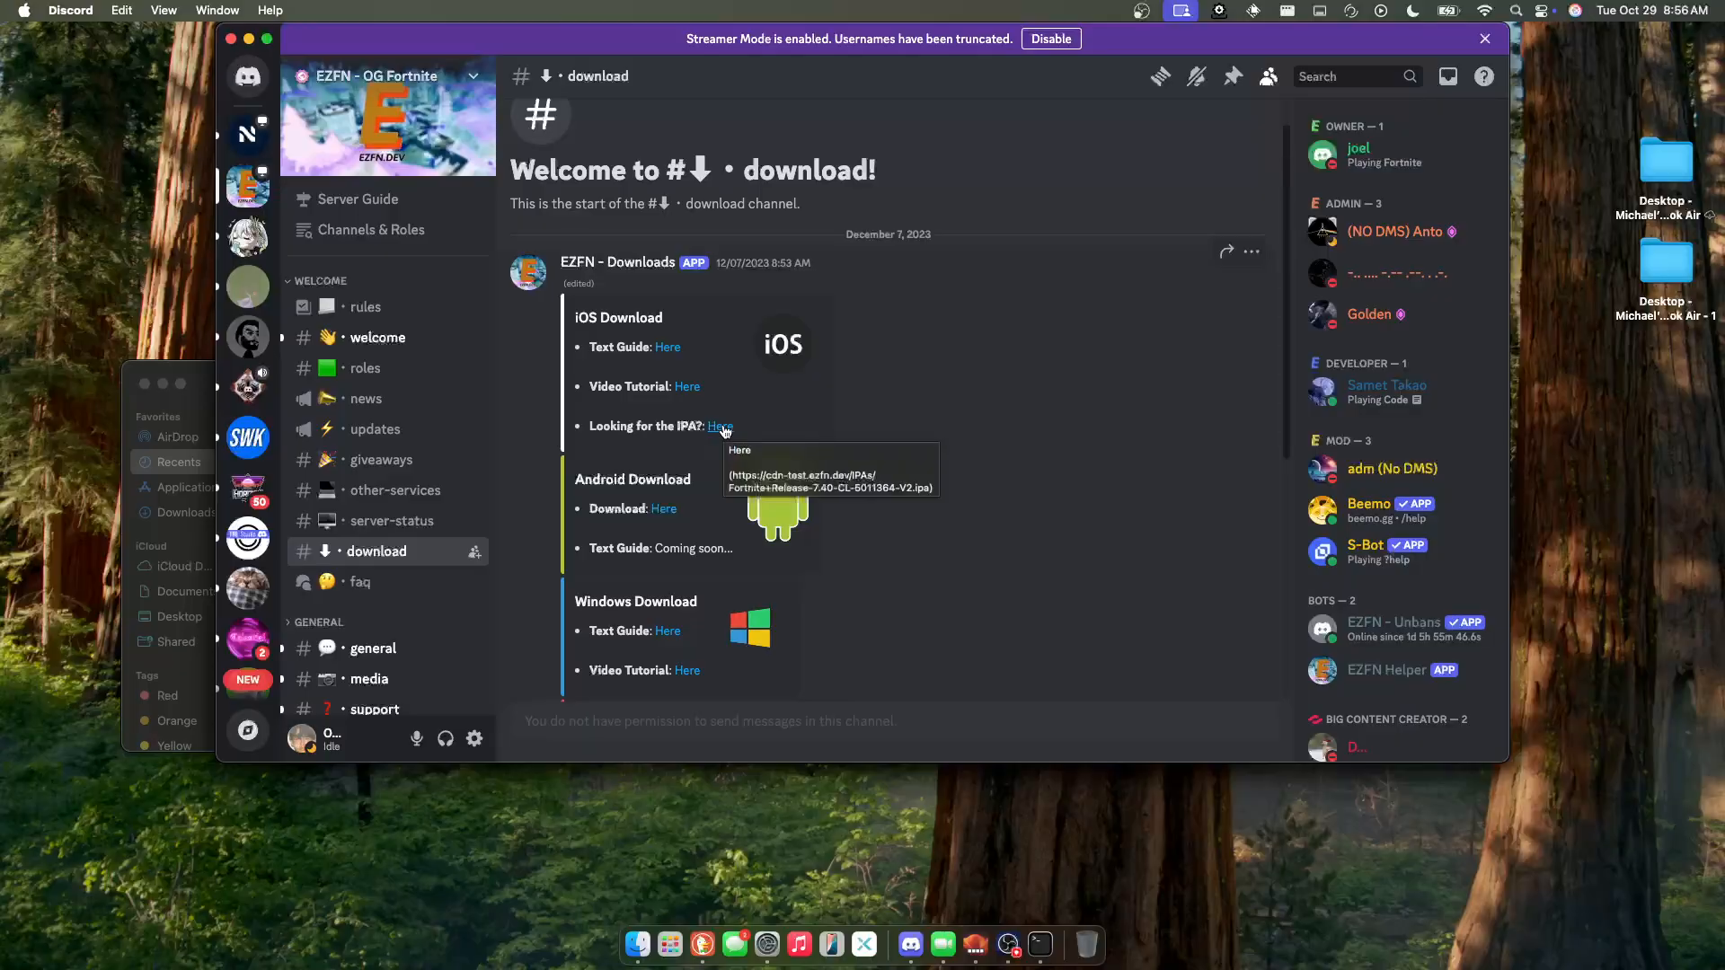
mouse_move(636, 943)
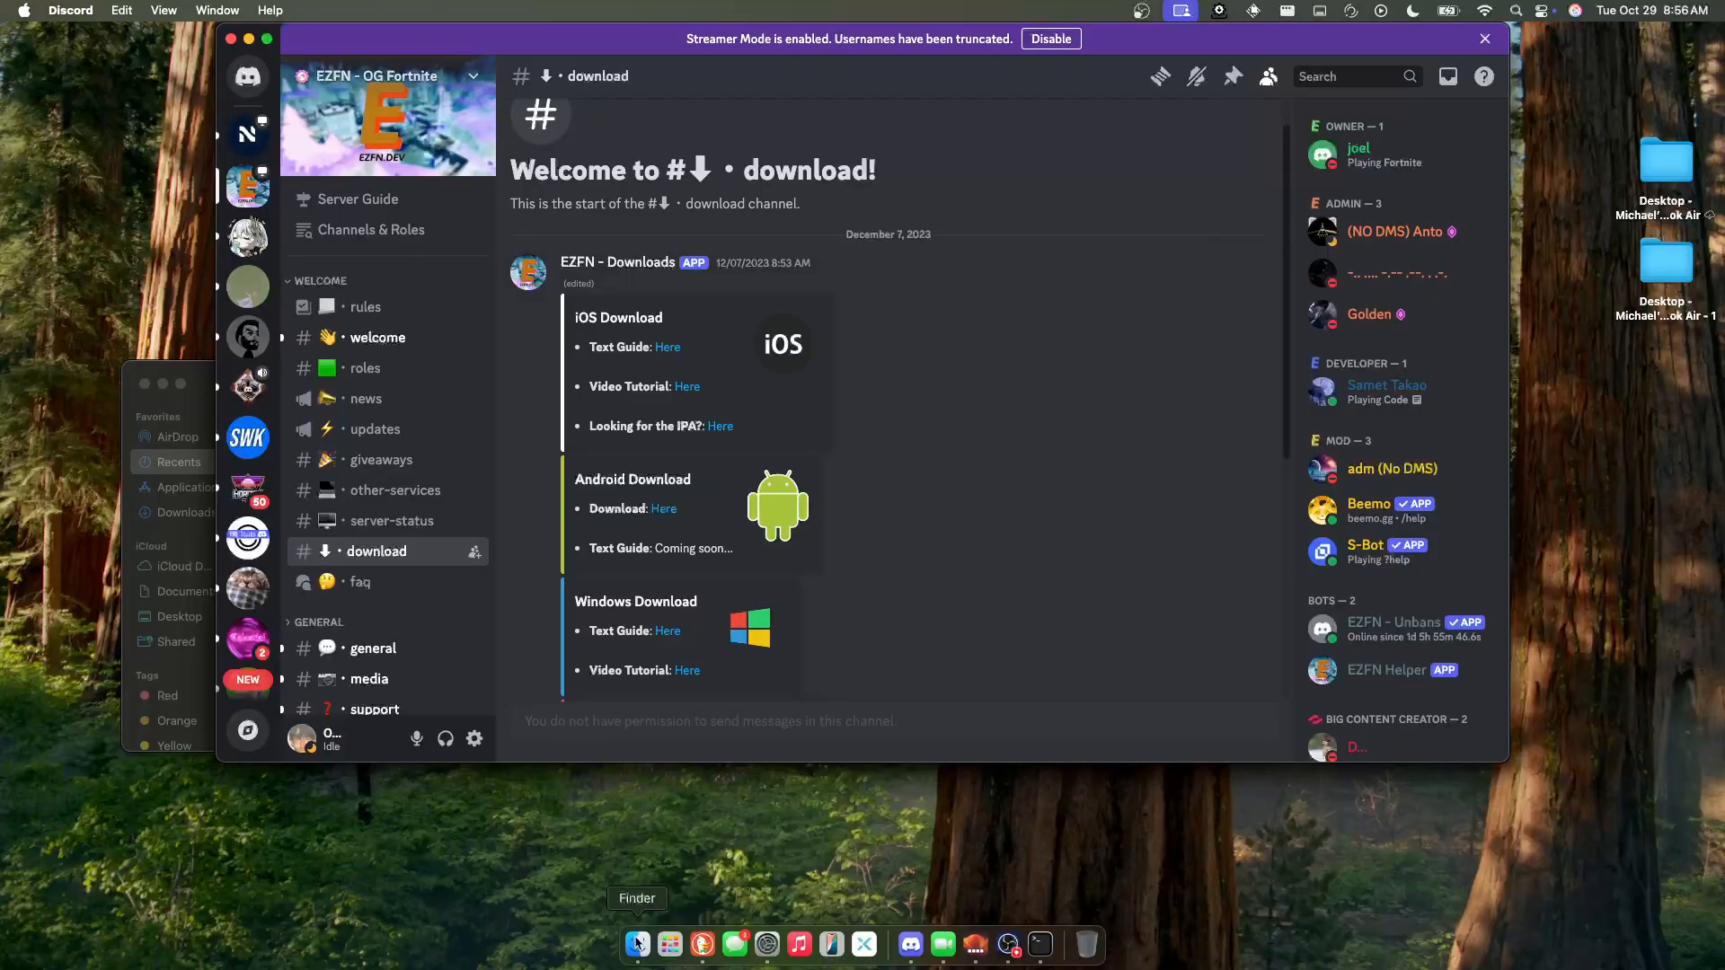
- Follow the 'Looking for the IPA?: Here' link so the Fortnite IPA starts downloading
left_click(636, 944)
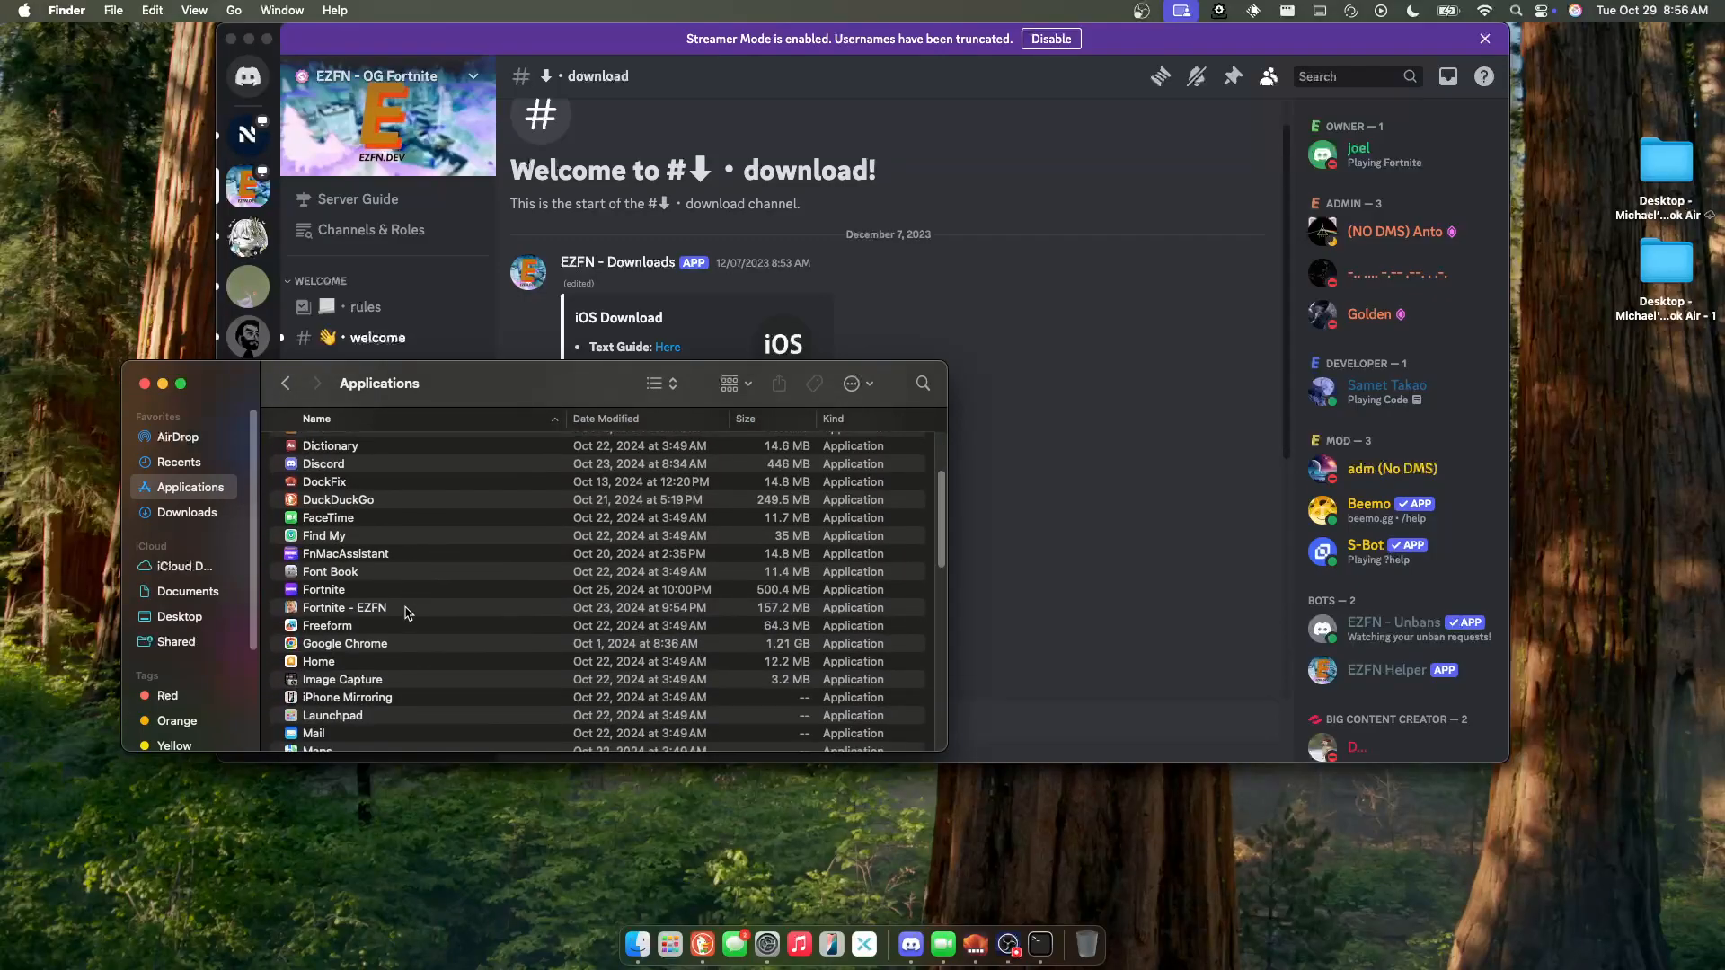
left_click(343, 608)
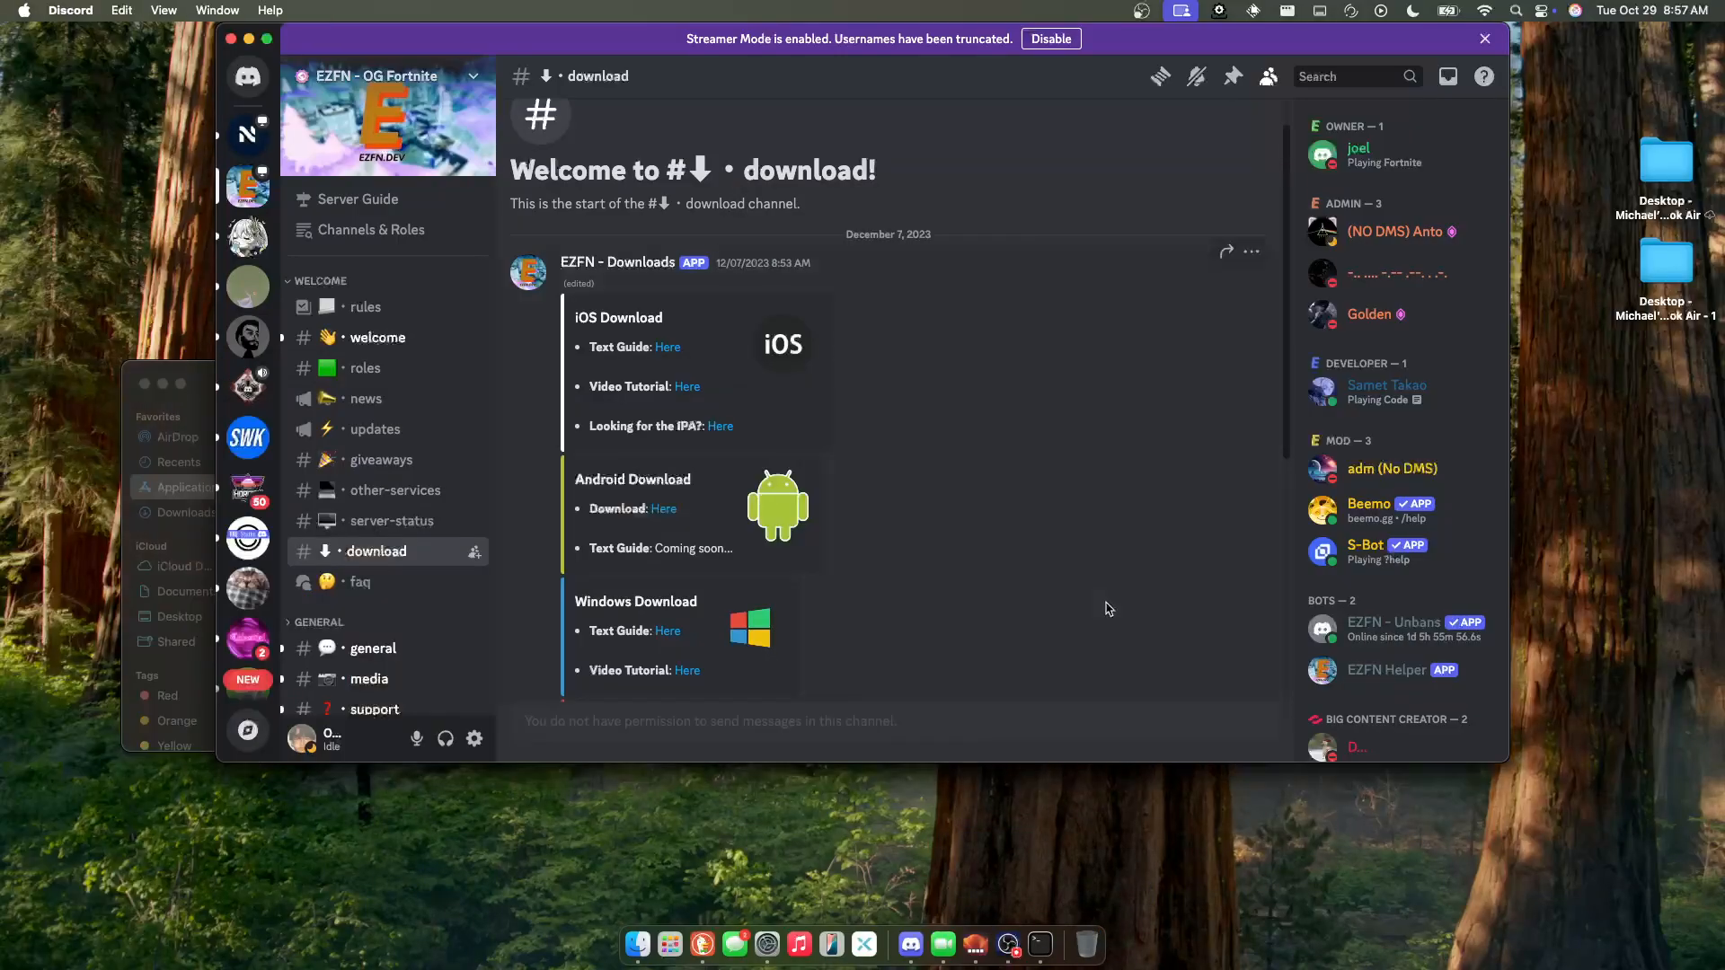
mouse_move(719, 428)
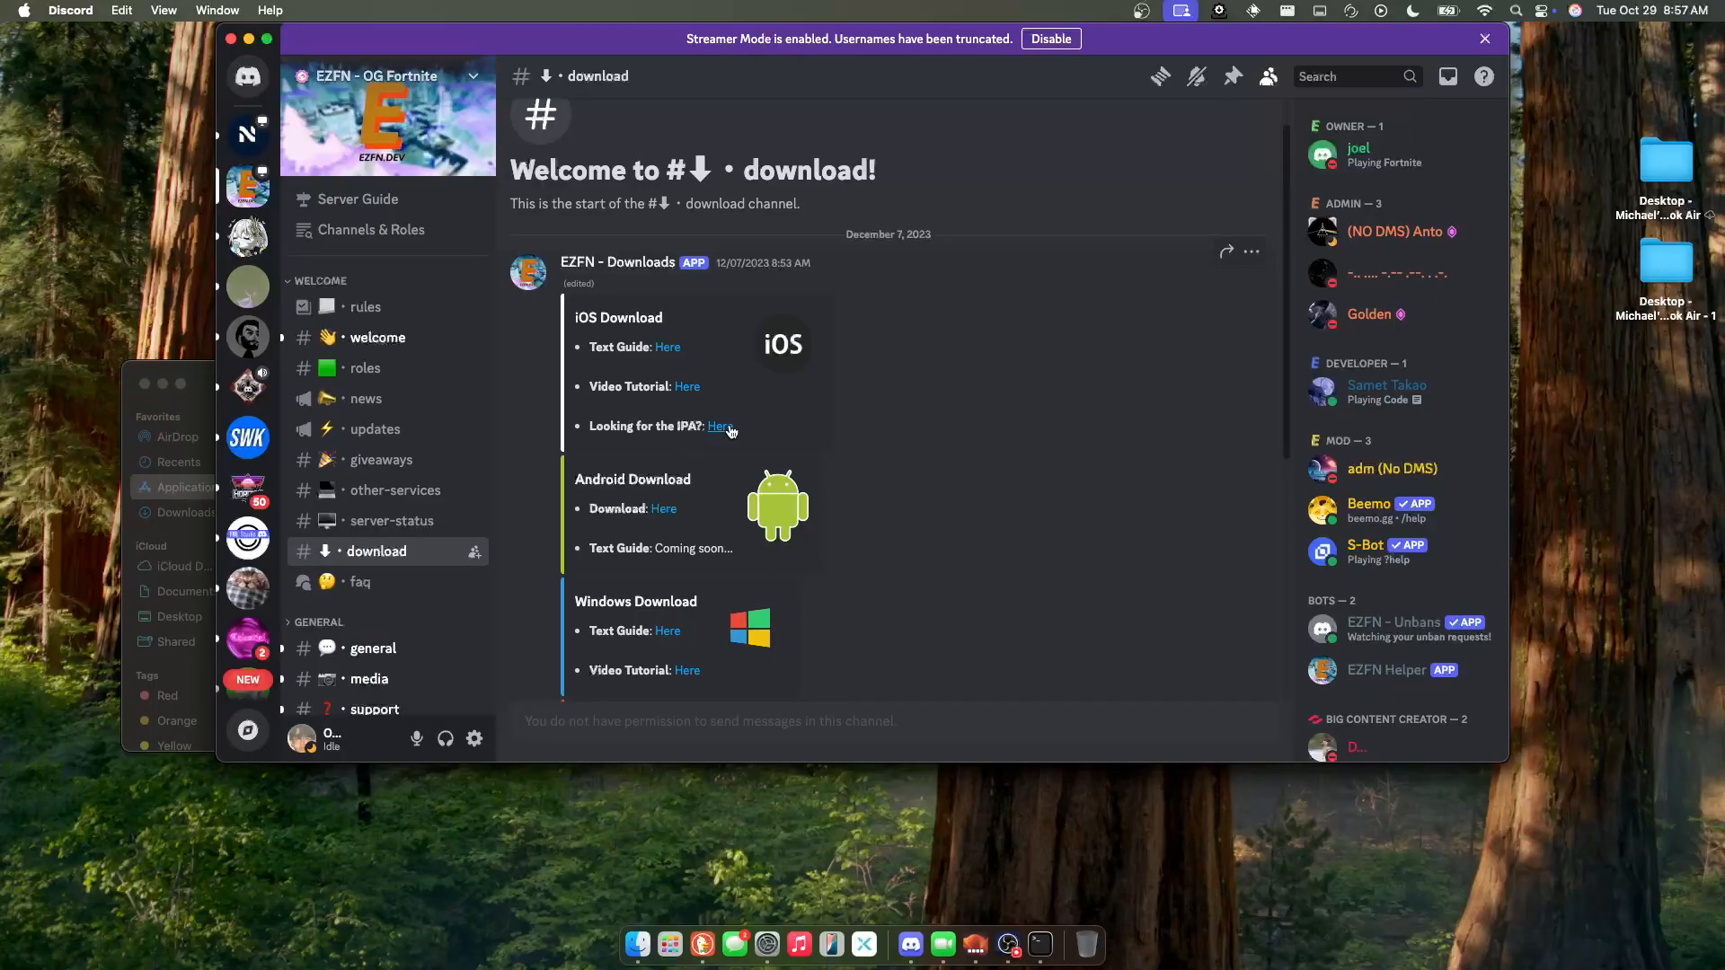
left_click(719, 428)
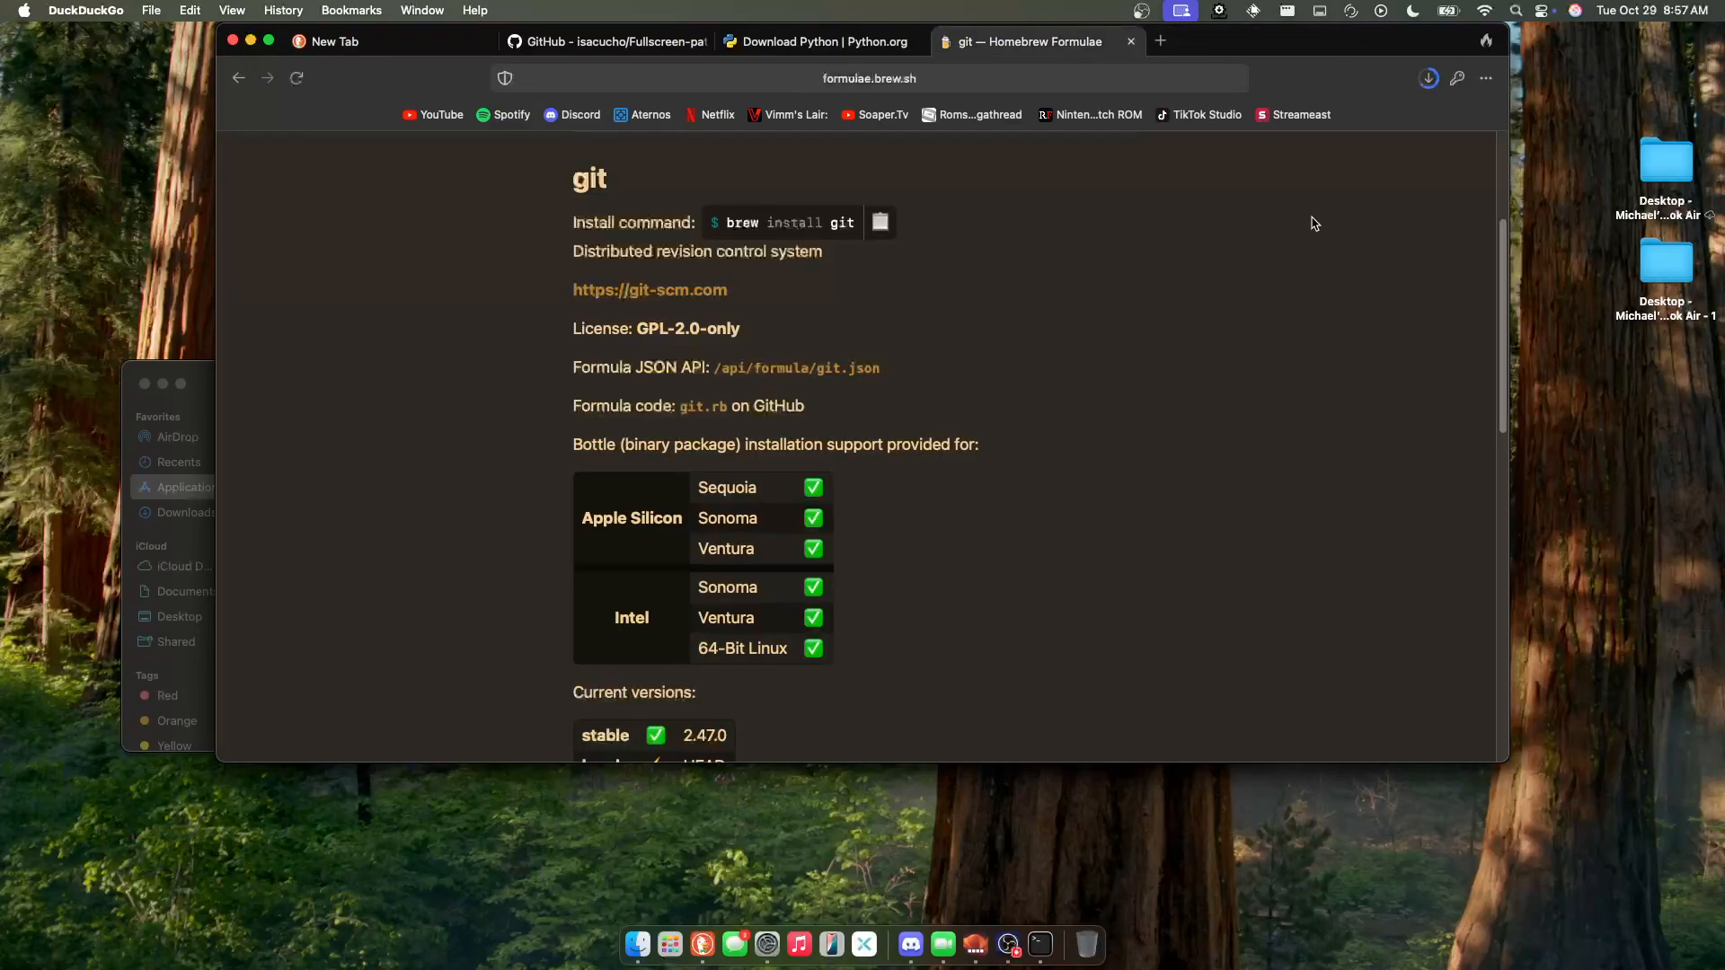
- Feed the downloaded Fortnite IPA to the patcher, answer n to keeping the original, and confirm the 99.3 MB IPA in Downloads
left_click(1429, 78)
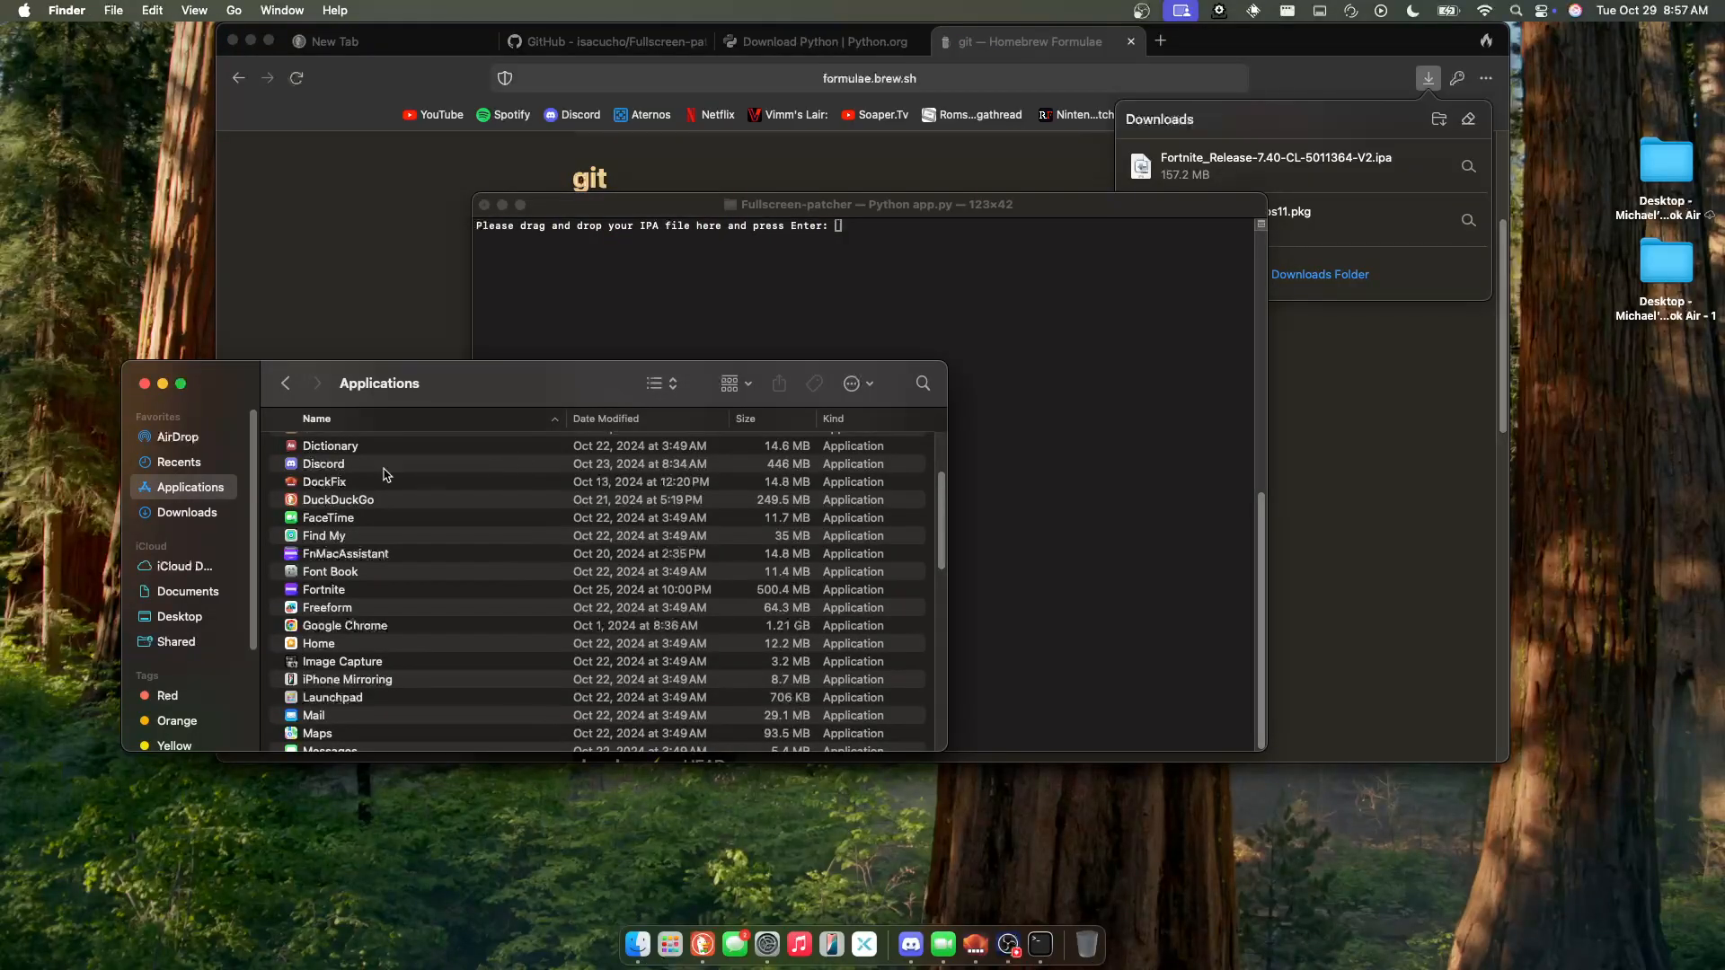
left_click(185, 512)
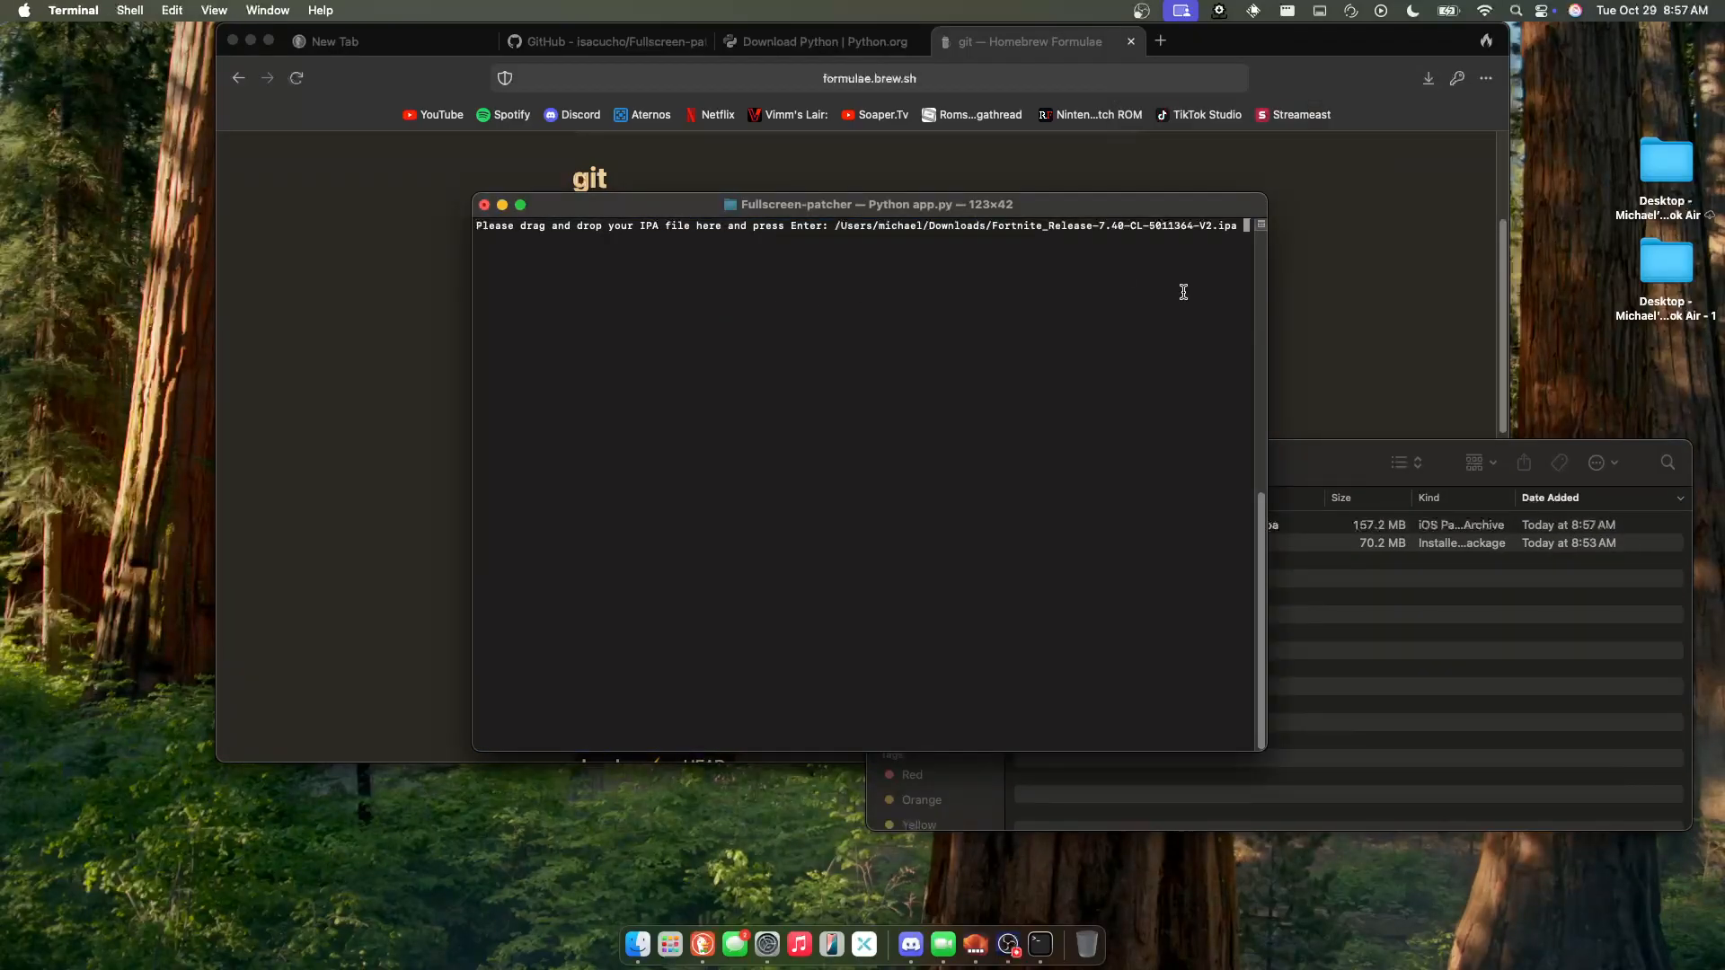
key("enter")
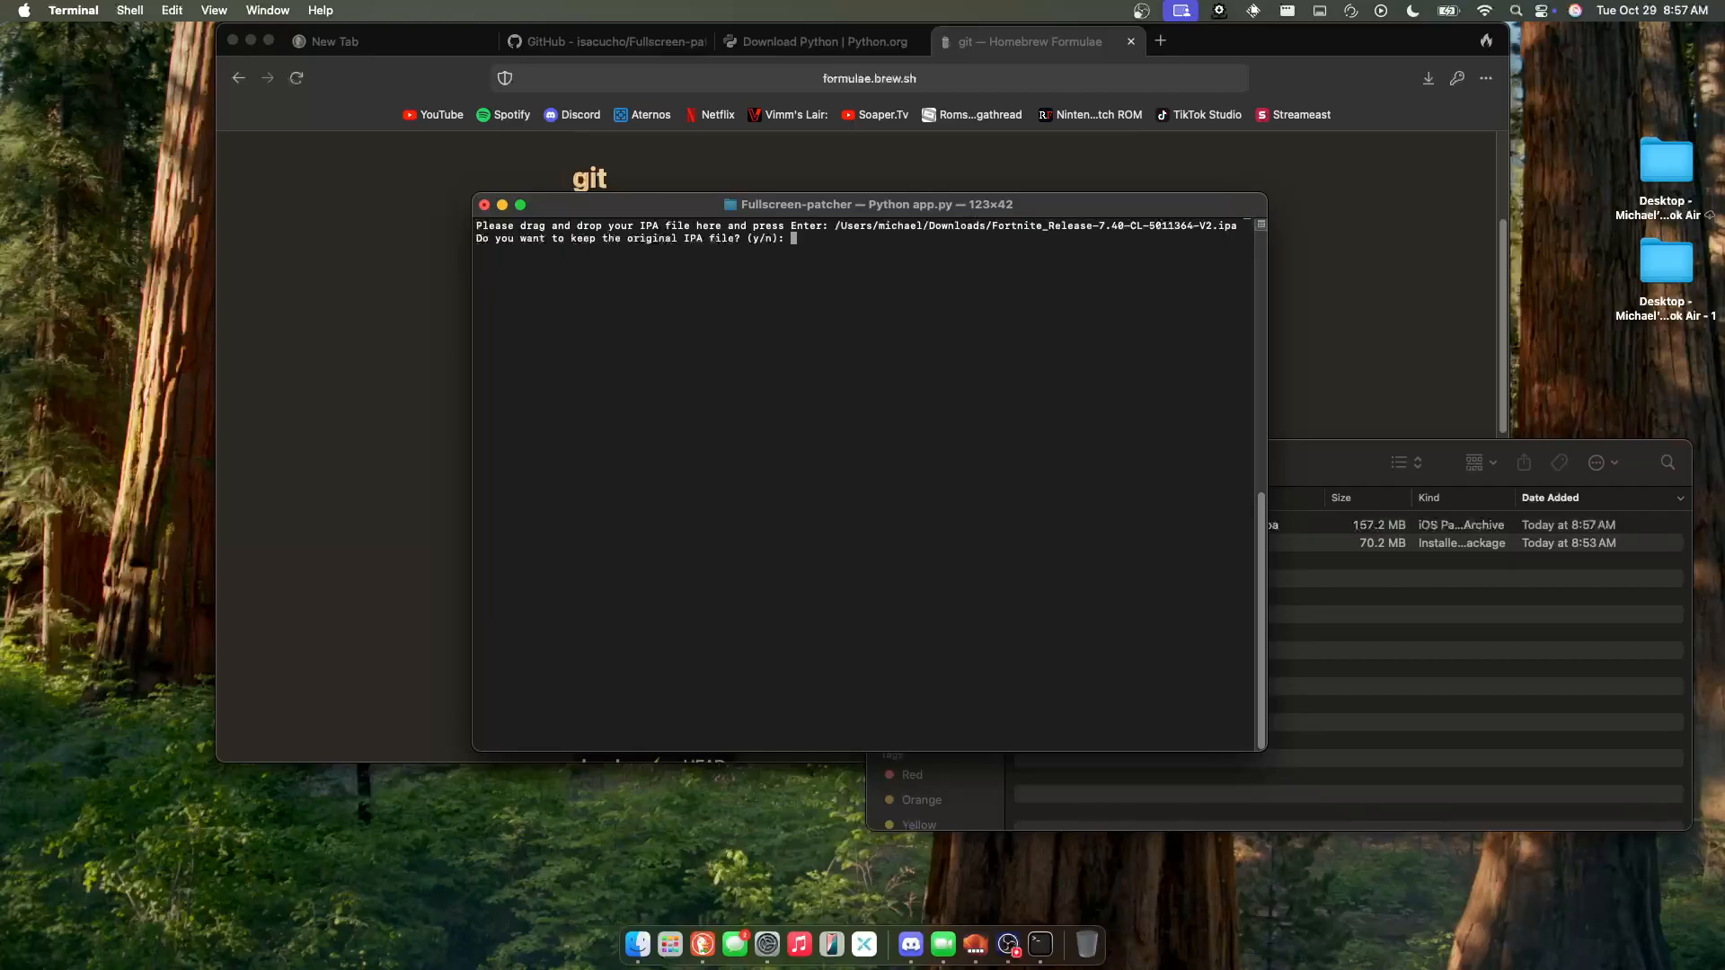
type("n")
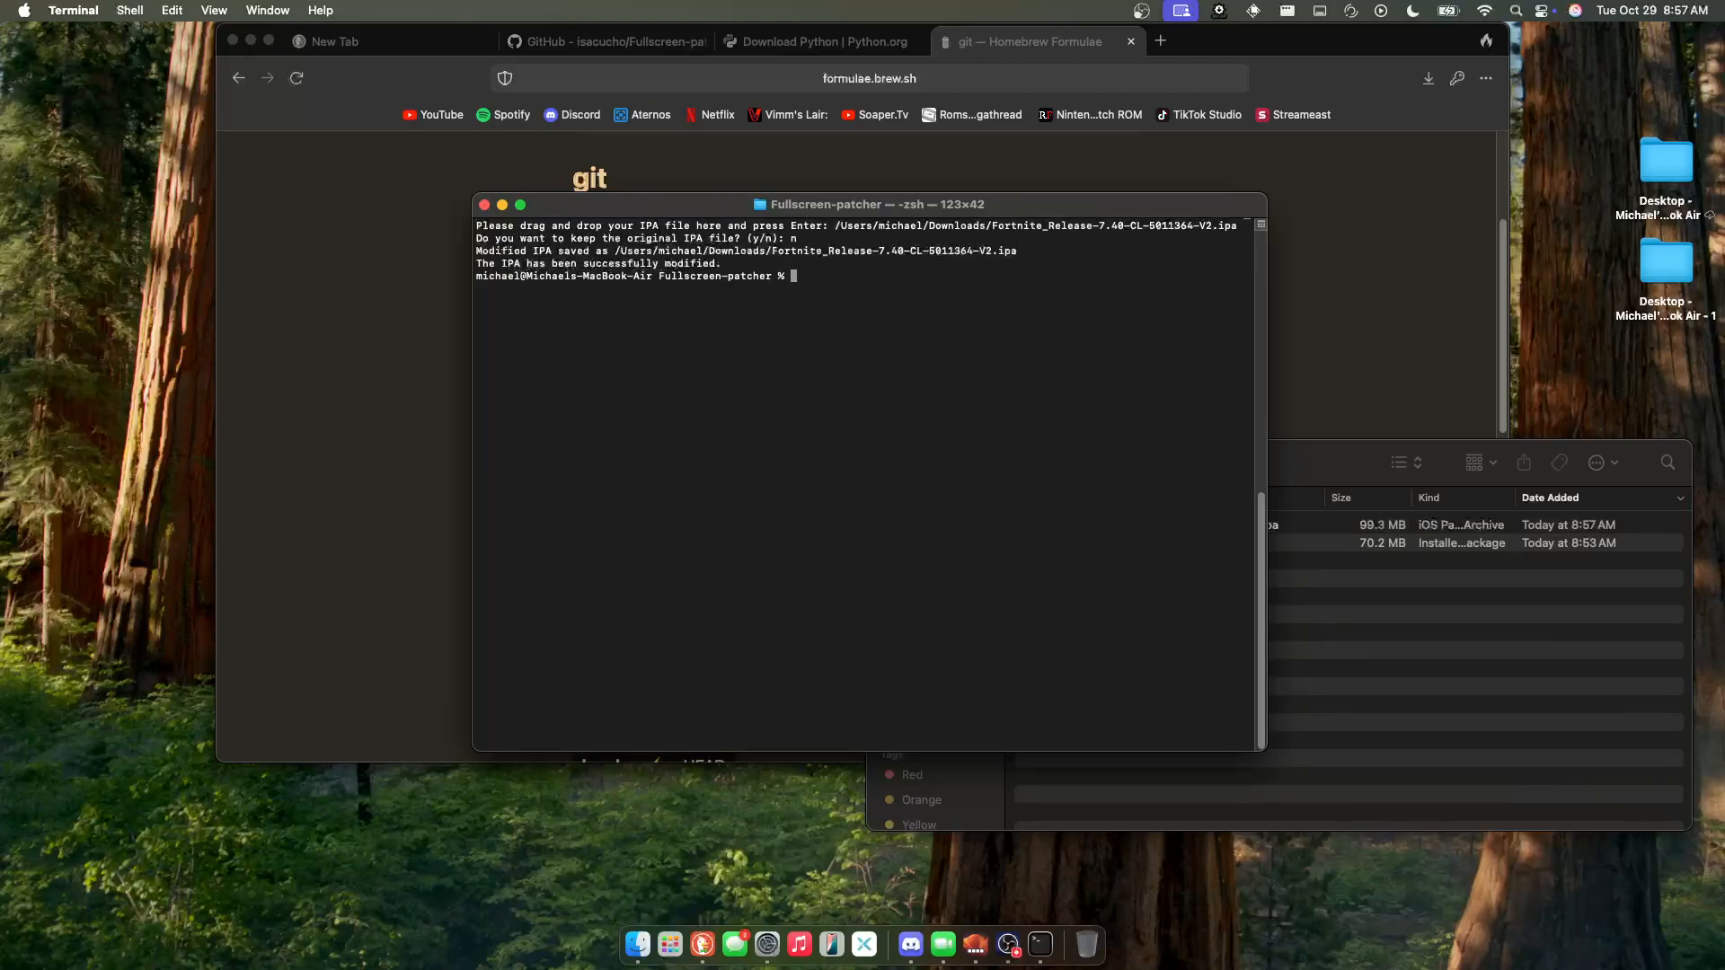
left_click(1119, 462)
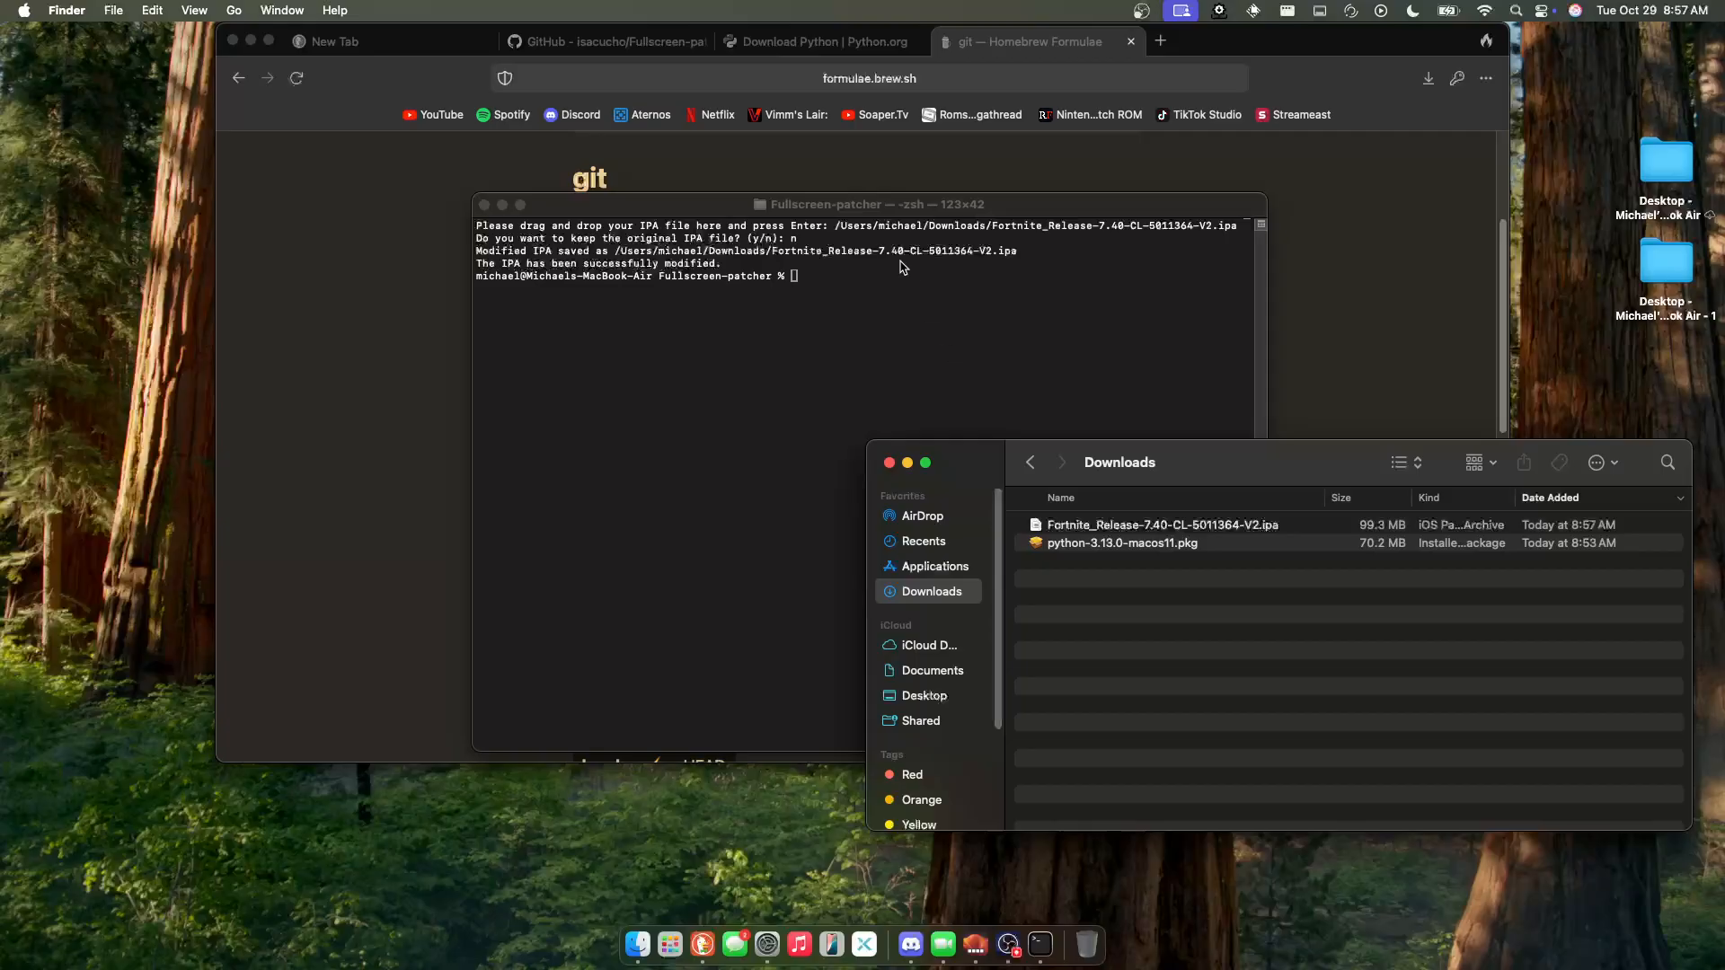
mouse_move(1094, 503)
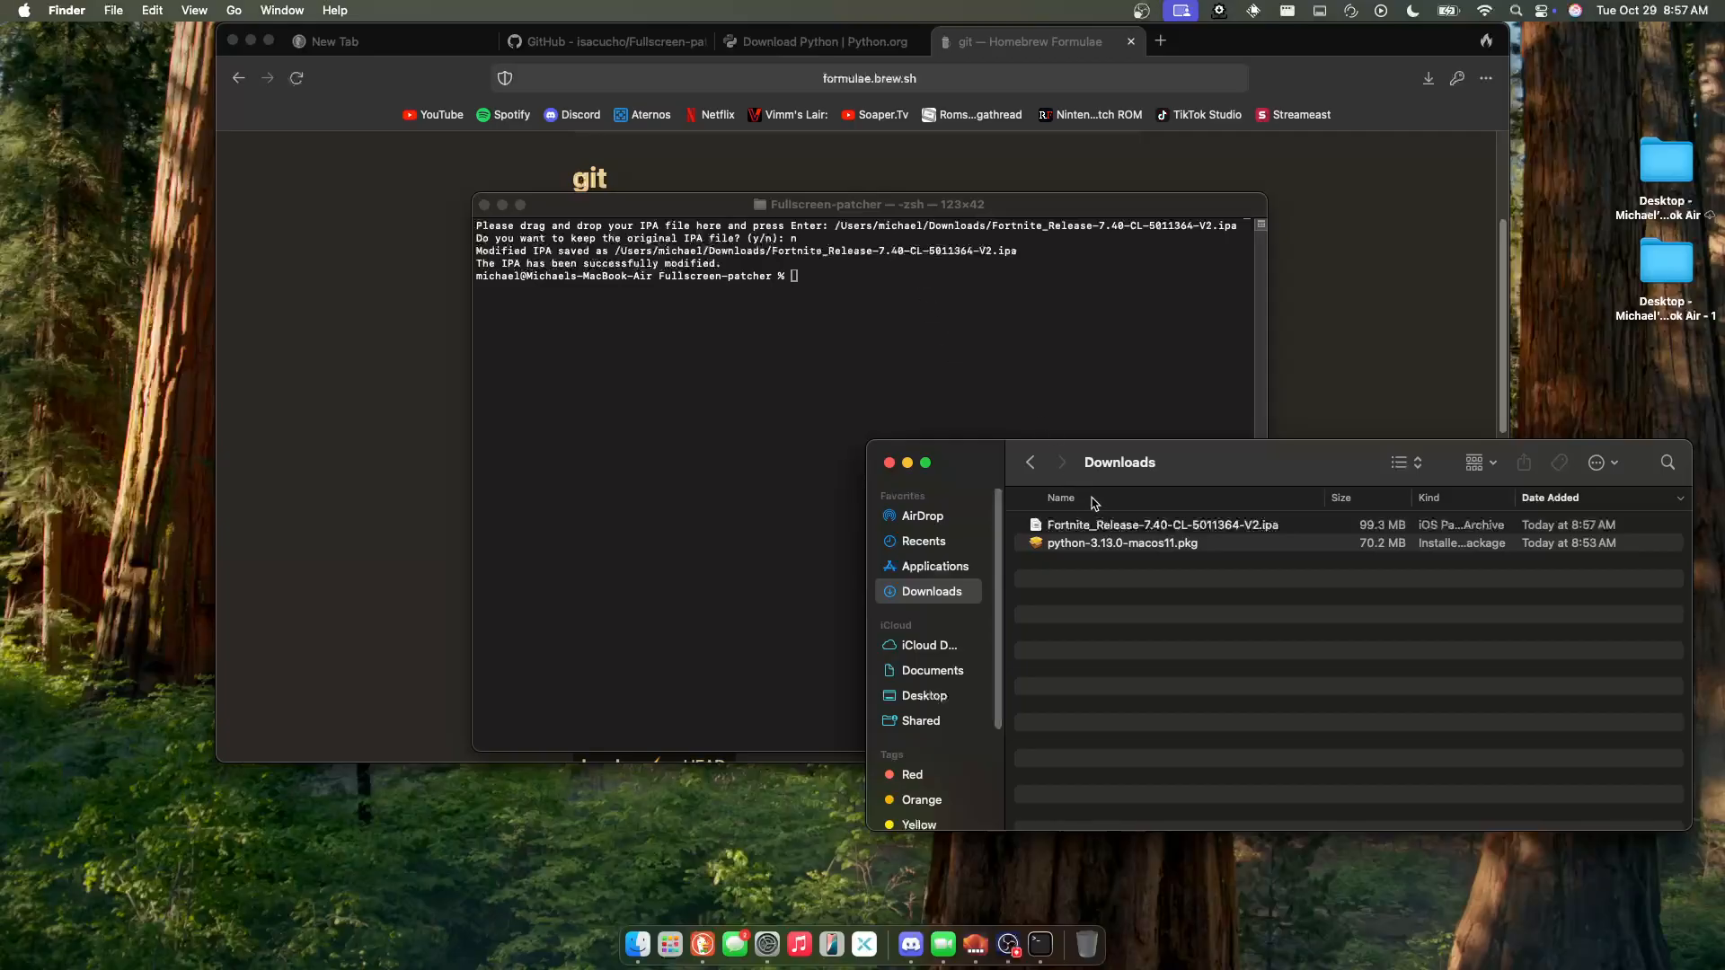
- Select Fortnite_Release-7.40-CL-5011364-V2.ipa in Downloads and hand it to the sideloading tool
left_click(1161, 524)
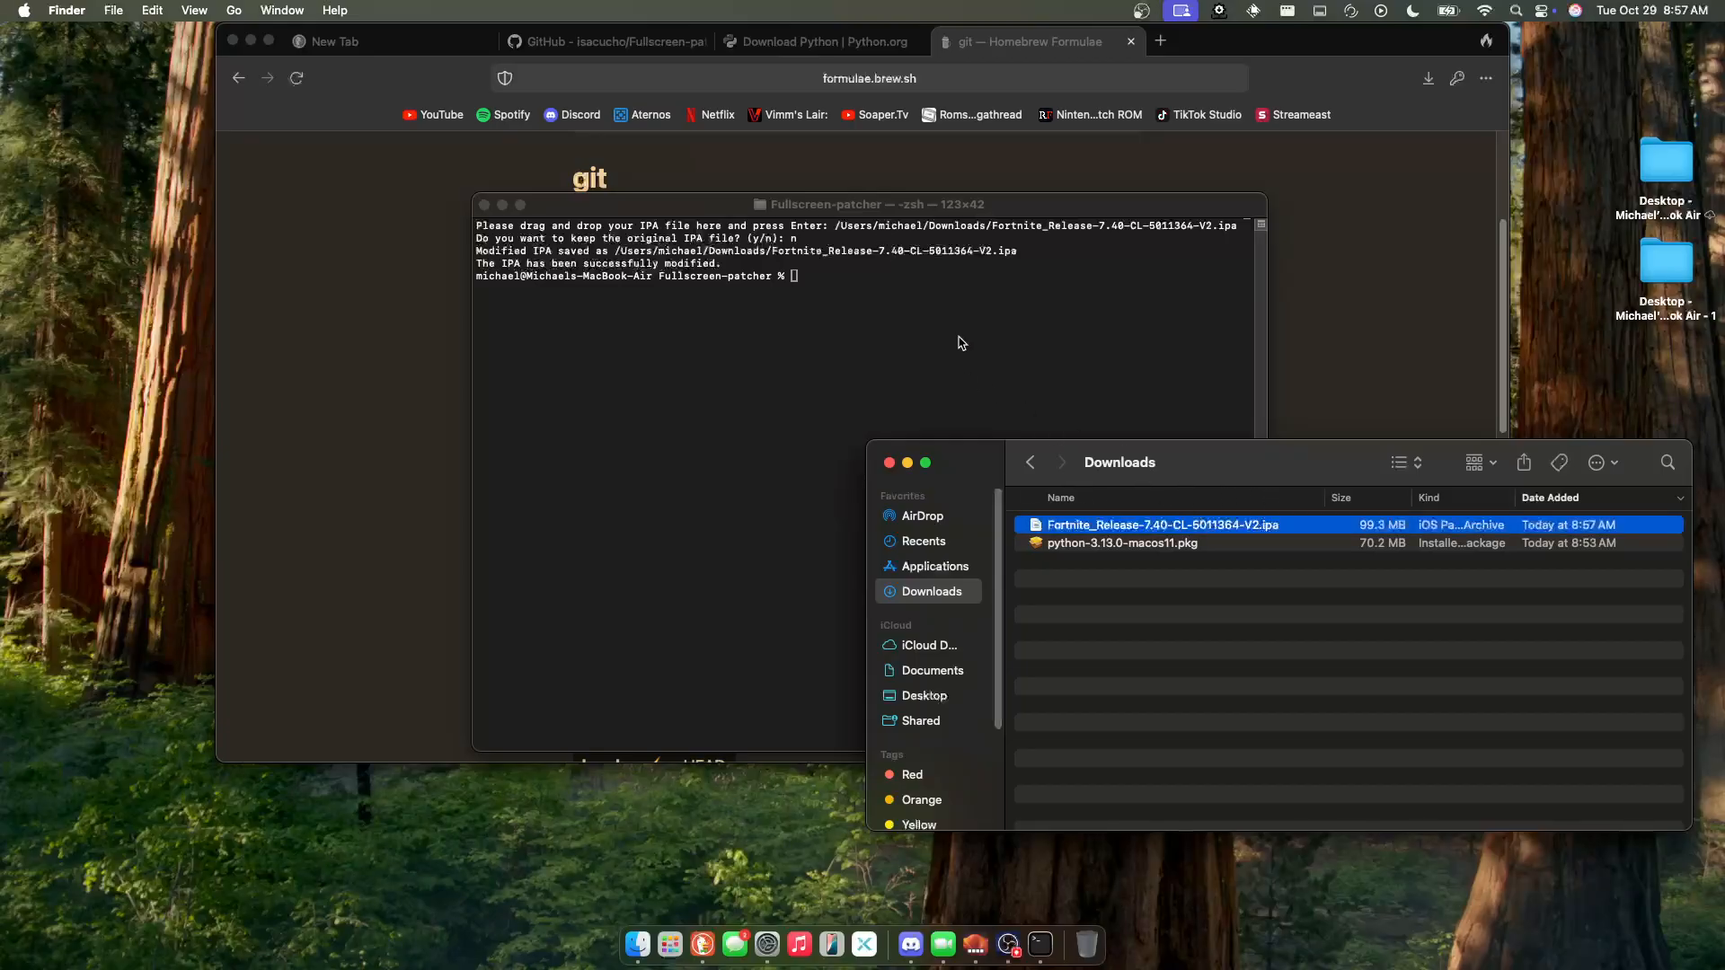
mouse_move(1091, 440)
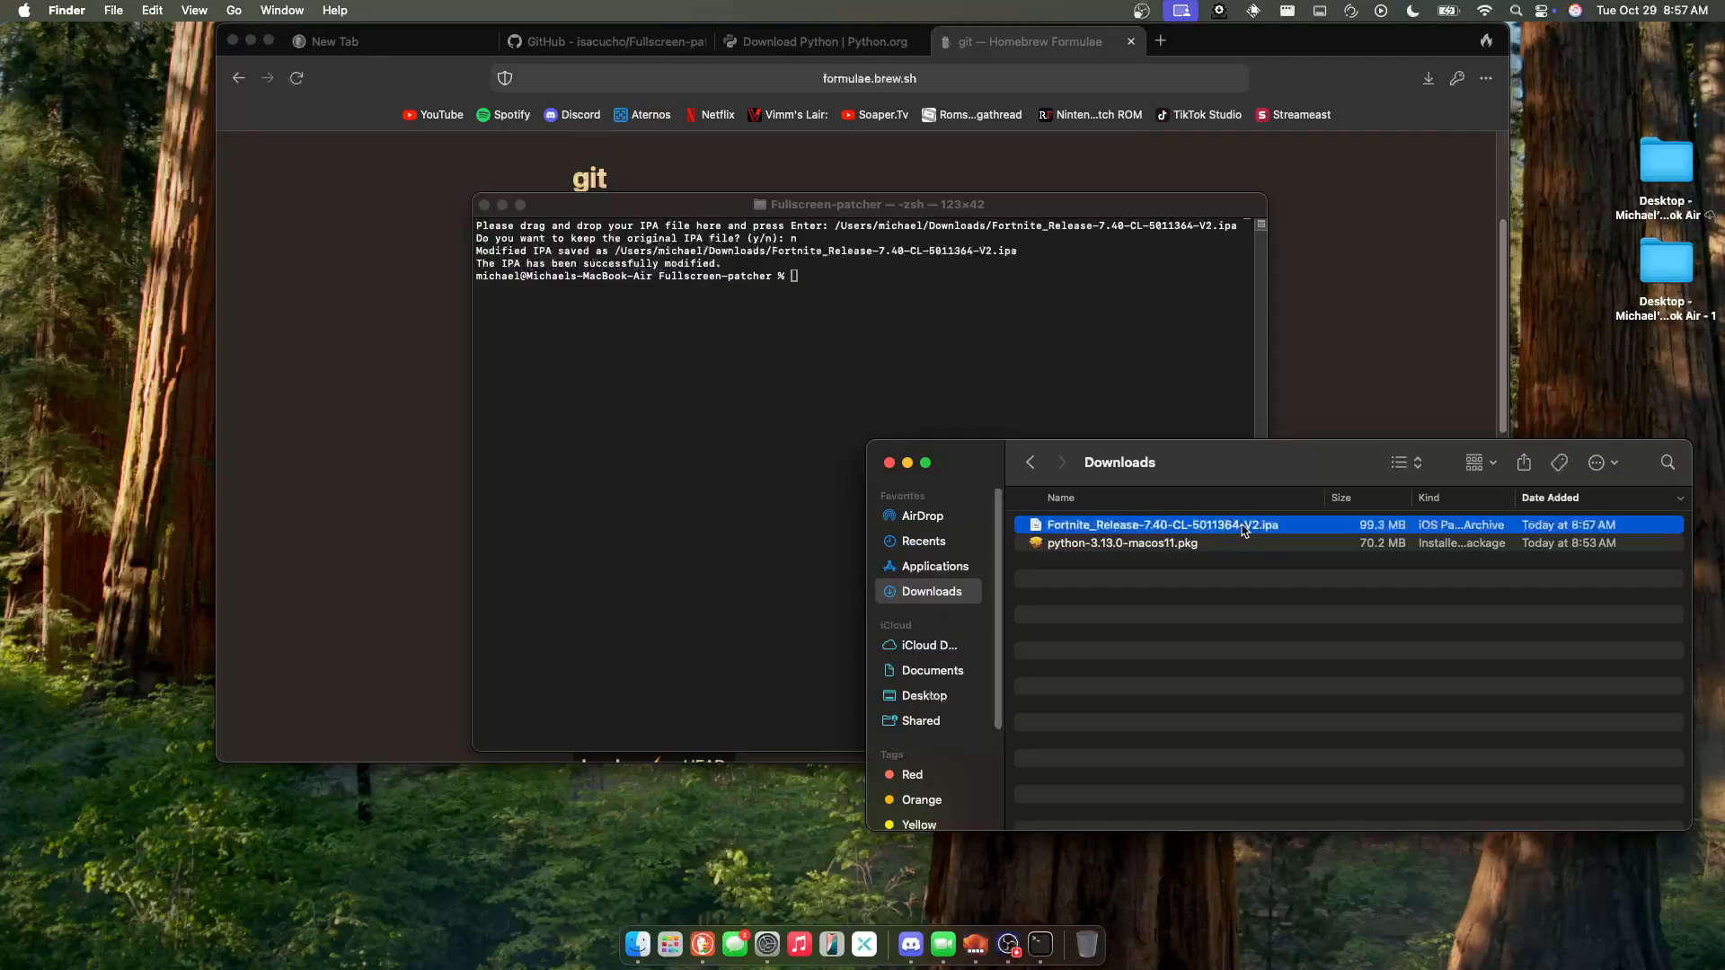
left_click(1134, 507)
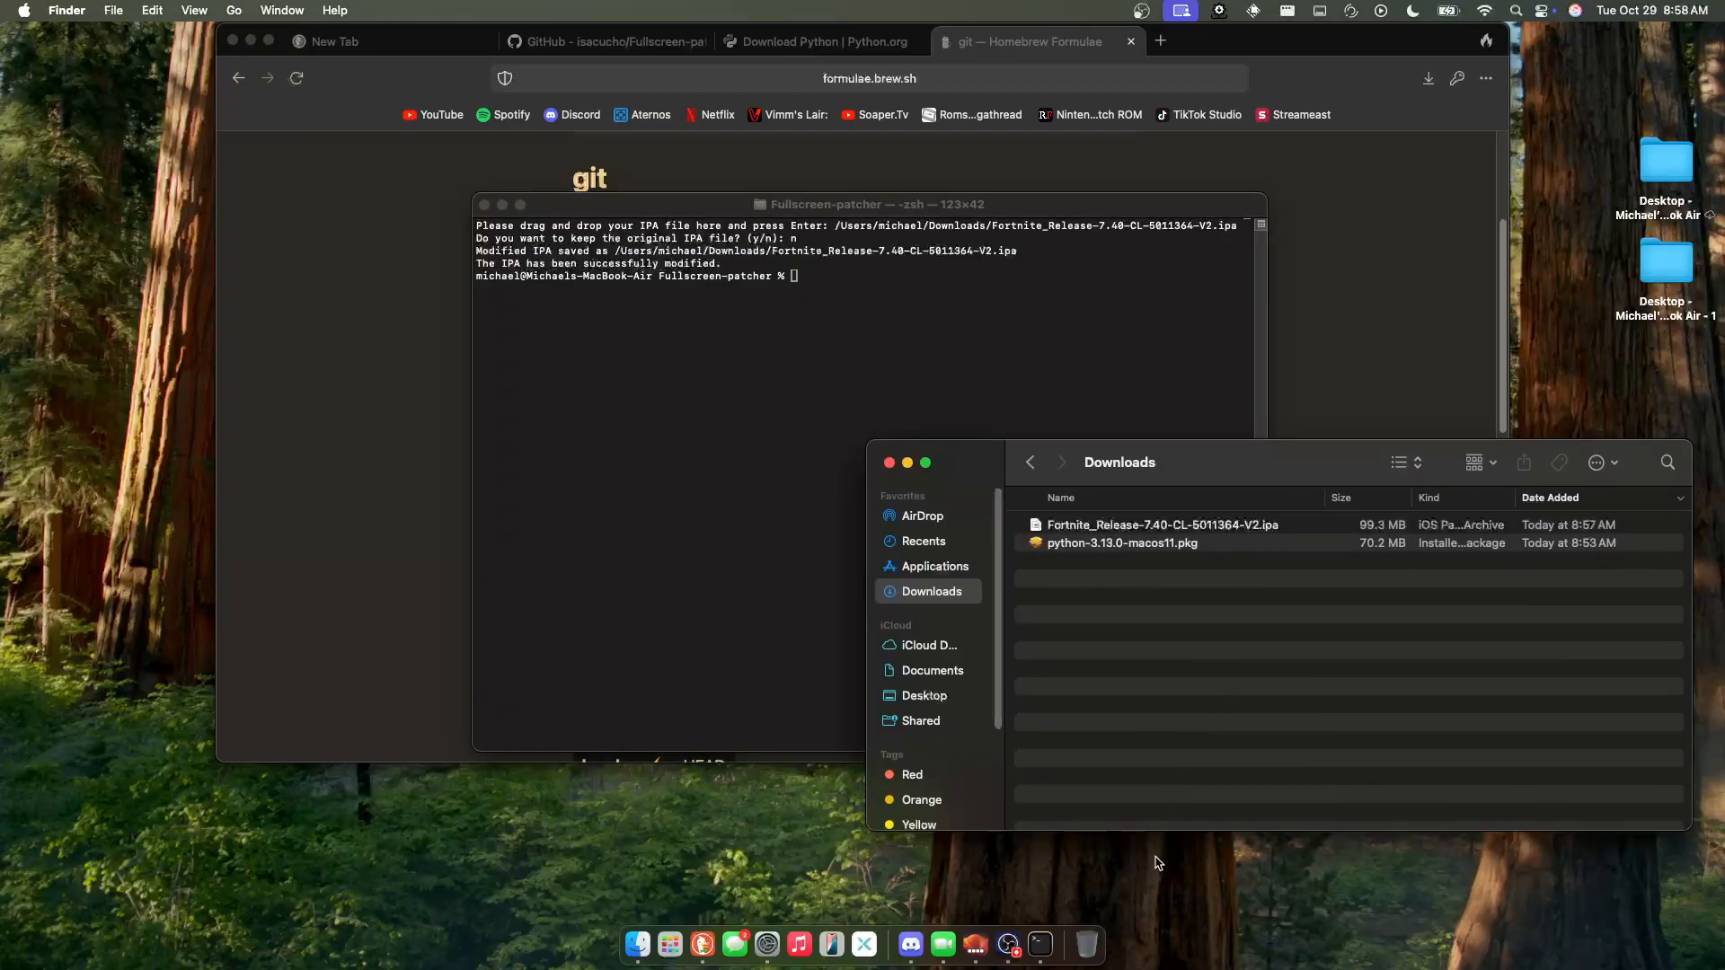
type("sid")
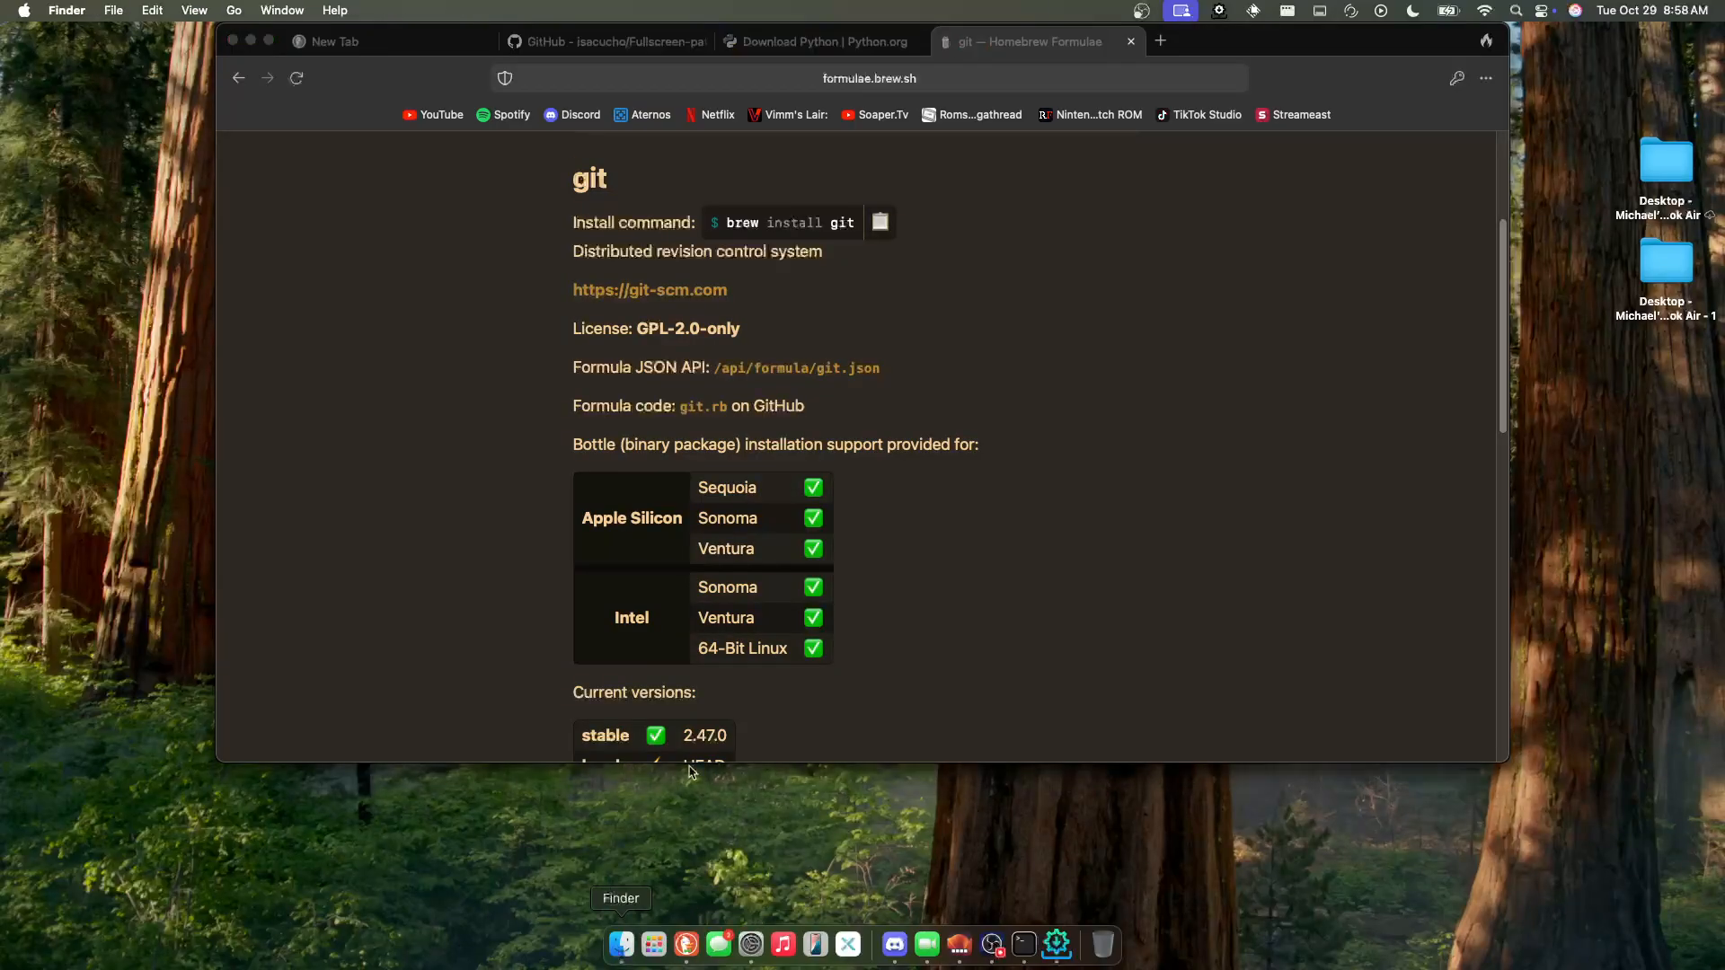
- Launch Fortnite - EZFN from the apps grid, dismiss the blocked warning and reach System Settings
left_click(620, 944)
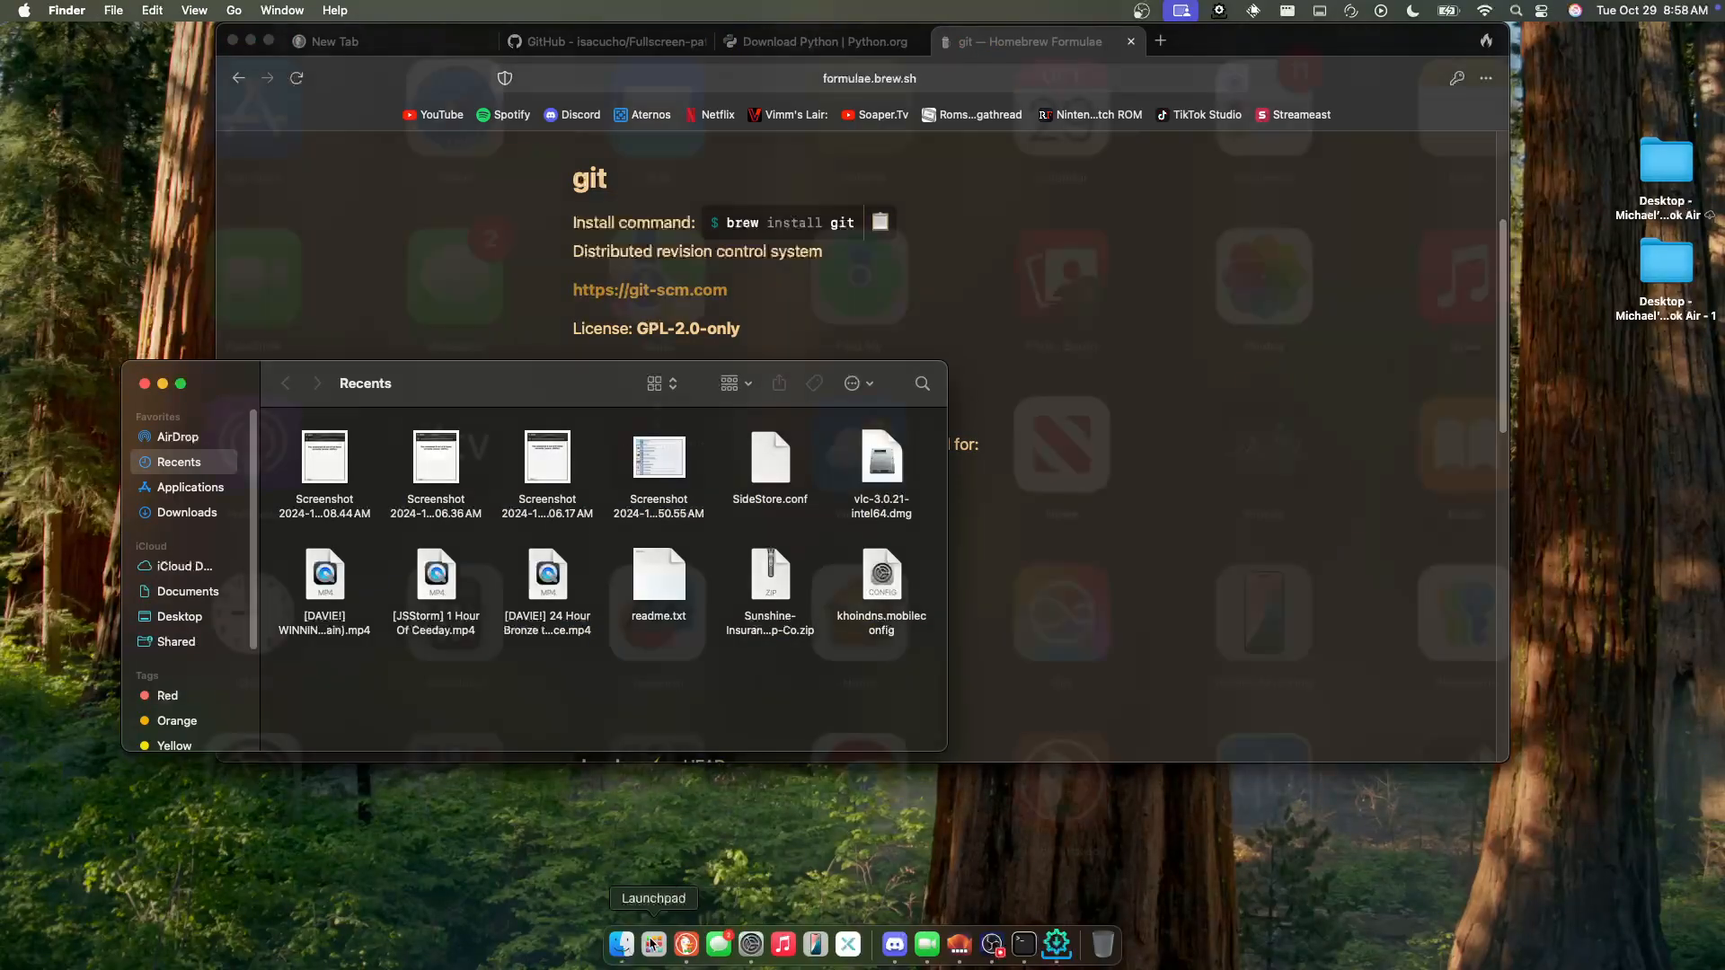
left_click(652, 944)
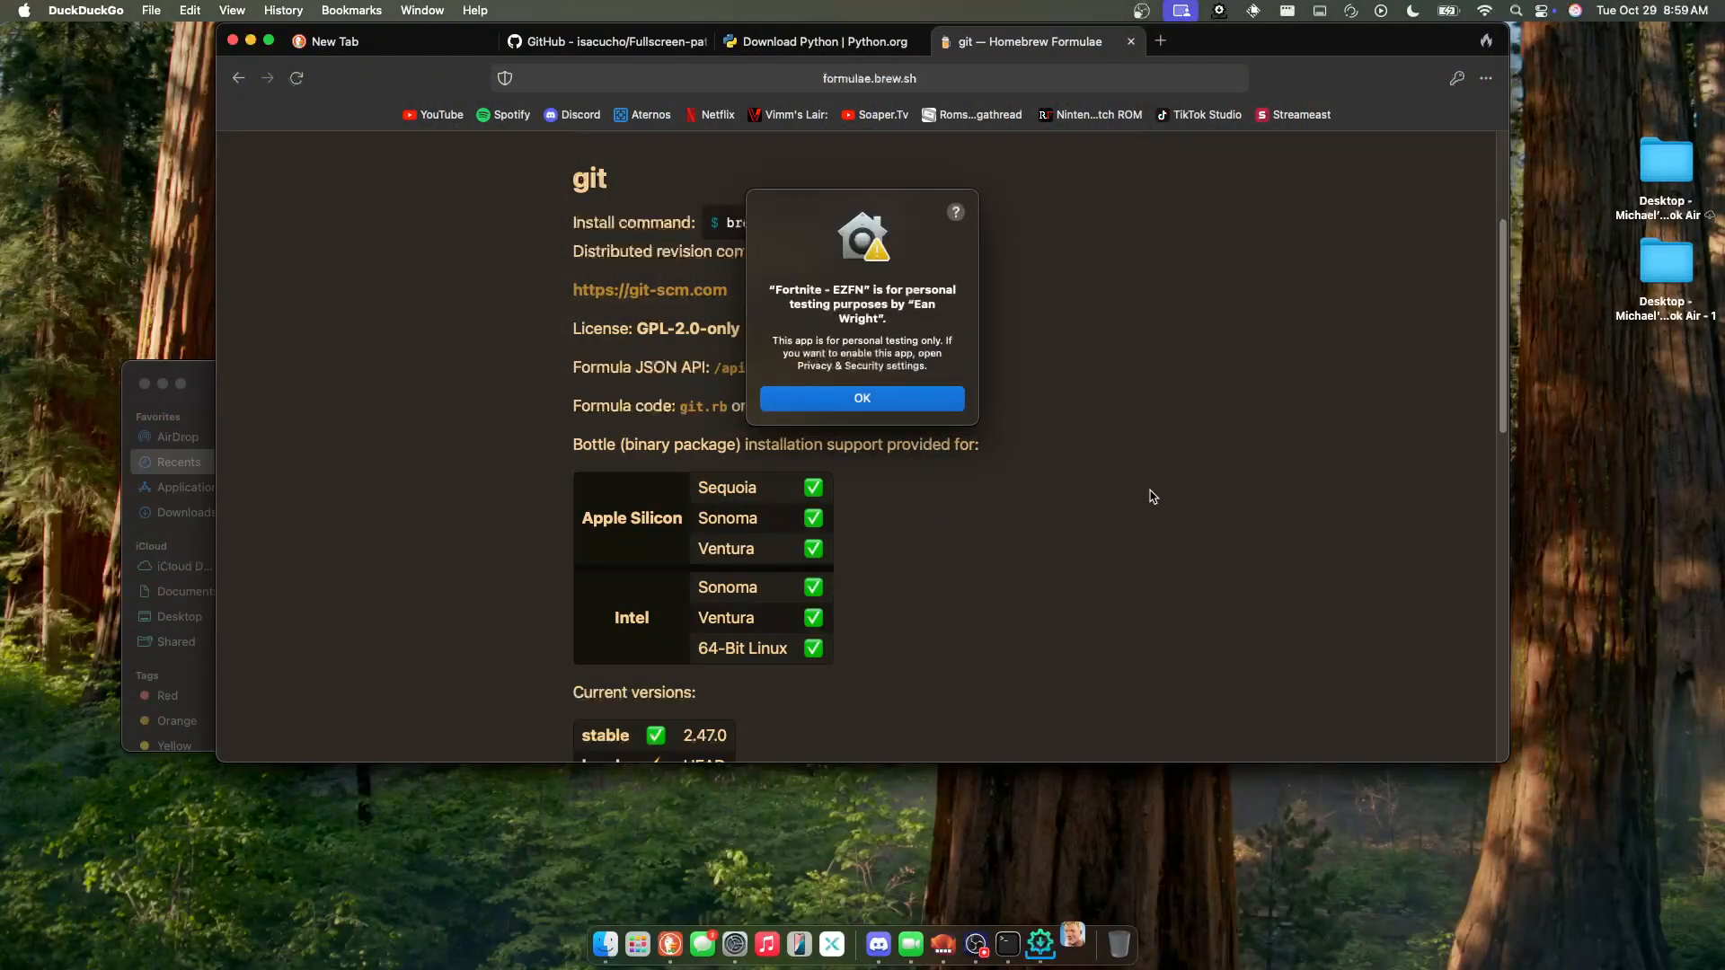
left_click(861, 399)
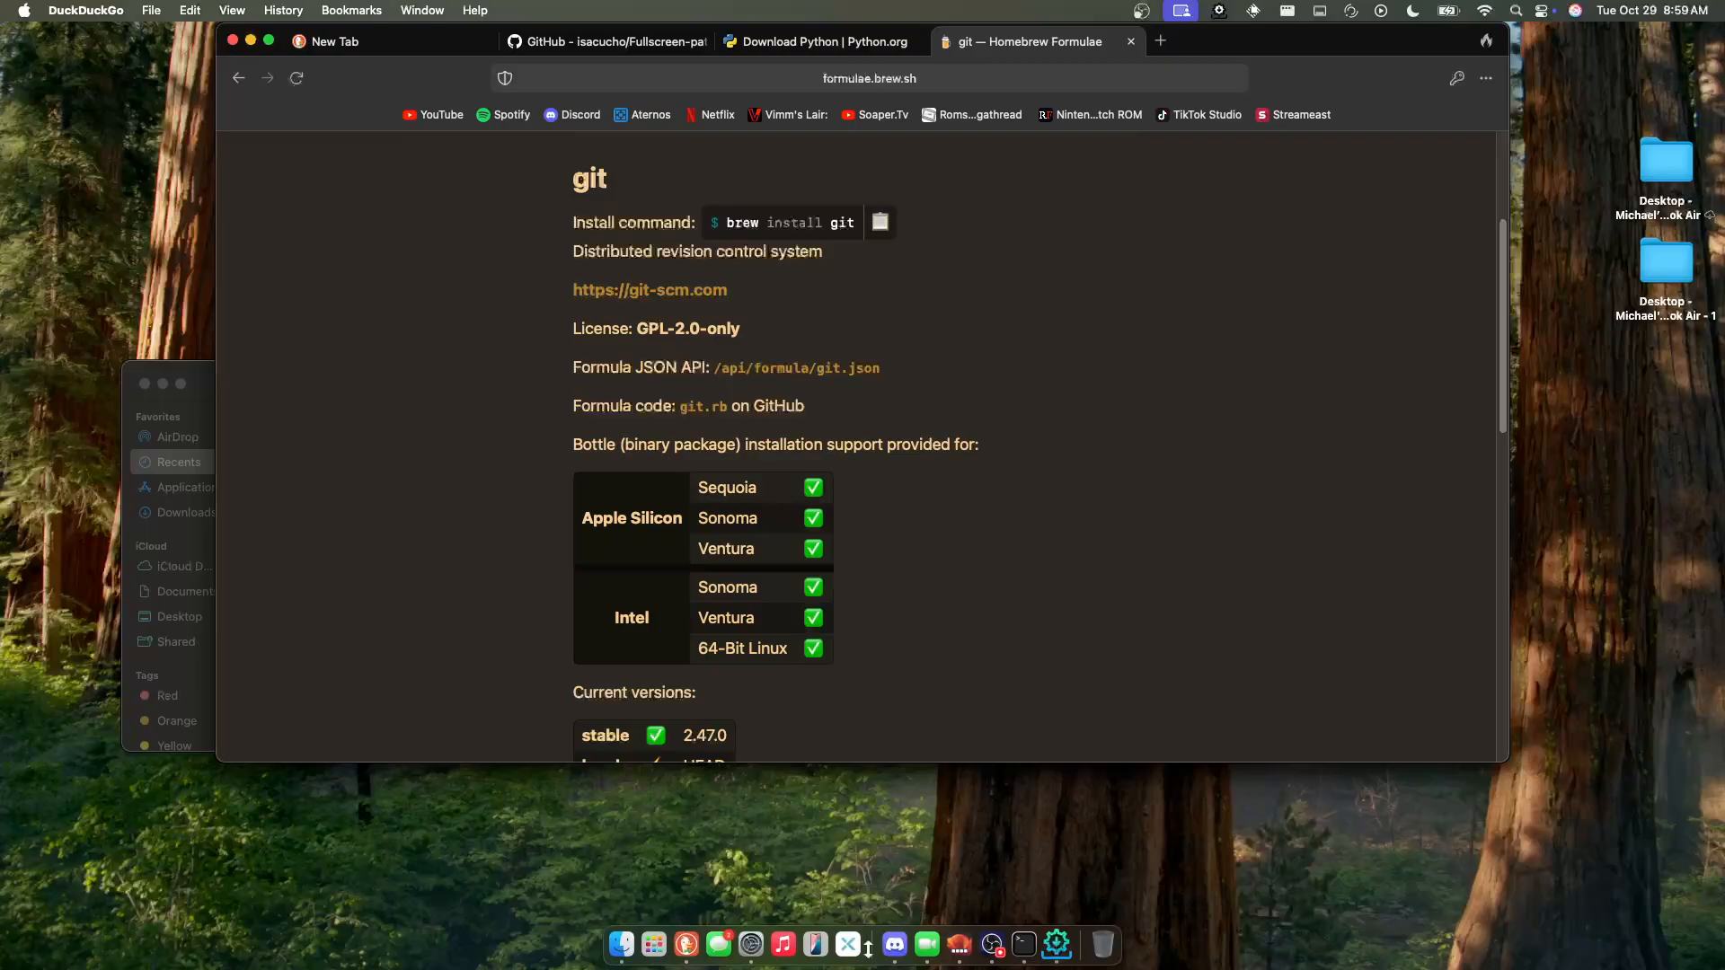
left_click(751, 943)
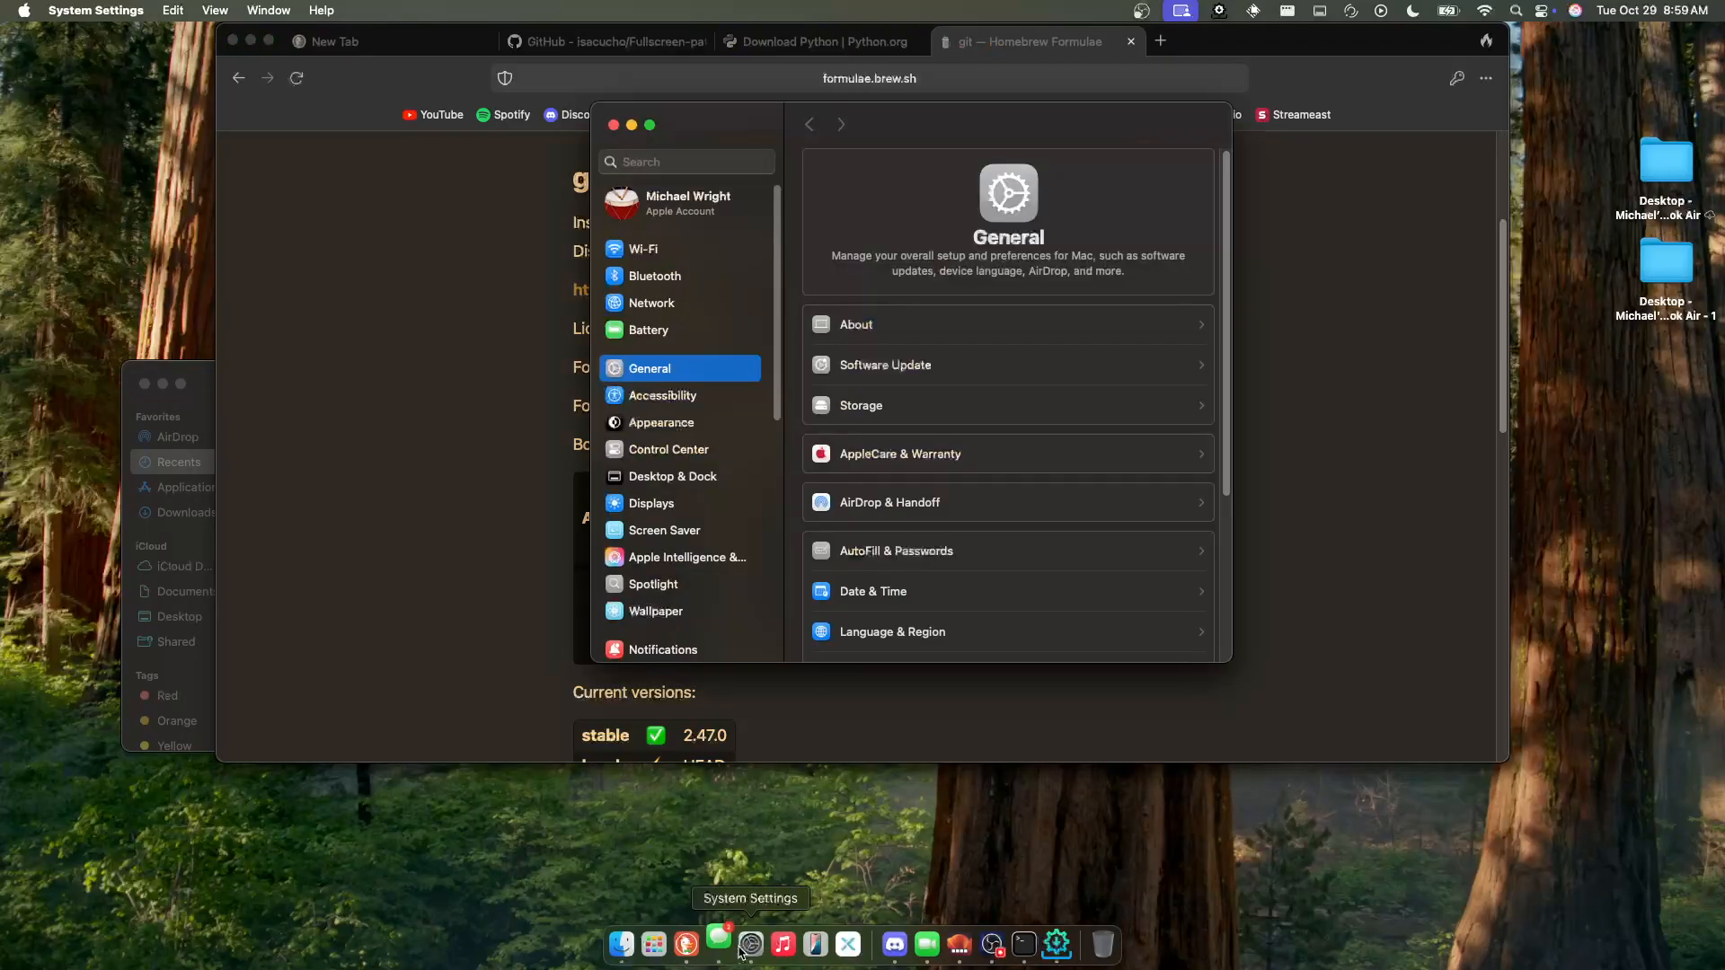
left_click(719, 943)
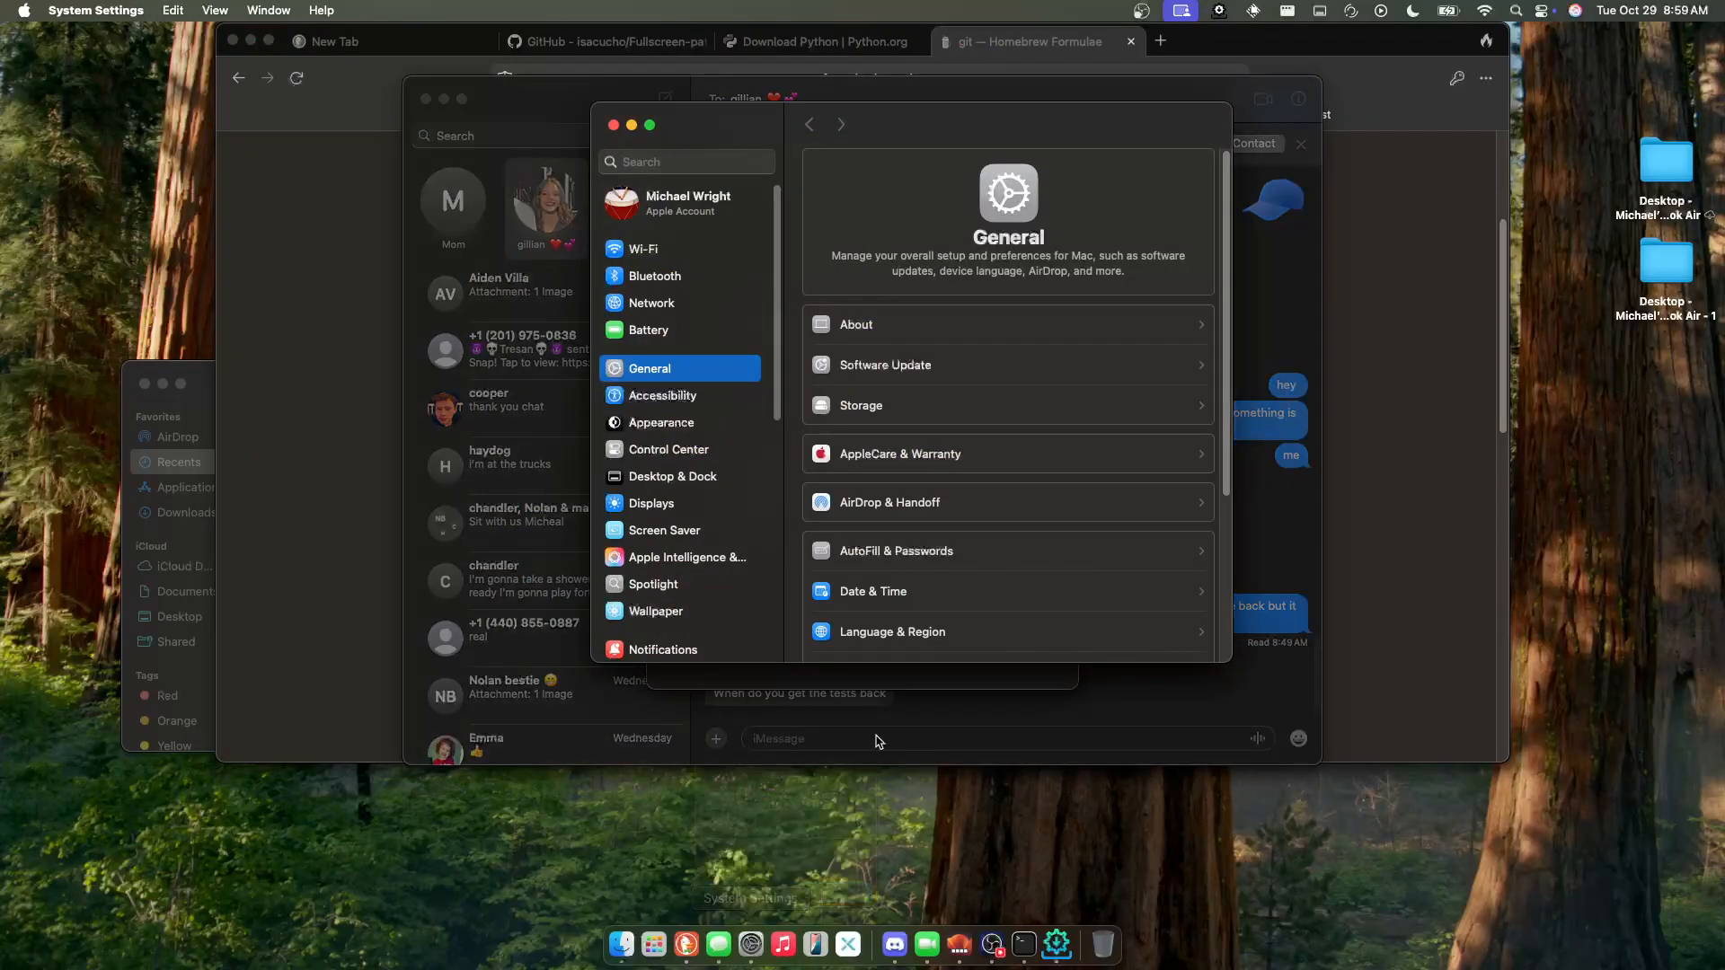
right_click(717, 944)
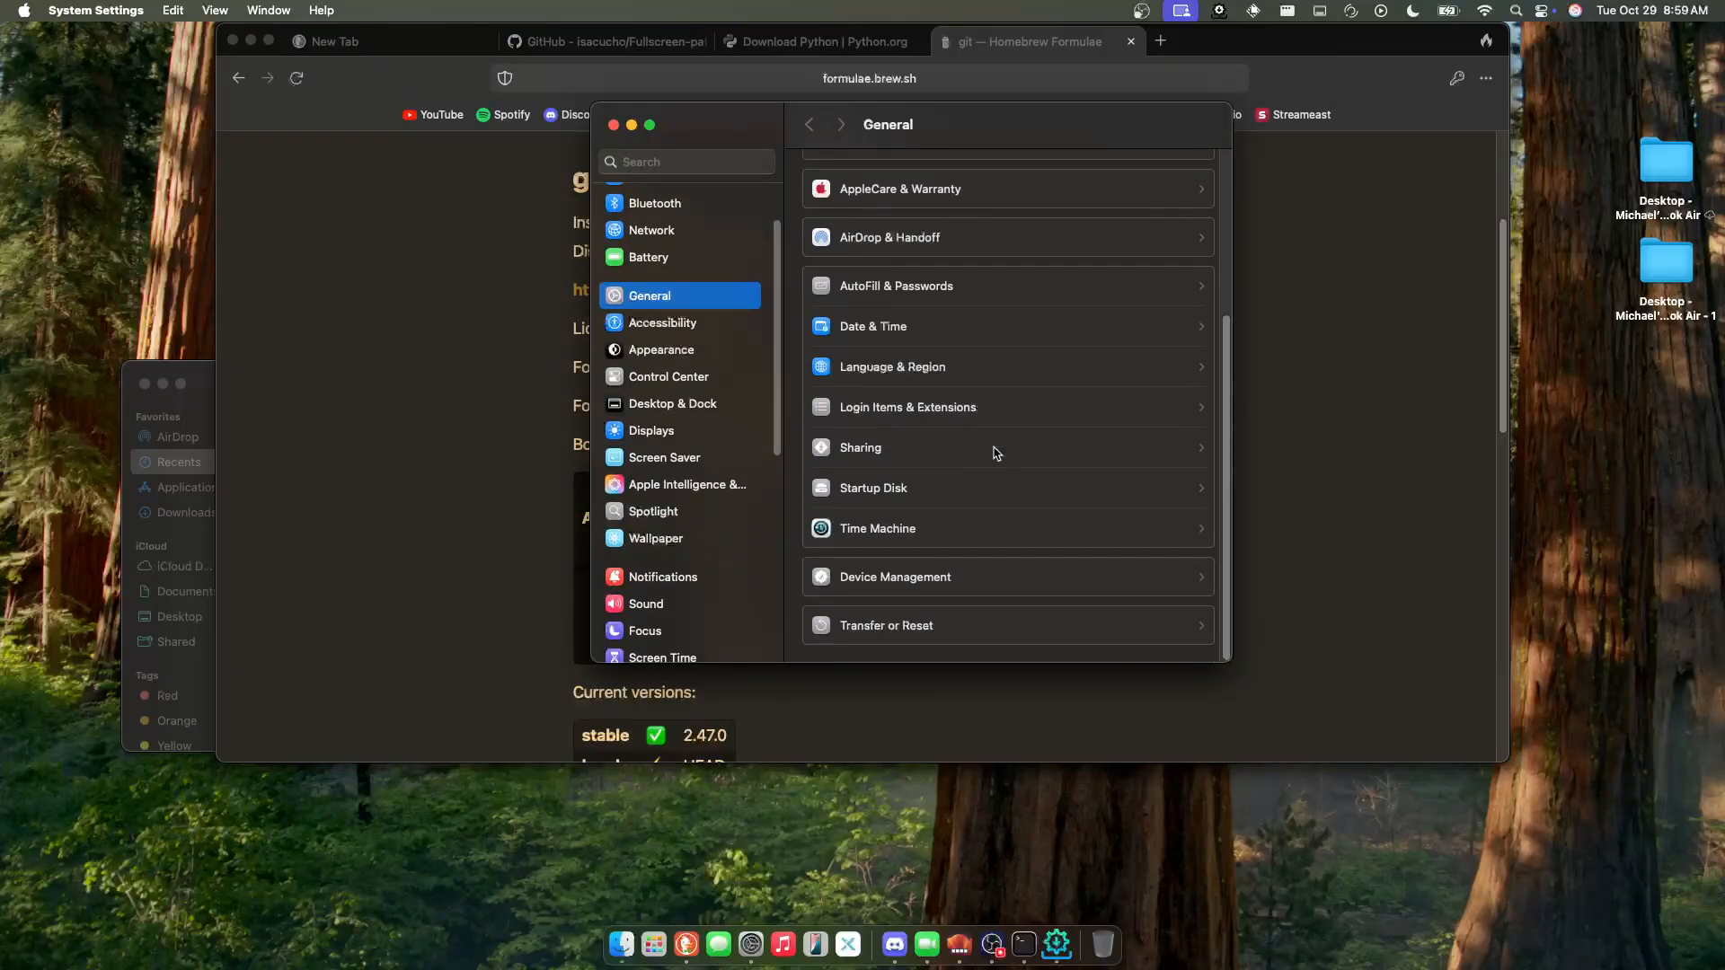
scroll("down", 3)
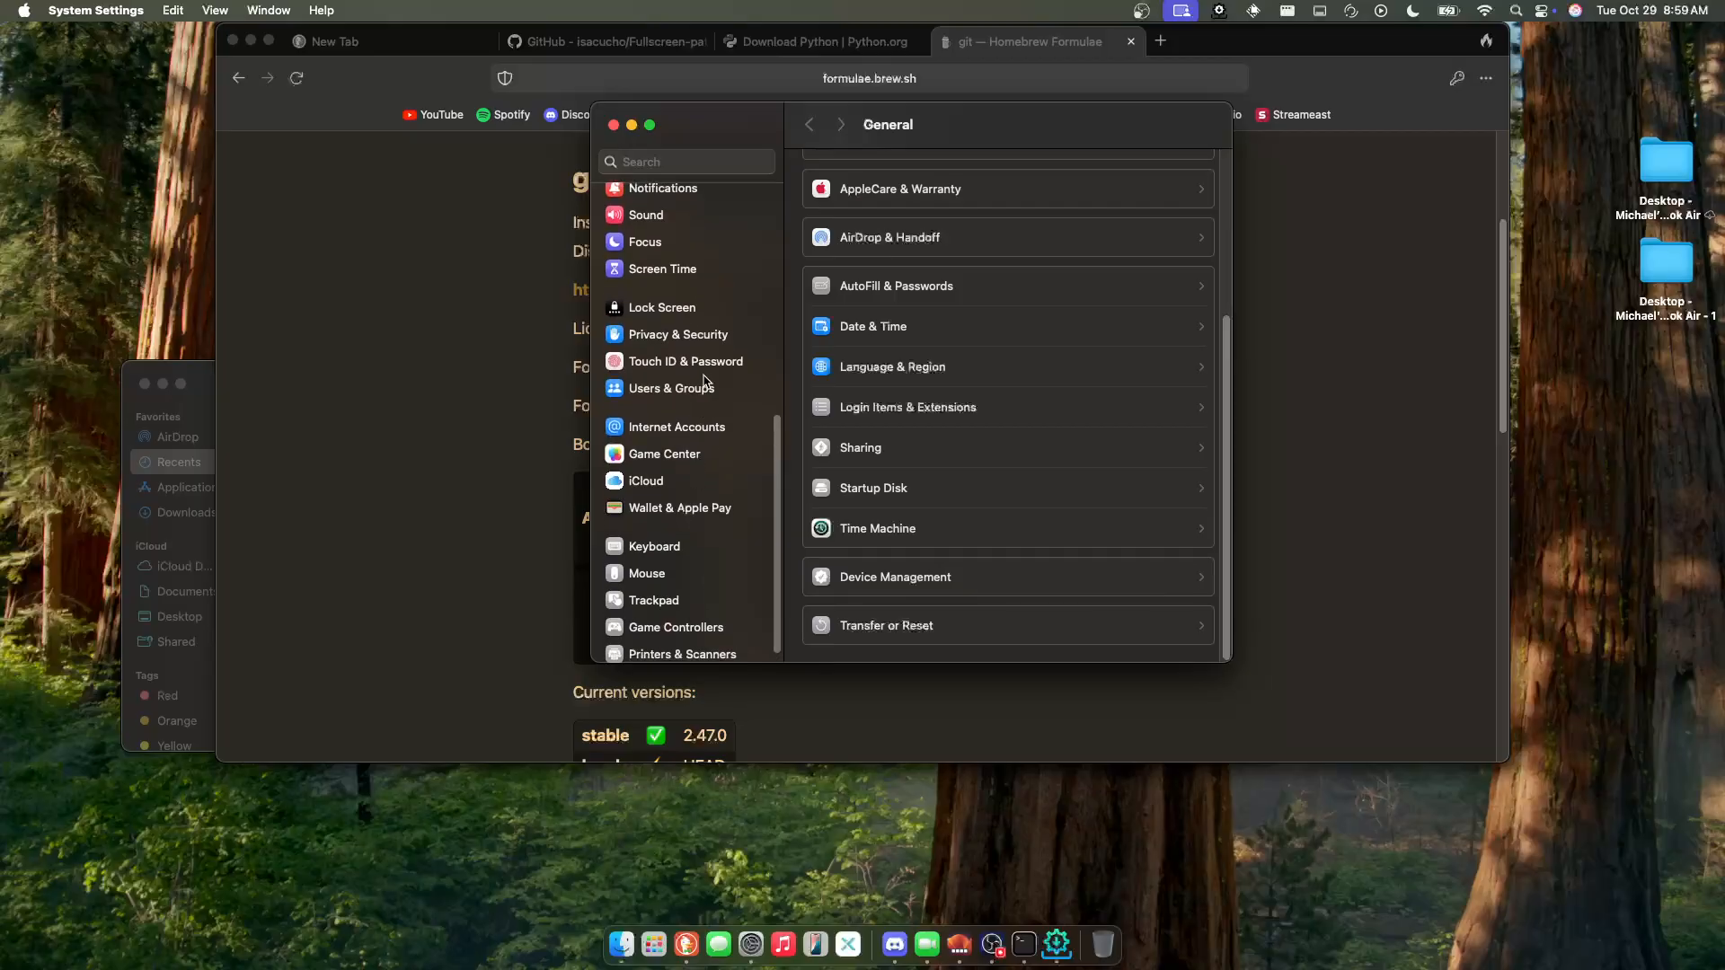
- In Privacy & Security choose Open Anyway for Fortnite - EZFN and confirm with the admin password
left_click(677, 334)
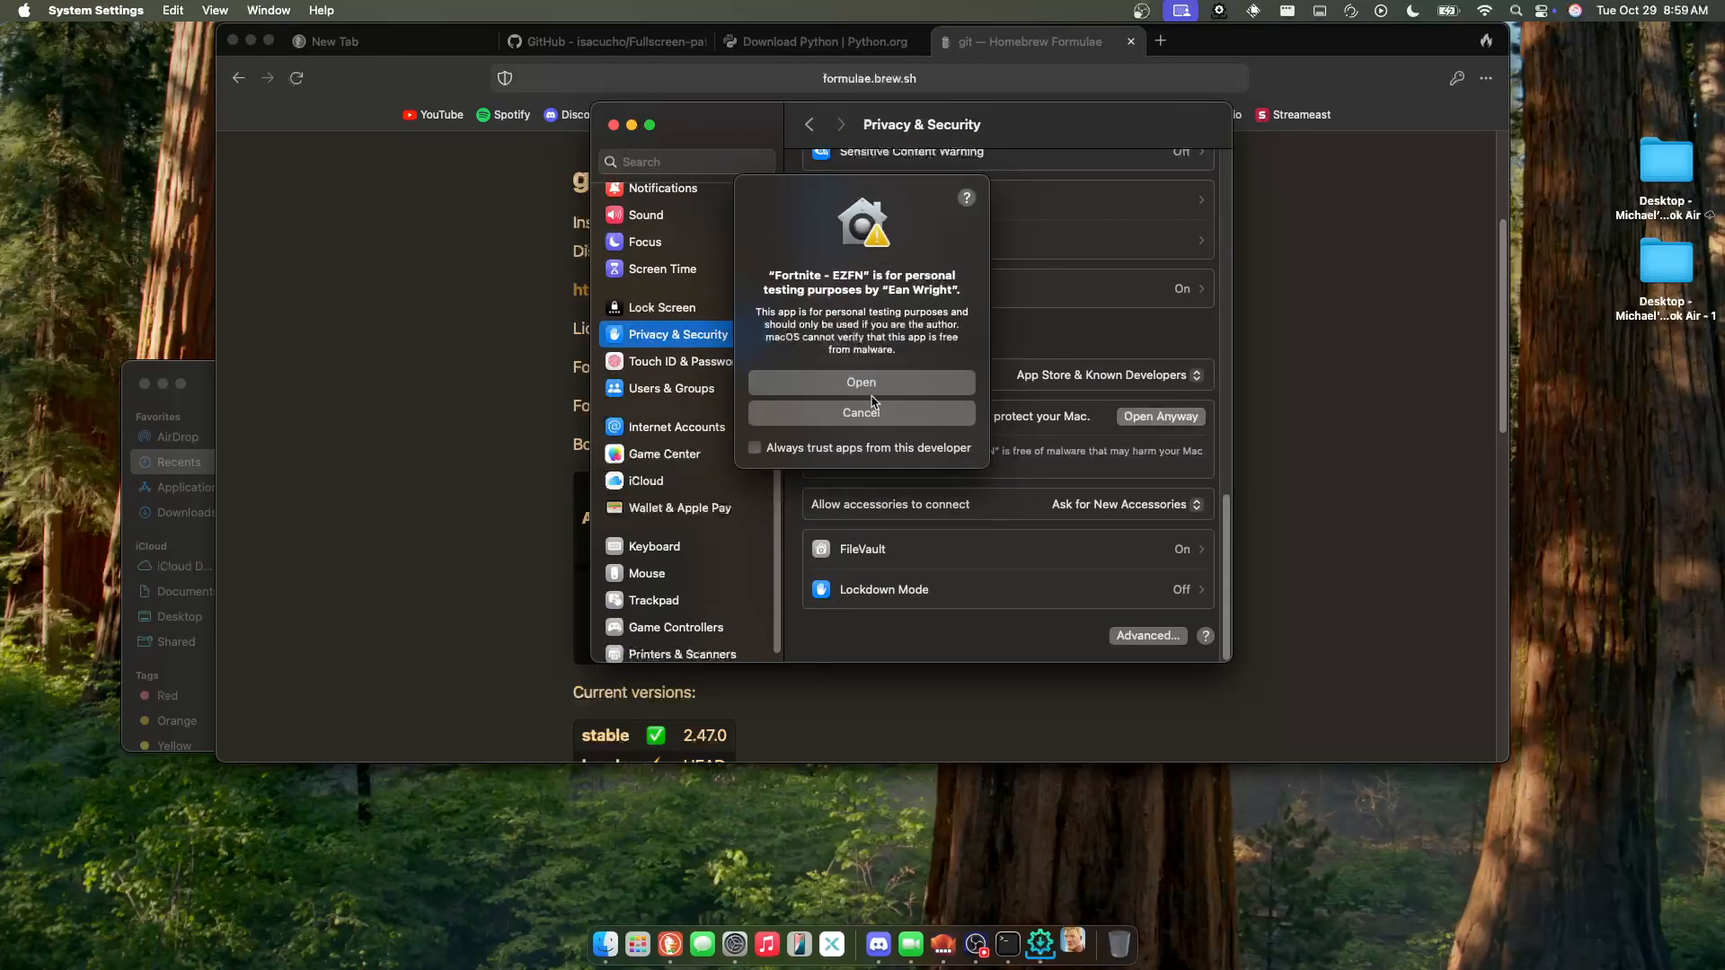
left_click(861, 414)
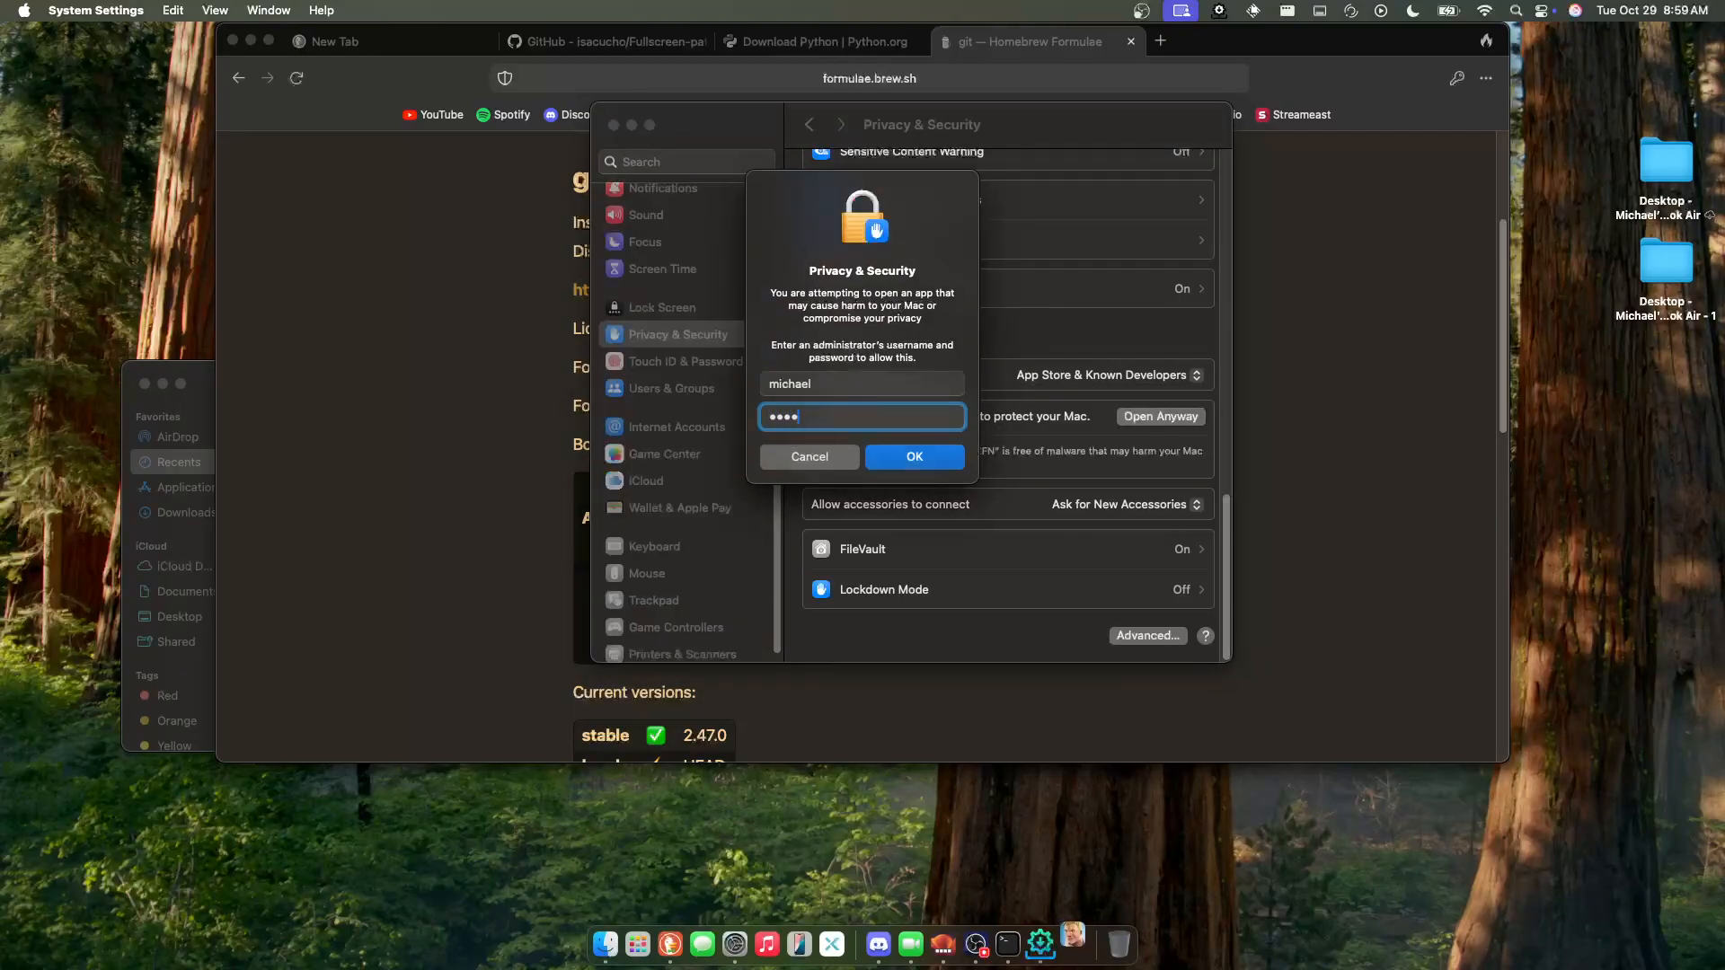
left_click(913, 457)
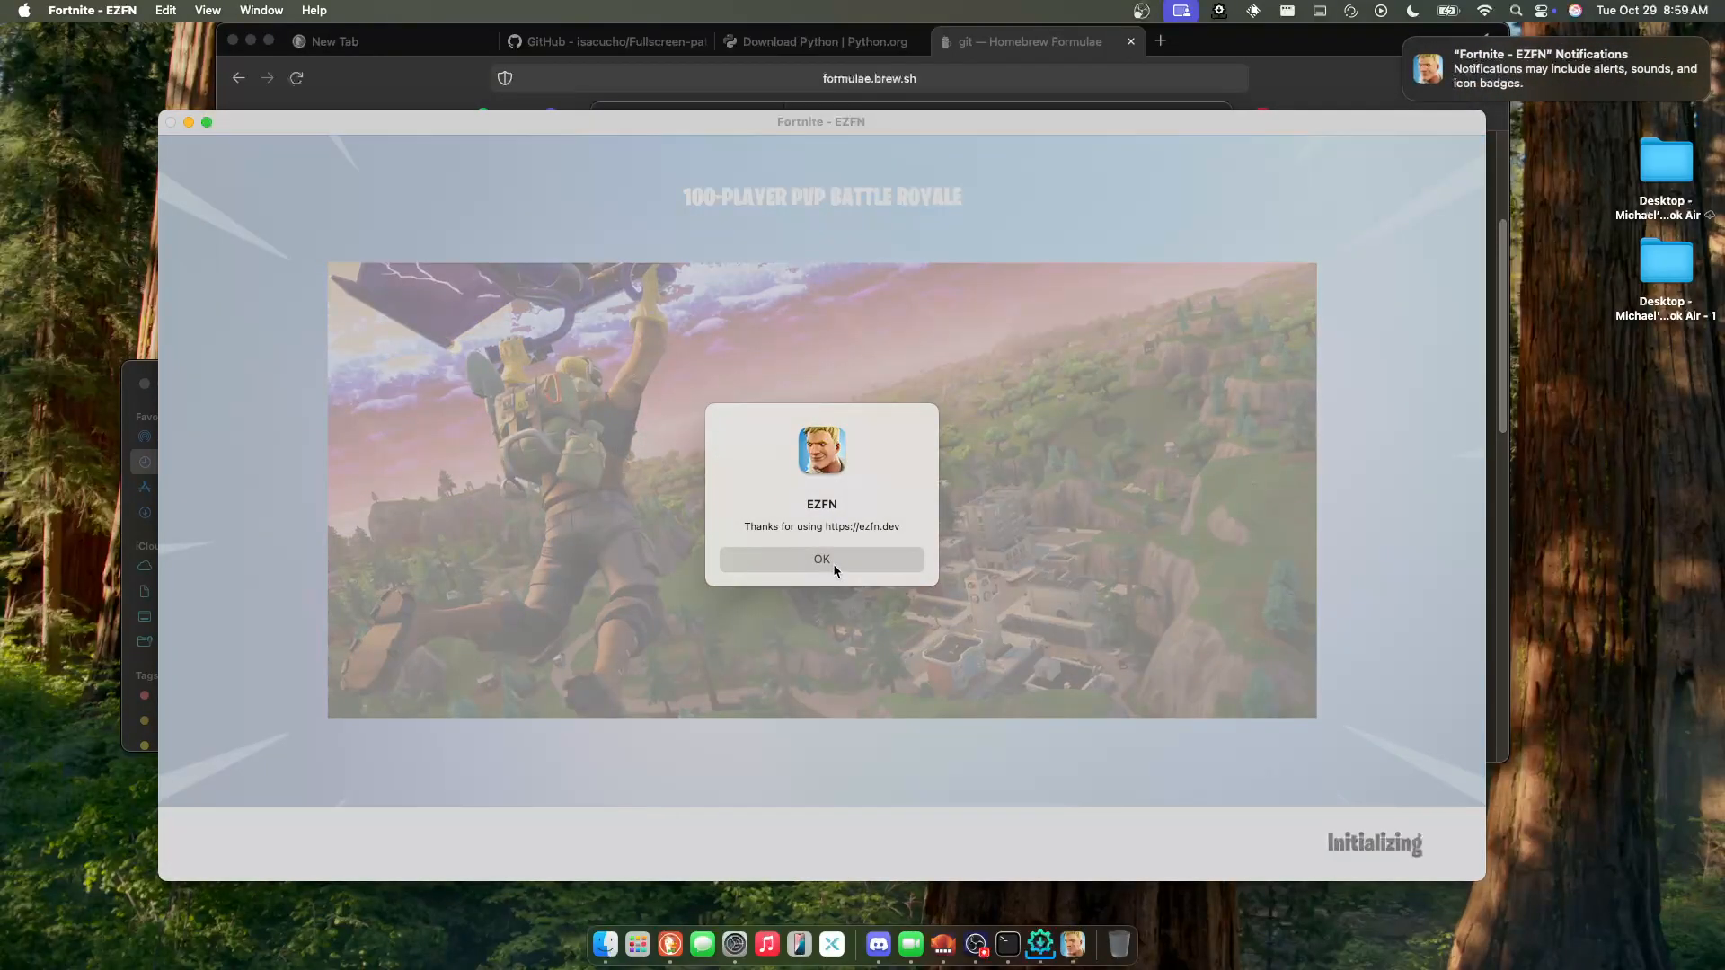
- Dismiss the EZFN welcome dialog and let the game load into the Season 7 fullscreen lobby
left_click(821, 559)
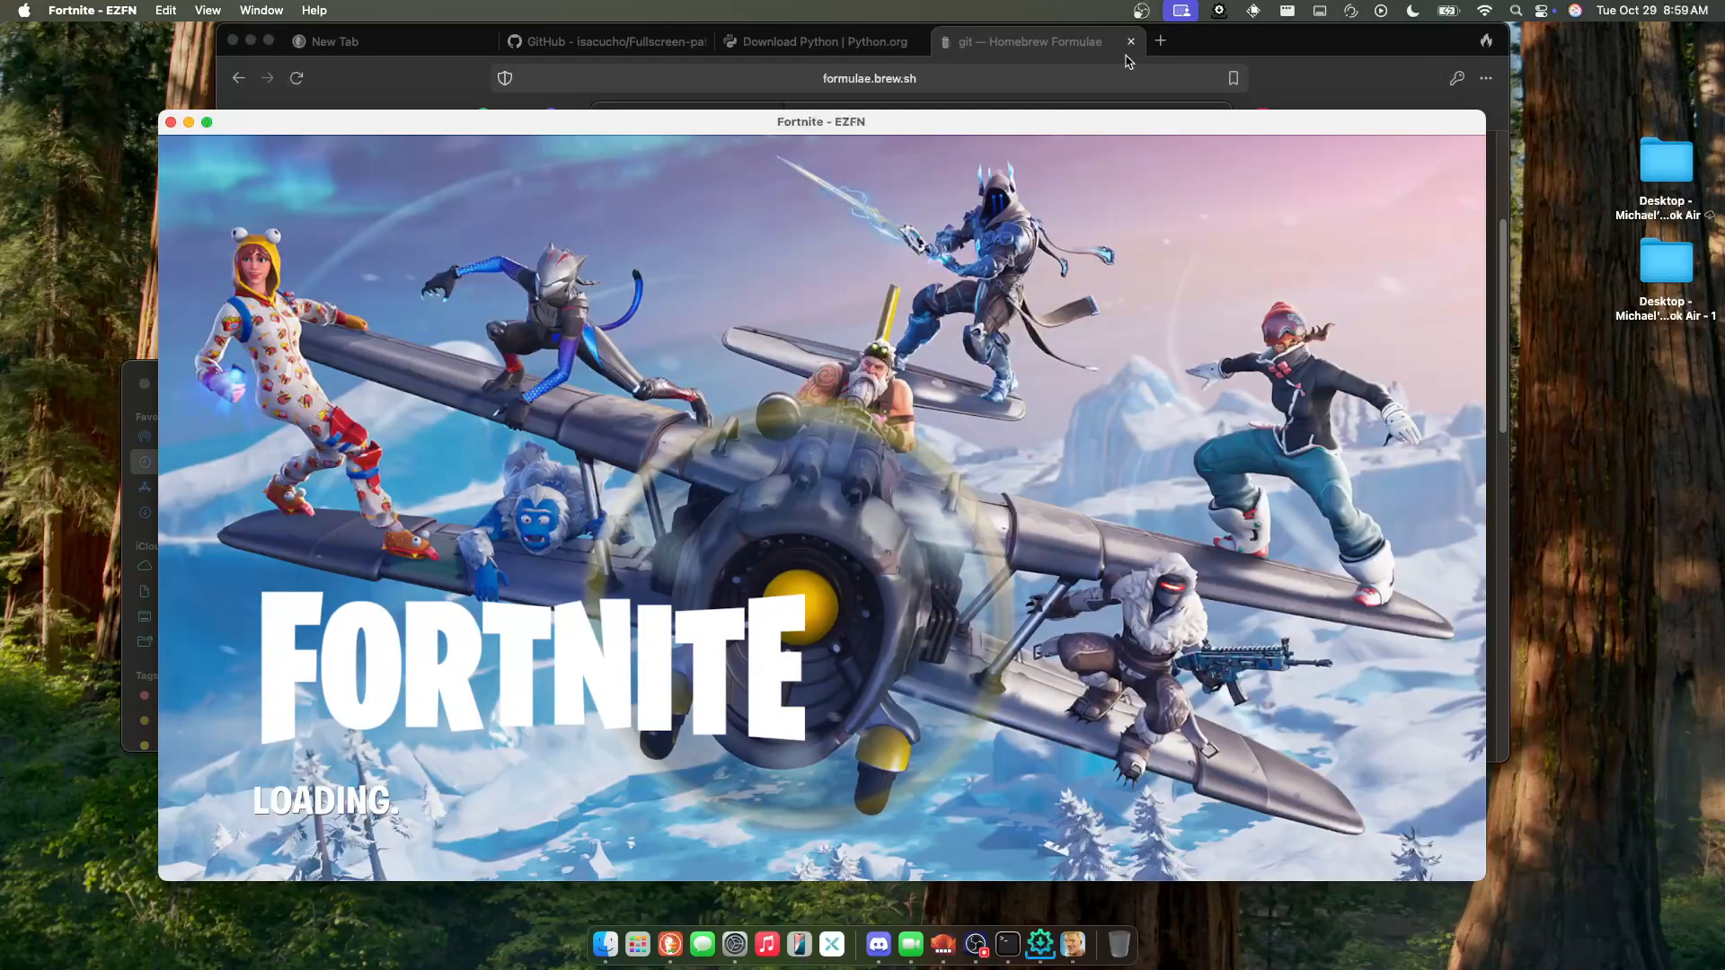
left_click(1180, 10)
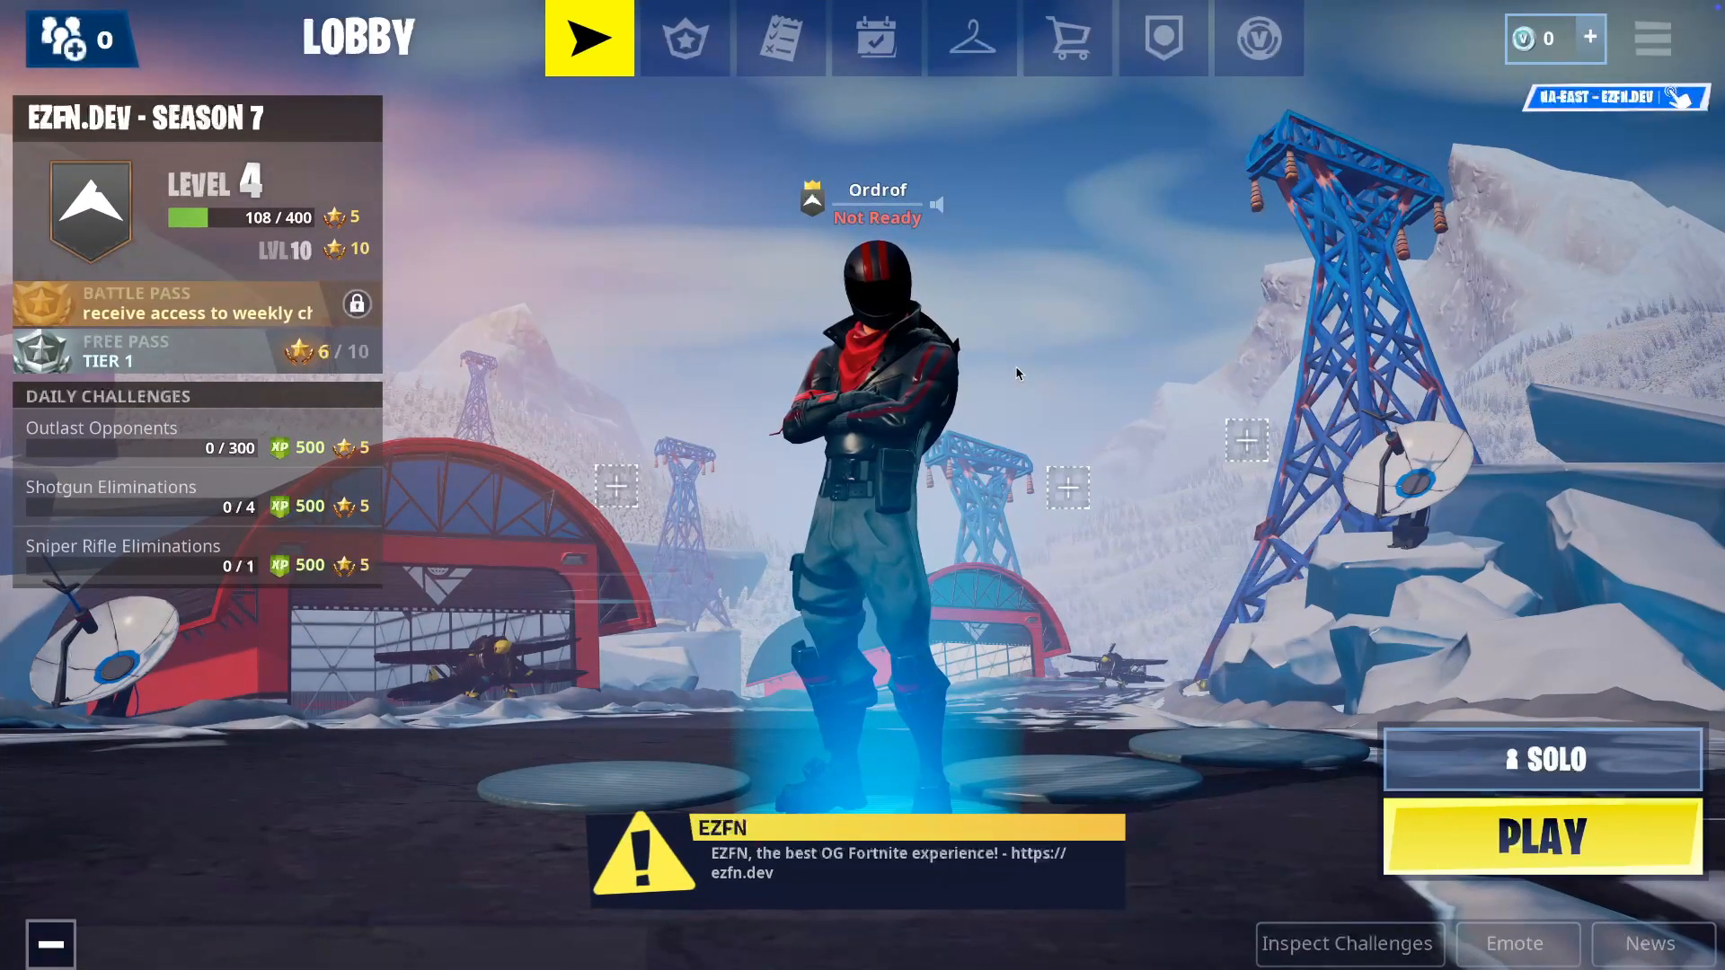
left_click(998, 38)
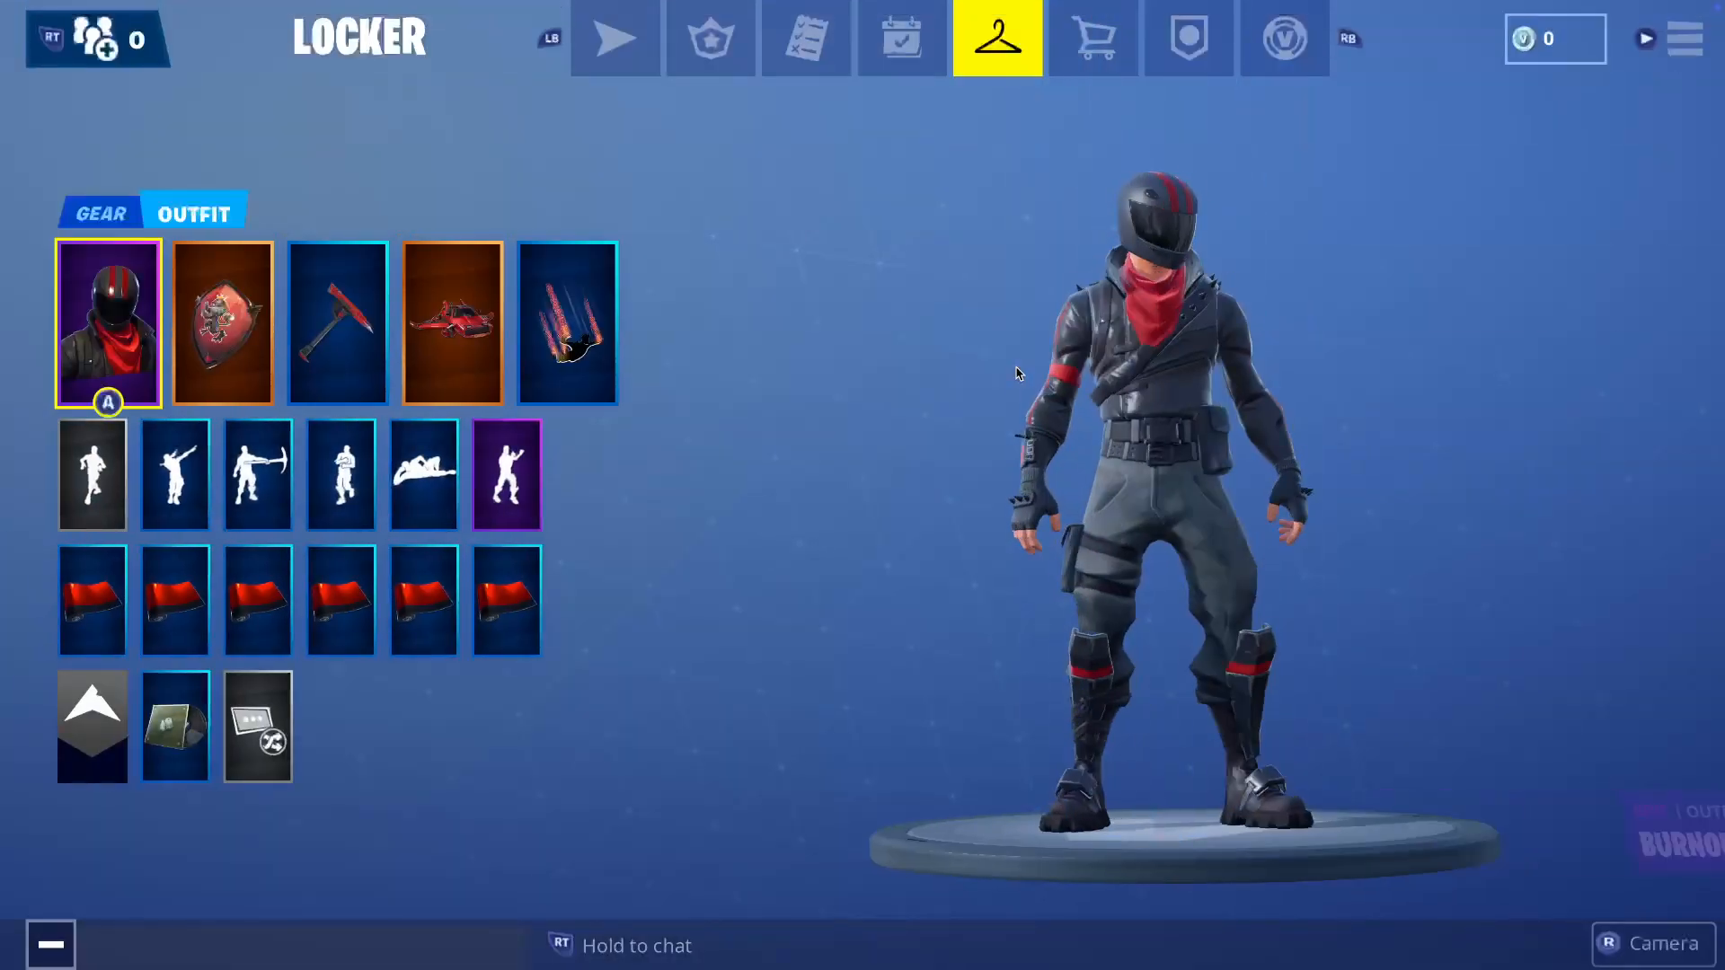
left_click(92, 475)
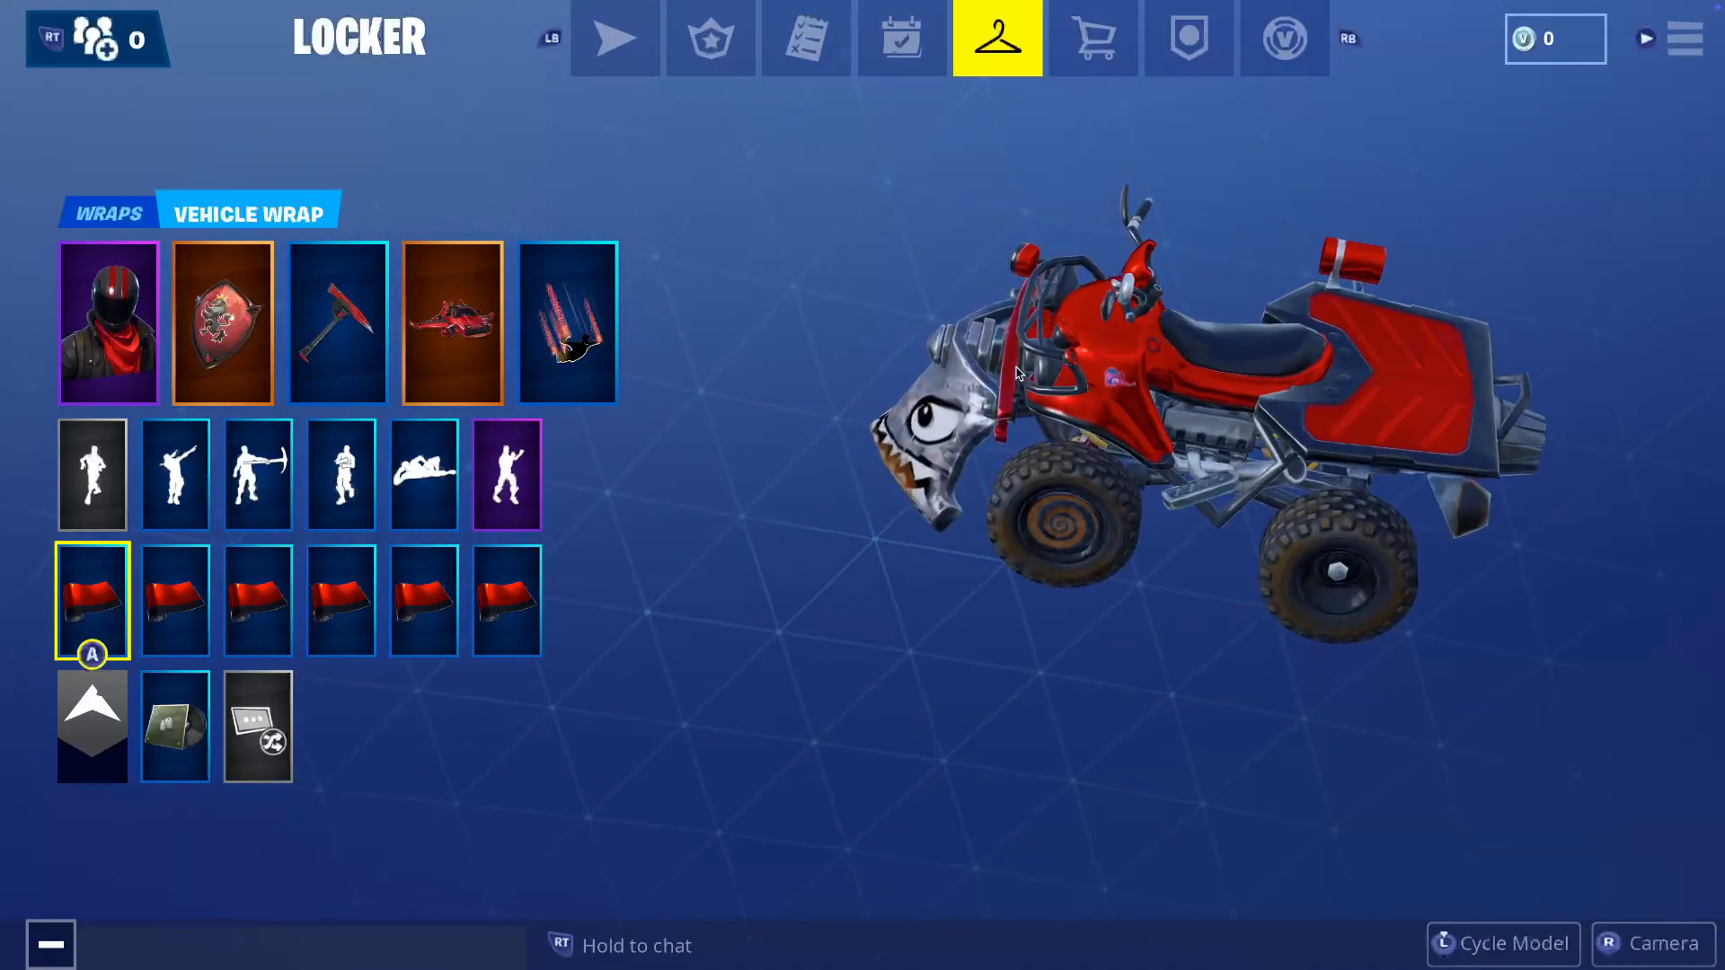
left_click(1091, 38)
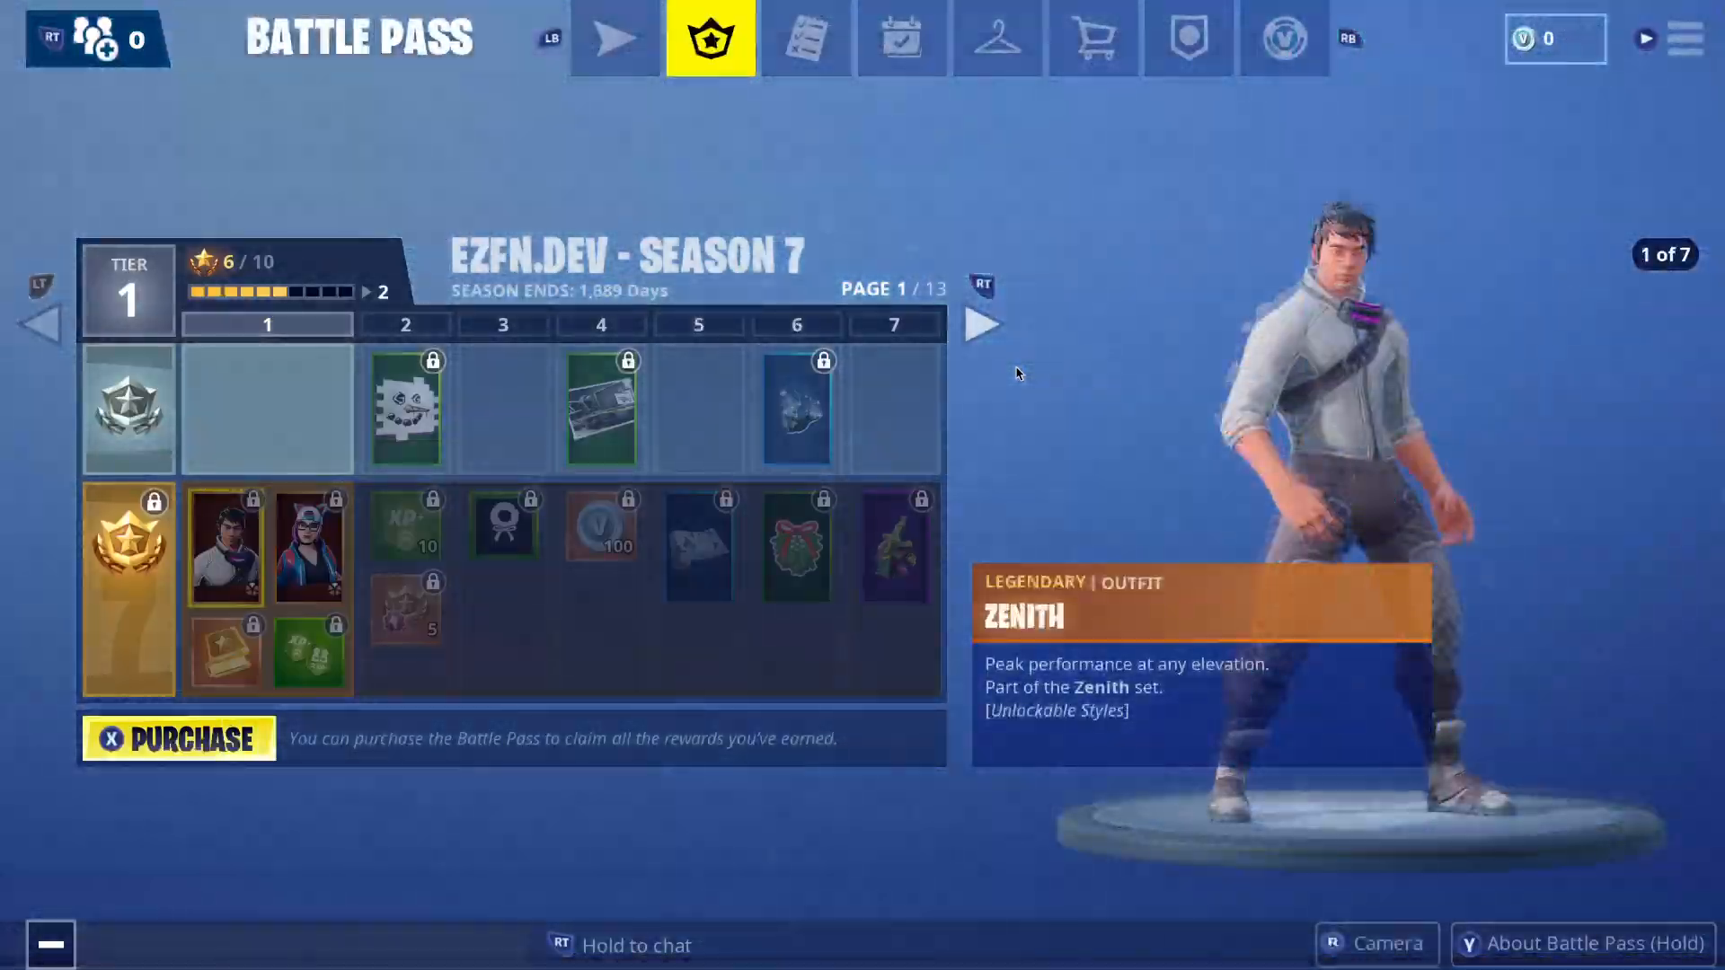
left_click(996, 38)
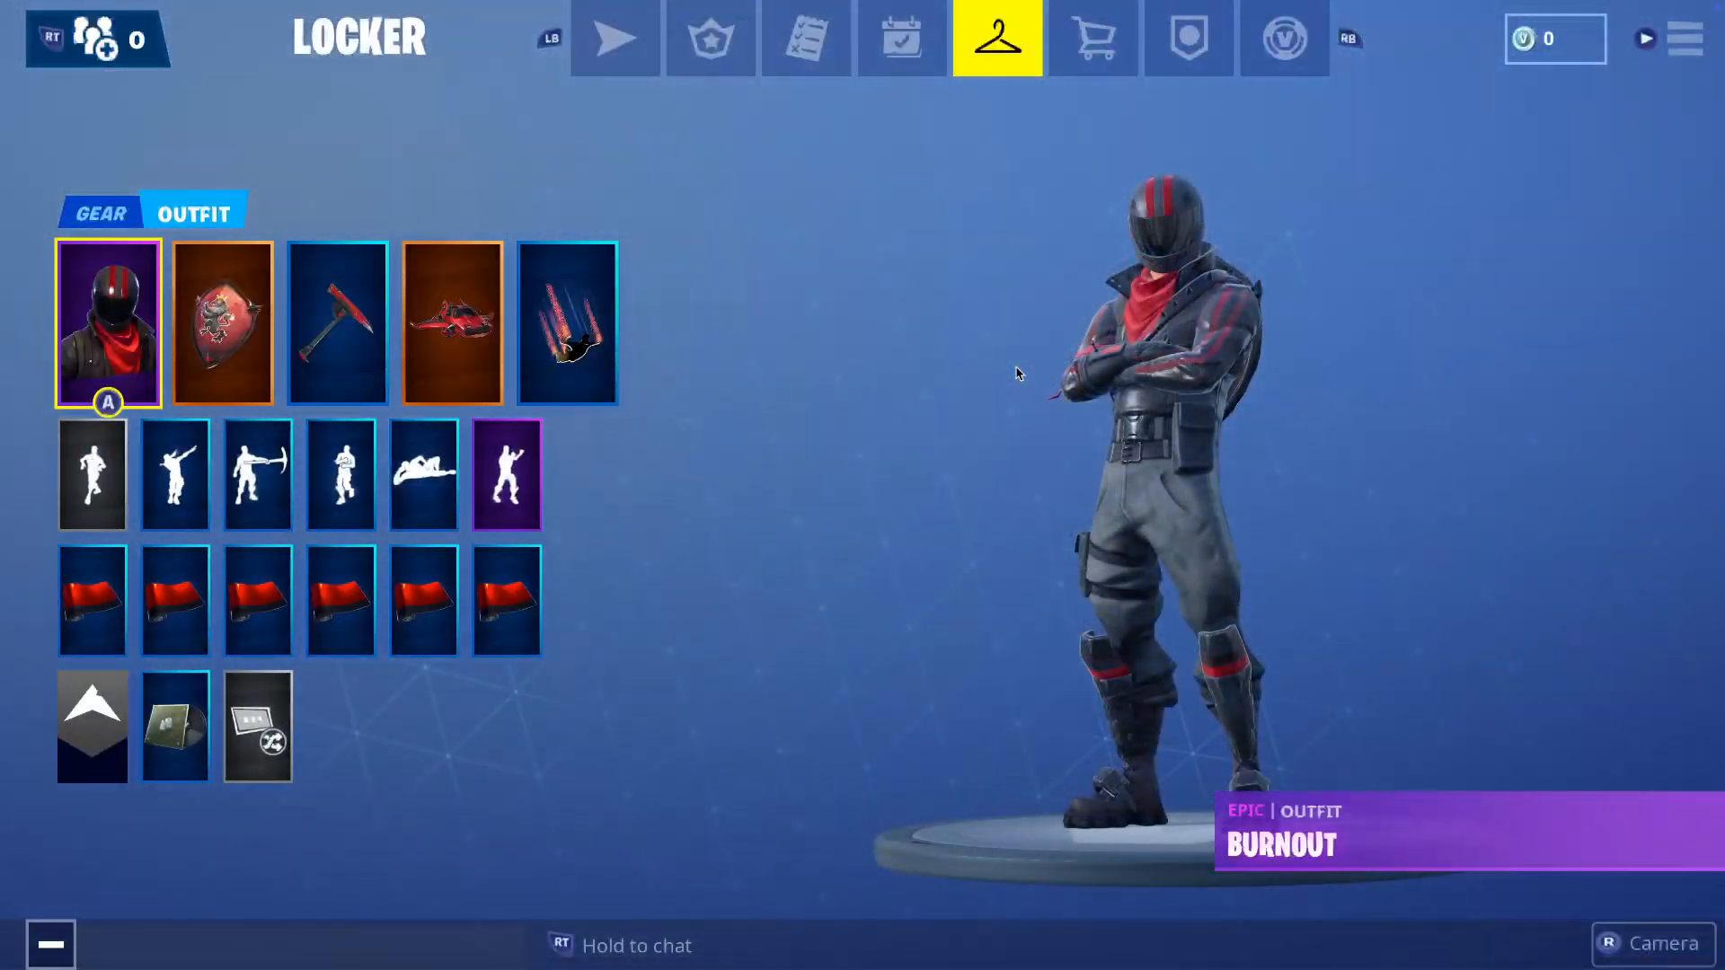
left_click(1284, 38)
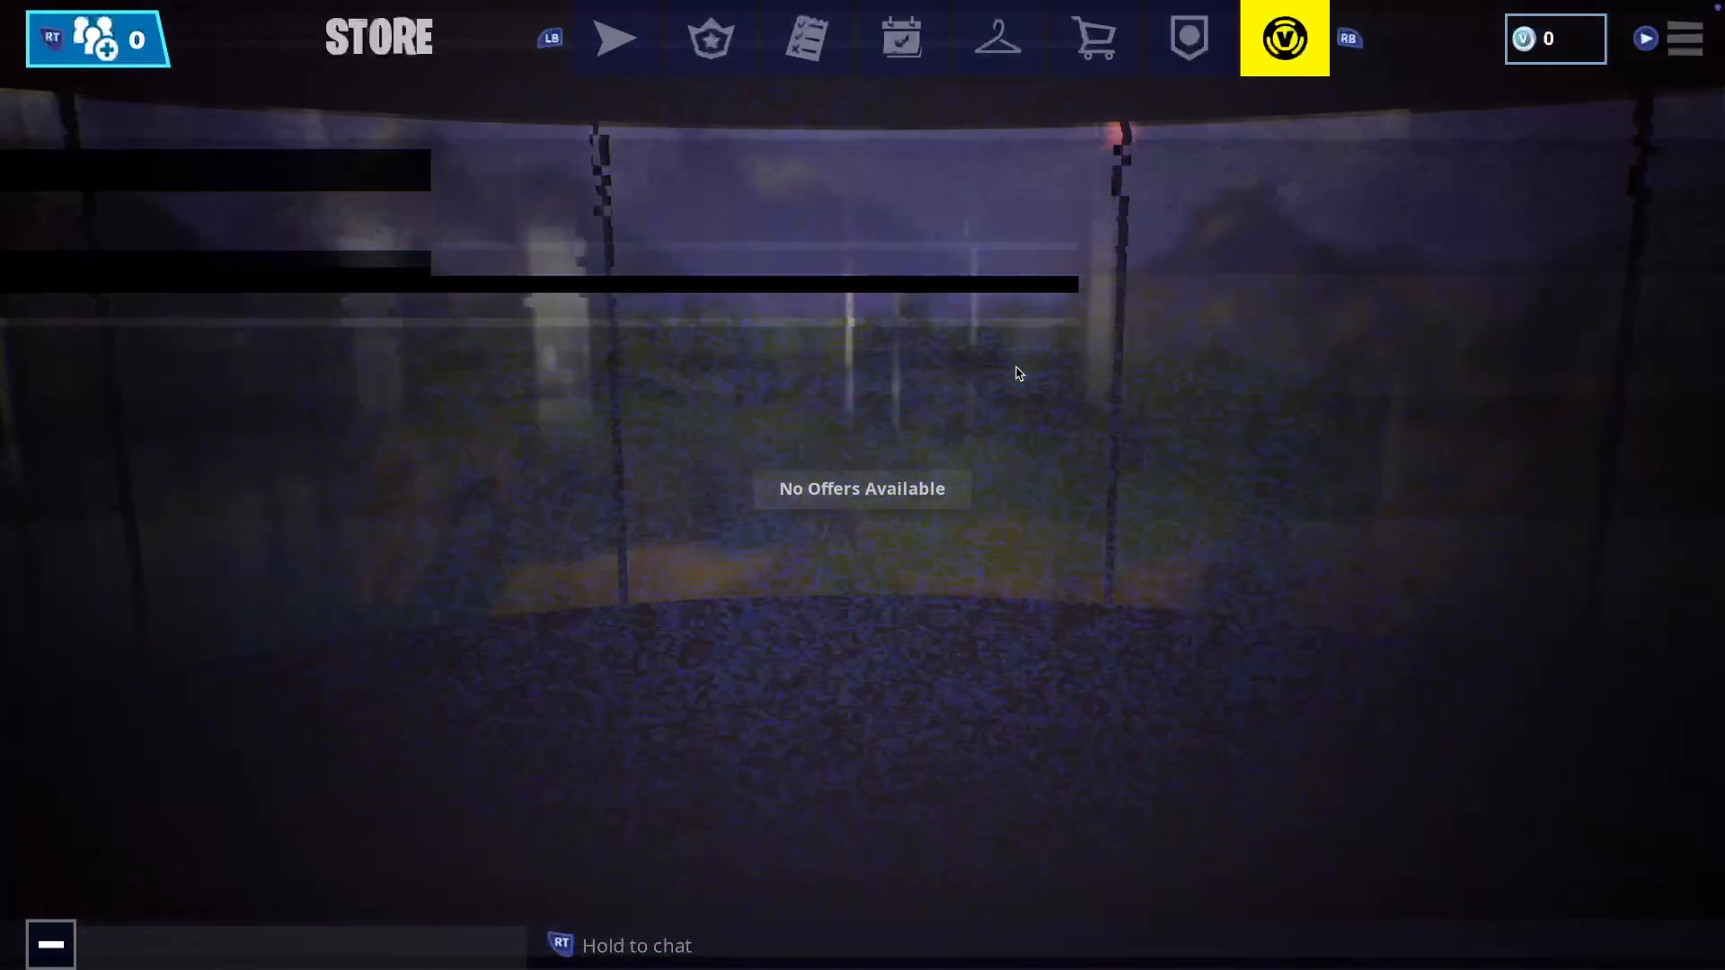
left_click(614, 38)
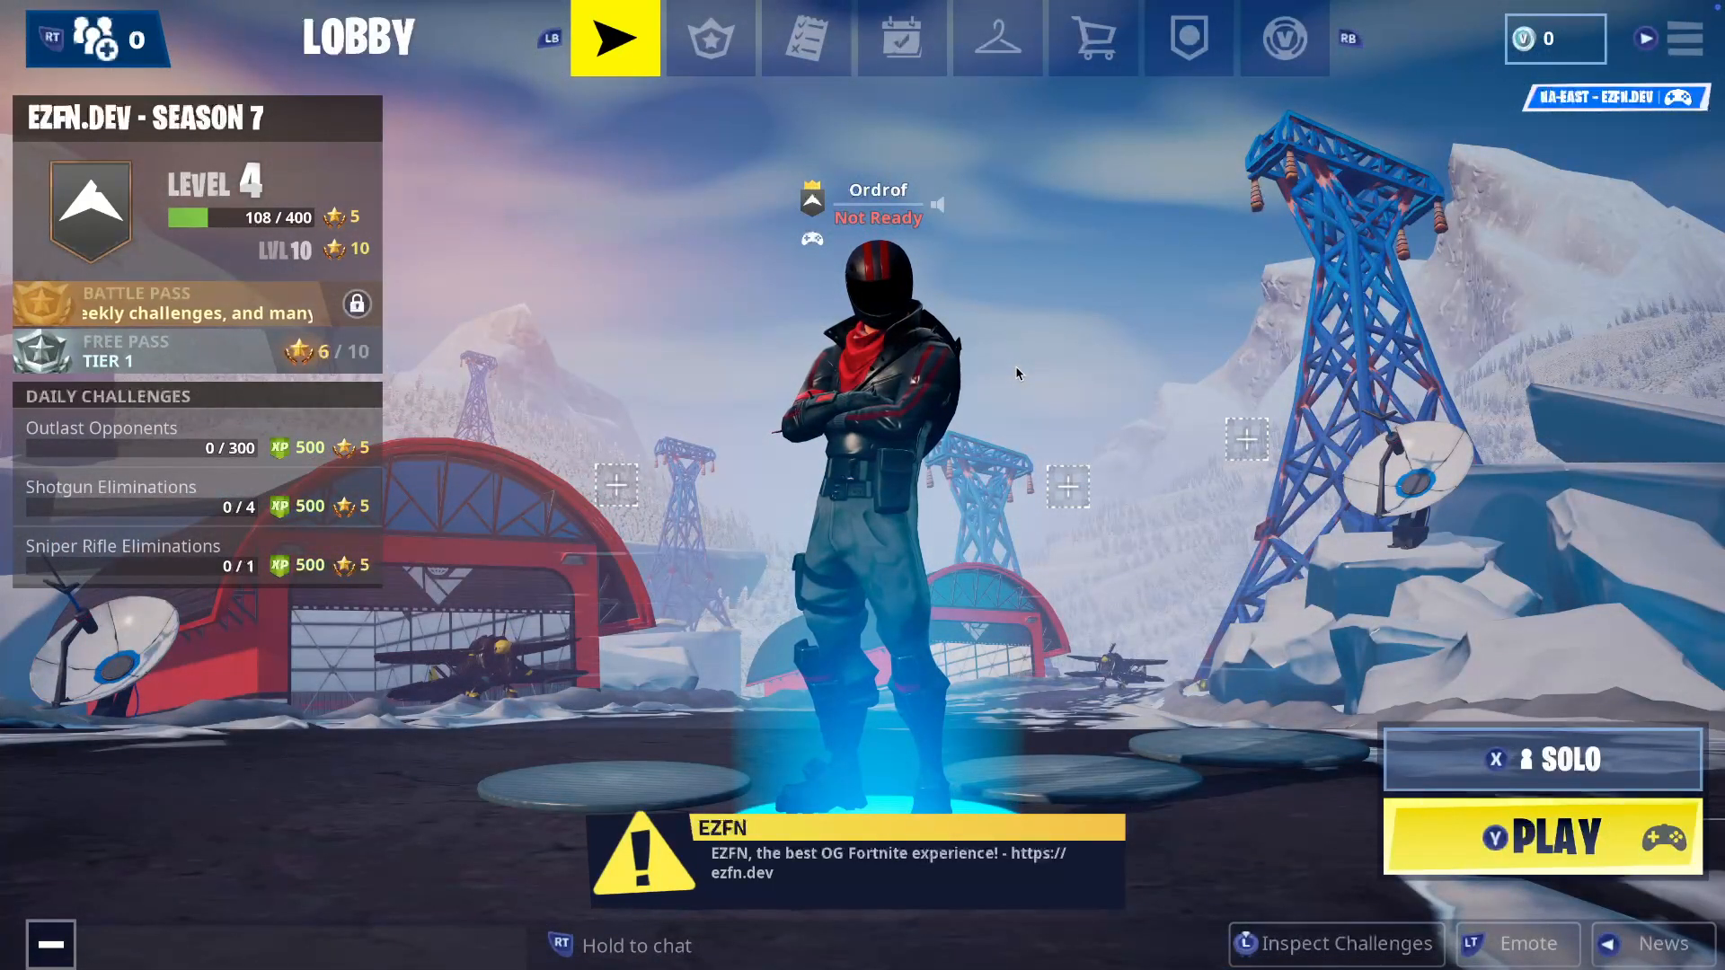